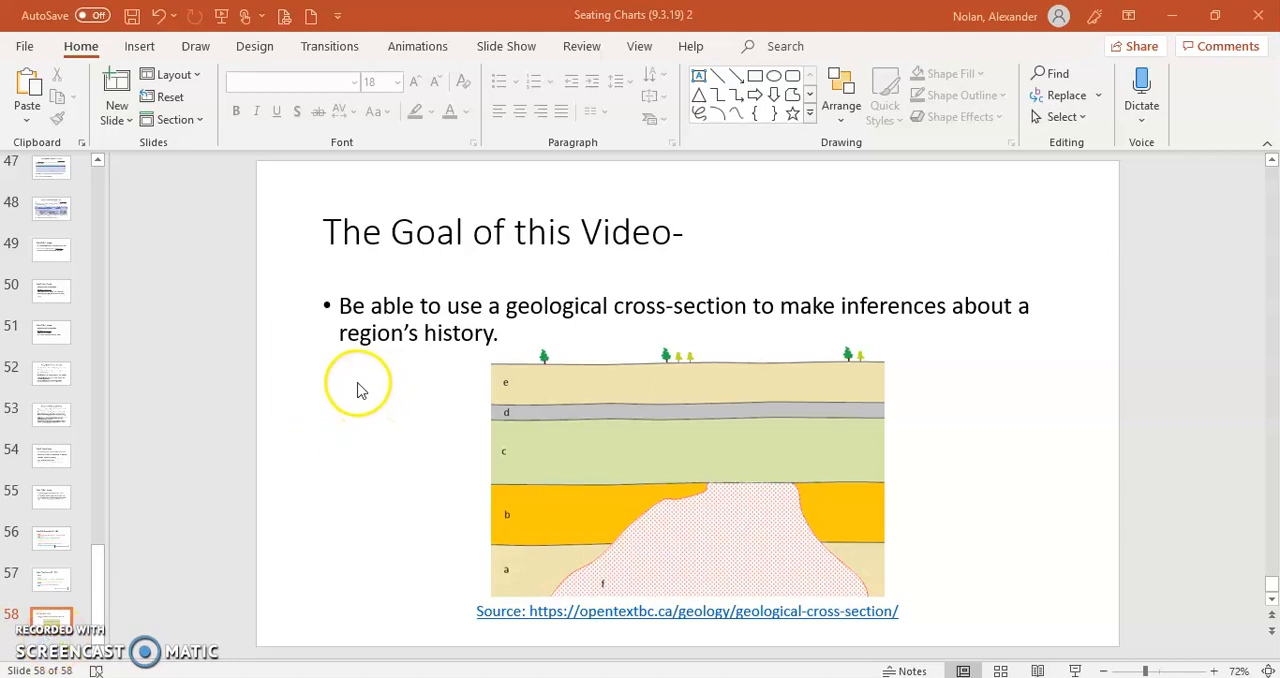
mouse_move(484, 312)
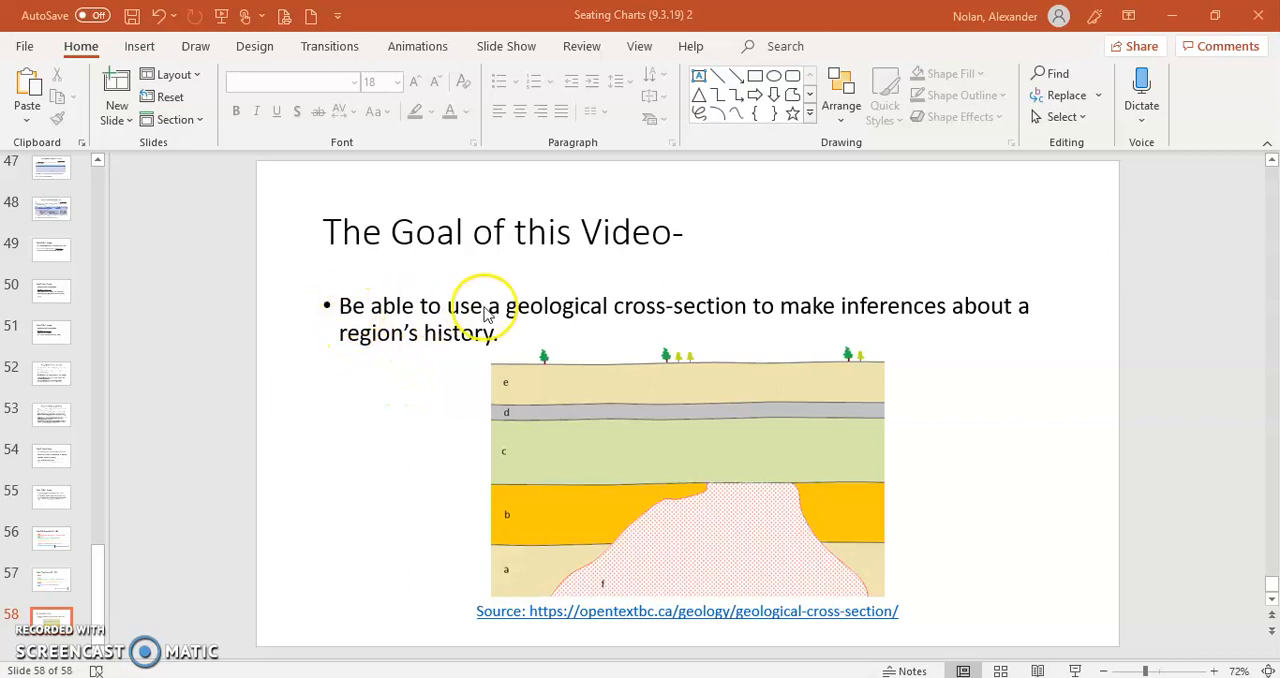
mouse_move(444, 322)
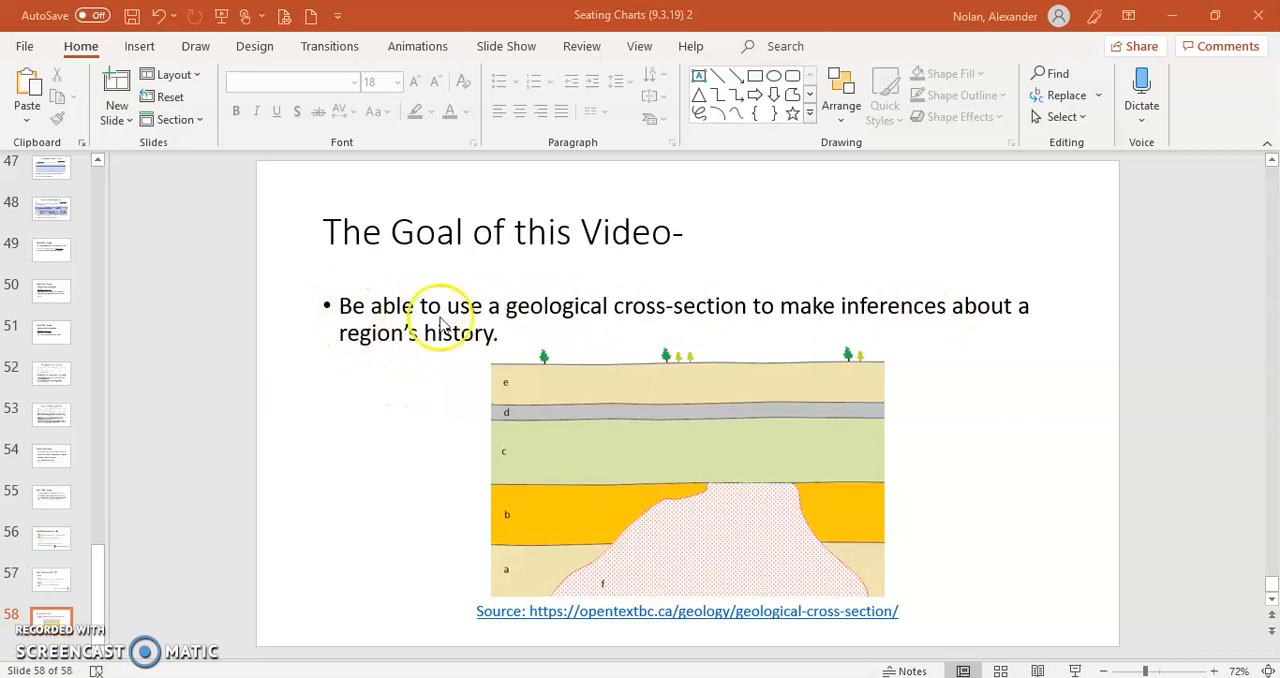
mouse_move(470, 344)
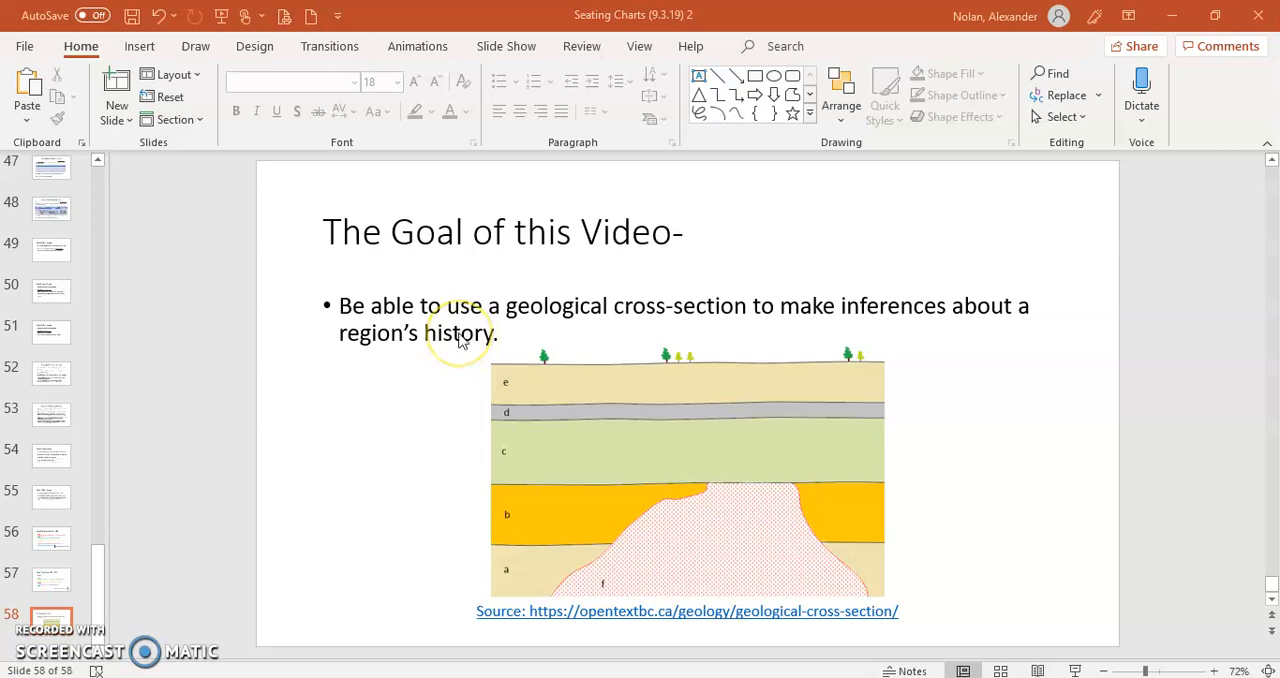
mouse_move(528, 596)
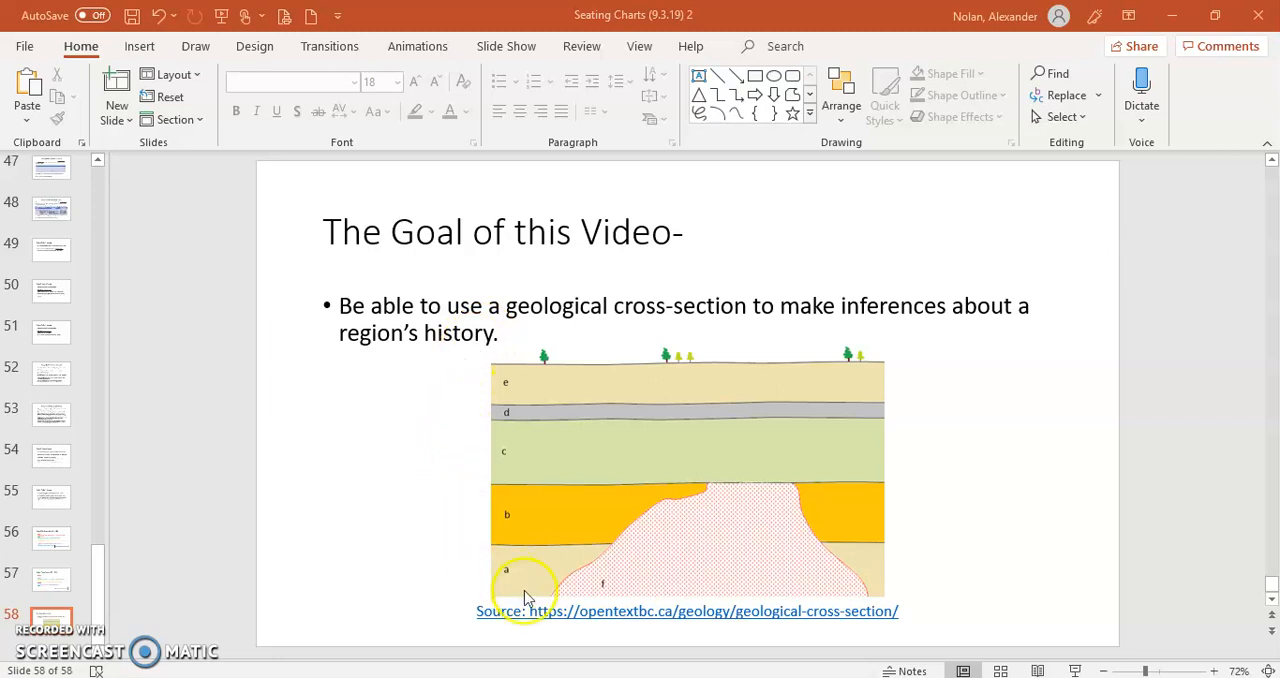
mouse_move(858, 636)
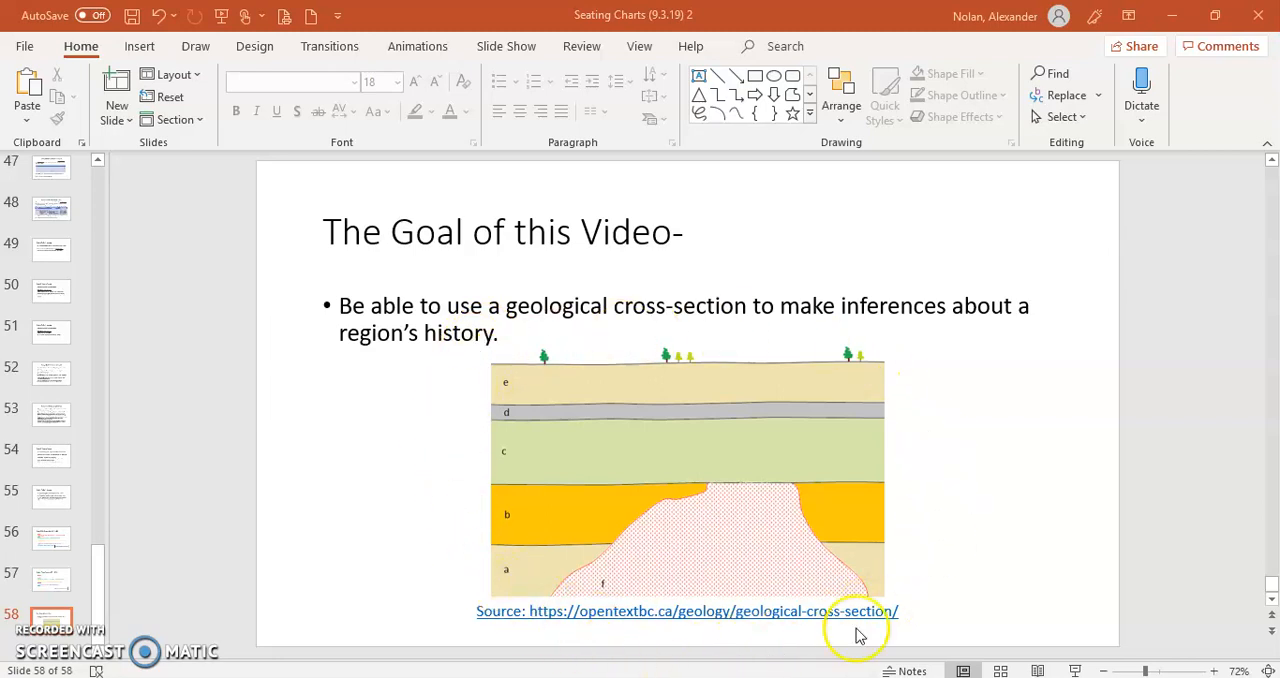
mouse_move(800, 658)
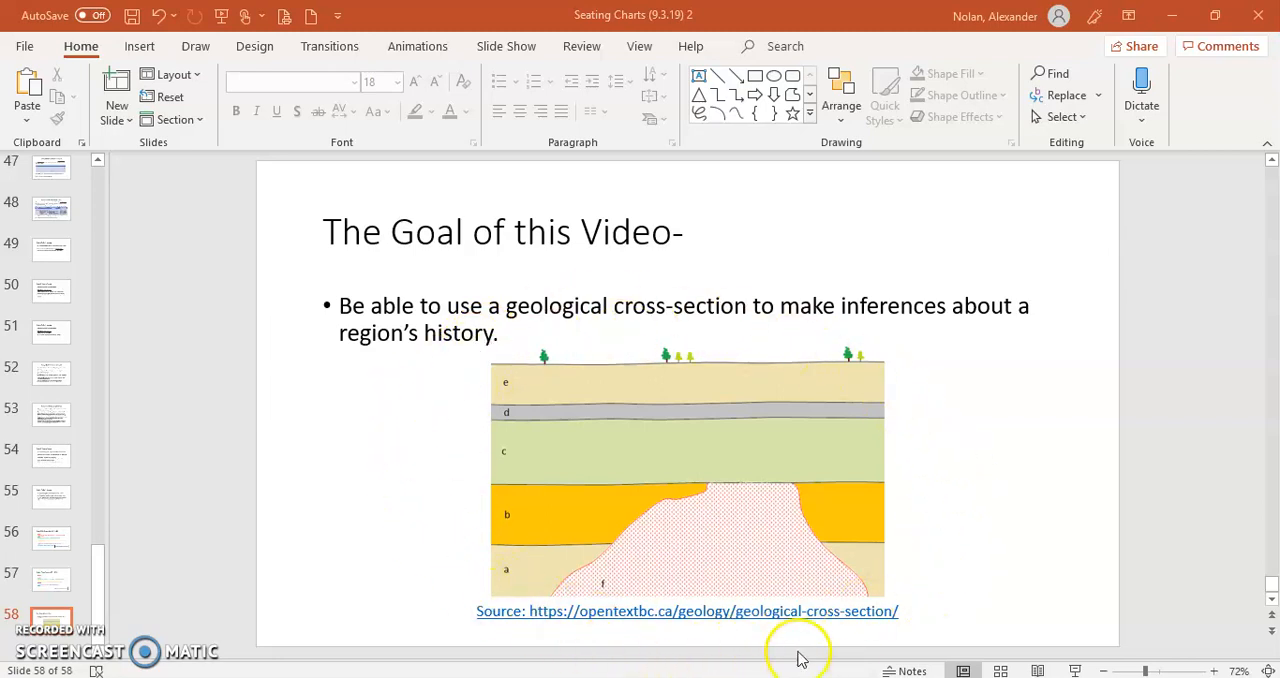
mouse_move(520, 590)
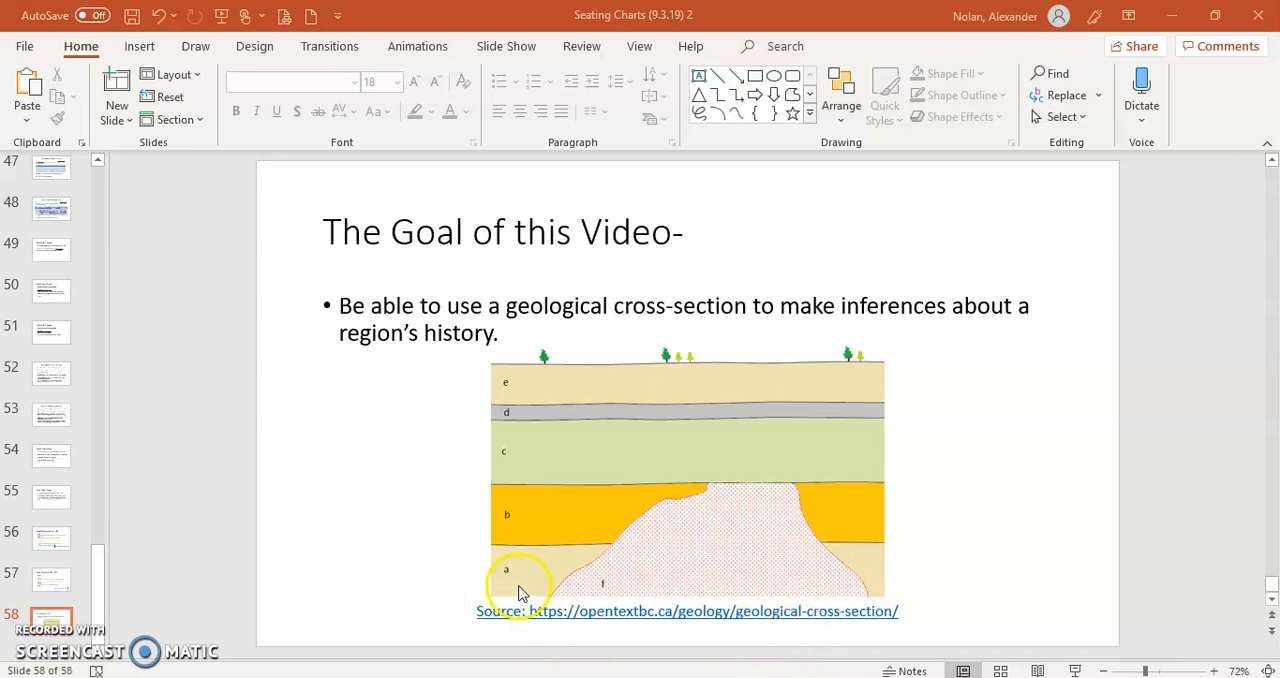
mouse_move(730, 360)
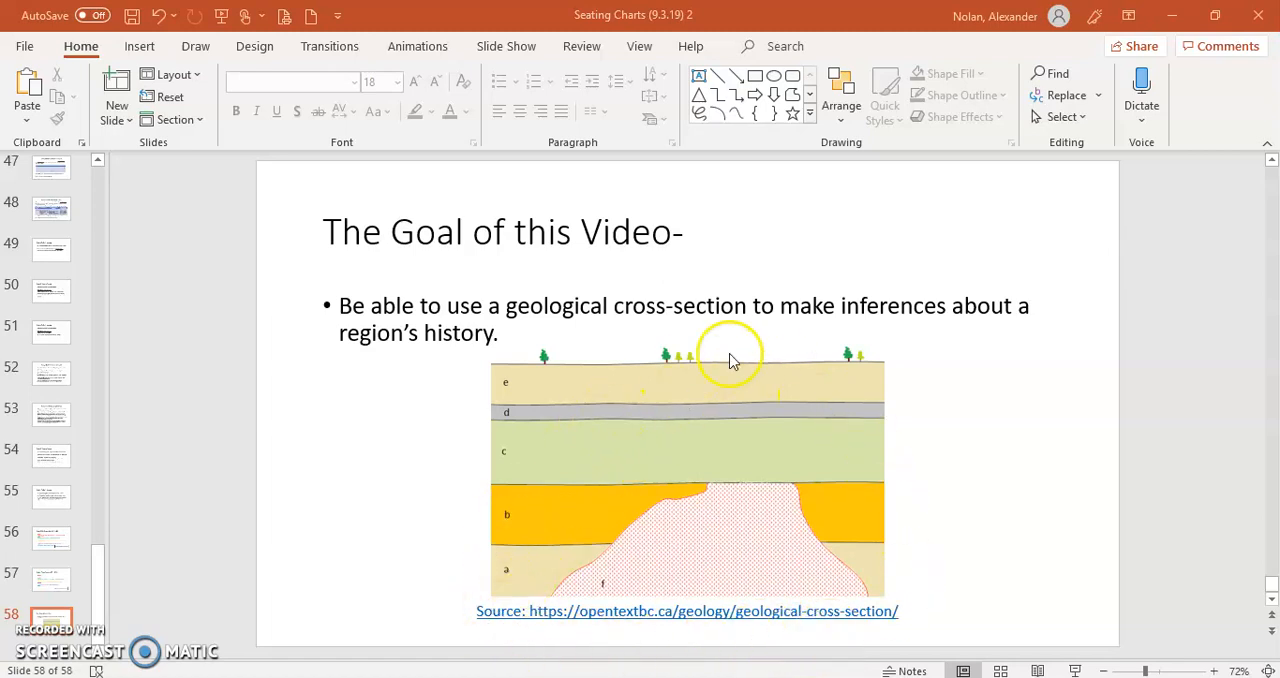
mouse_move(594, 376)
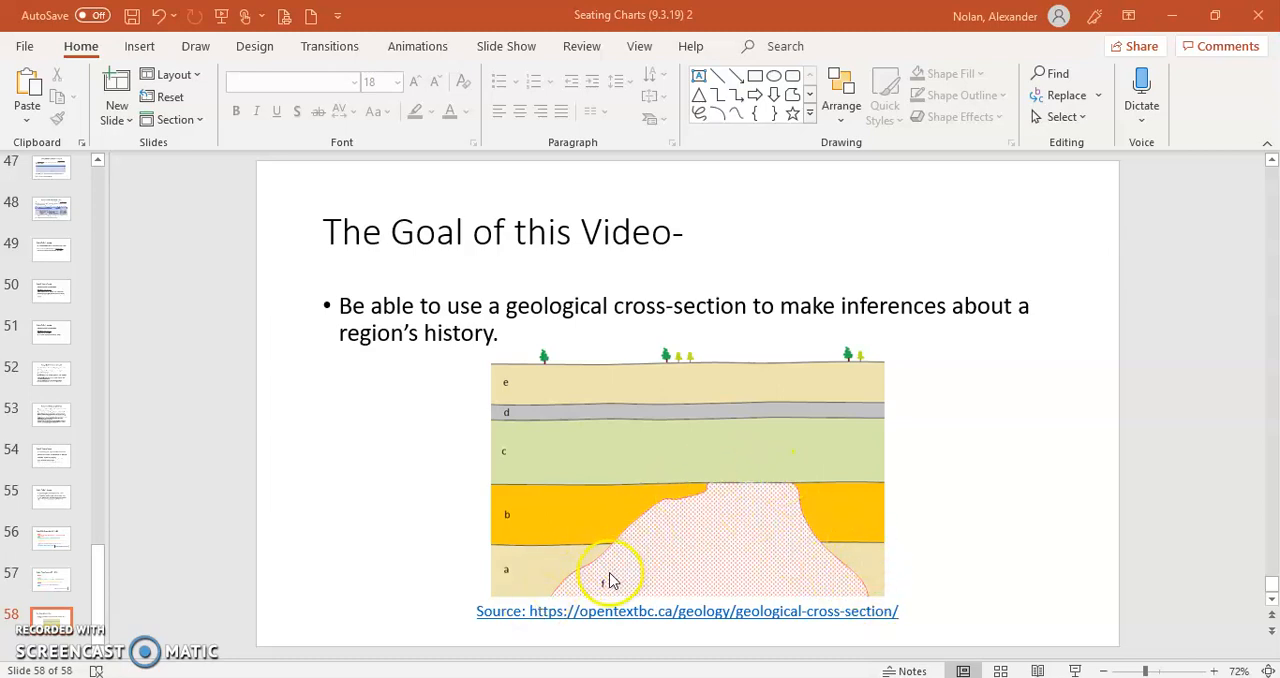
mouse_move(576, 568)
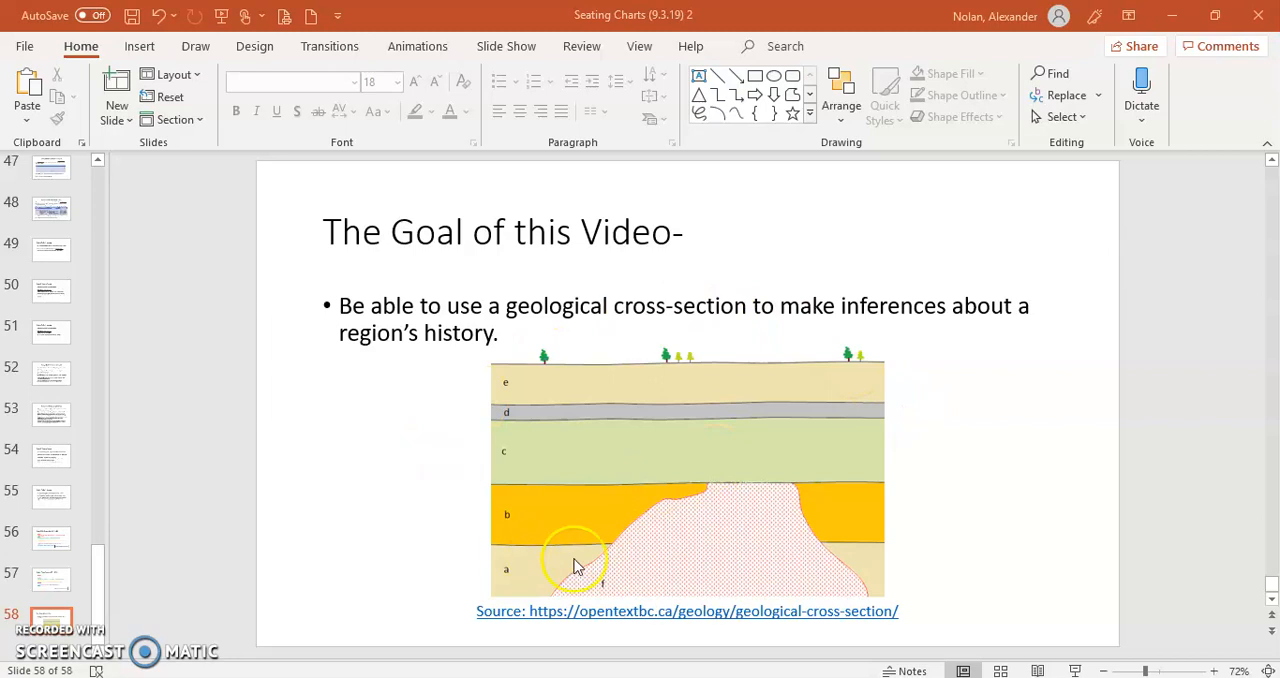
mouse_move(464, 540)
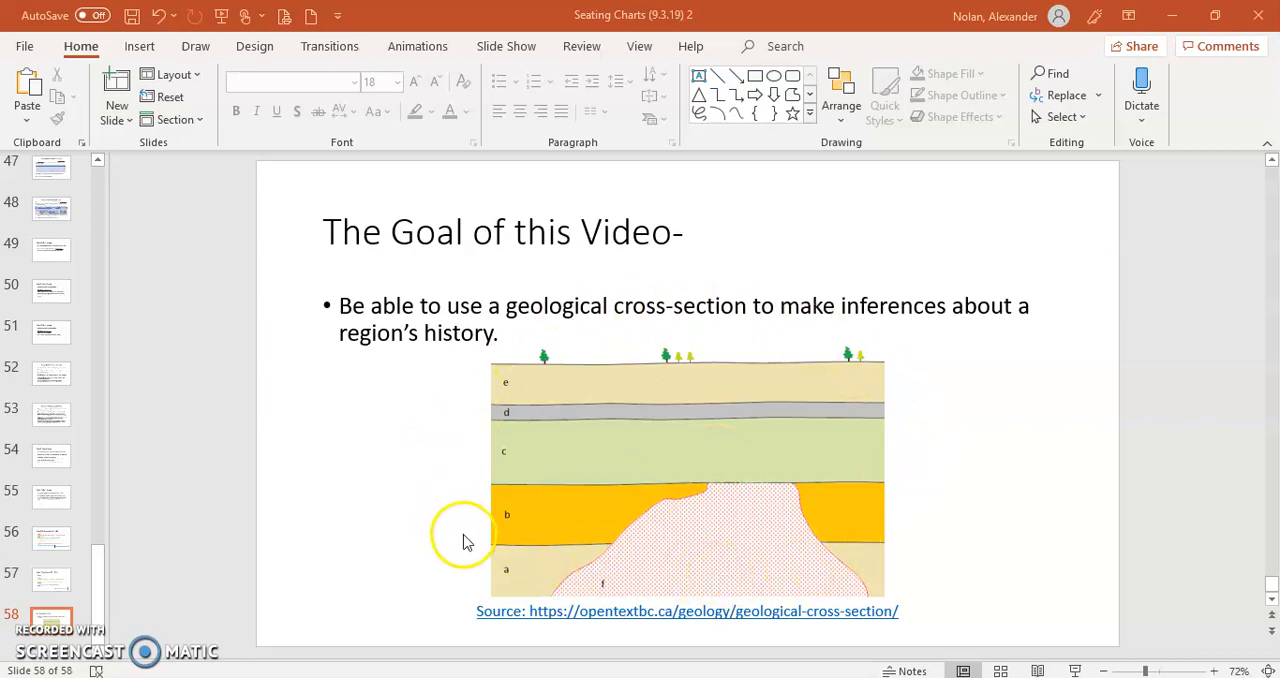
mouse_move(460, 530)
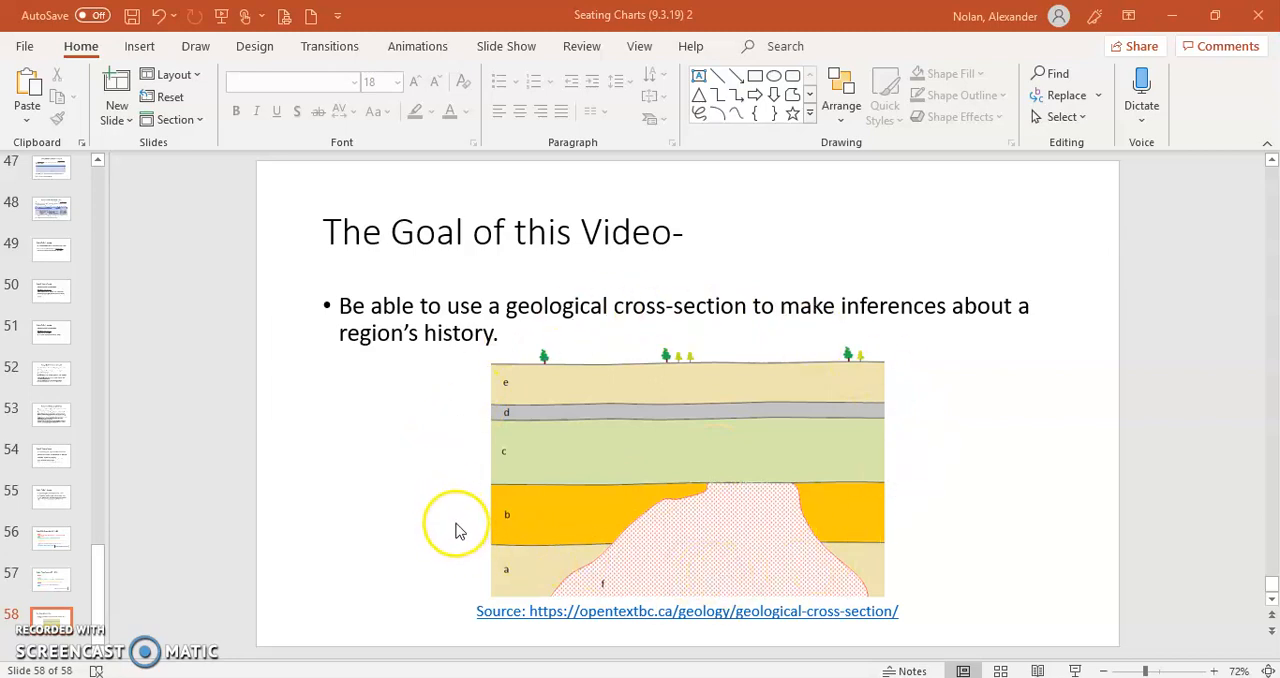
mouse_move(464, 528)
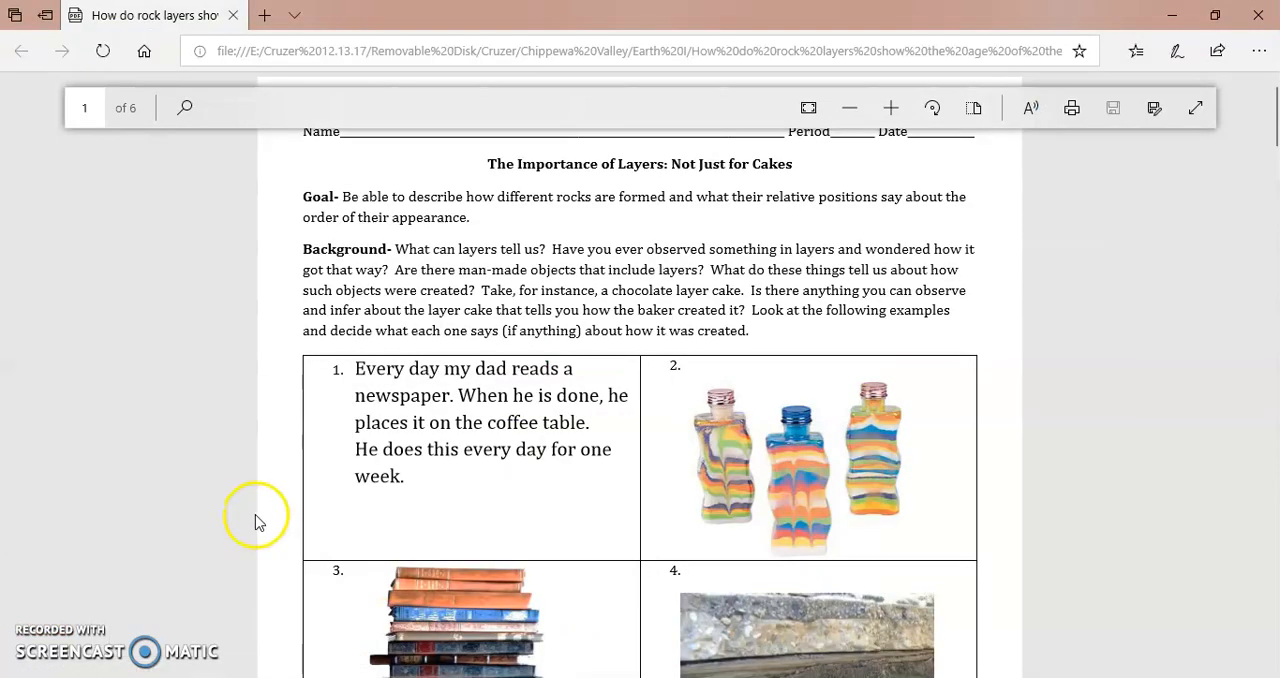
mouse_move(1200, 176)
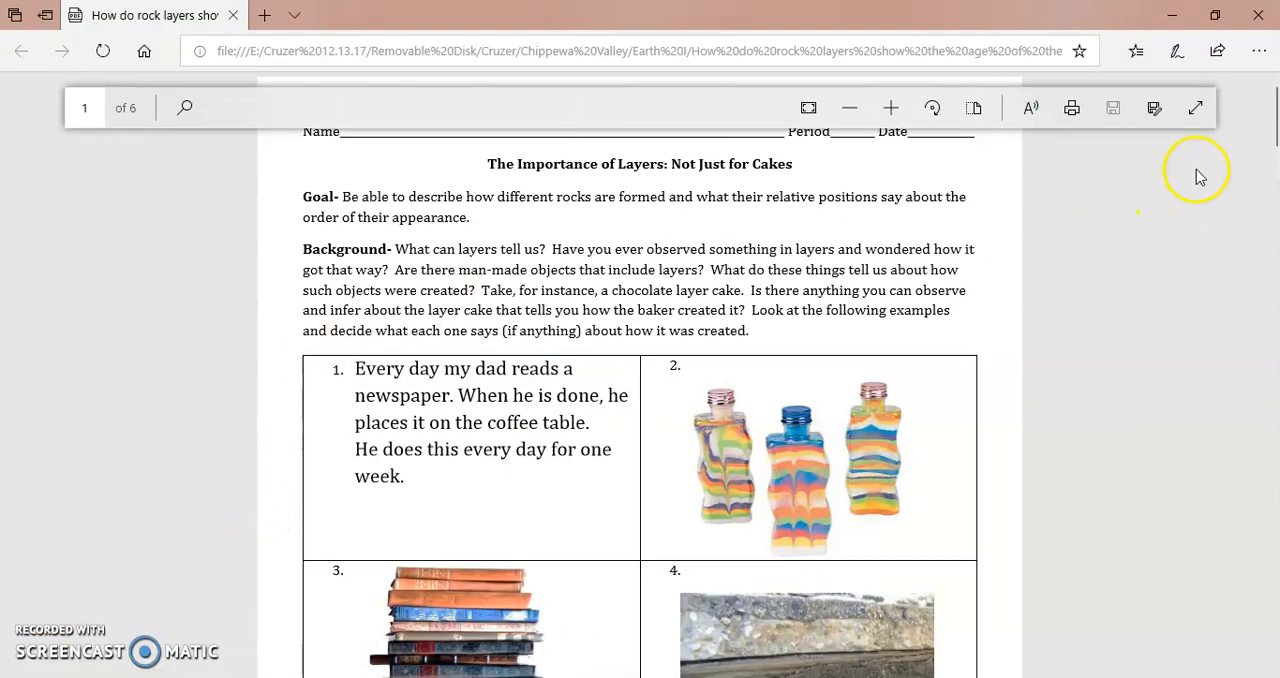
mouse_move(1140, 214)
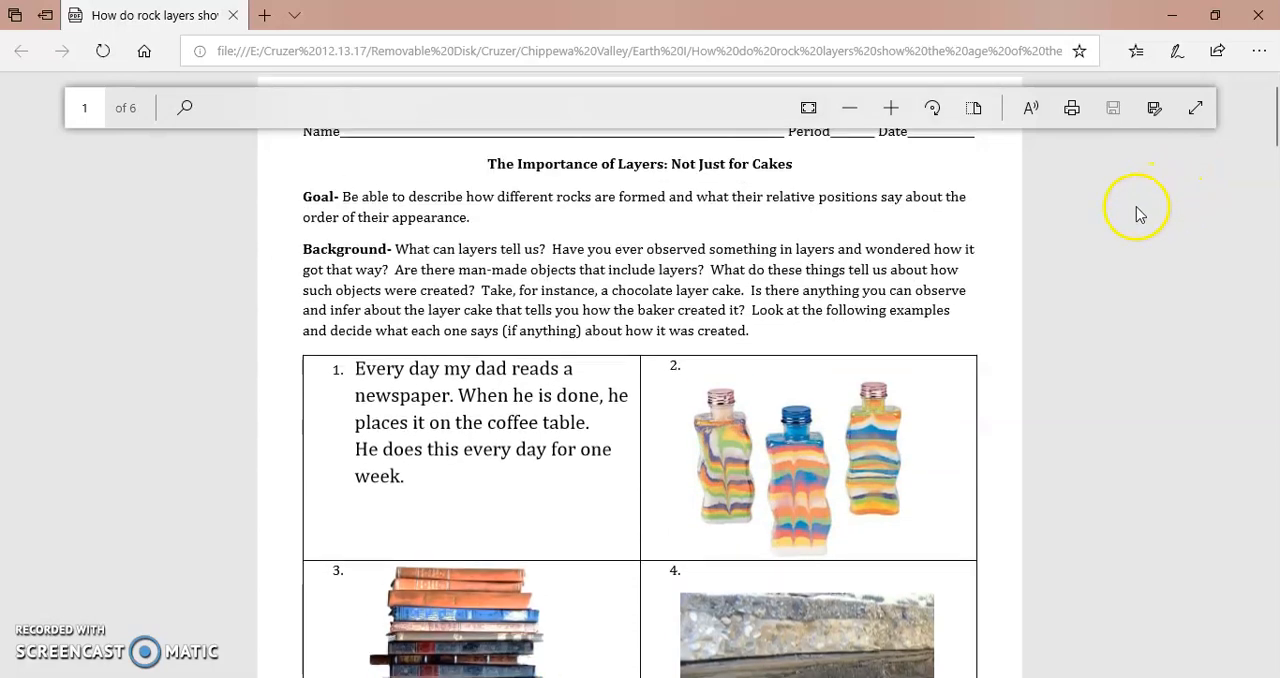
mouse_move(744, 172)
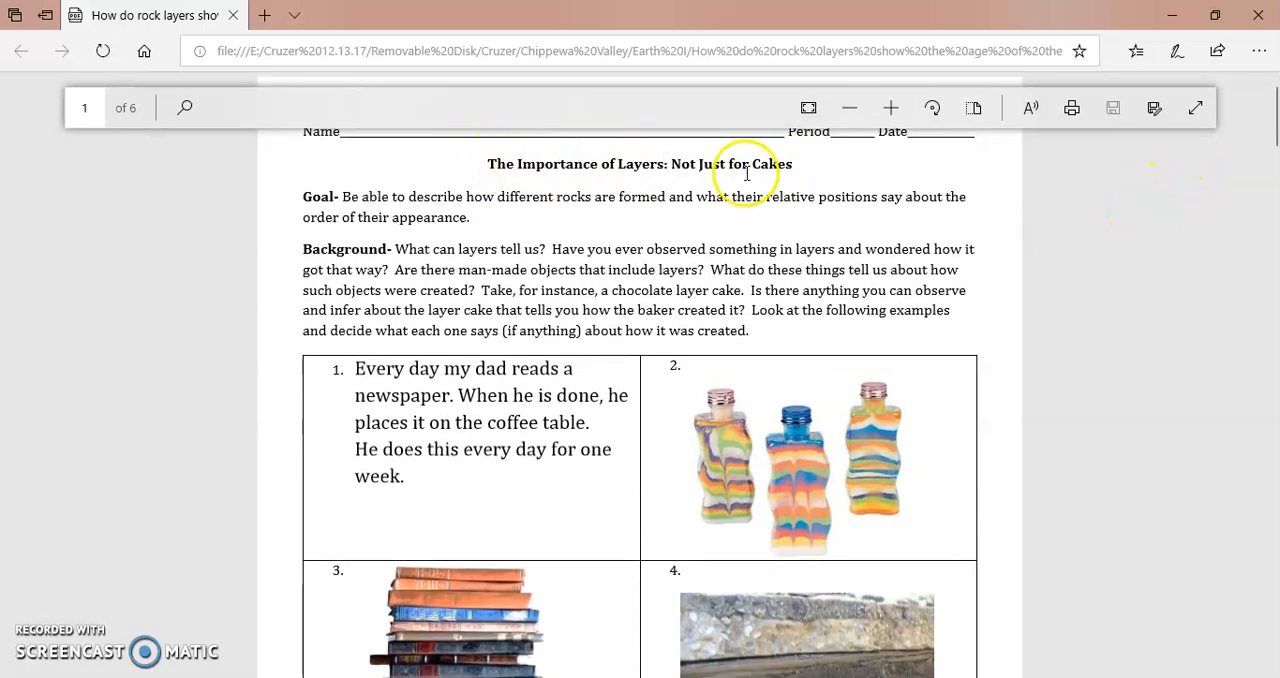
Step: Zoom the worksheet in two levels to examine the layered sand bottles in example 2
scroll(down, 3)
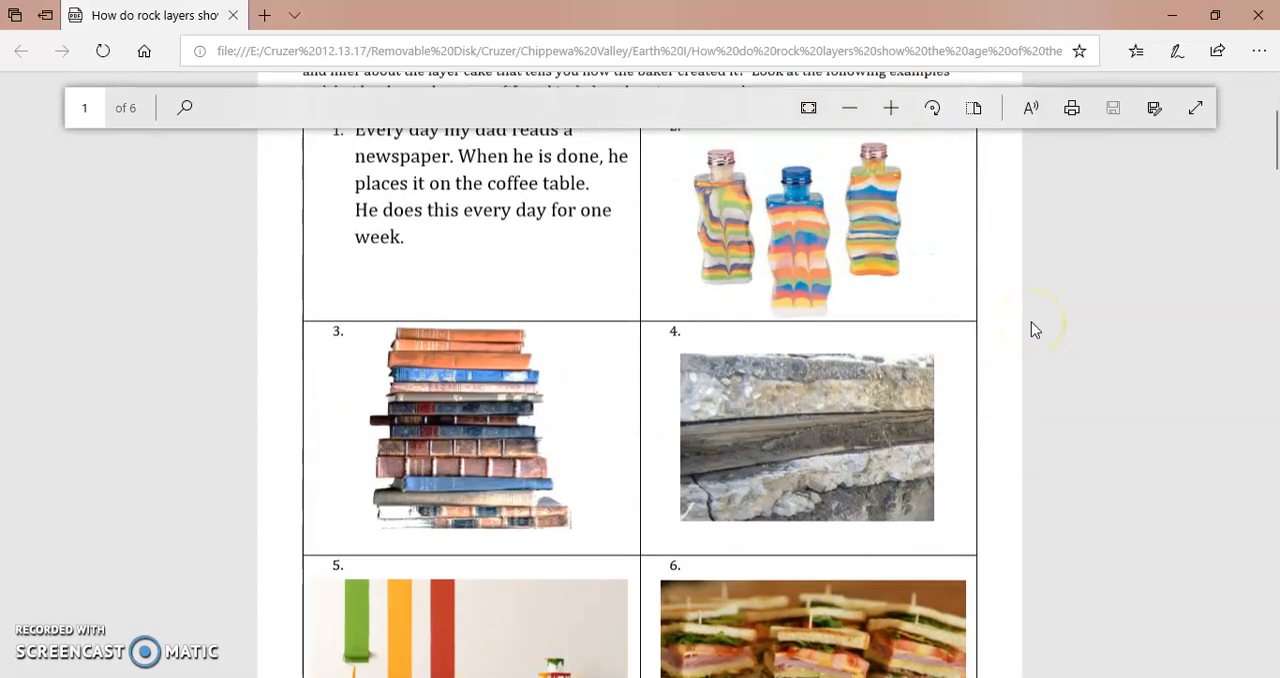
scroll(up, 3)
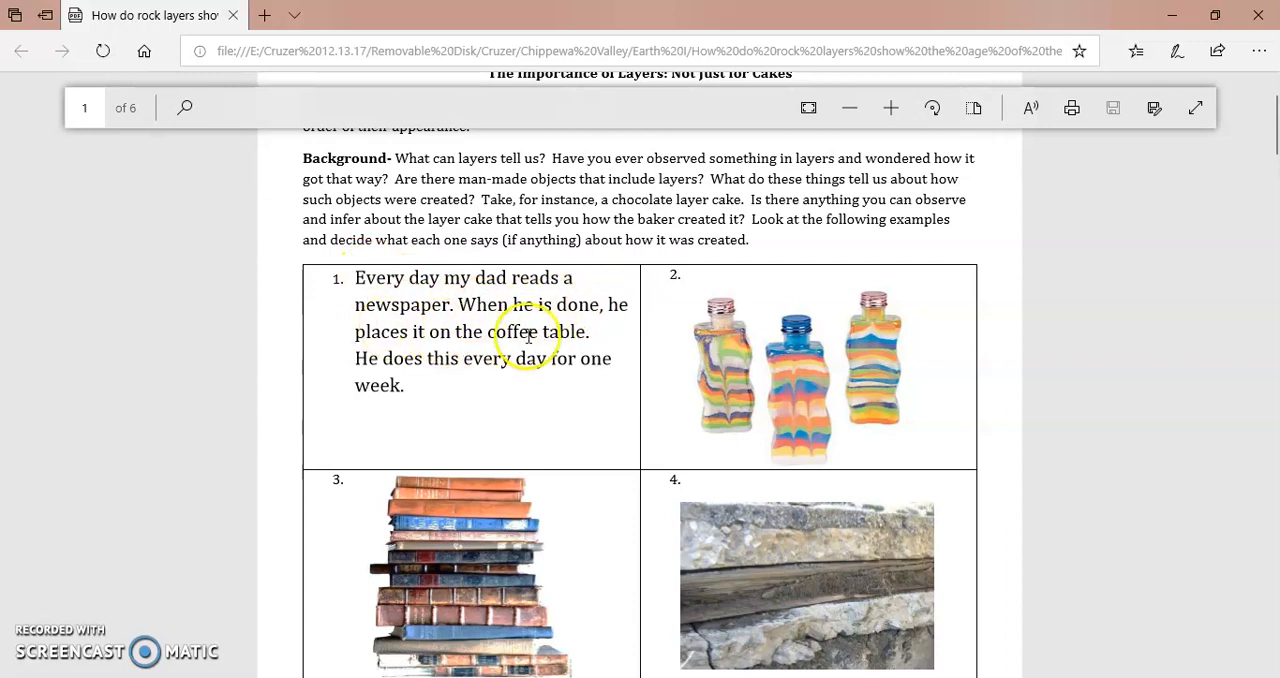
mouse_move(438, 372)
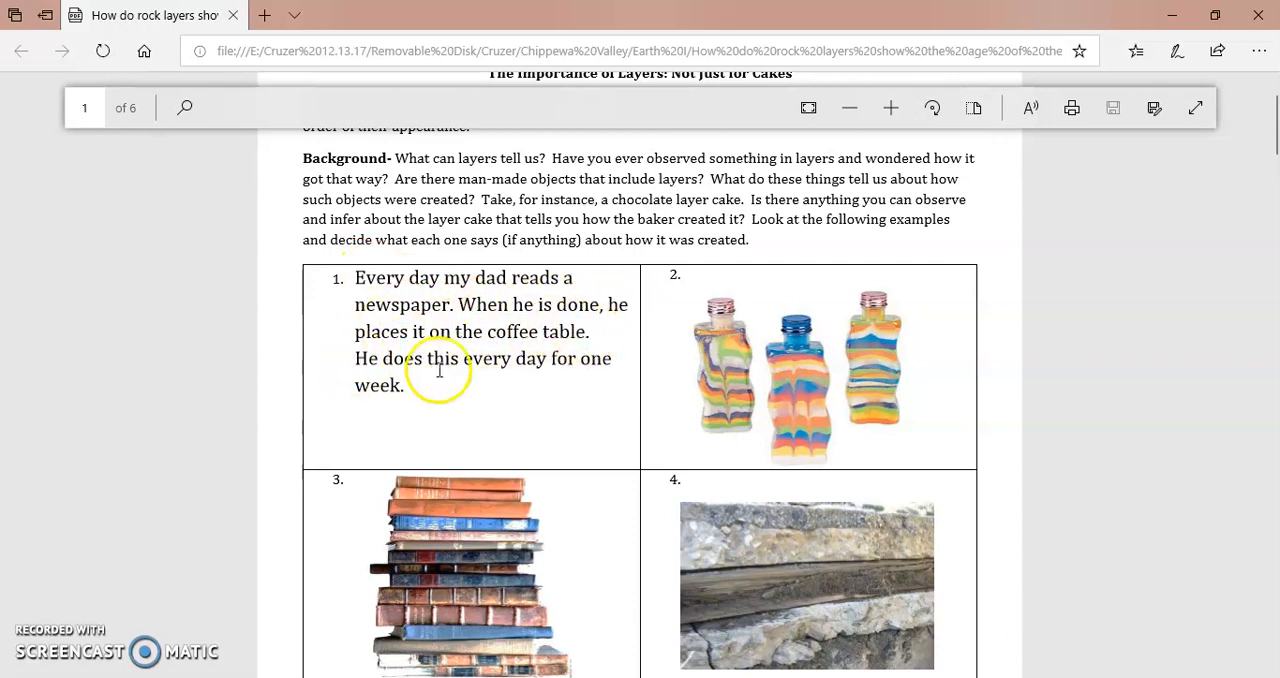
mouse_move(540, 384)
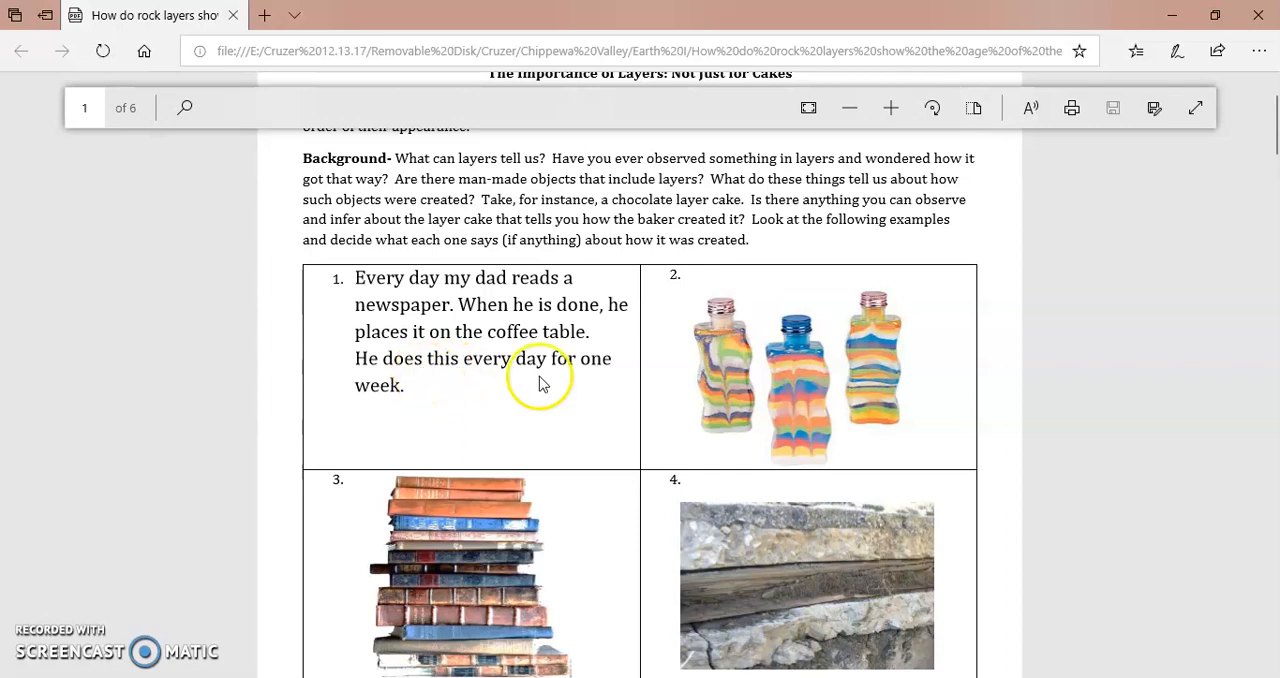
scroll(down, 3)
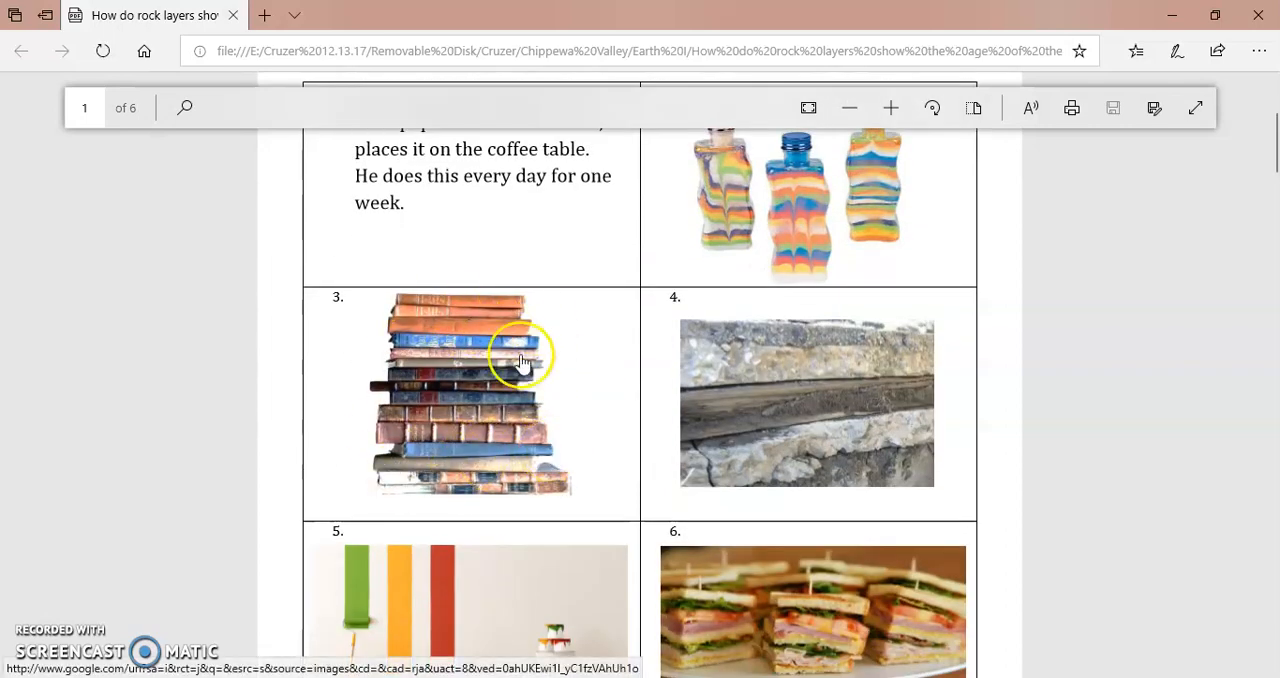
mouse_move(484, 390)
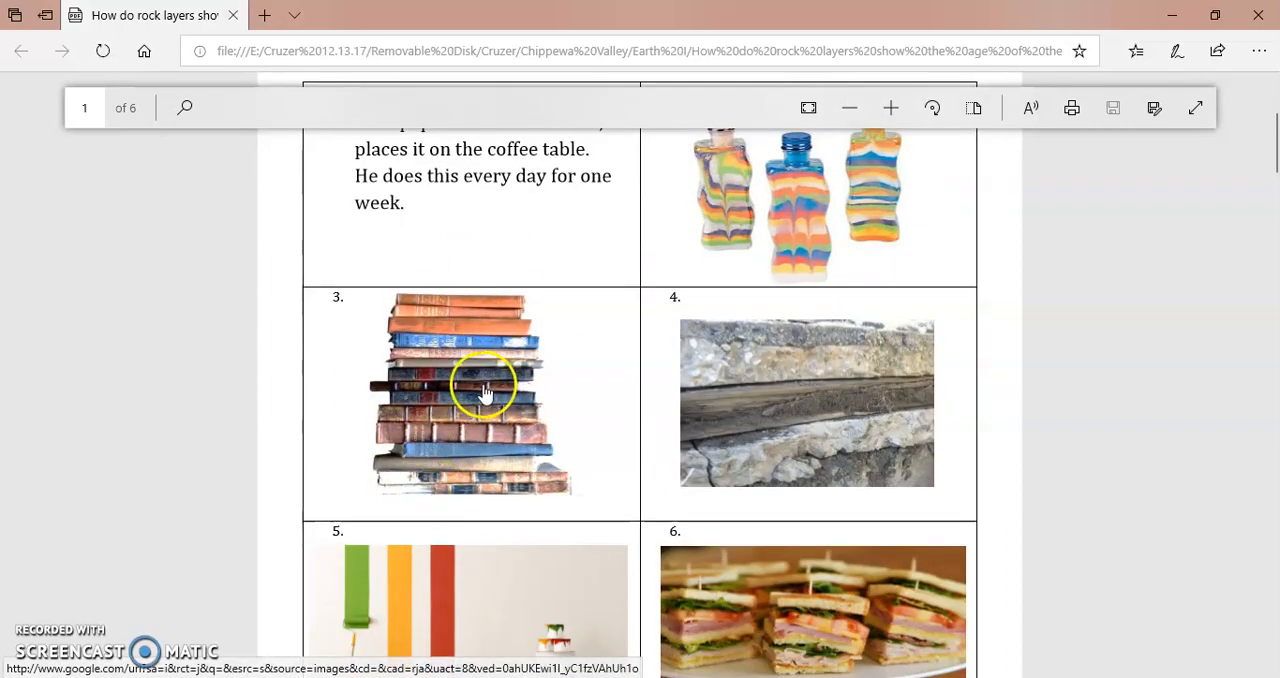
scroll(up, 3)
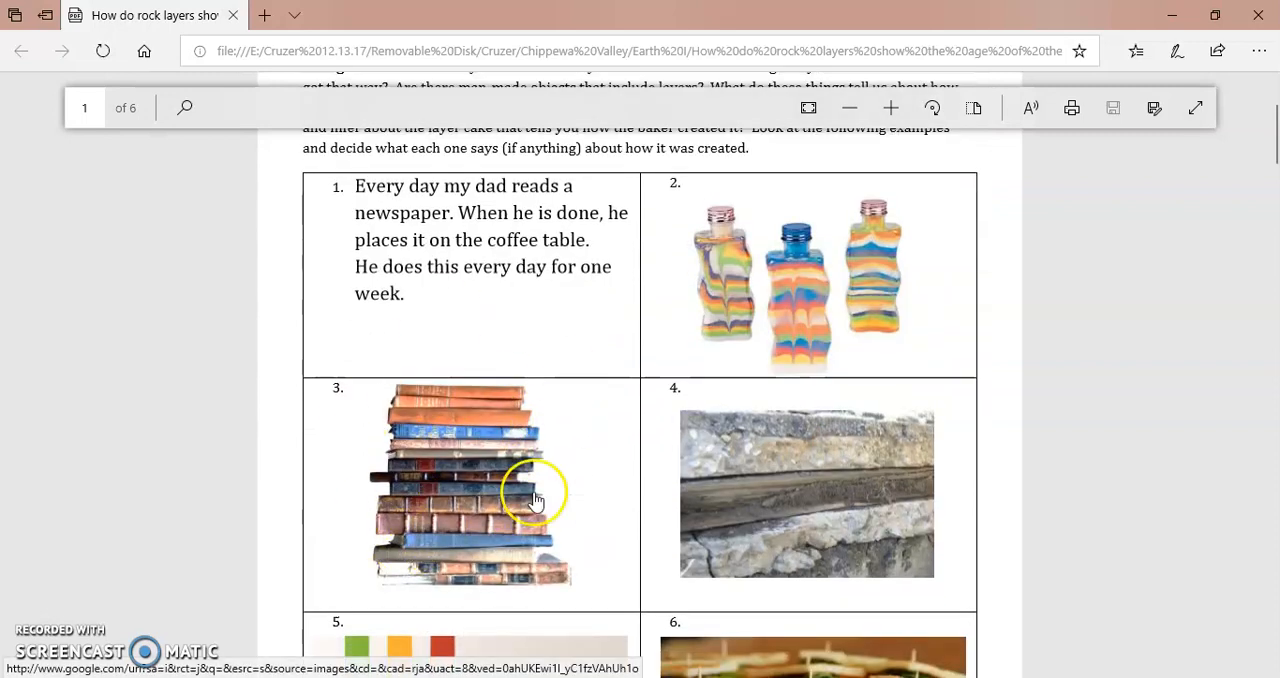
mouse_move(490, 418)
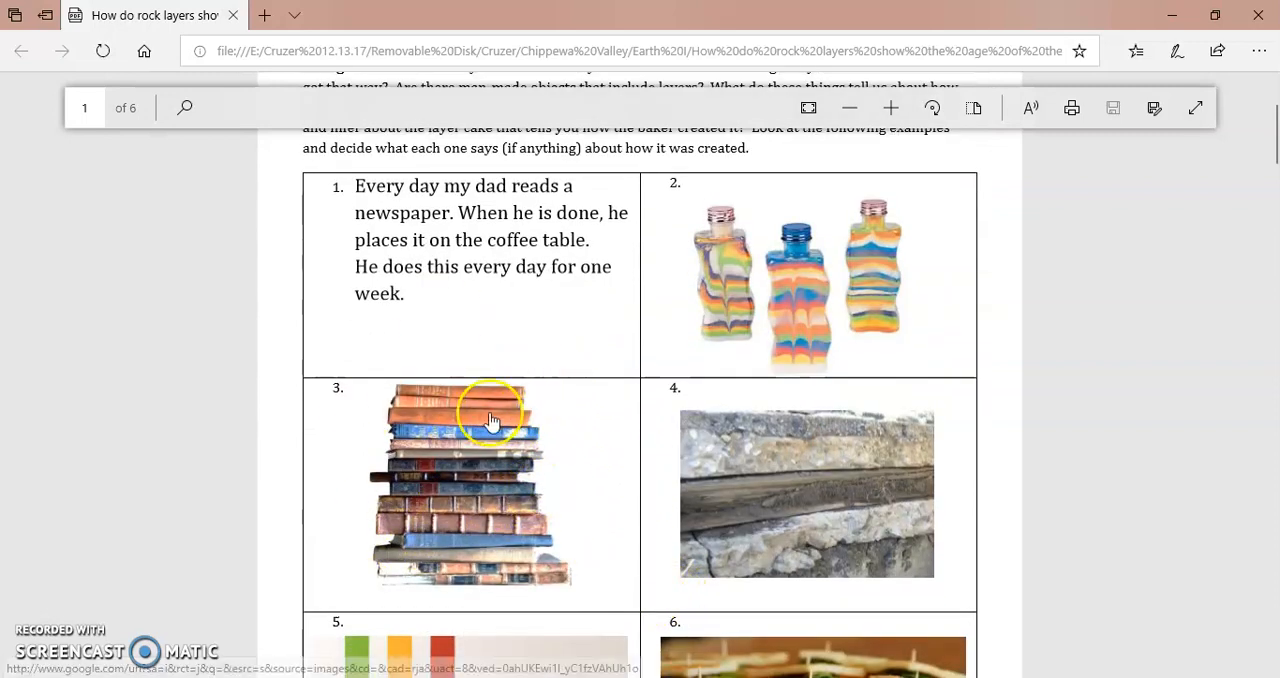
mouse_move(640, 336)
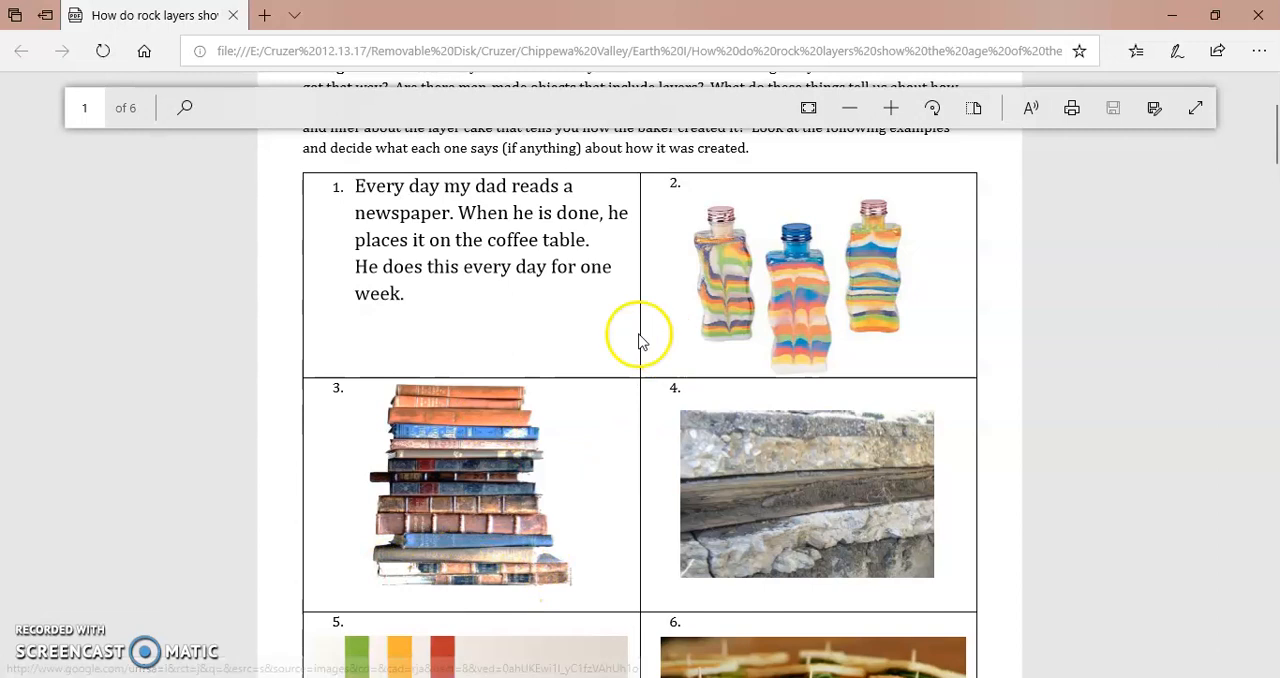
mouse_move(448, 590)
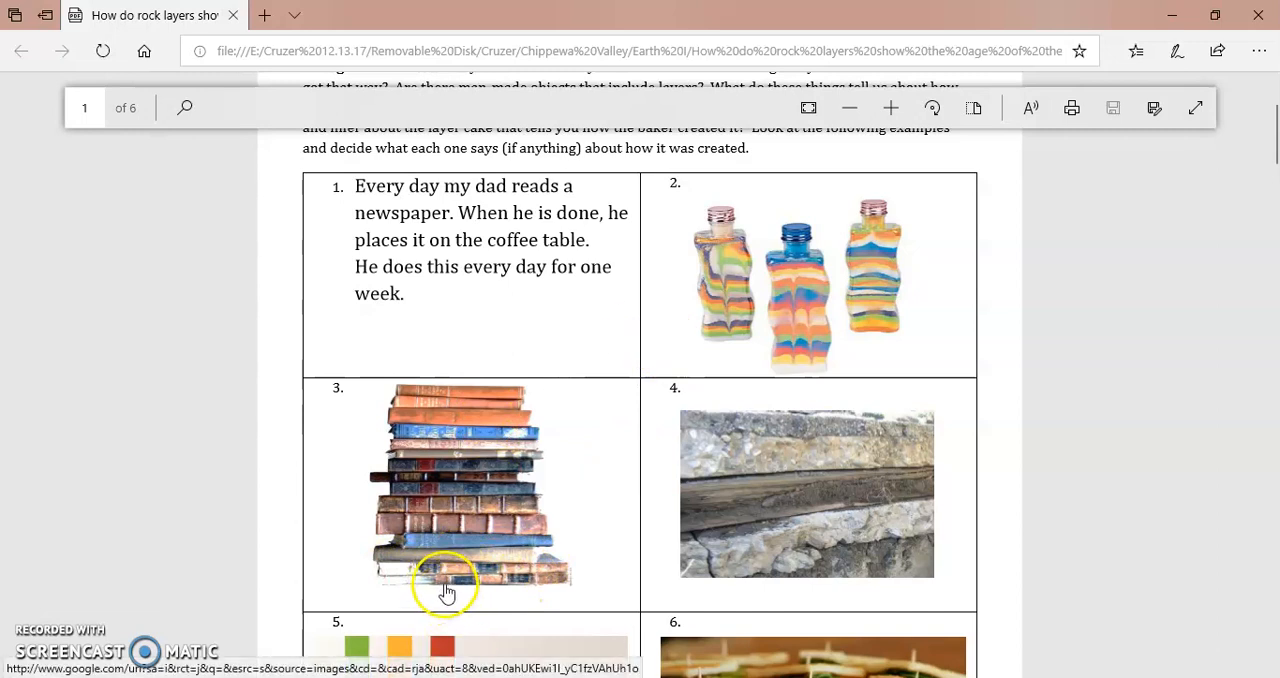
mouse_move(460, 516)
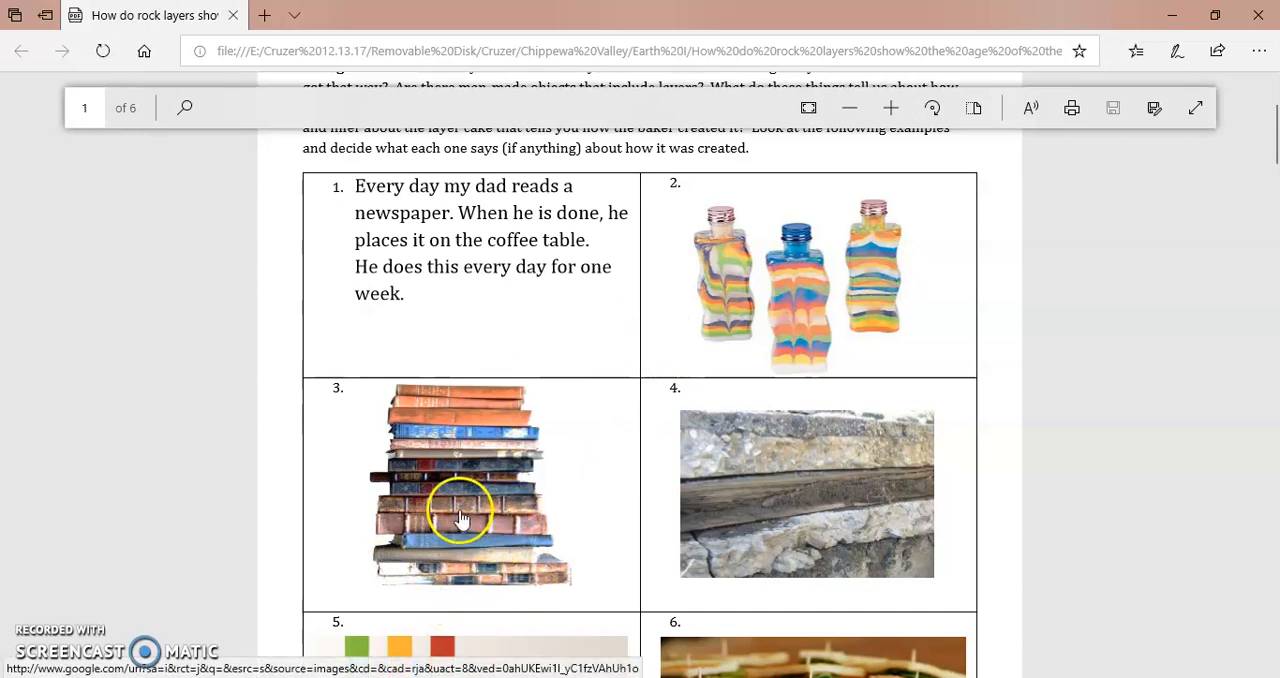
mouse_move(448, 412)
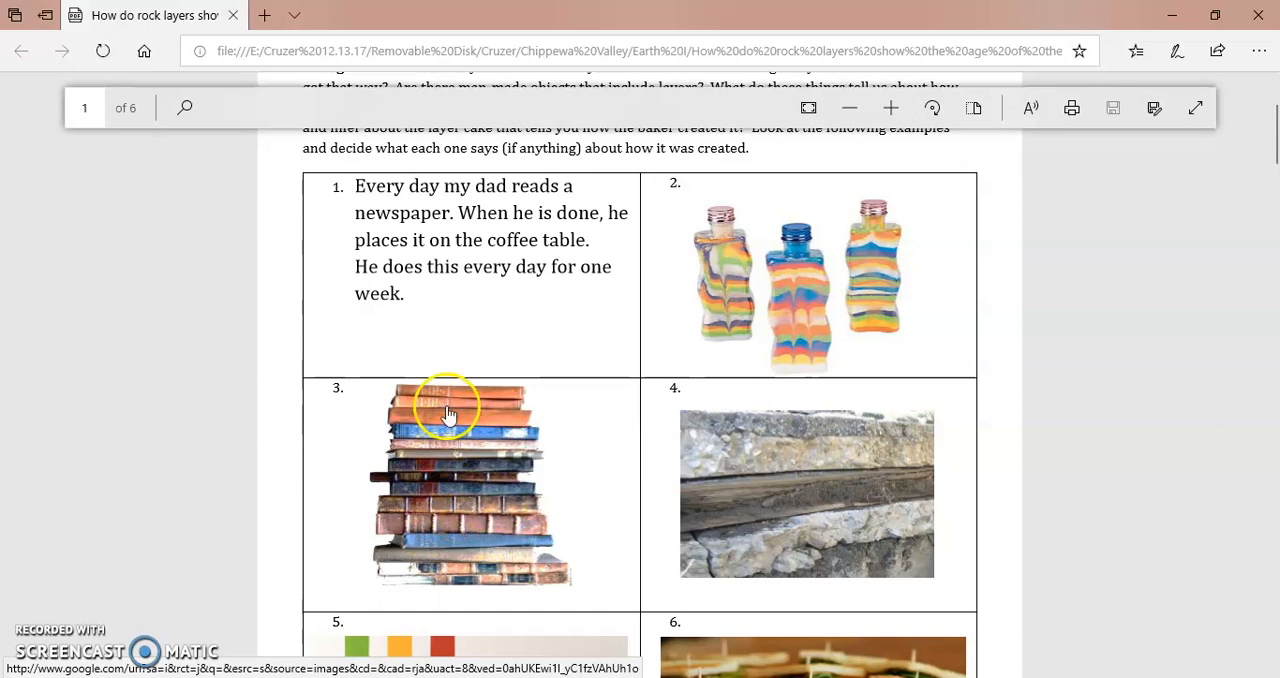
mouse_move(512, 612)
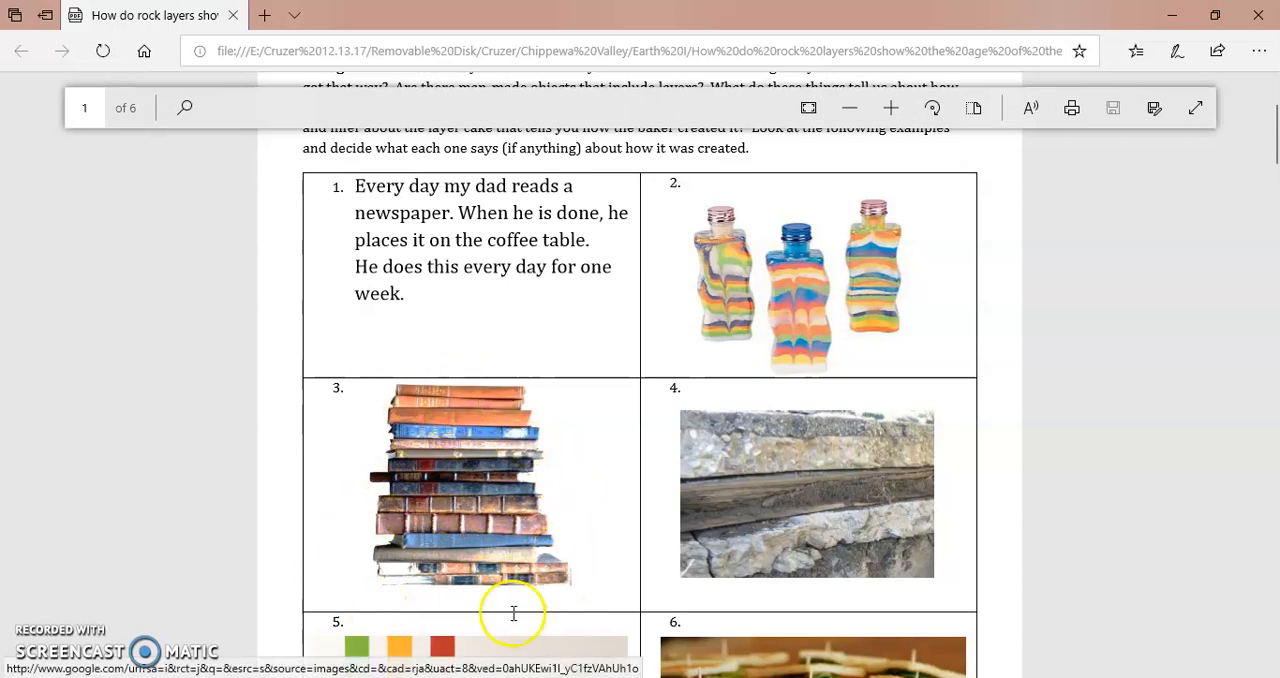
mouse_move(520, 460)
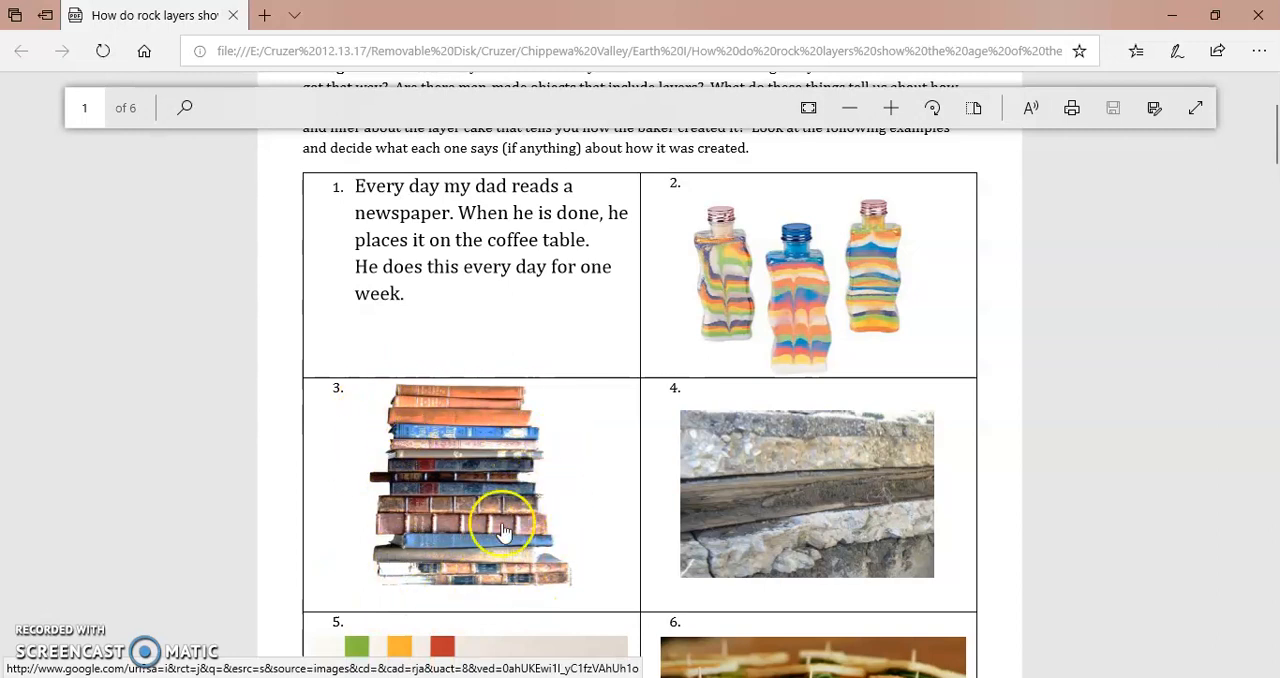
mouse_move(450, 404)
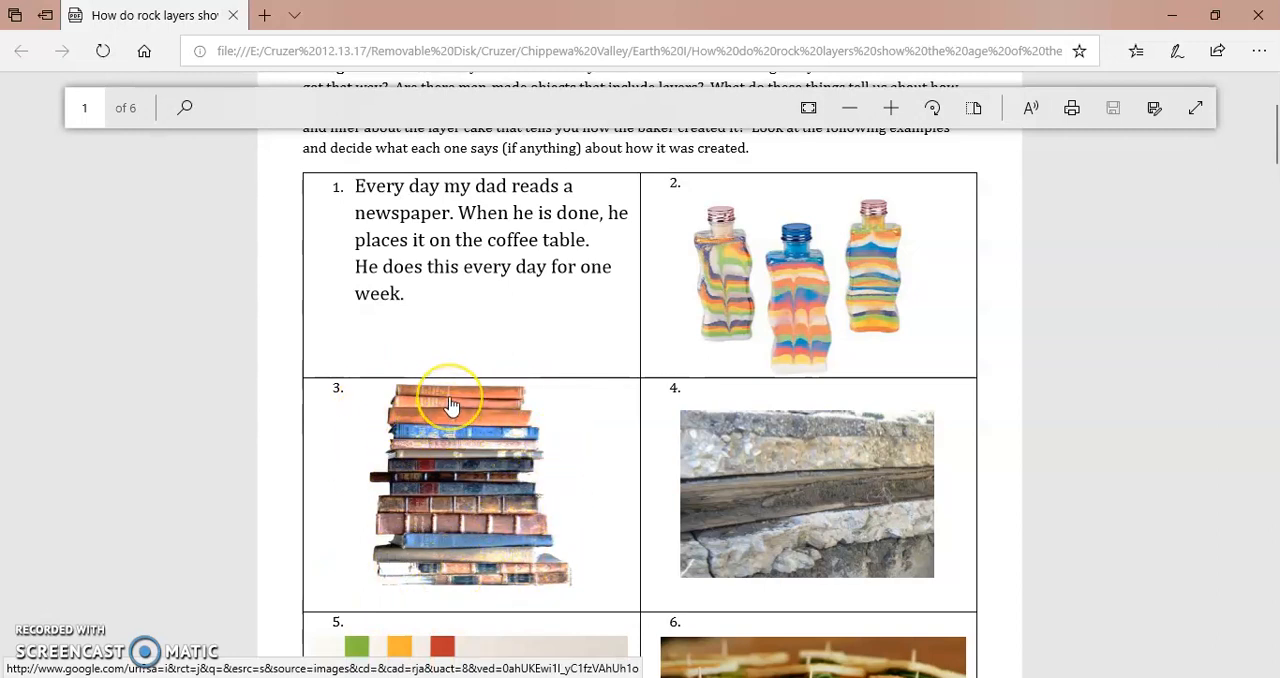
mouse_move(456, 552)
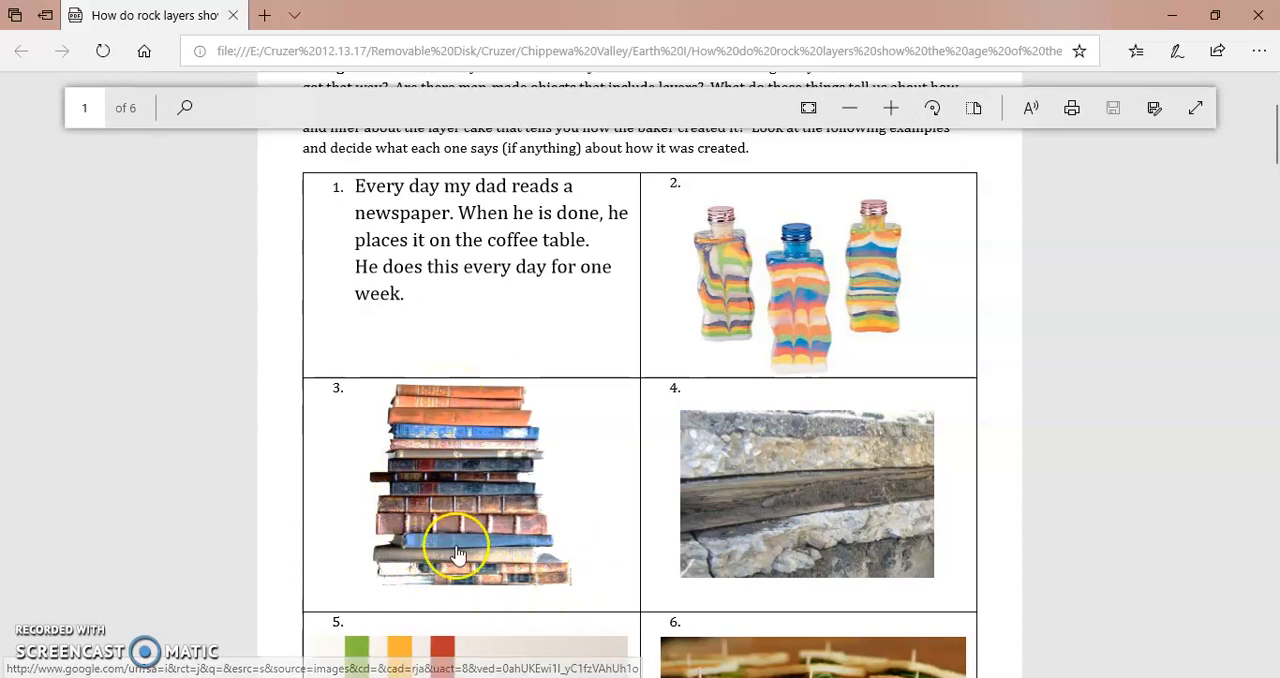
mouse_move(422, 582)
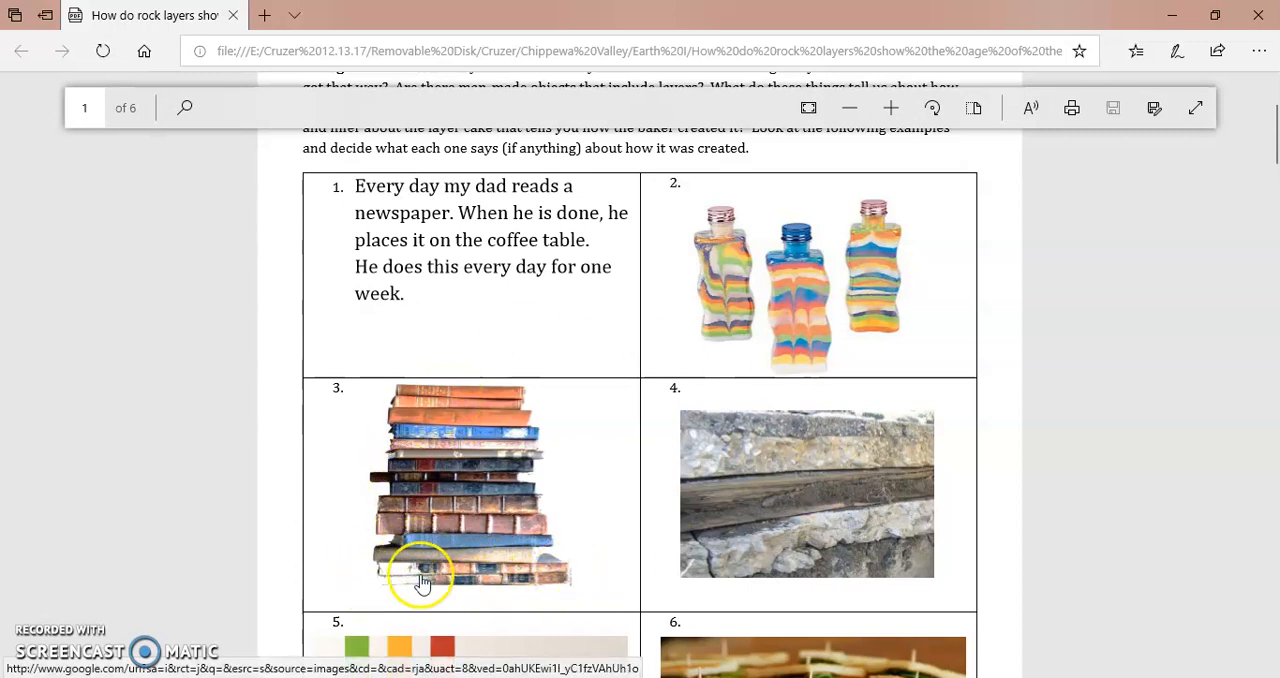
mouse_move(448, 464)
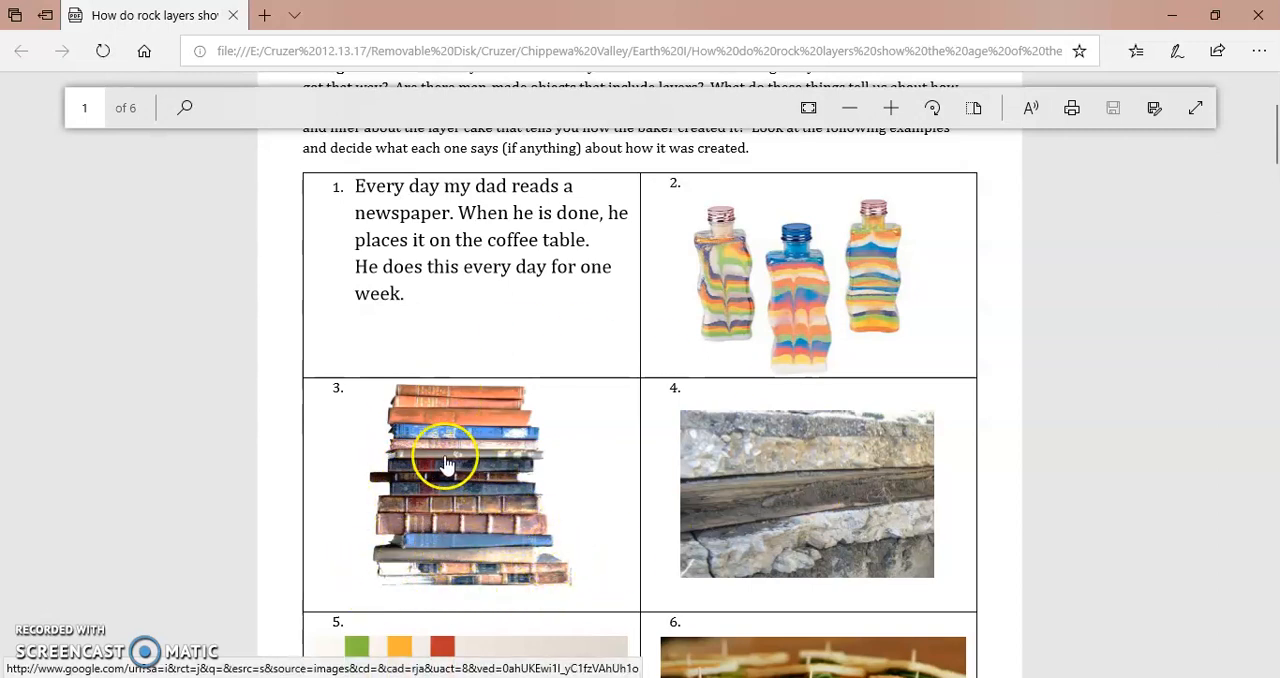
mouse_move(456, 400)
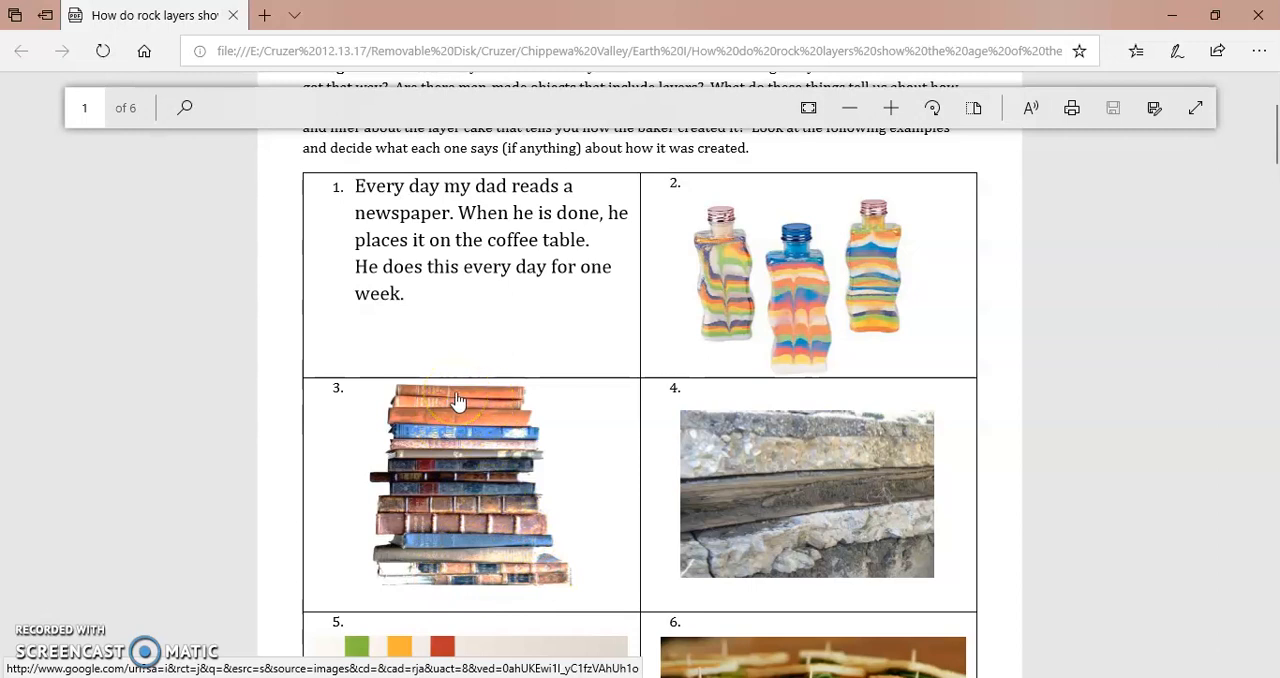
mouse_move(430, 404)
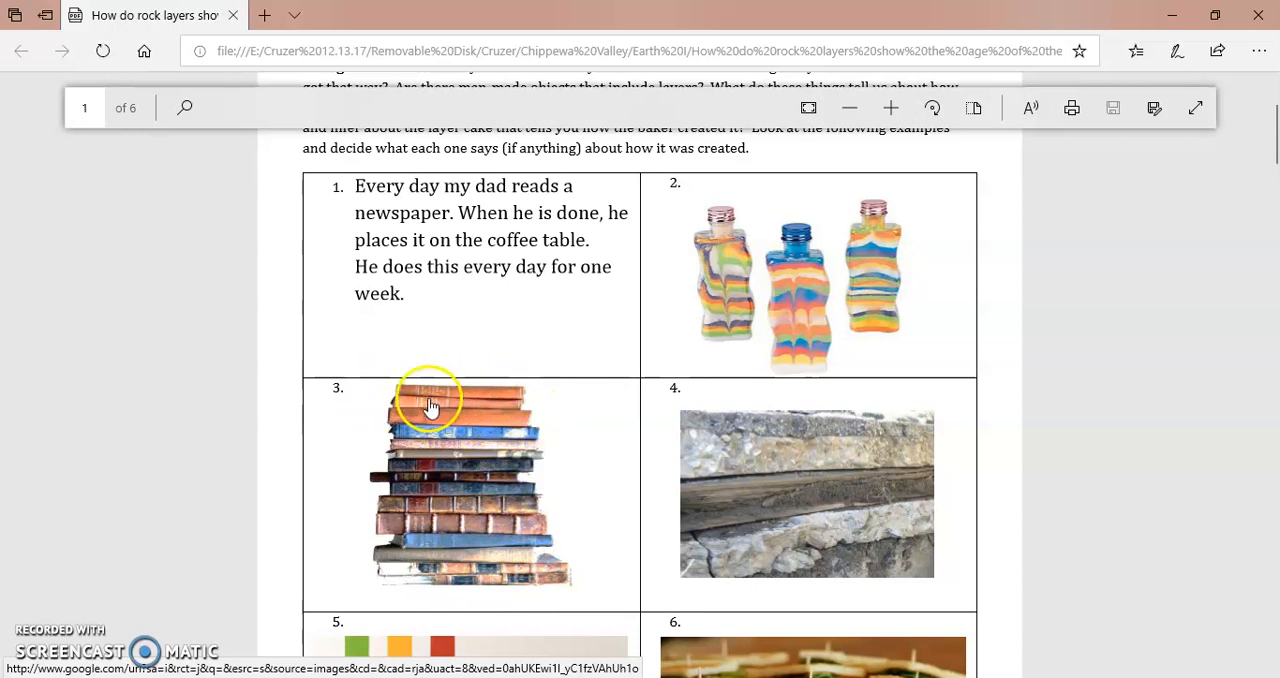
mouse_move(410, 360)
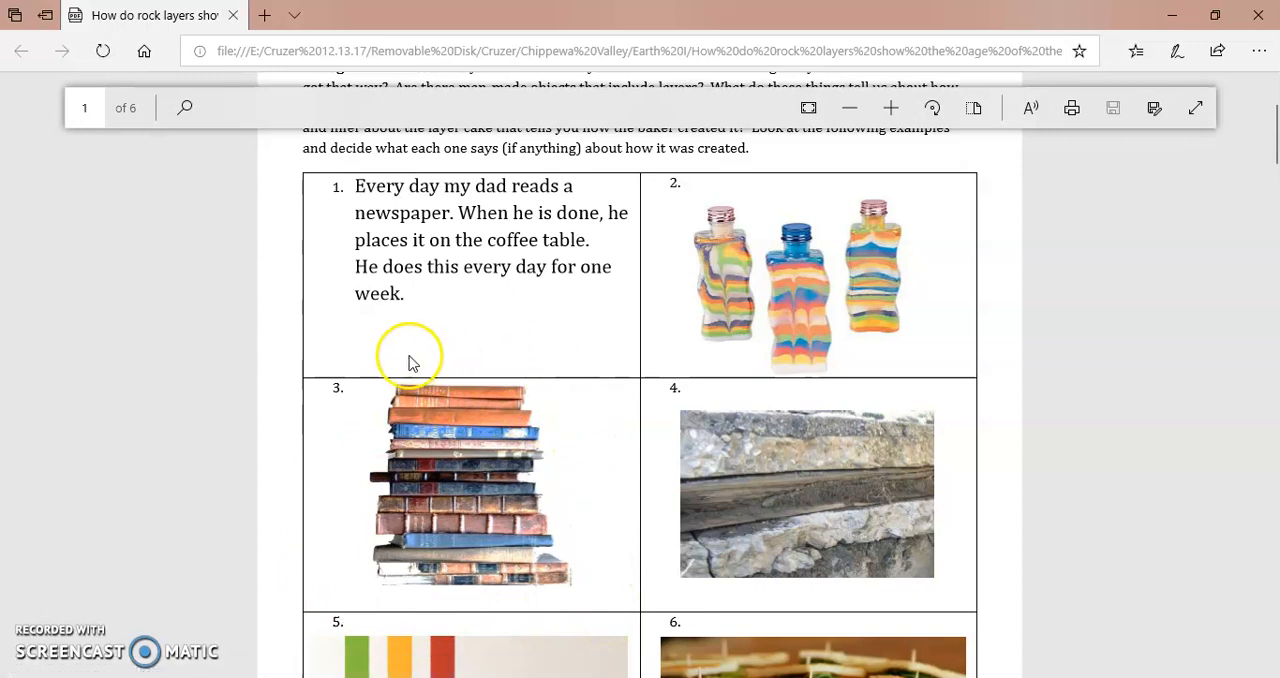
scroll(down, 3)
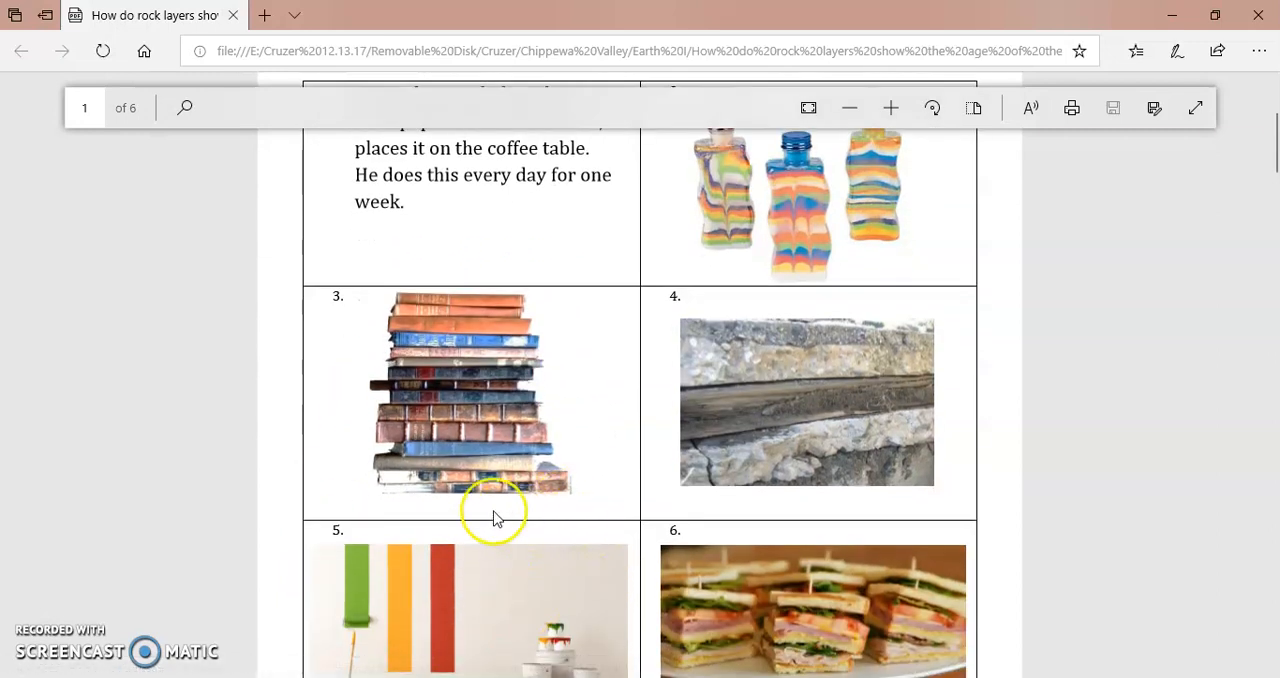
mouse_move(472, 512)
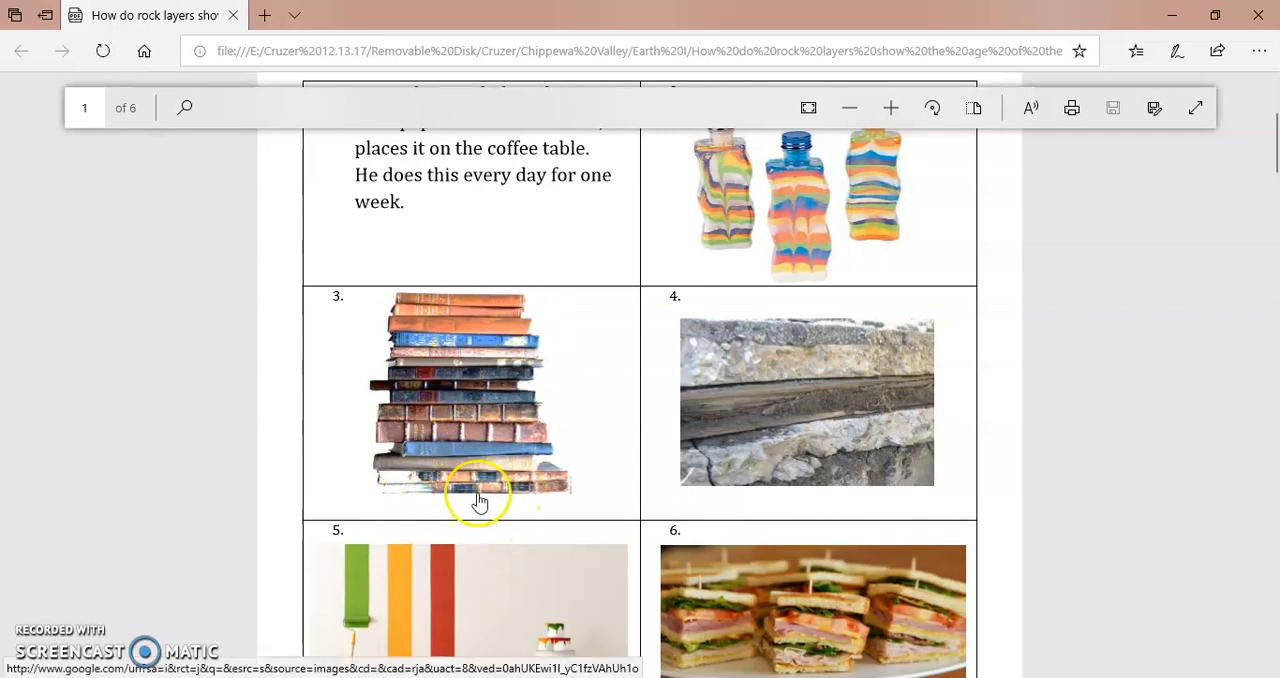
scroll(up, 3)
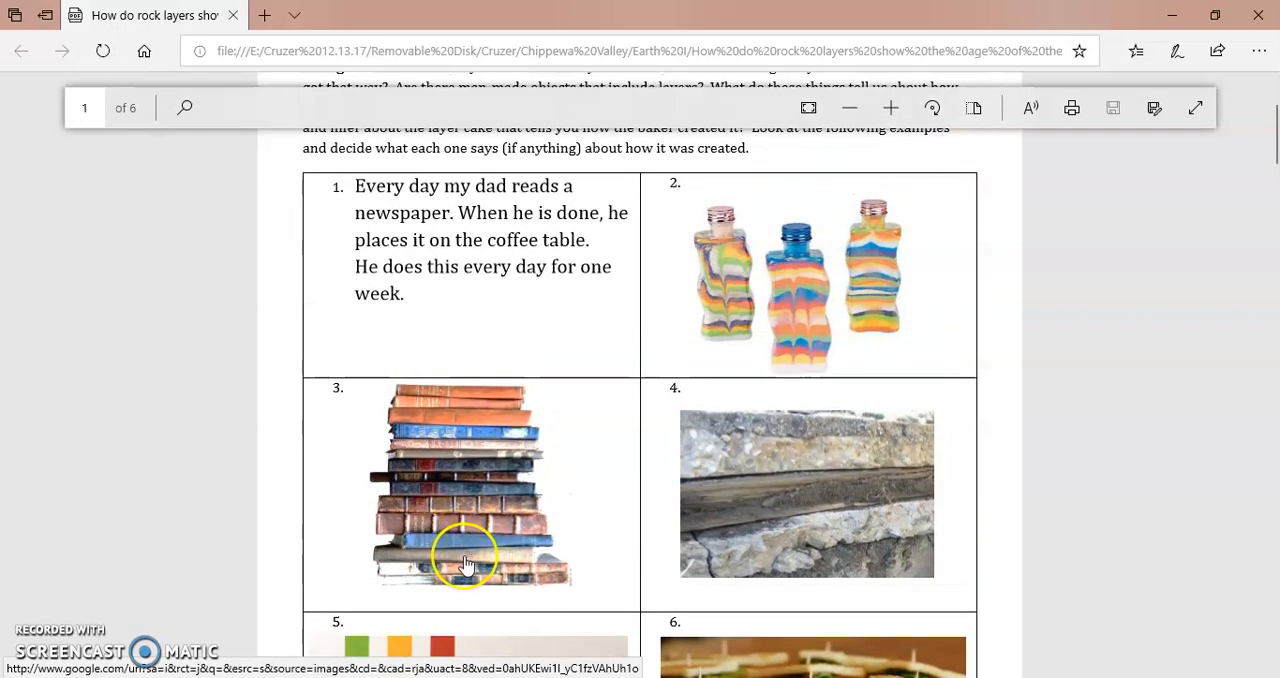
mouse_move(462, 408)
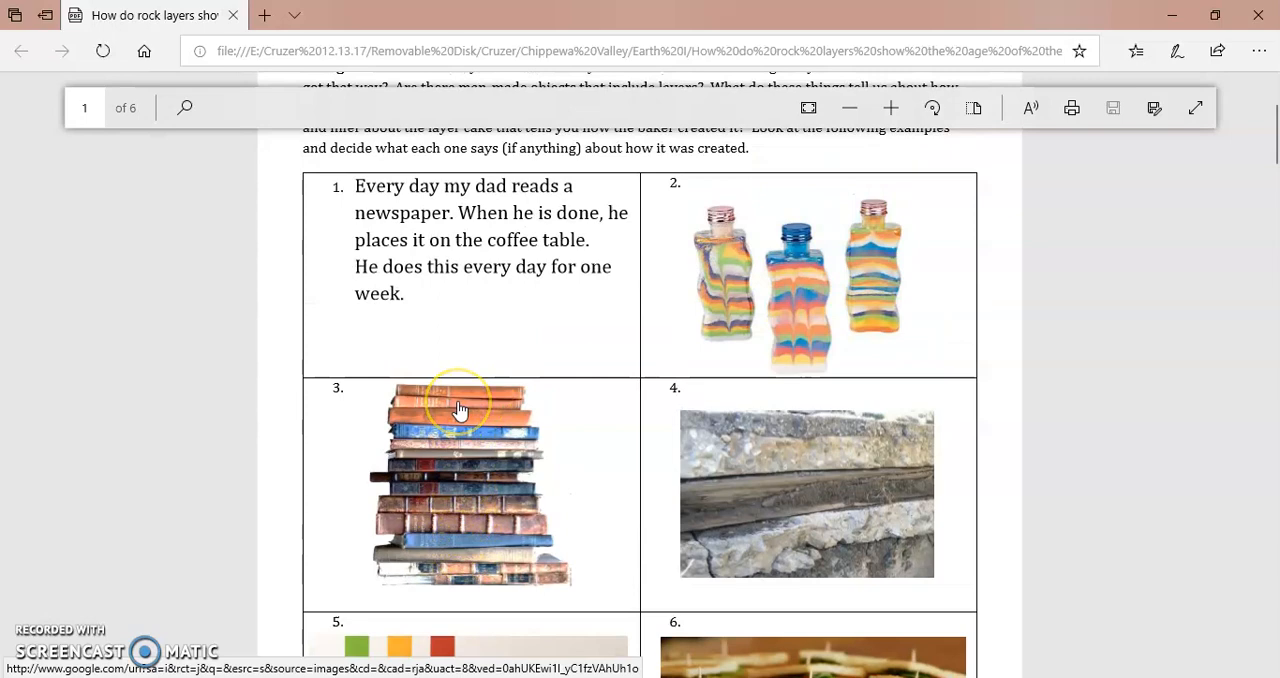
mouse_move(482, 432)
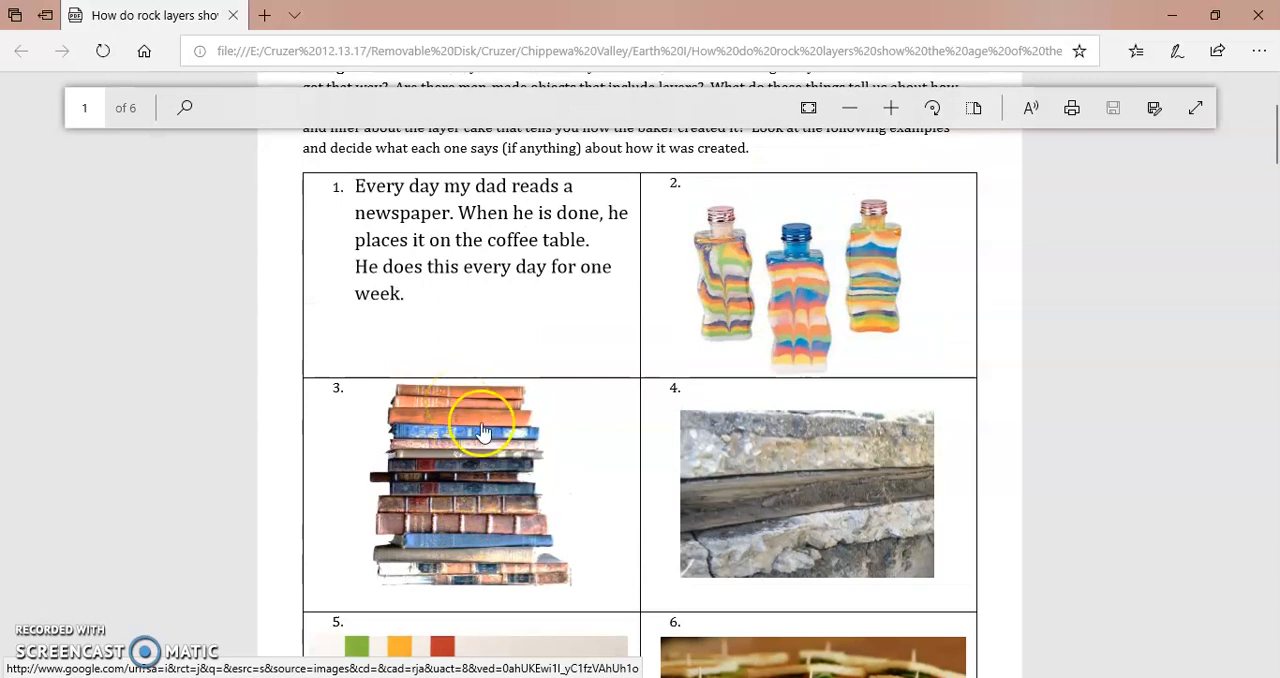
click(888, 108)
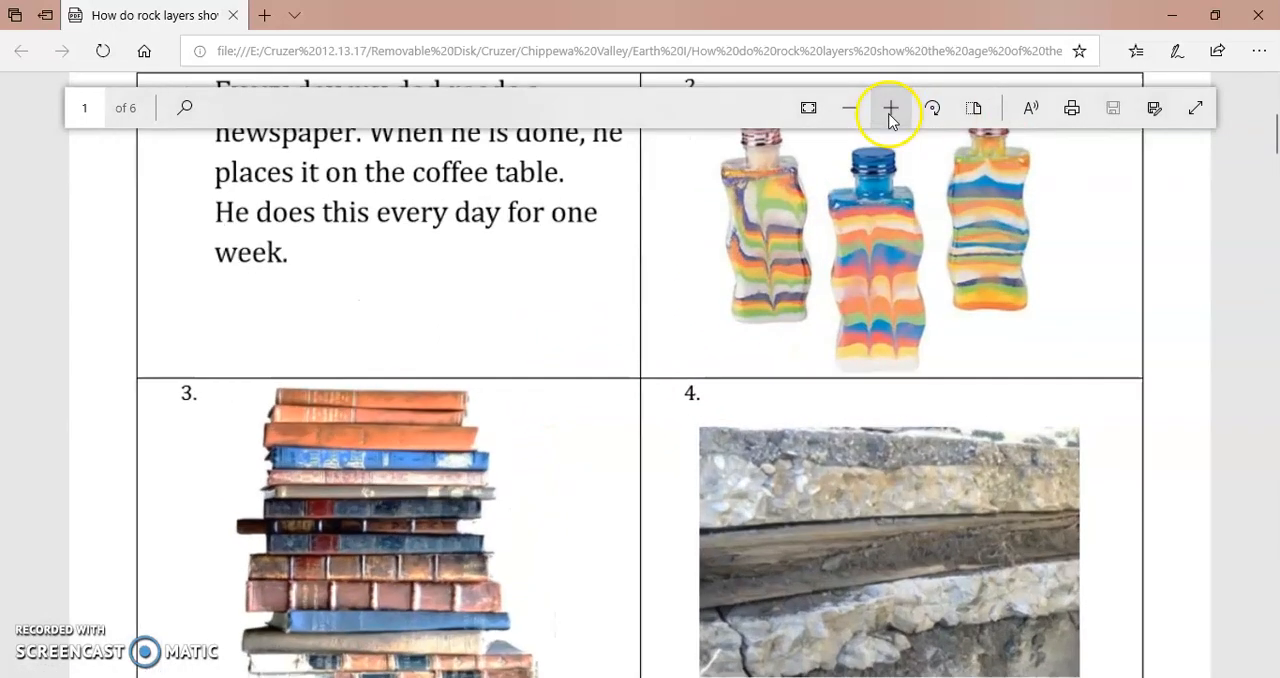
click(888, 108)
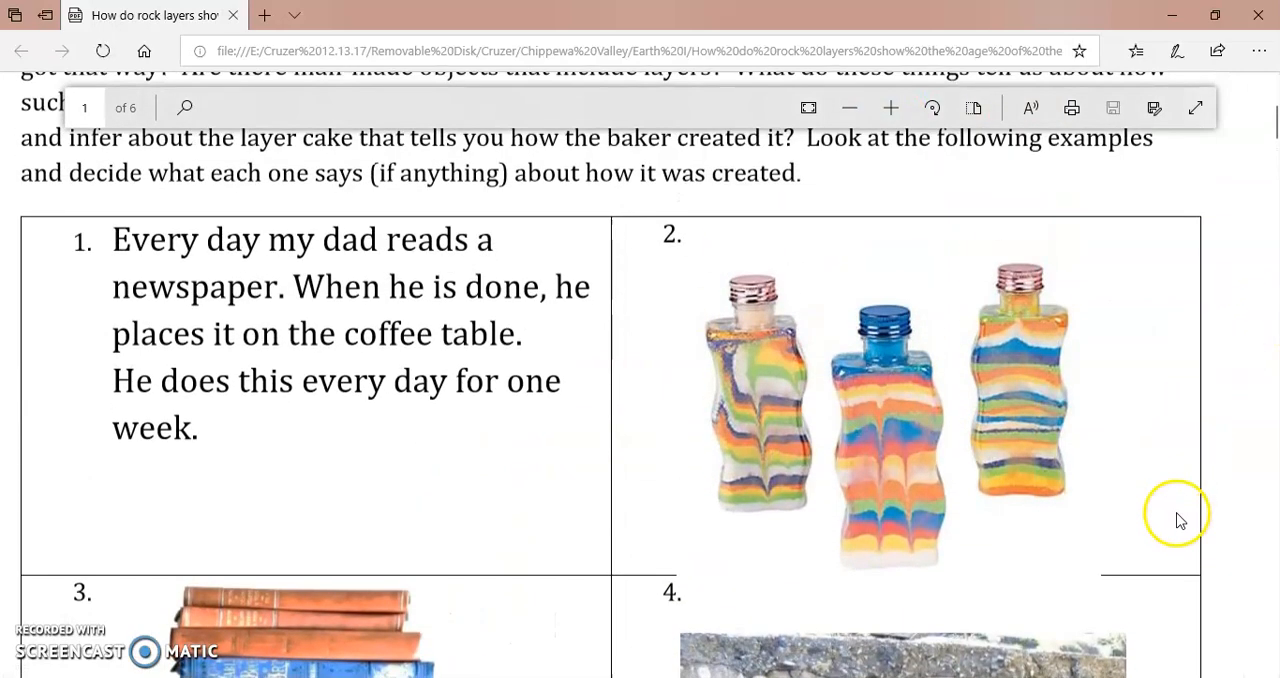
mouse_move(1080, 210)
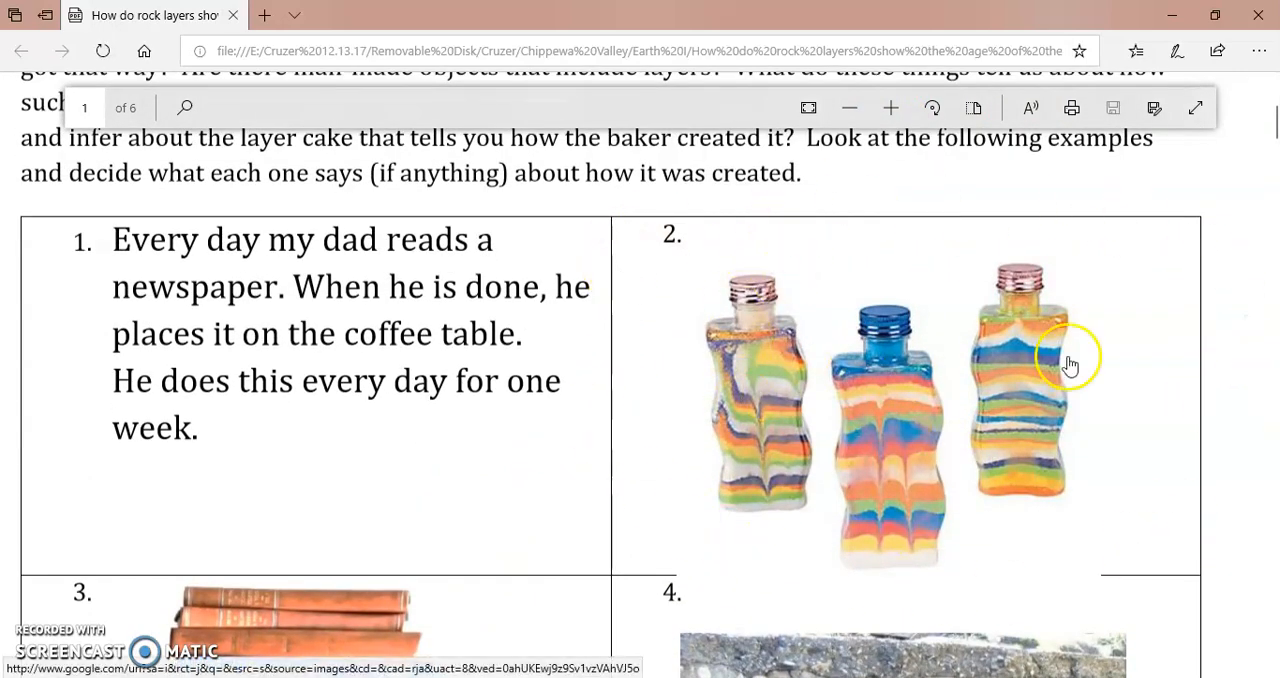
mouse_move(1000, 264)
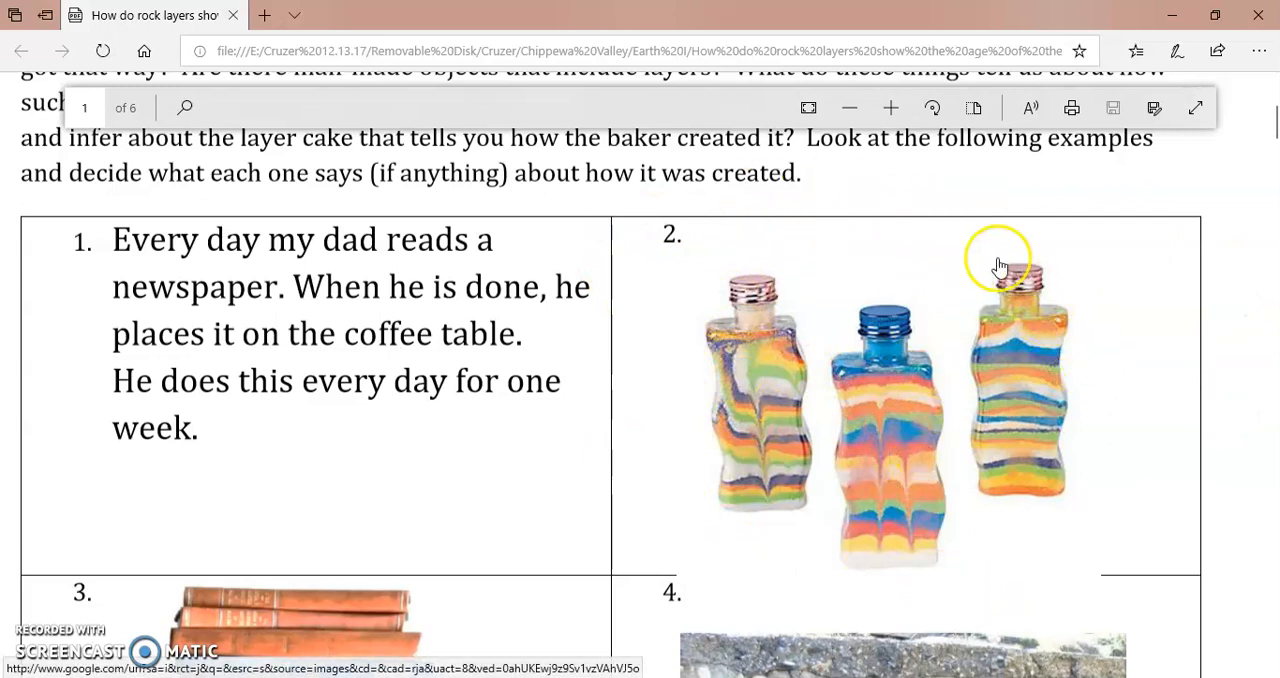
mouse_move(948, 530)
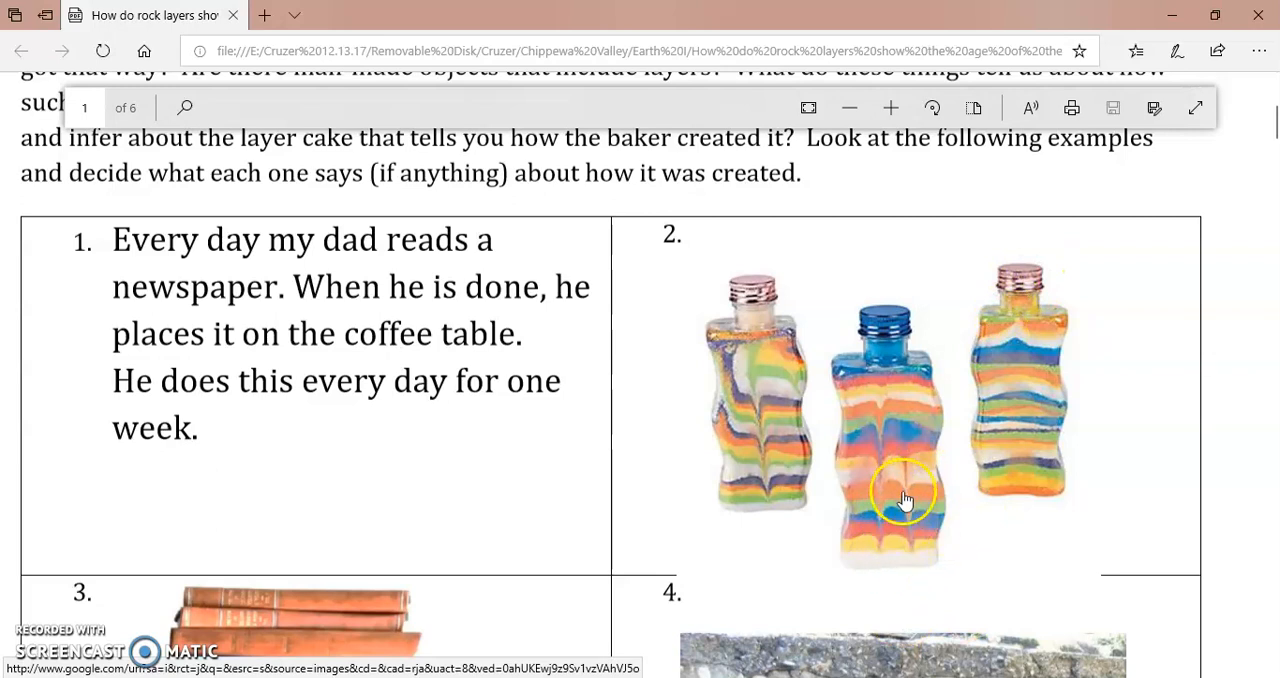
mouse_move(908, 430)
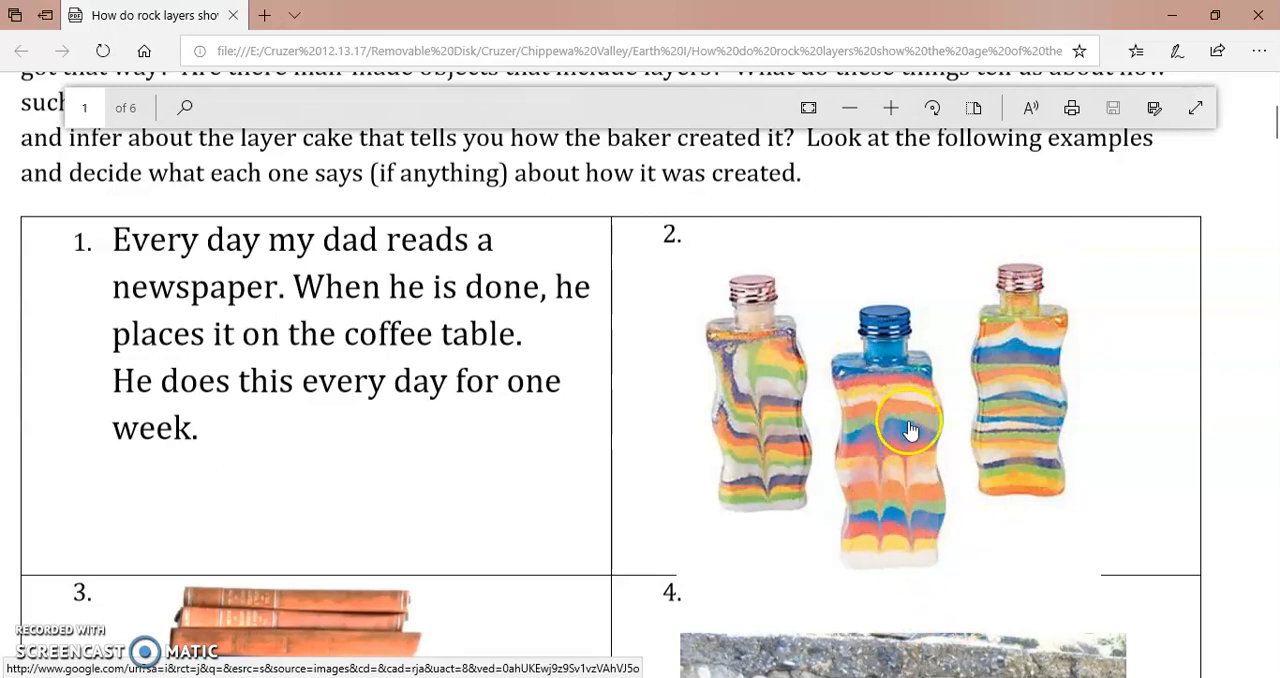
mouse_move(890, 360)
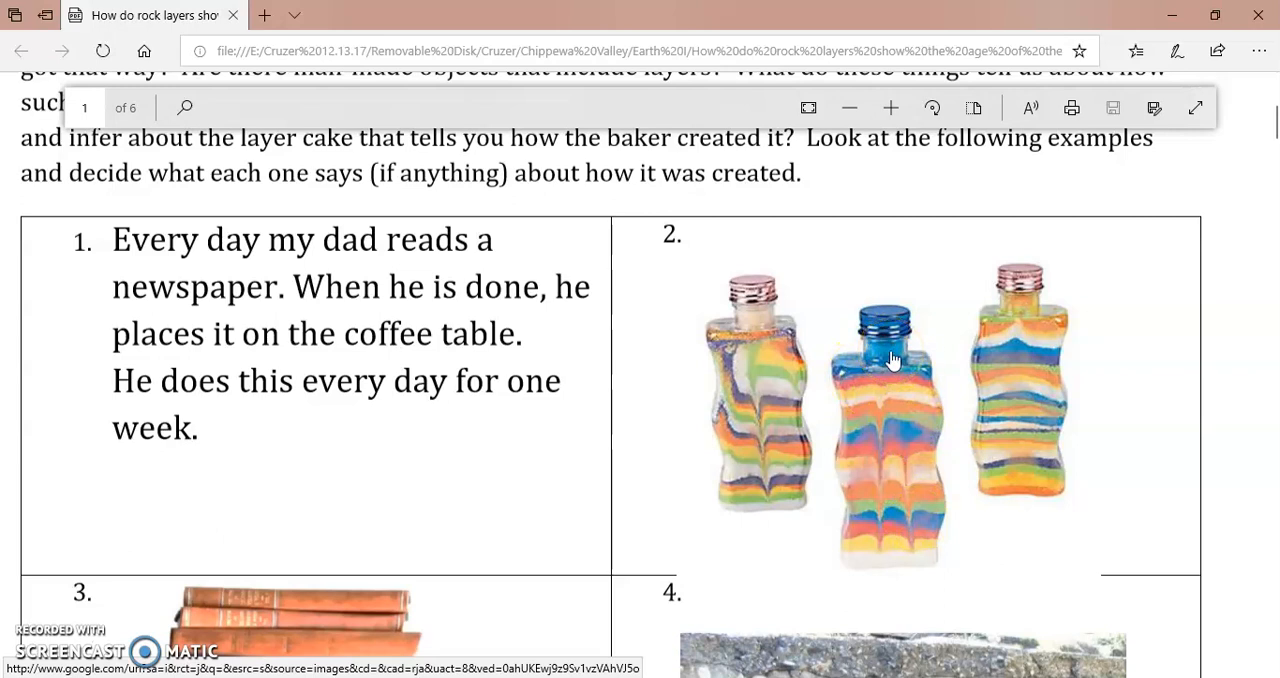
mouse_move(880, 388)
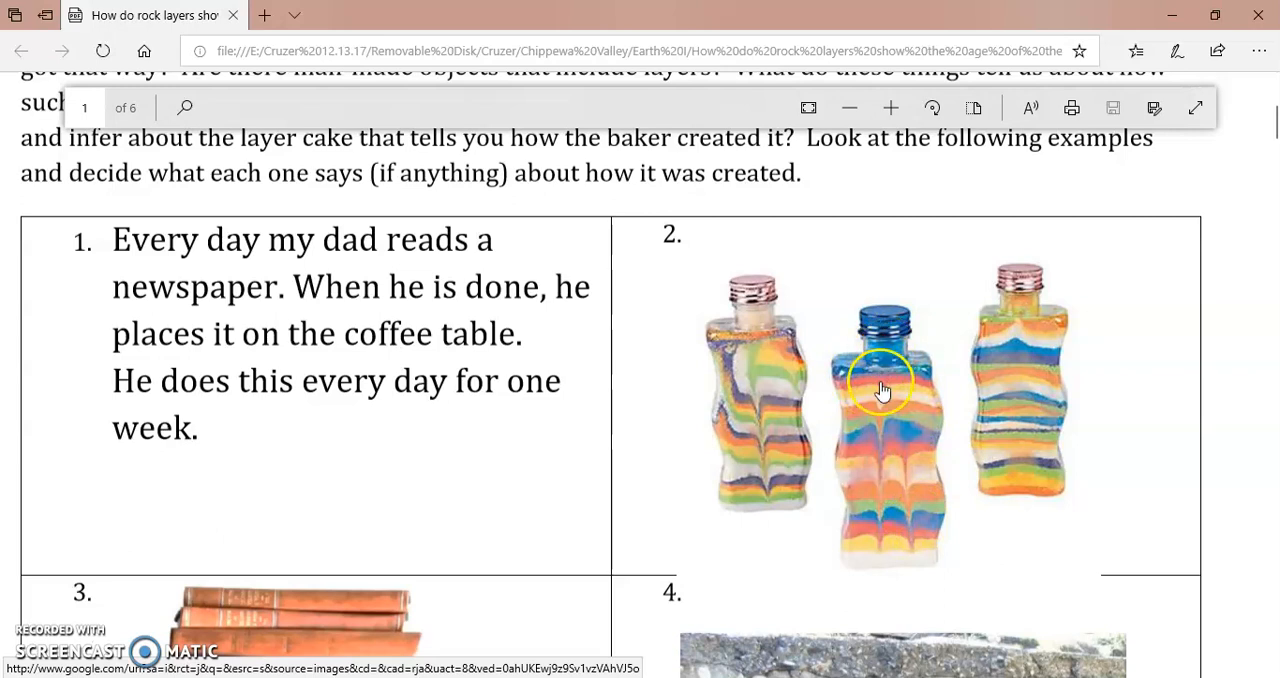
mouse_move(904, 388)
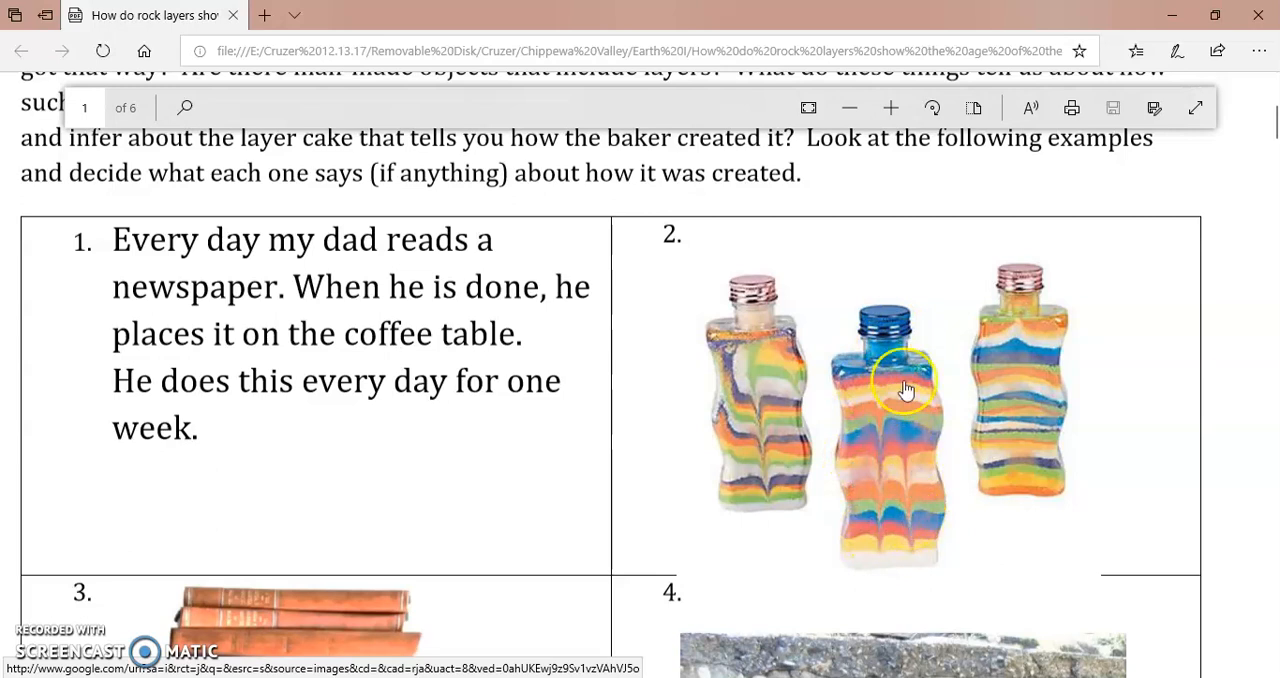
mouse_move(910, 512)
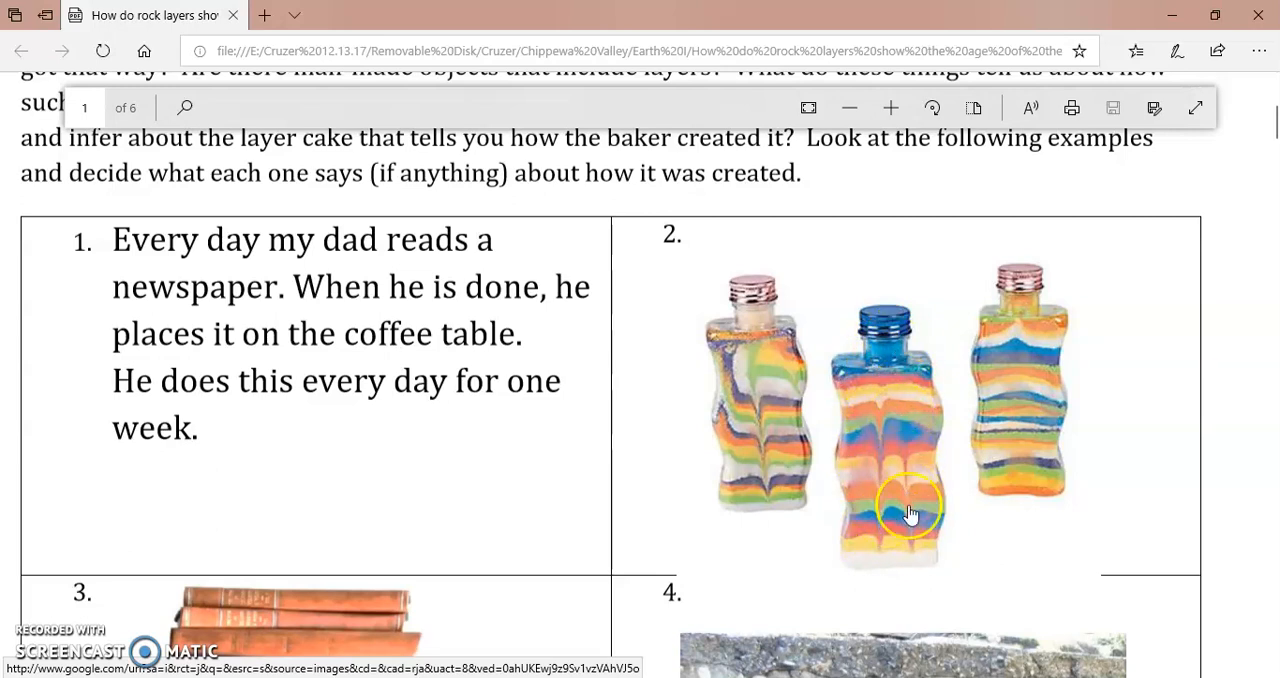
mouse_move(948, 440)
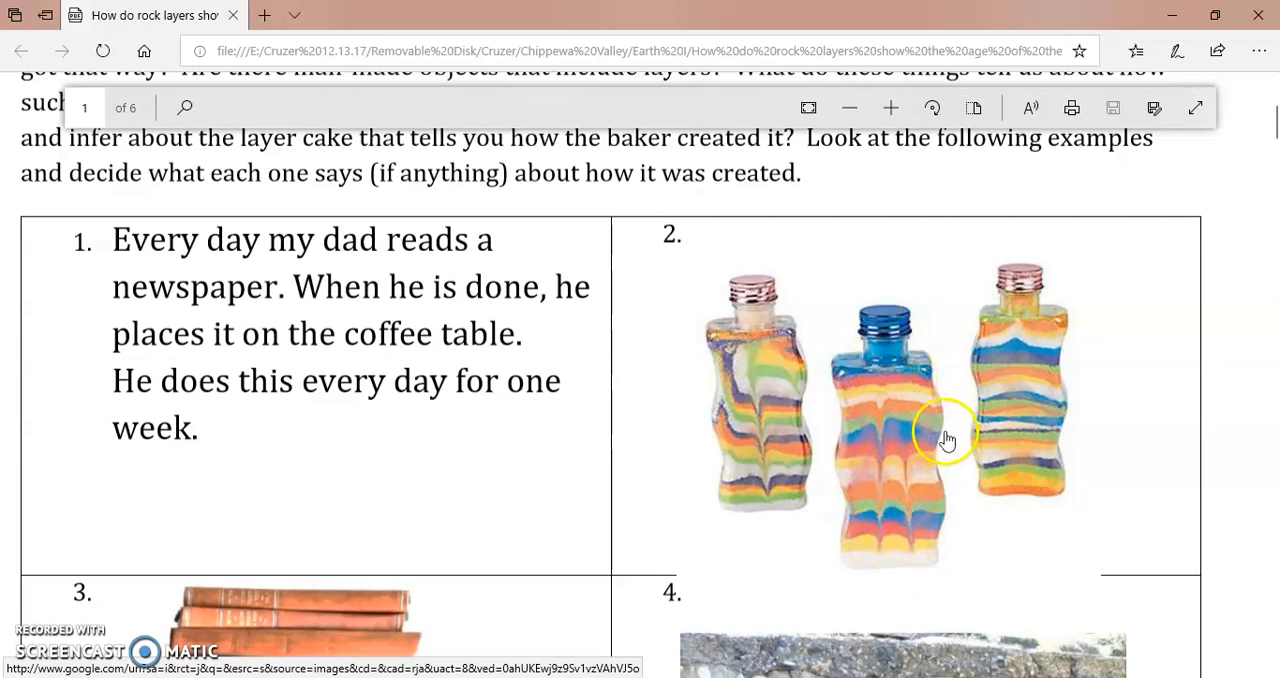
mouse_move(906, 500)
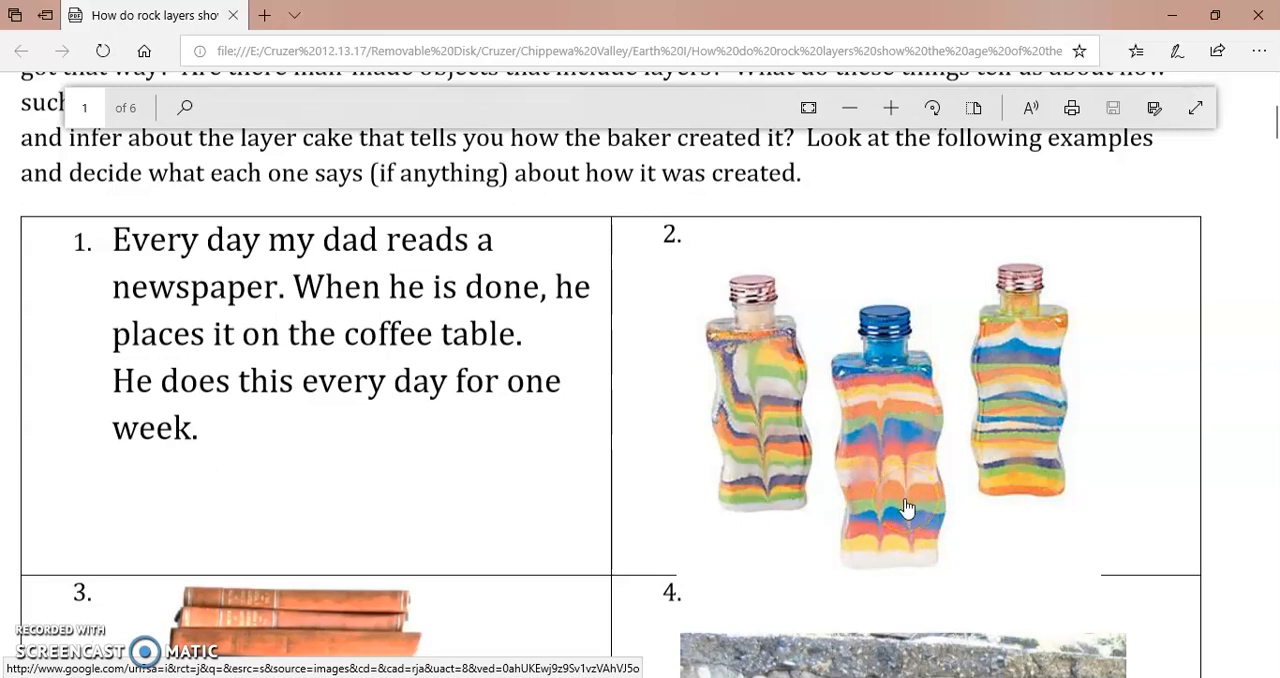
mouse_move(1010, 400)
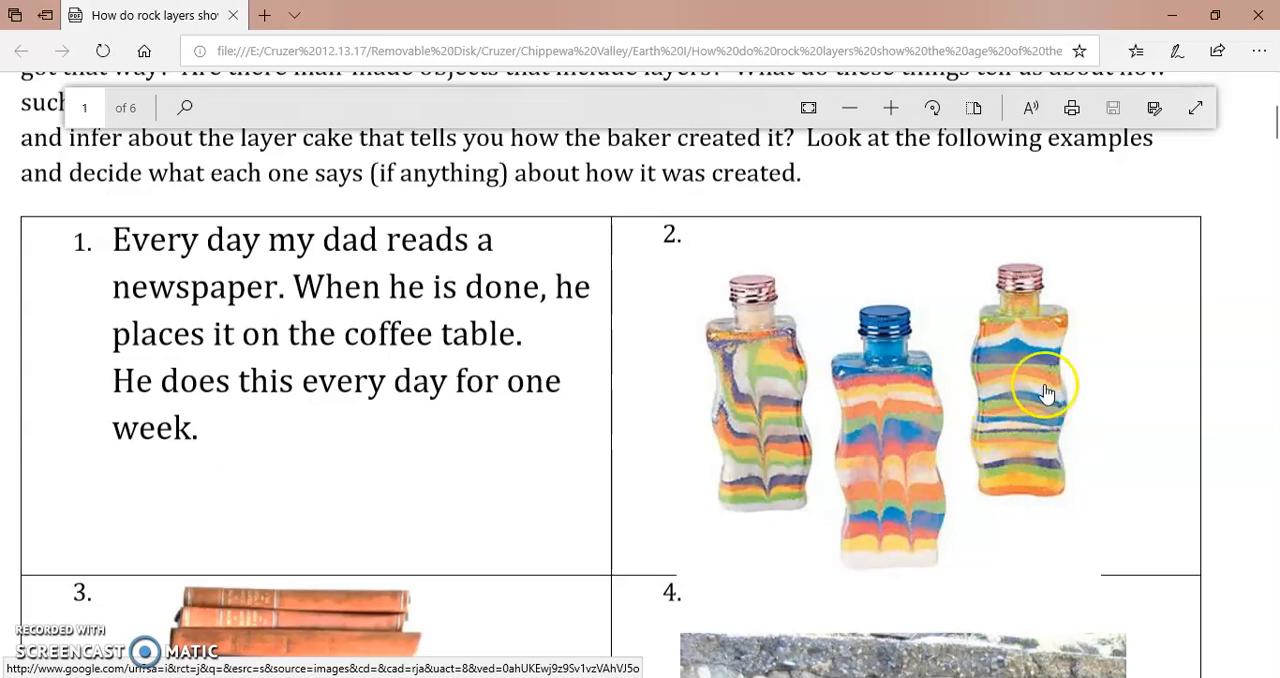
mouse_move(1048, 358)
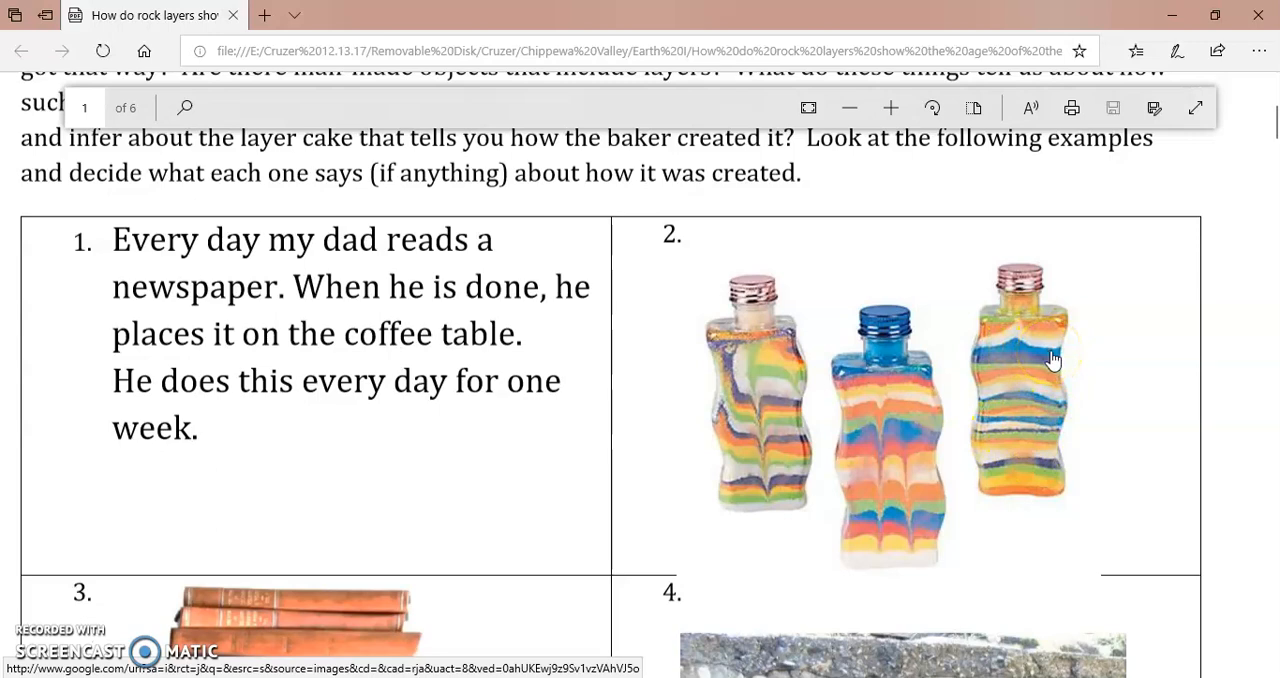
Step: Zoom back out two levels and scroll to the Application section on page 2
click(848, 108)
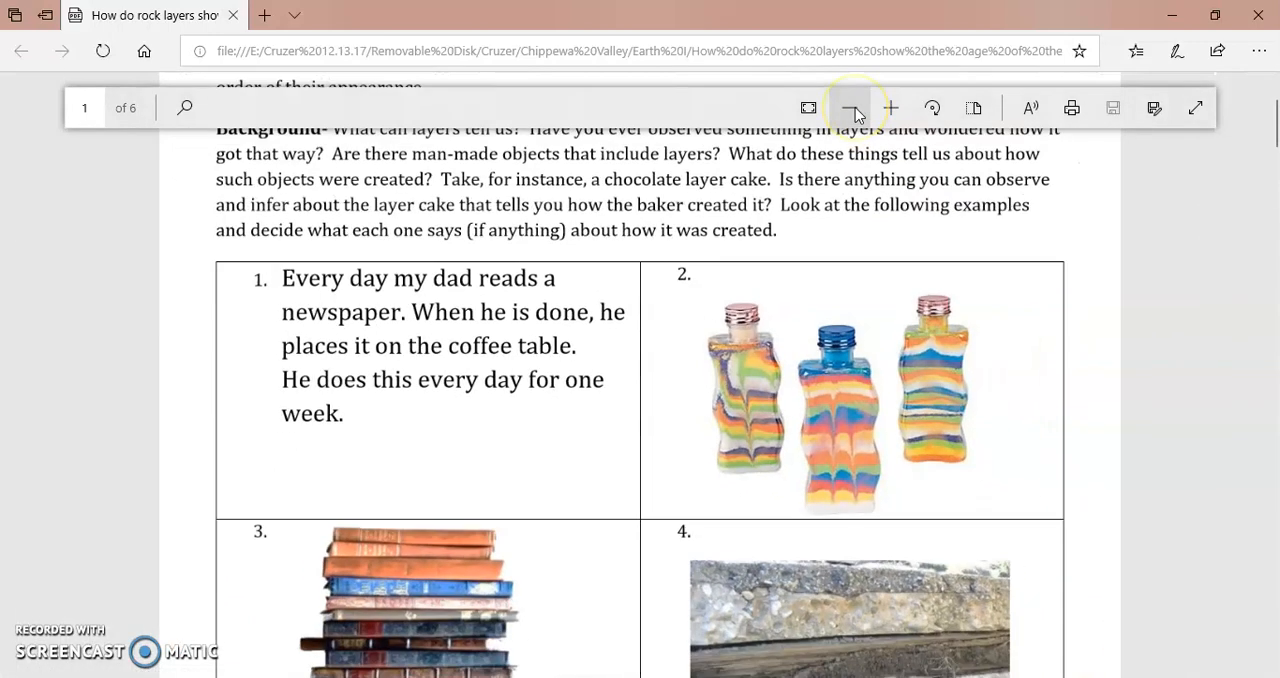
click(852, 108)
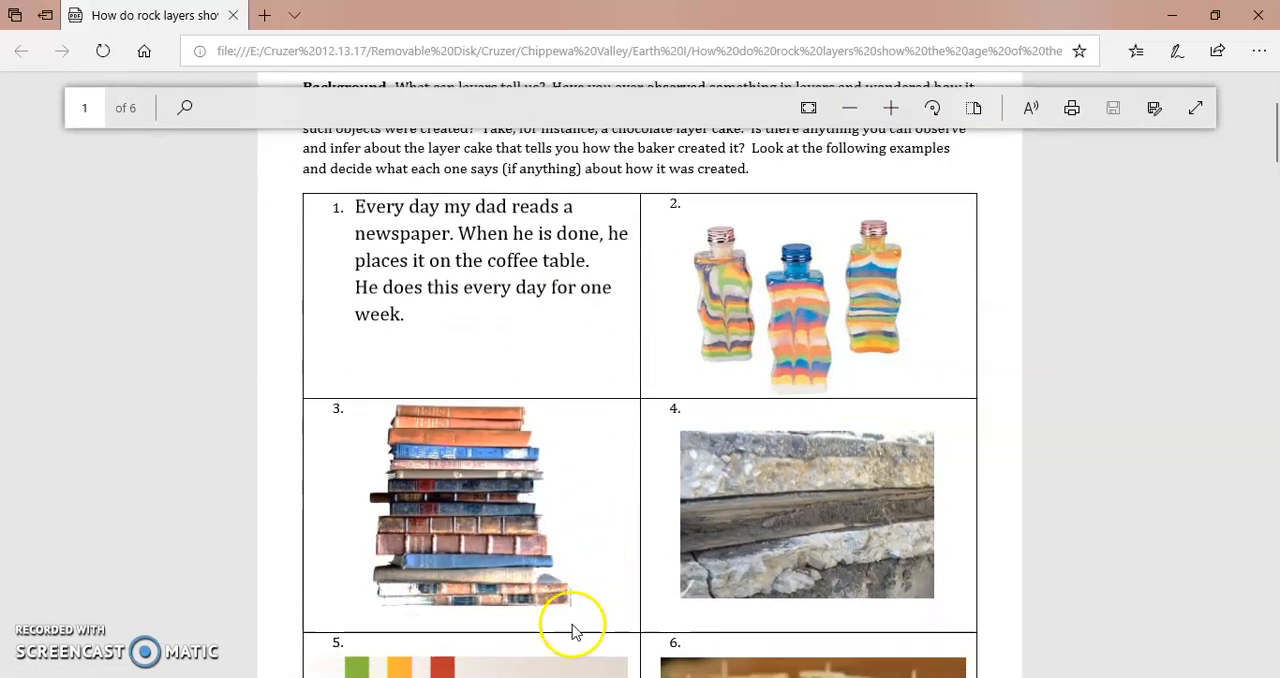
mouse_move(448, 400)
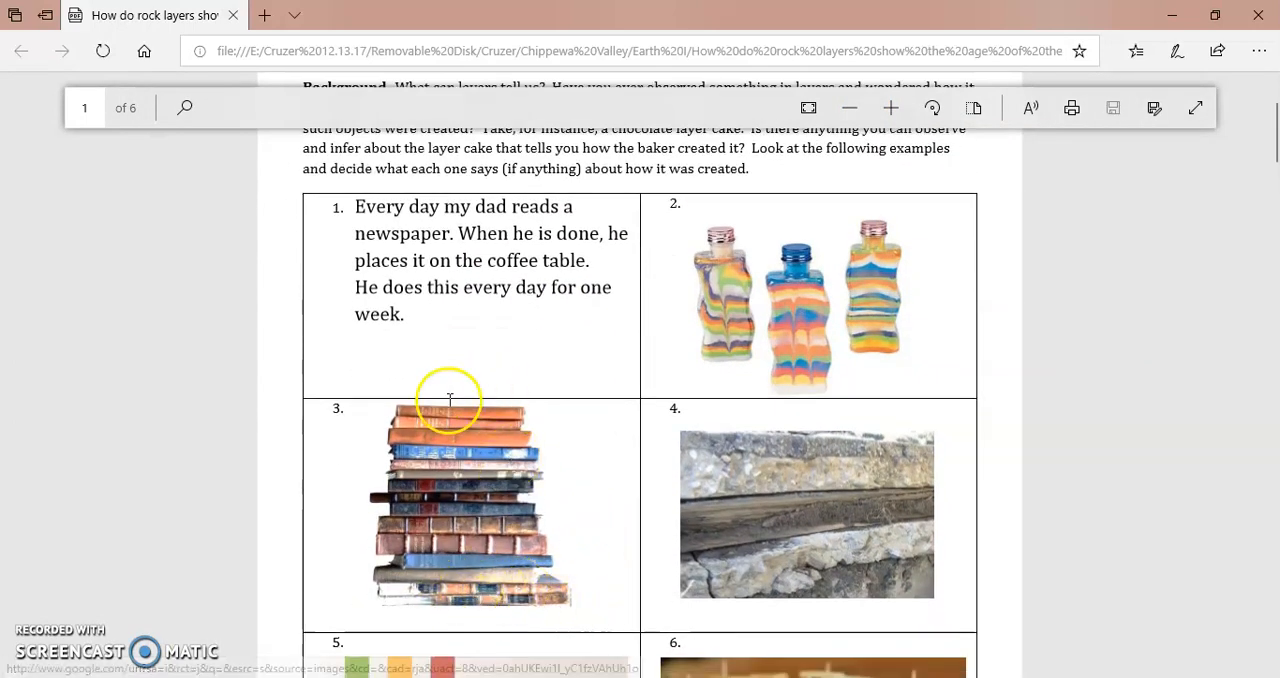
mouse_move(464, 428)
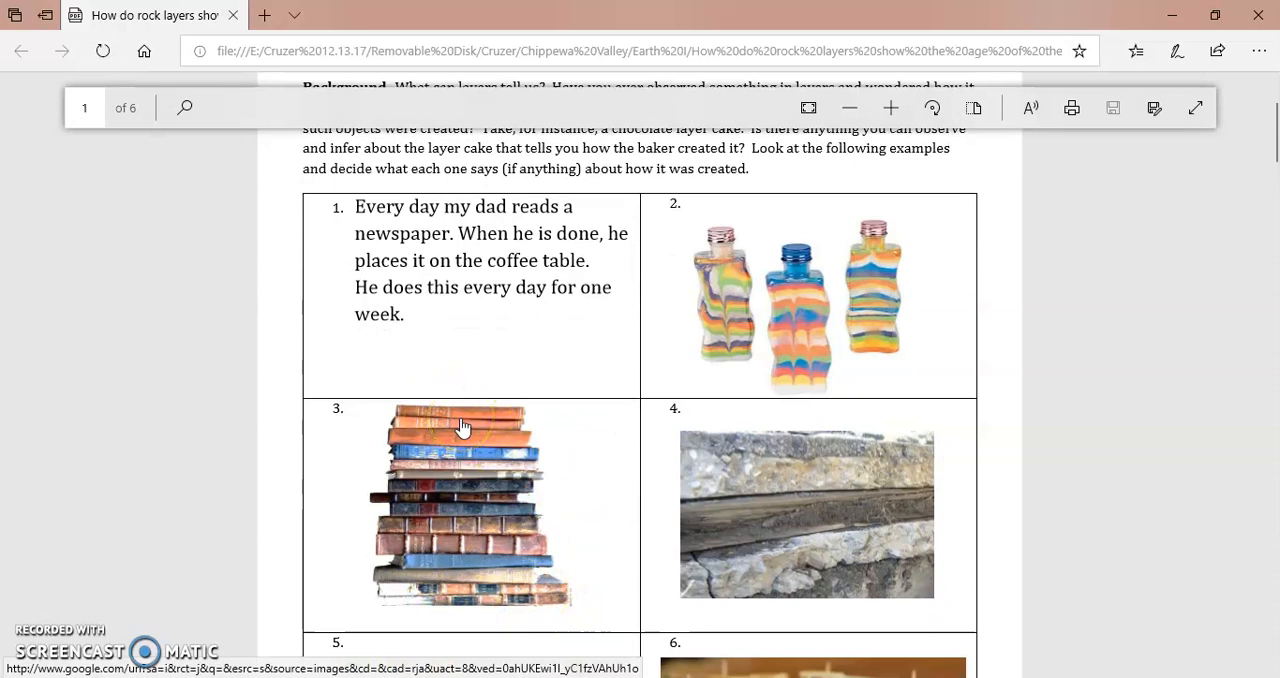
scroll(down, 3)
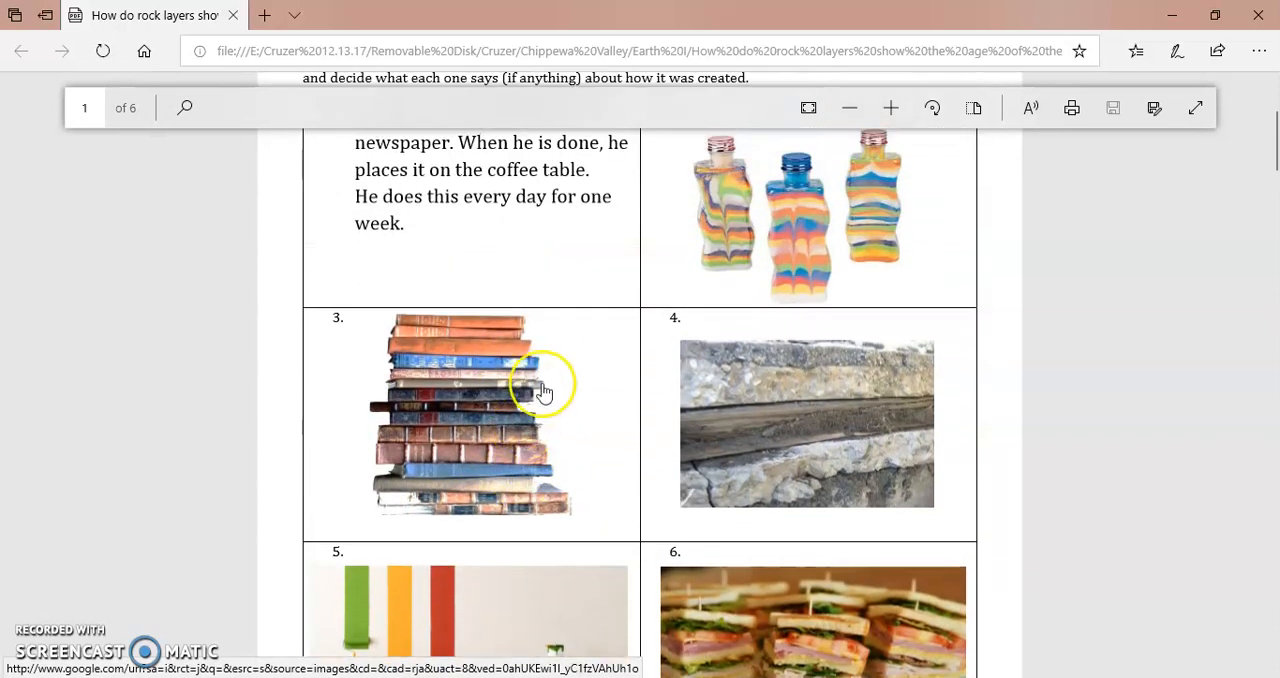
scroll(down, 3)
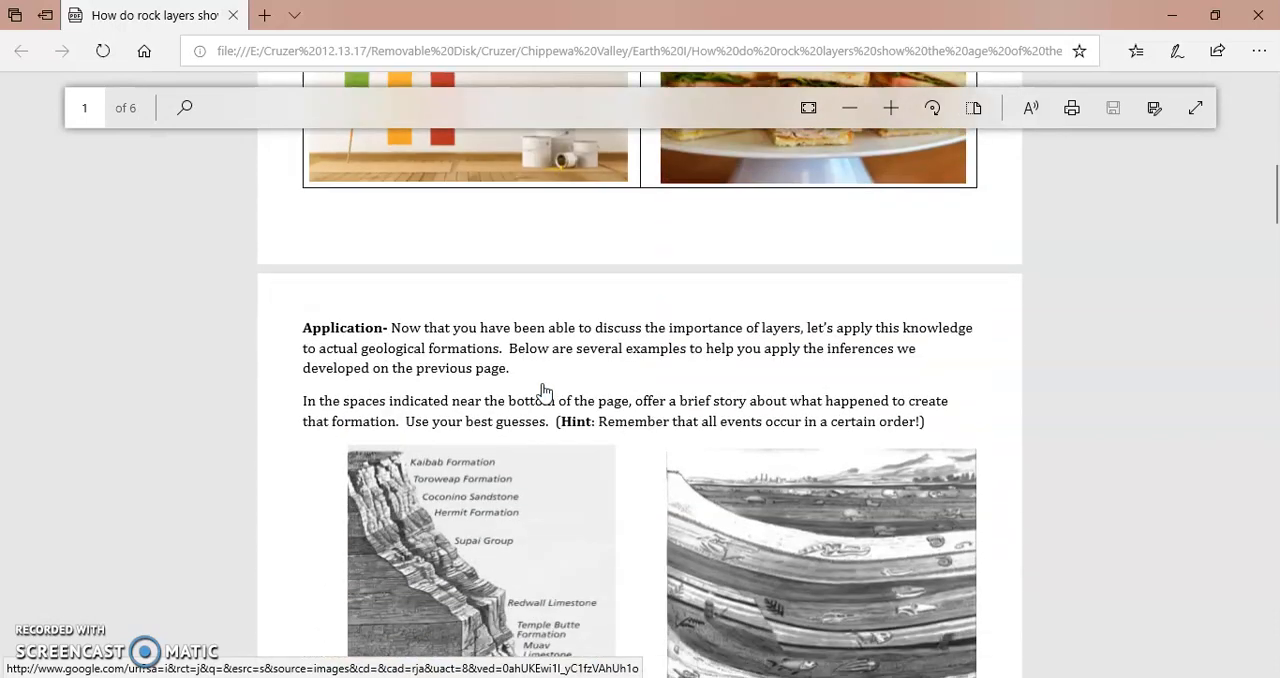
scroll(down, 3)
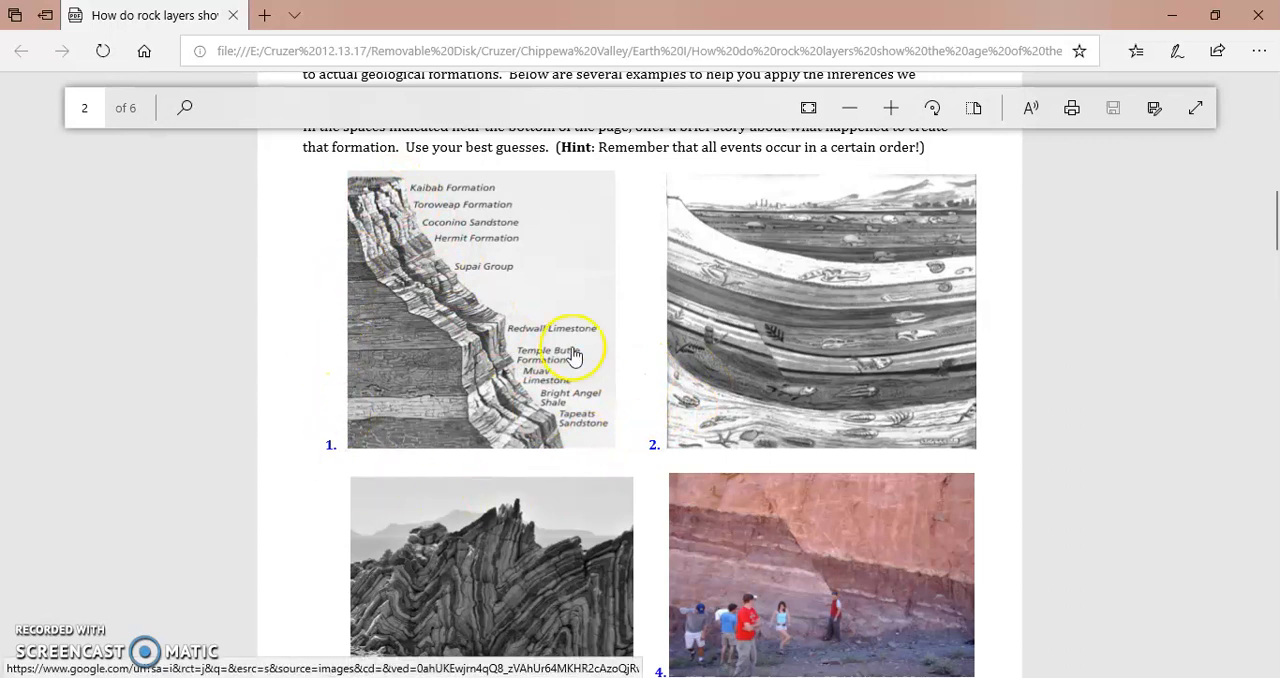
mouse_move(430, 398)
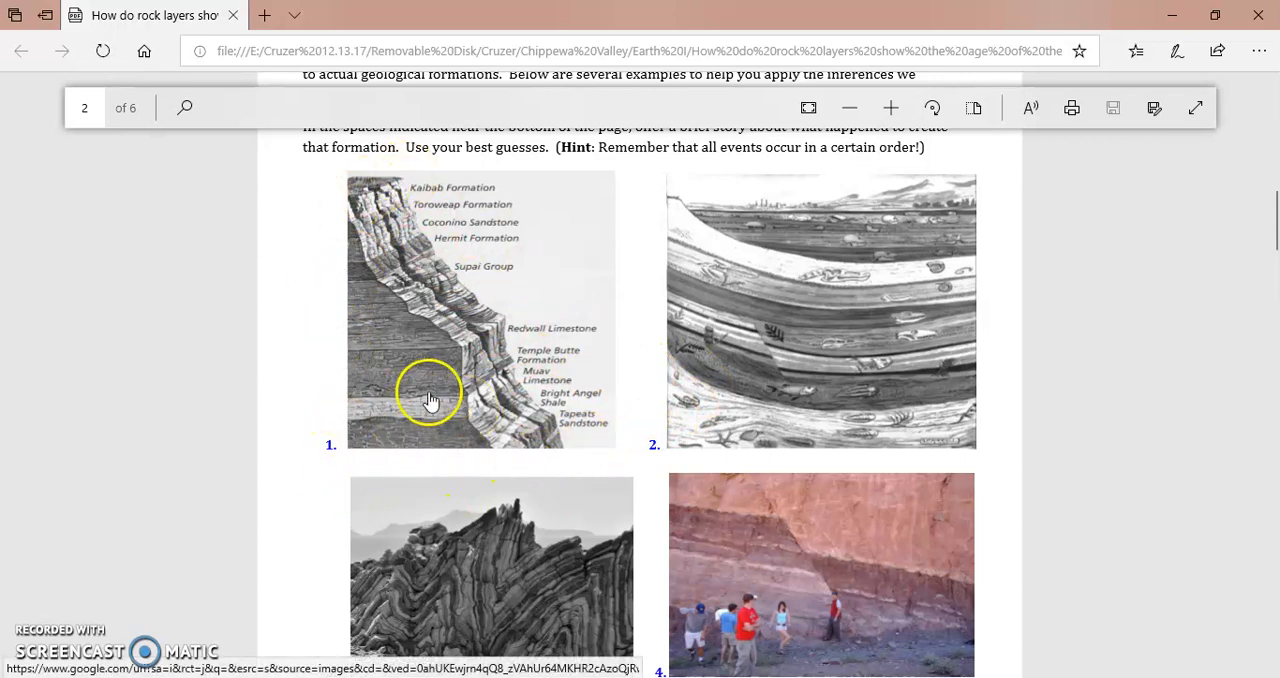
mouse_move(444, 450)
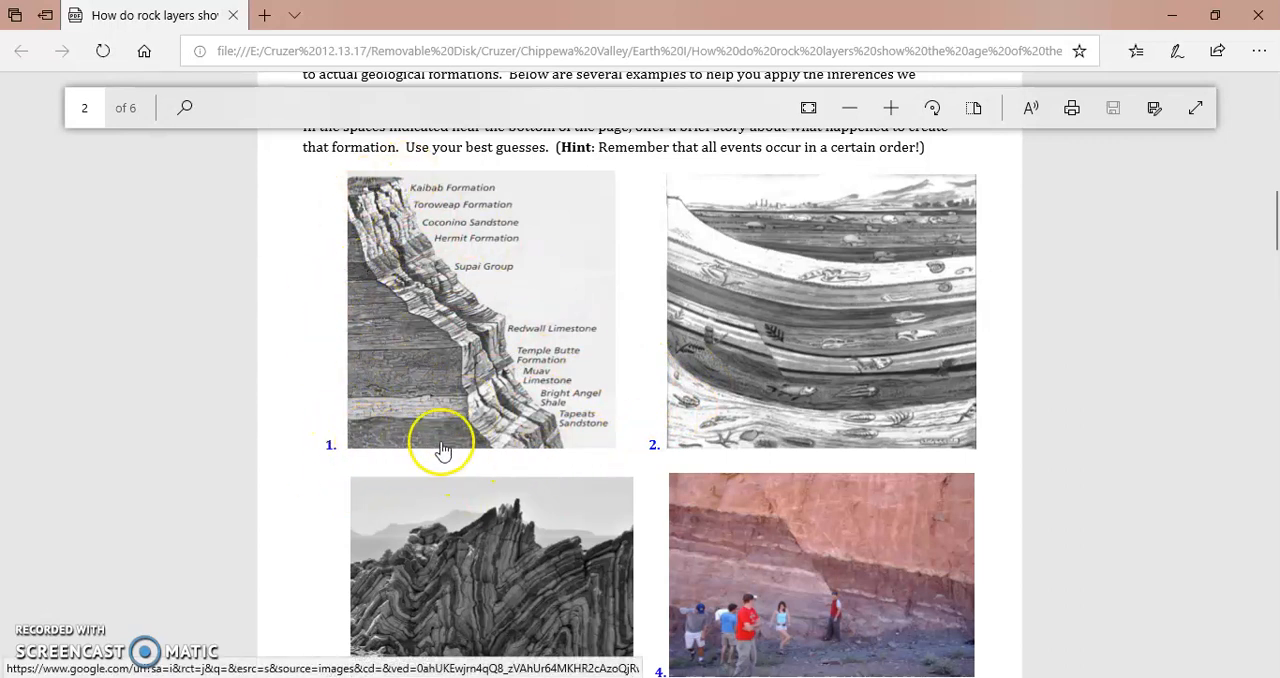
mouse_move(410, 500)
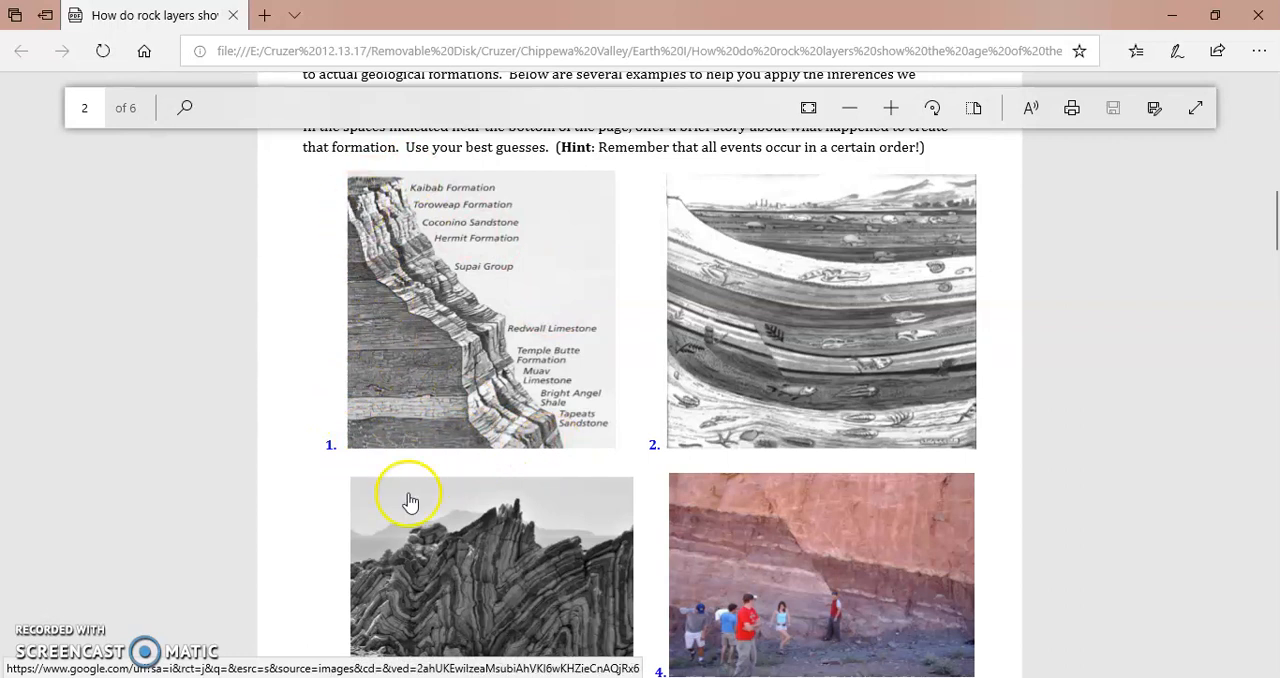
mouse_move(398, 444)
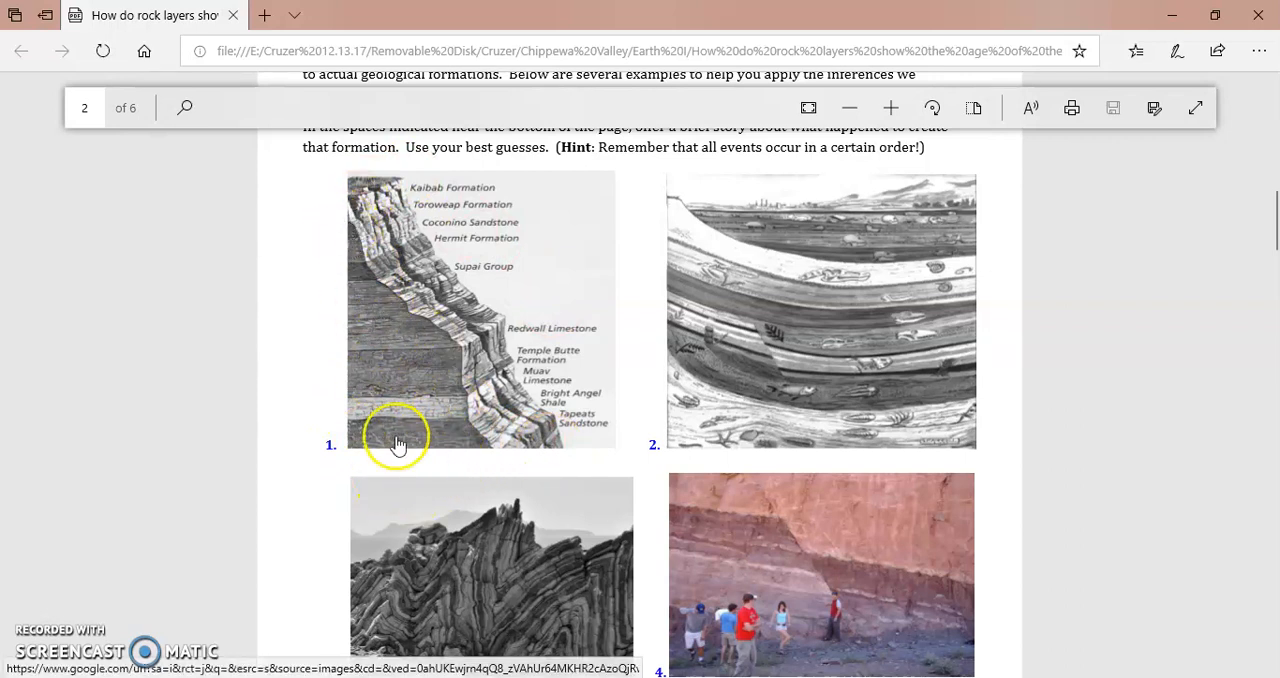
mouse_move(448, 418)
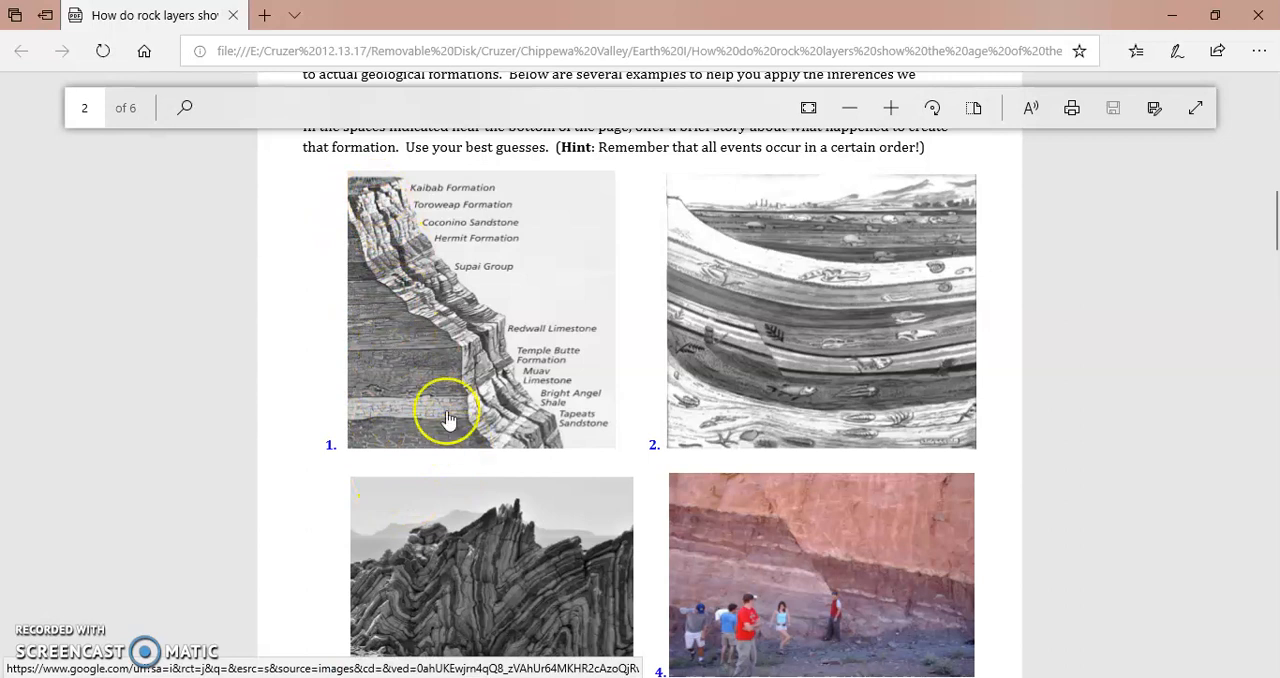
mouse_move(452, 440)
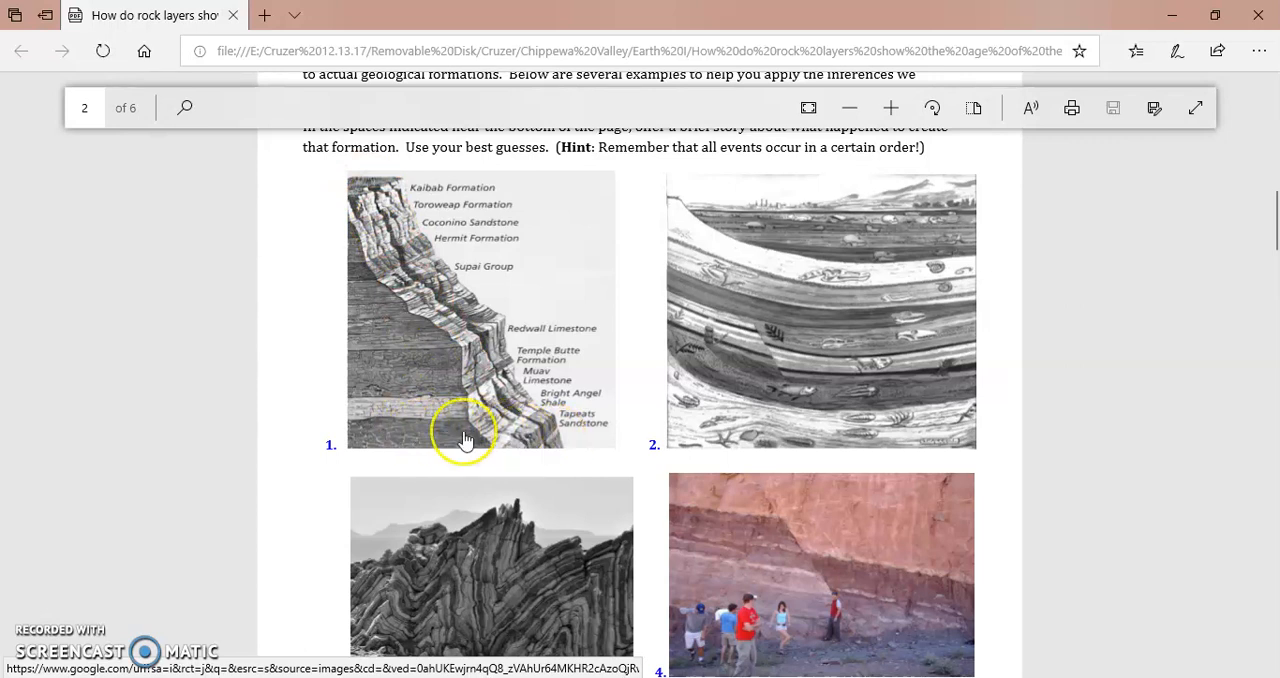
mouse_move(364, 210)
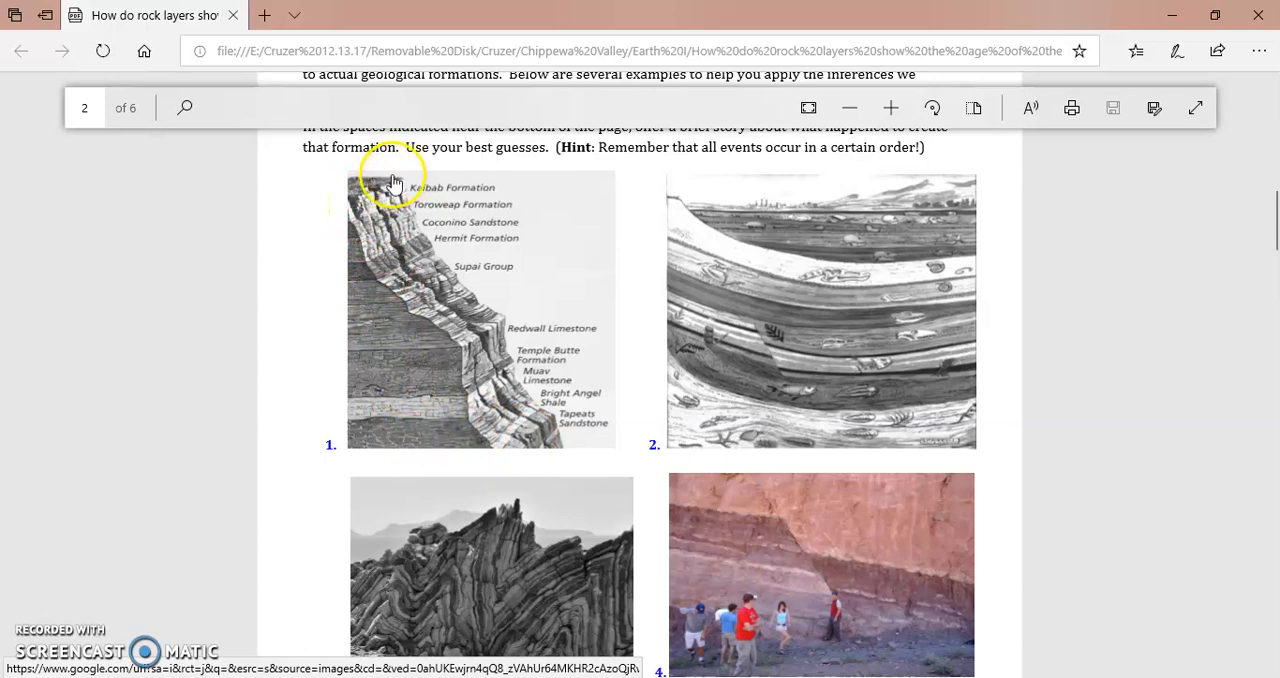
mouse_move(512, 436)
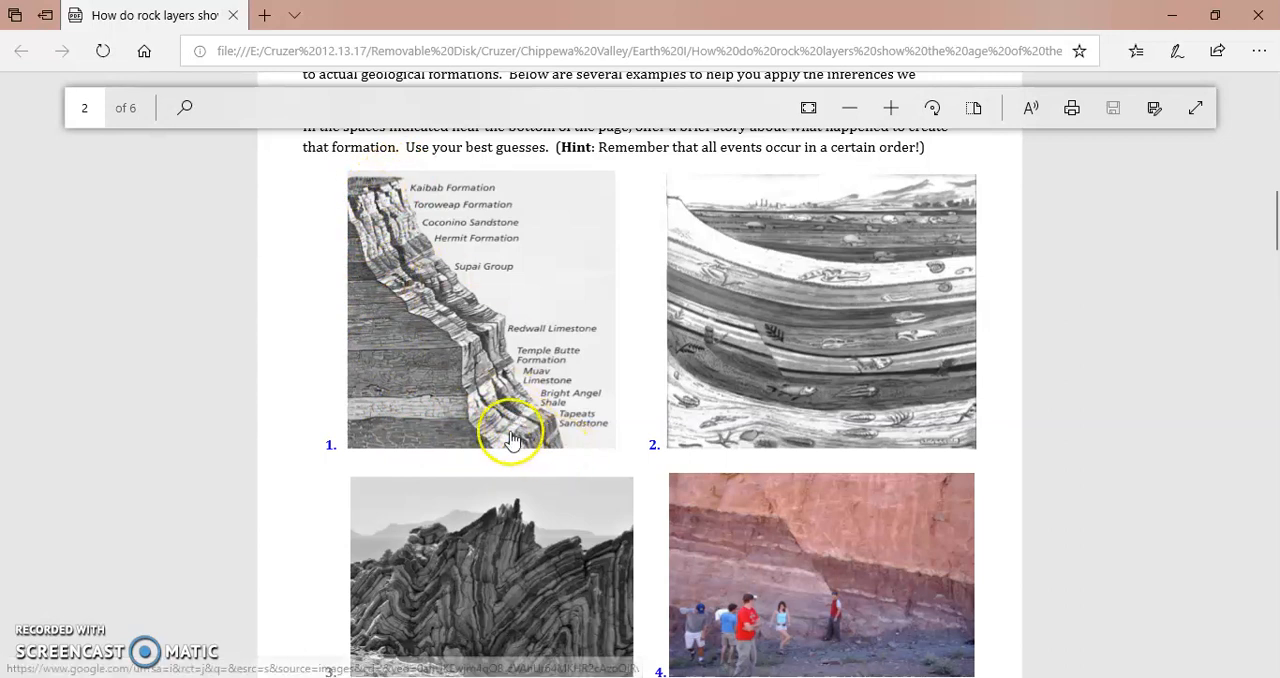
mouse_move(372, 332)
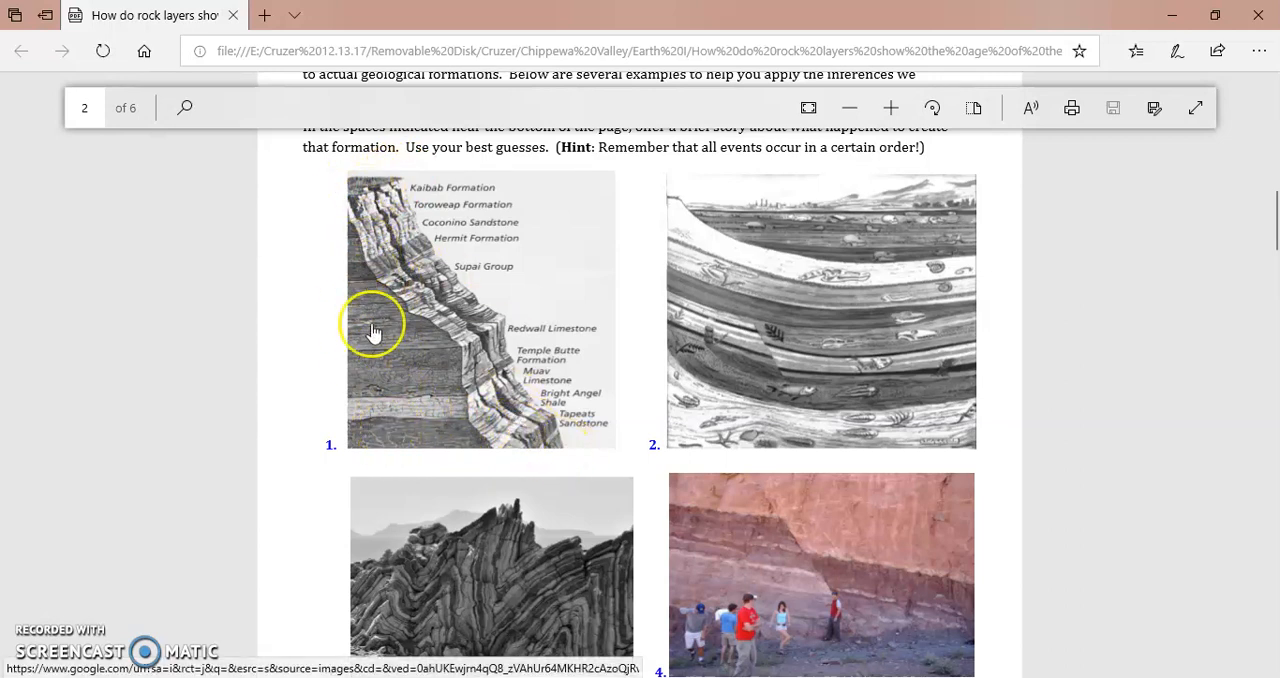
mouse_move(384, 184)
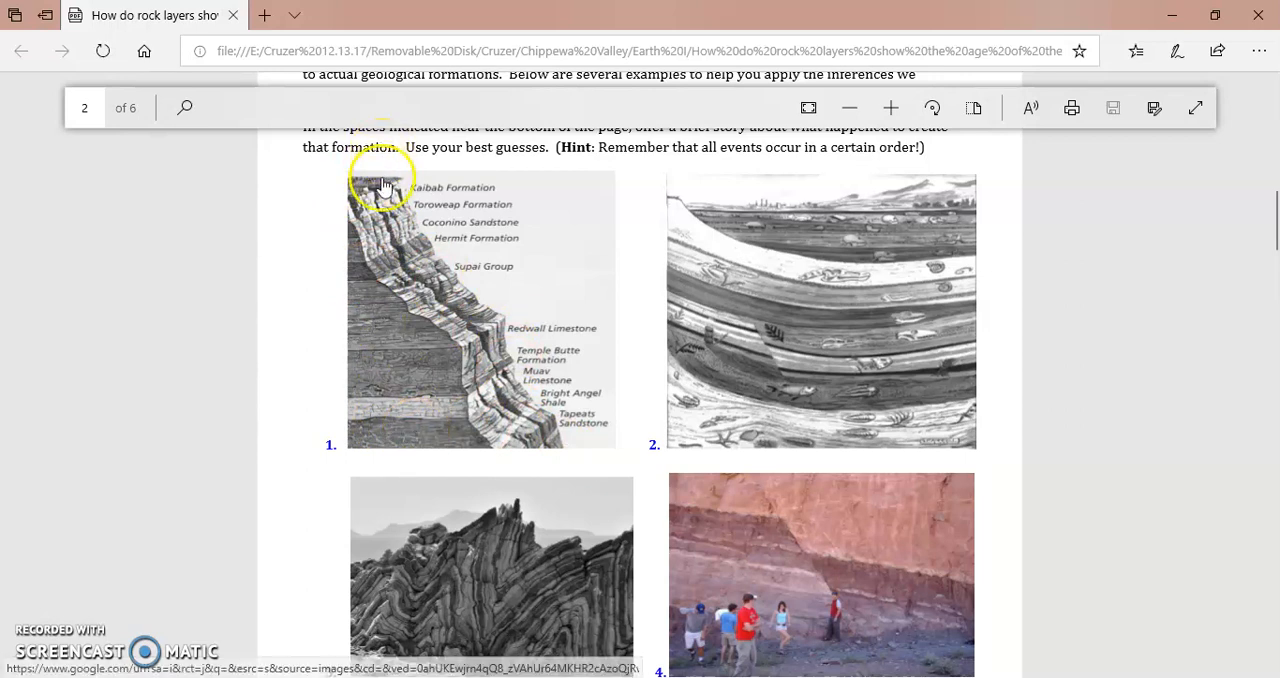
mouse_move(584, 420)
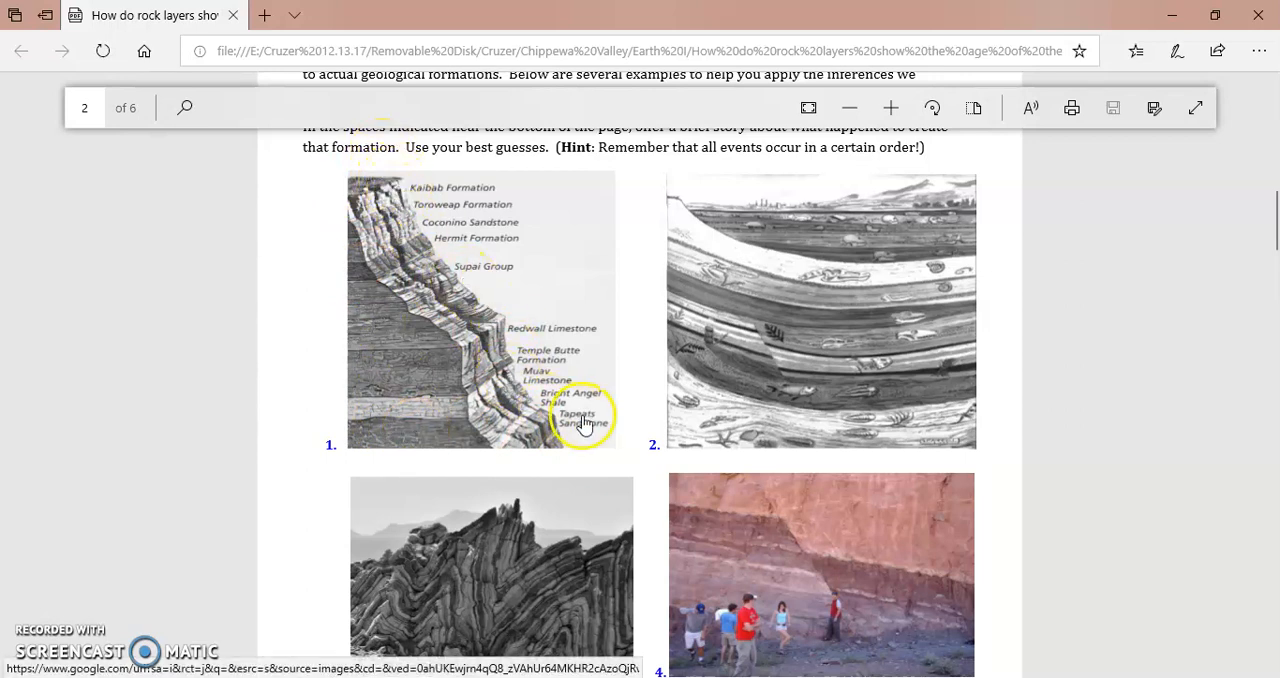
mouse_move(380, 310)
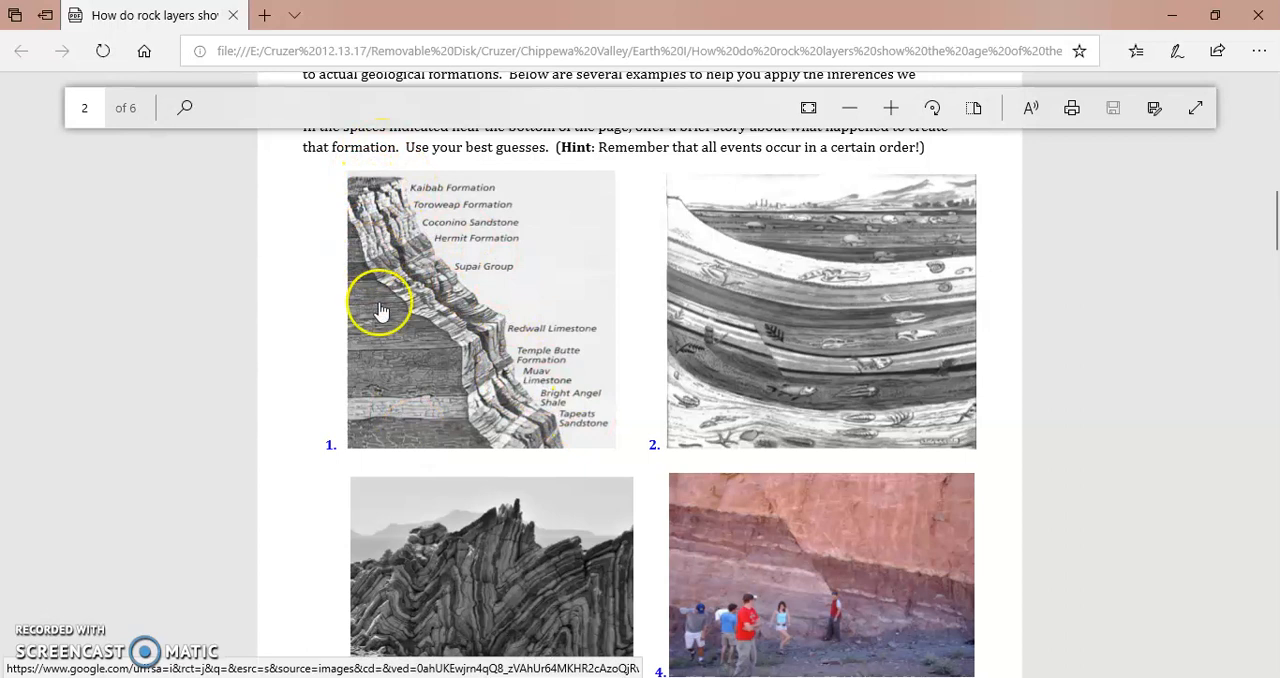
mouse_move(408, 236)
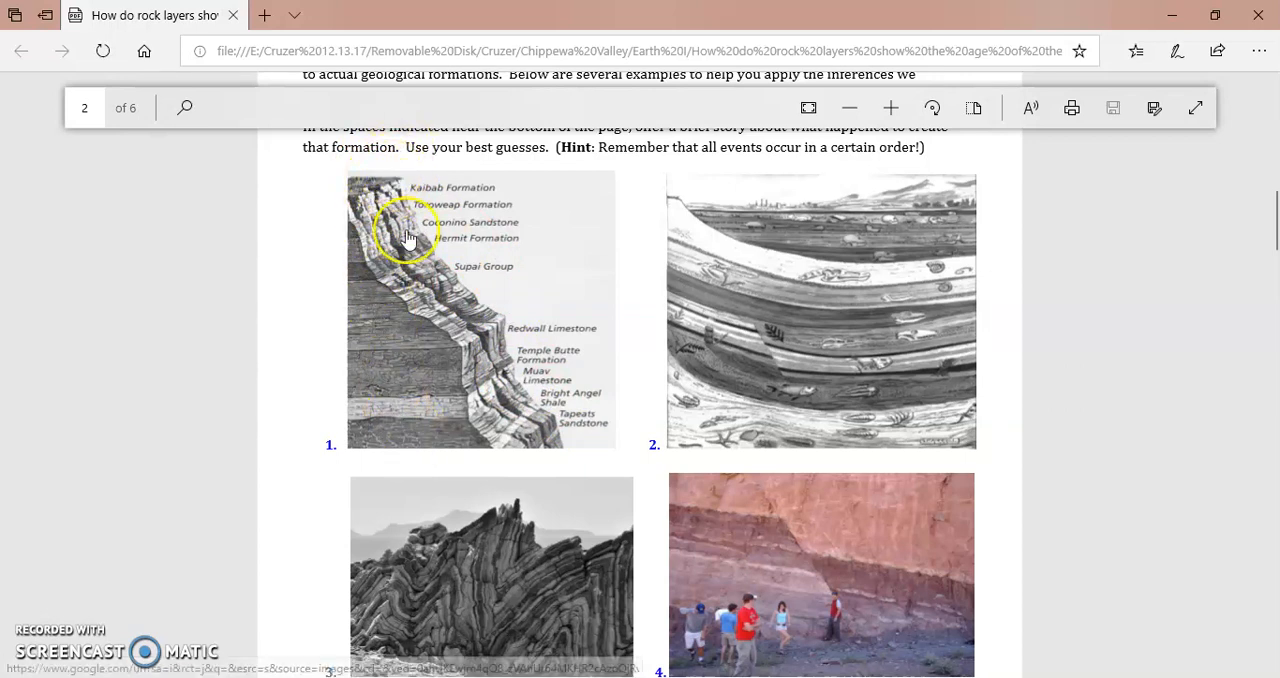
mouse_move(484, 296)
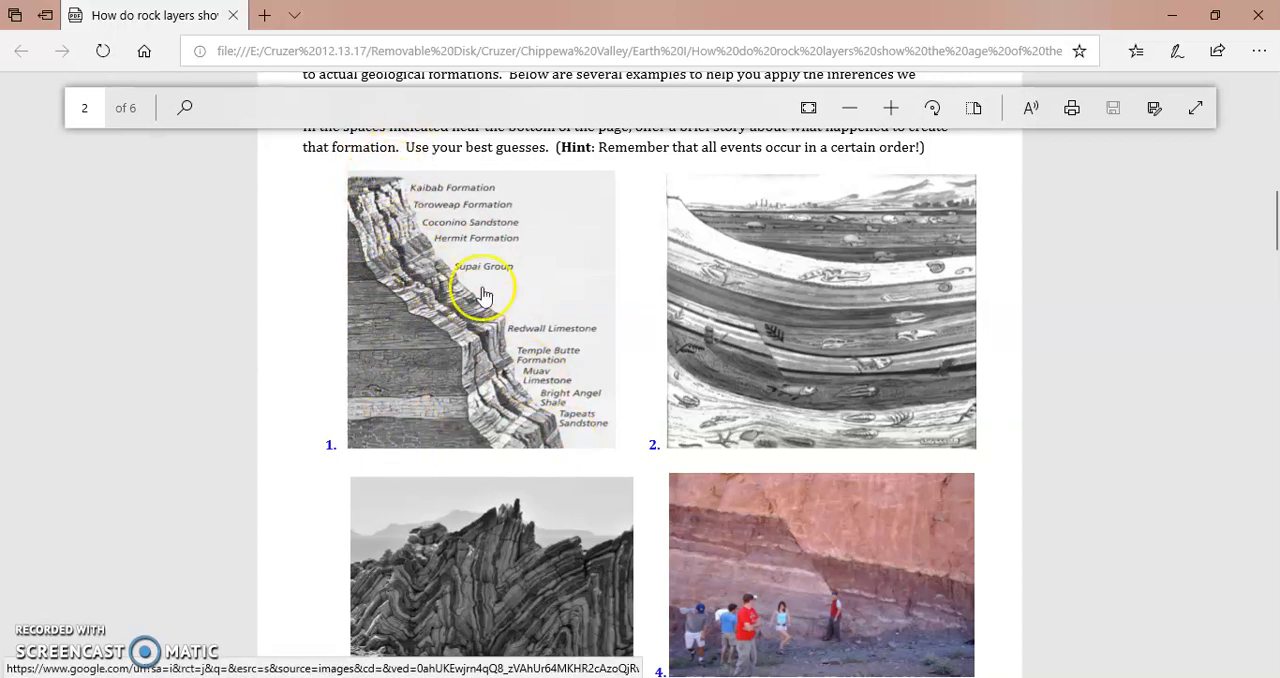
mouse_move(400, 240)
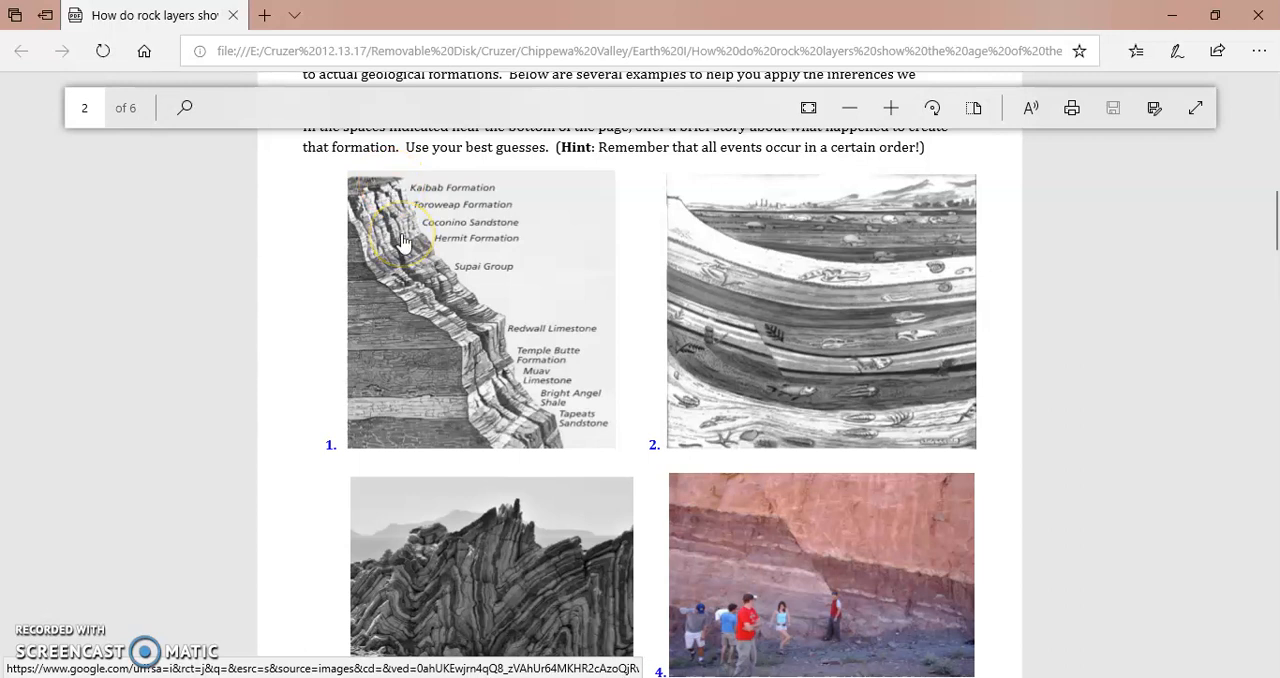
mouse_move(410, 418)
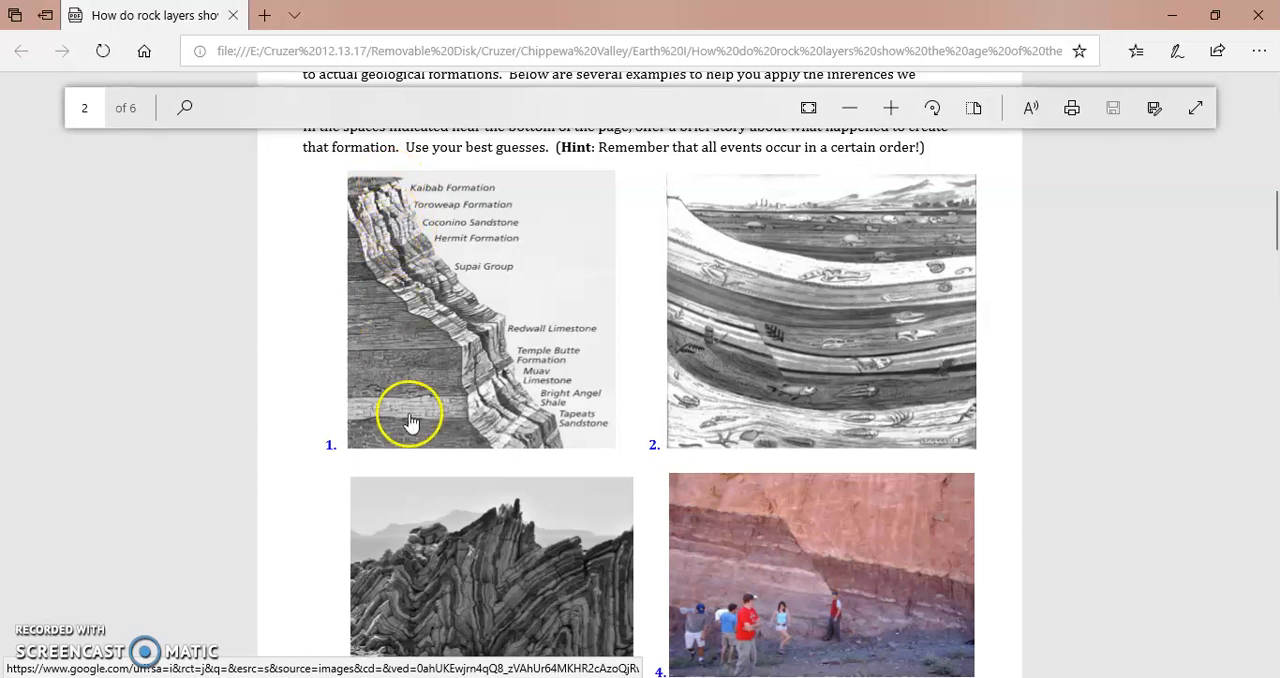
mouse_move(432, 430)
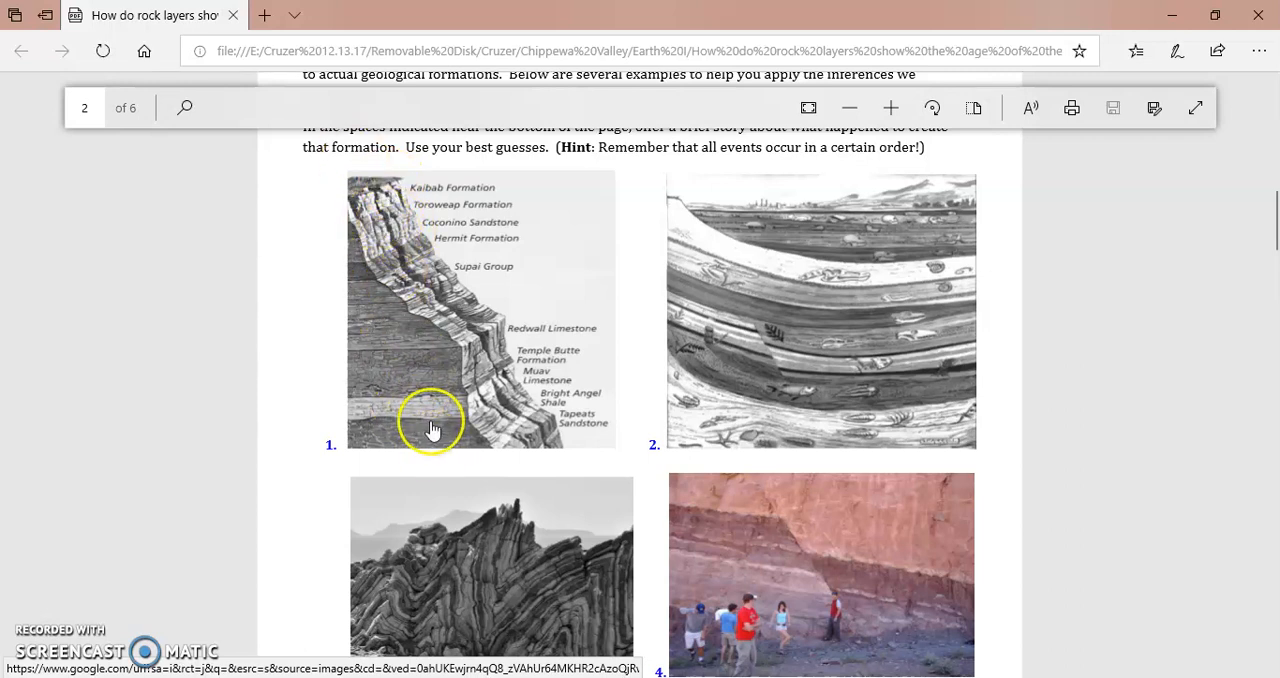
mouse_move(684, 388)
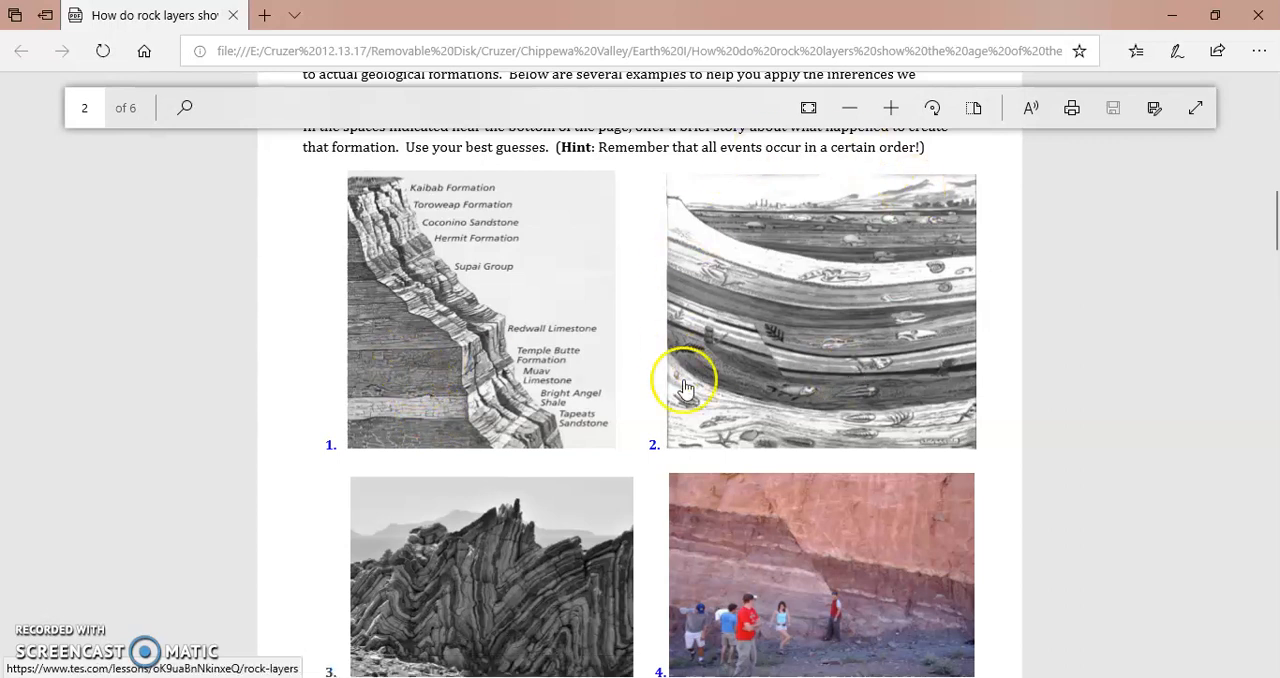
mouse_move(958, 290)
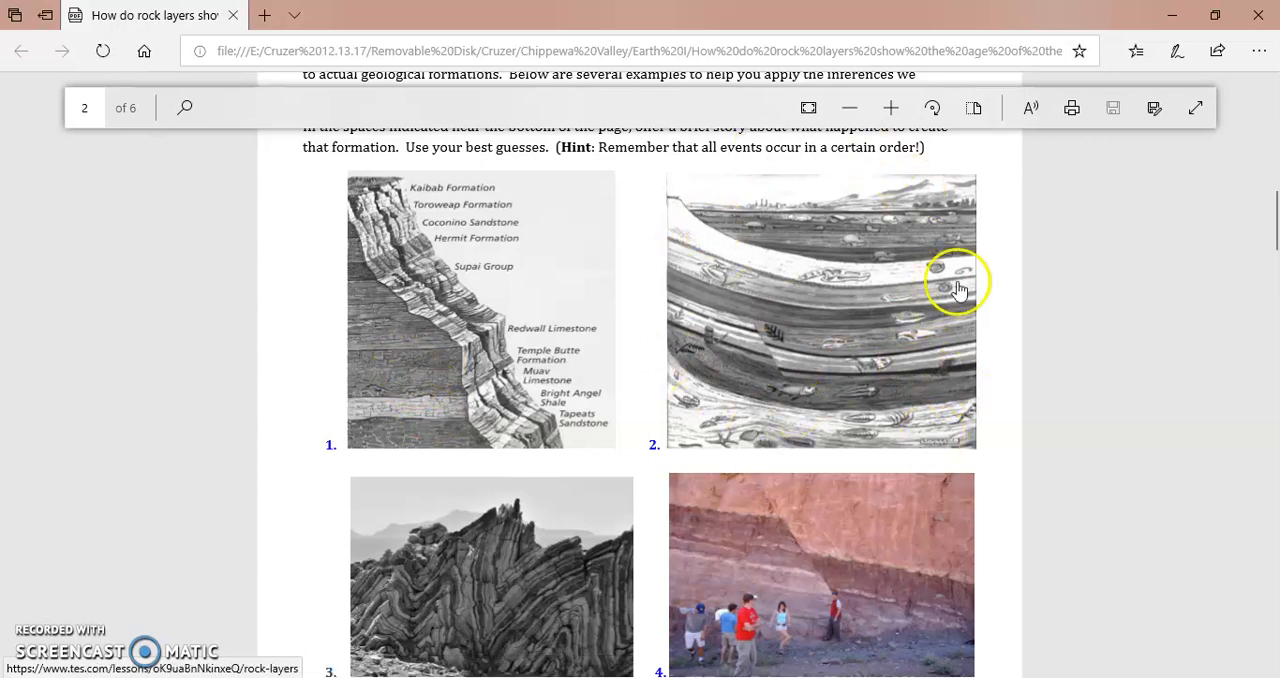
mouse_move(720, 334)
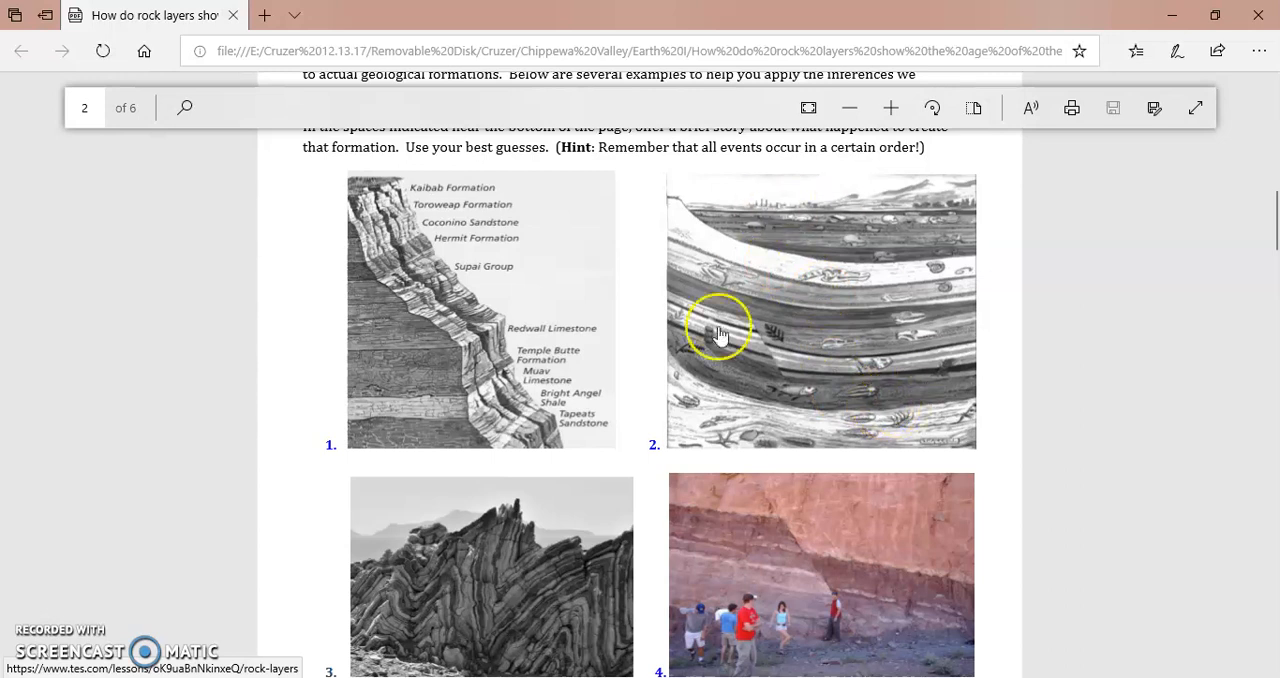
mouse_move(390, 272)
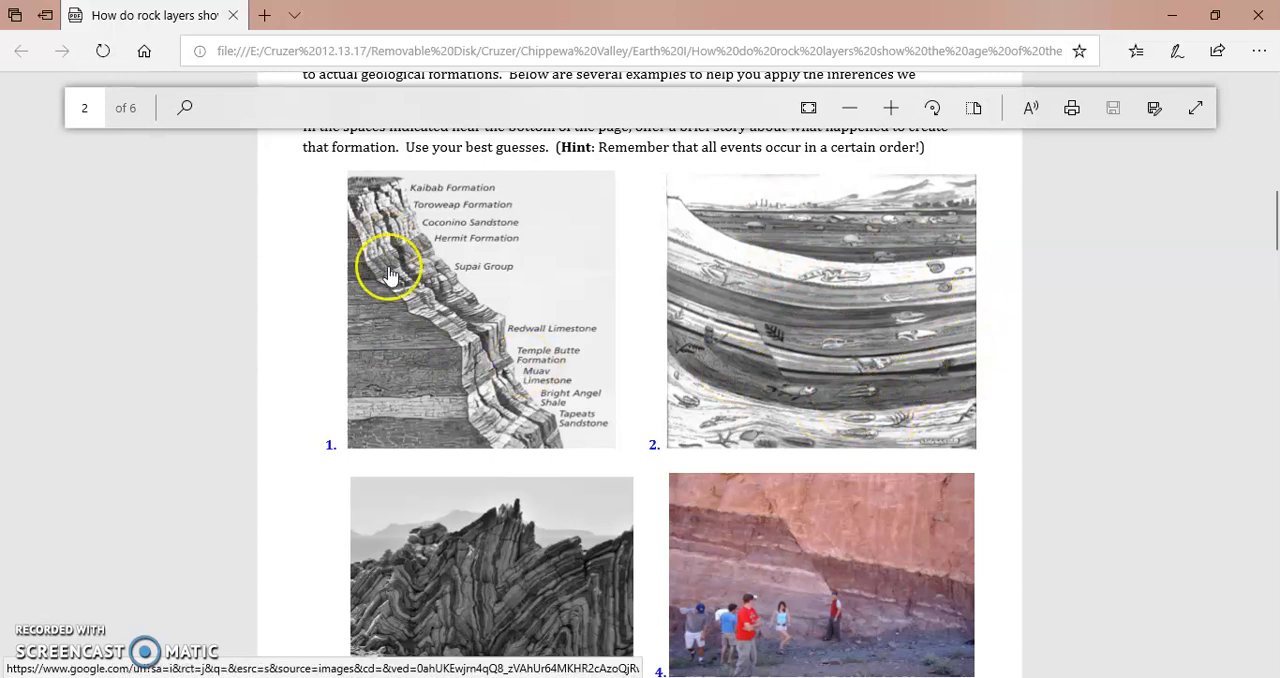
mouse_move(950, 488)
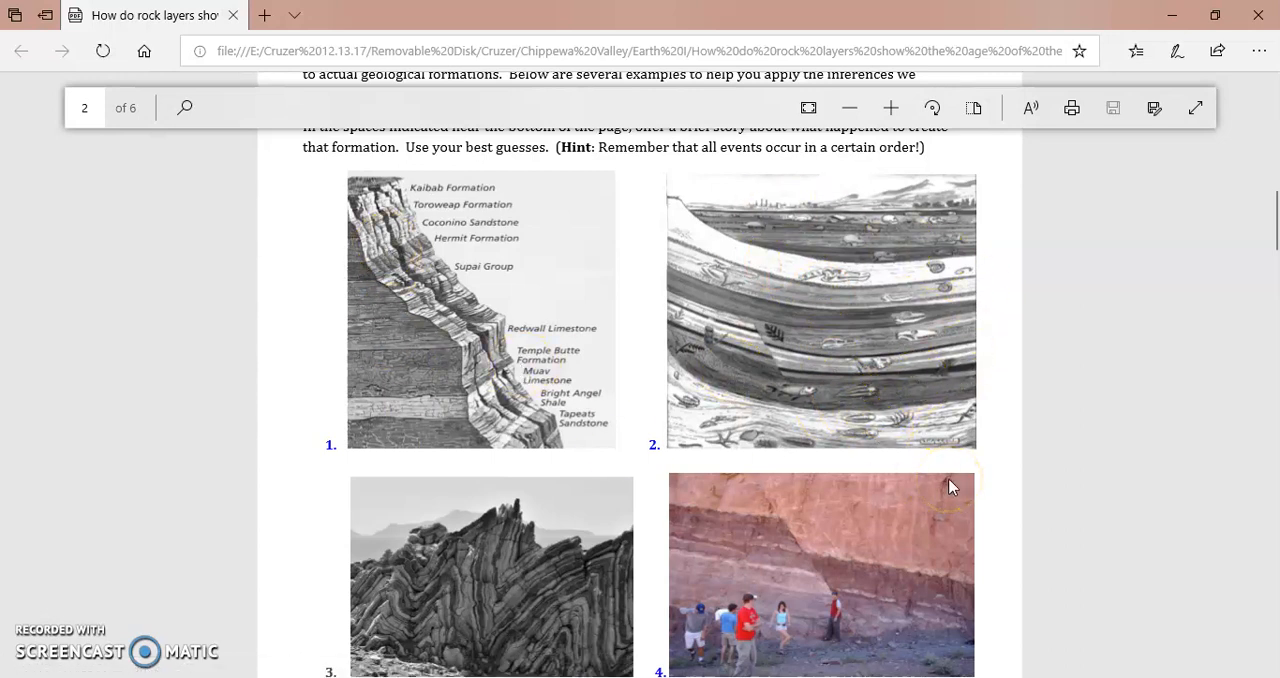
mouse_move(684, 302)
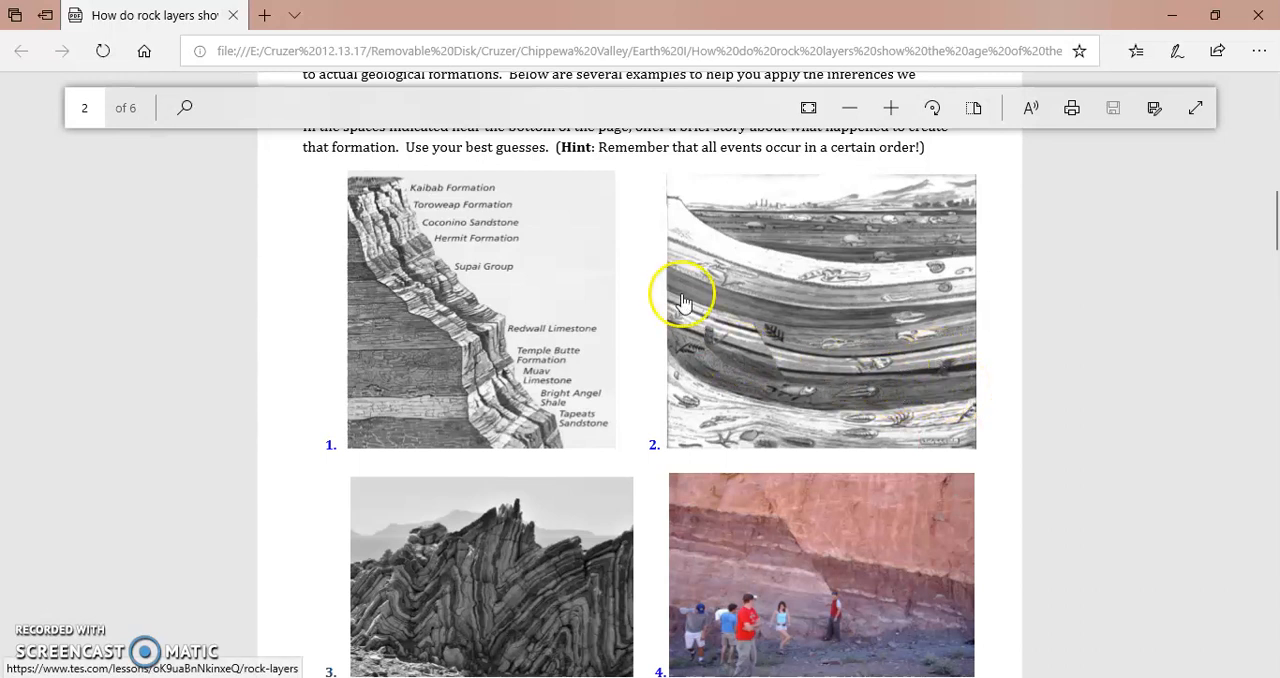
mouse_move(790, 280)
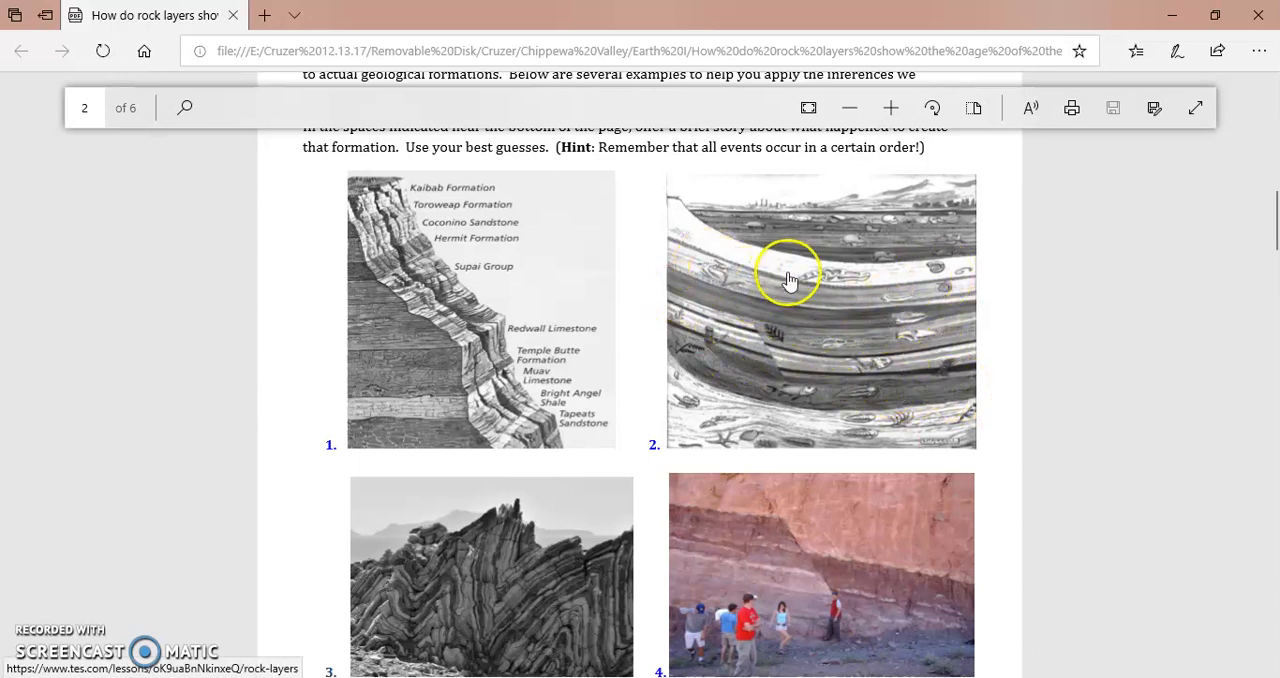
mouse_move(950, 336)
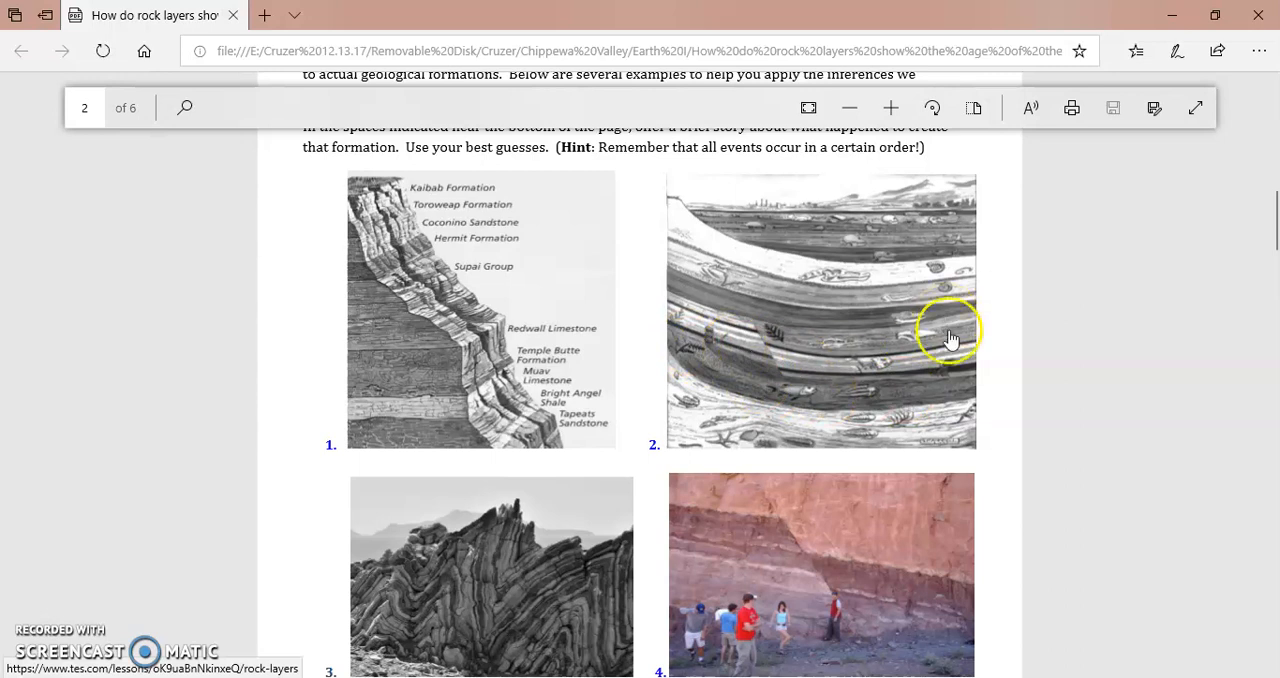
mouse_move(916, 280)
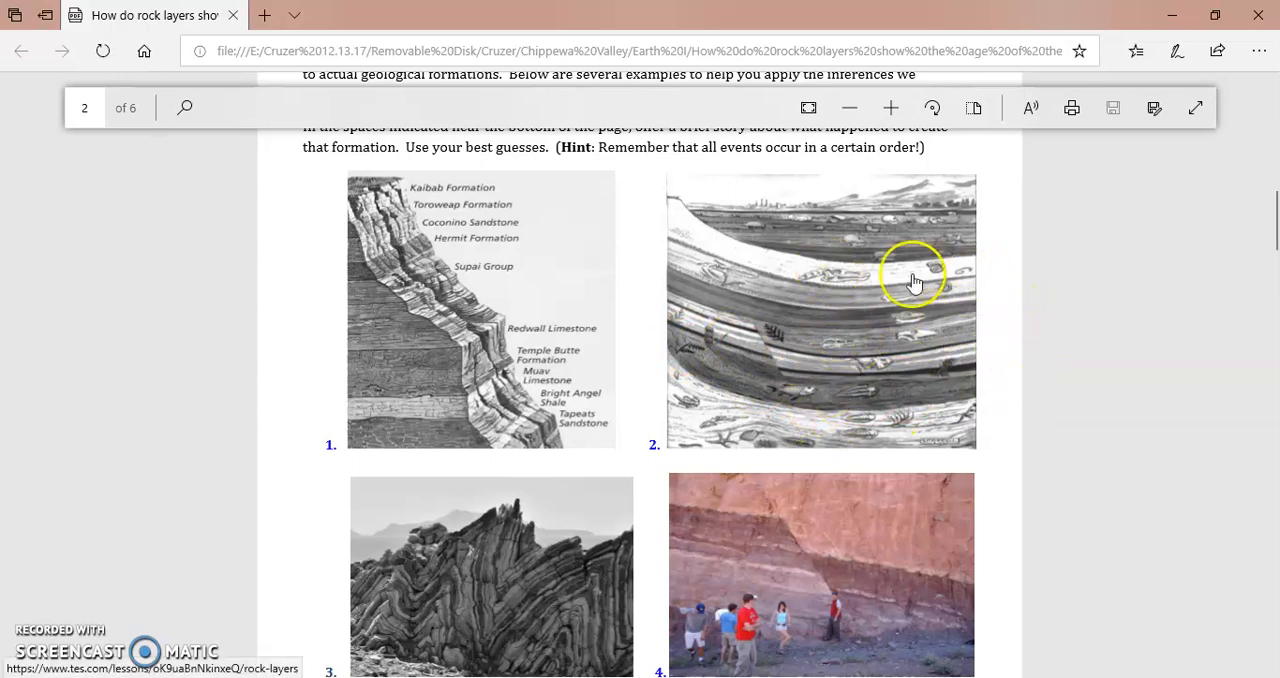
mouse_move(776, 268)
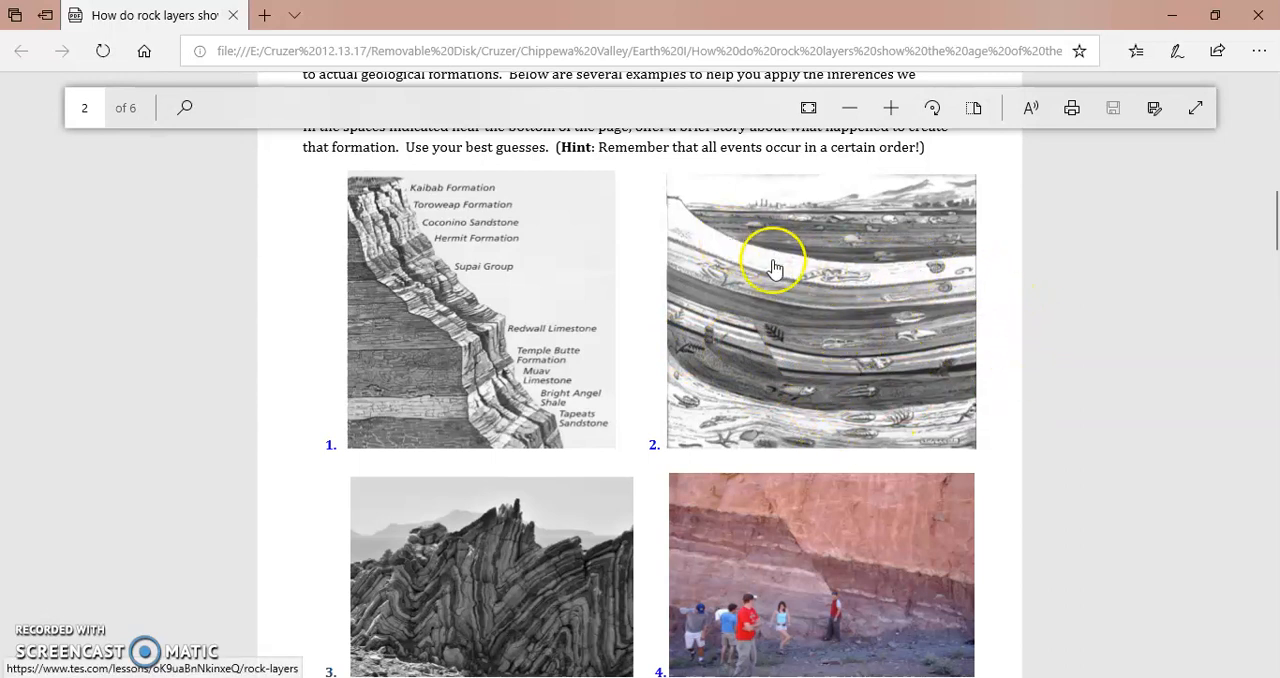
mouse_move(856, 272)
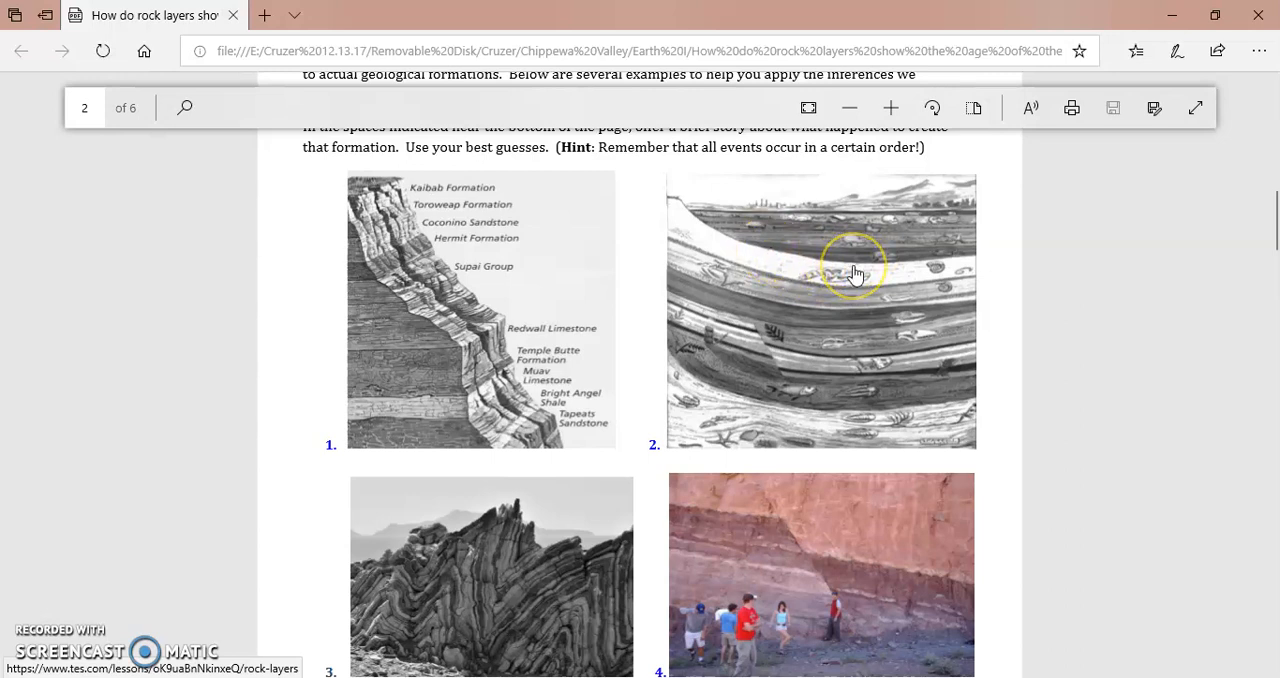
mouse_move(856, 272)
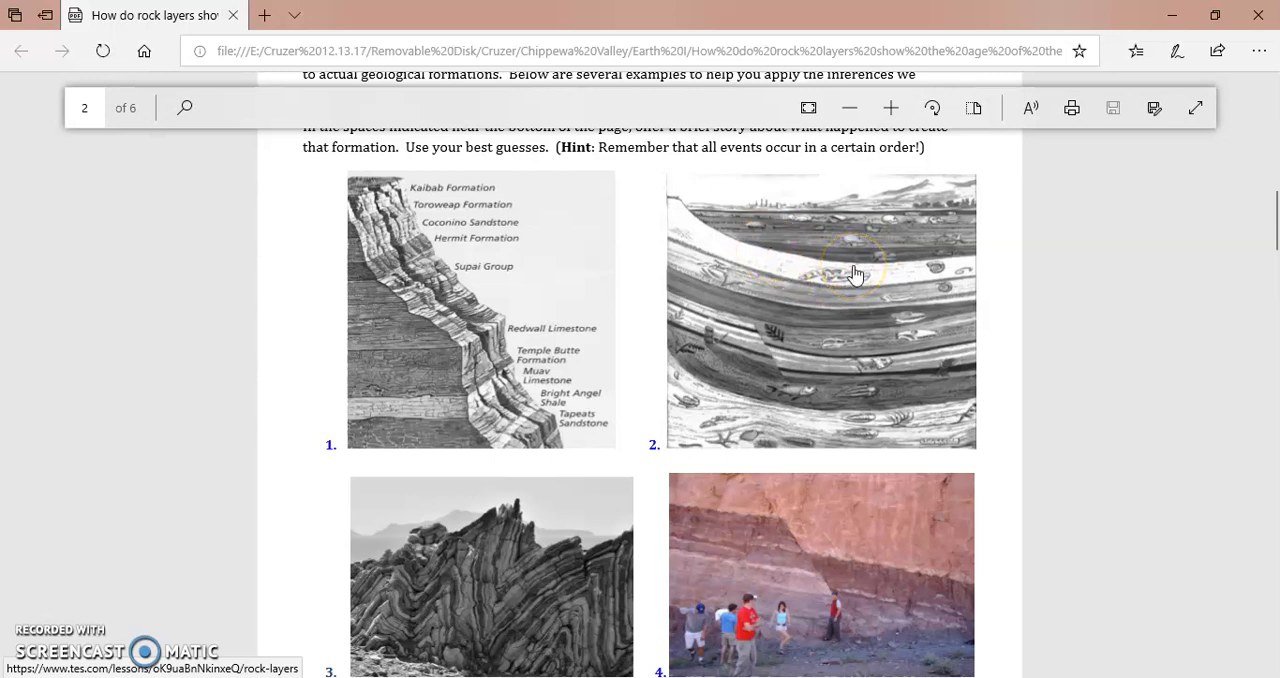
mouse_move(640, 216)
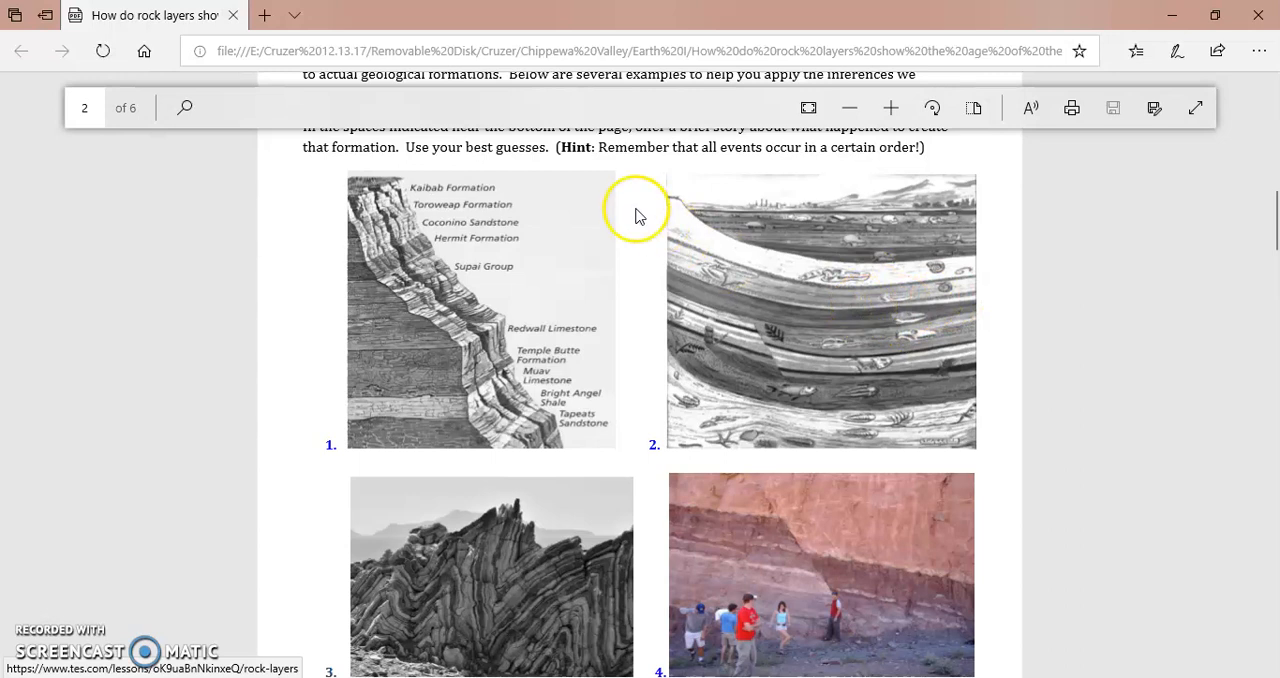
mouse_move(782, 304)
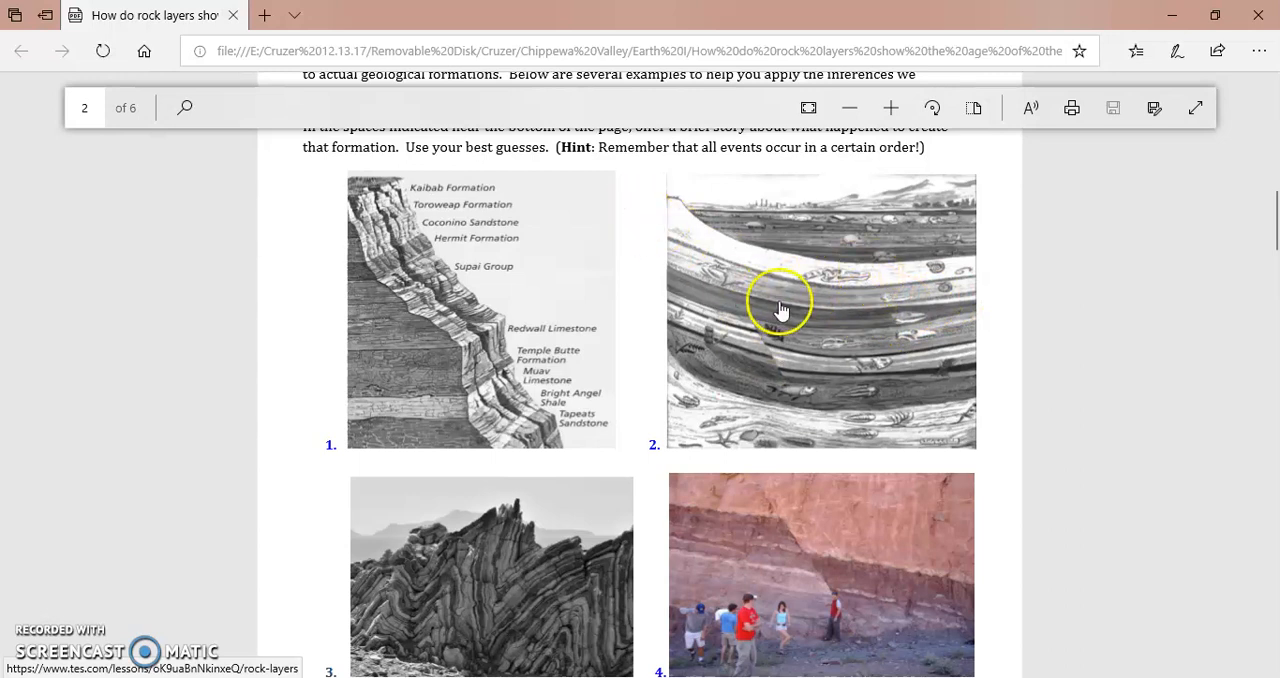
scroll(down, 3)
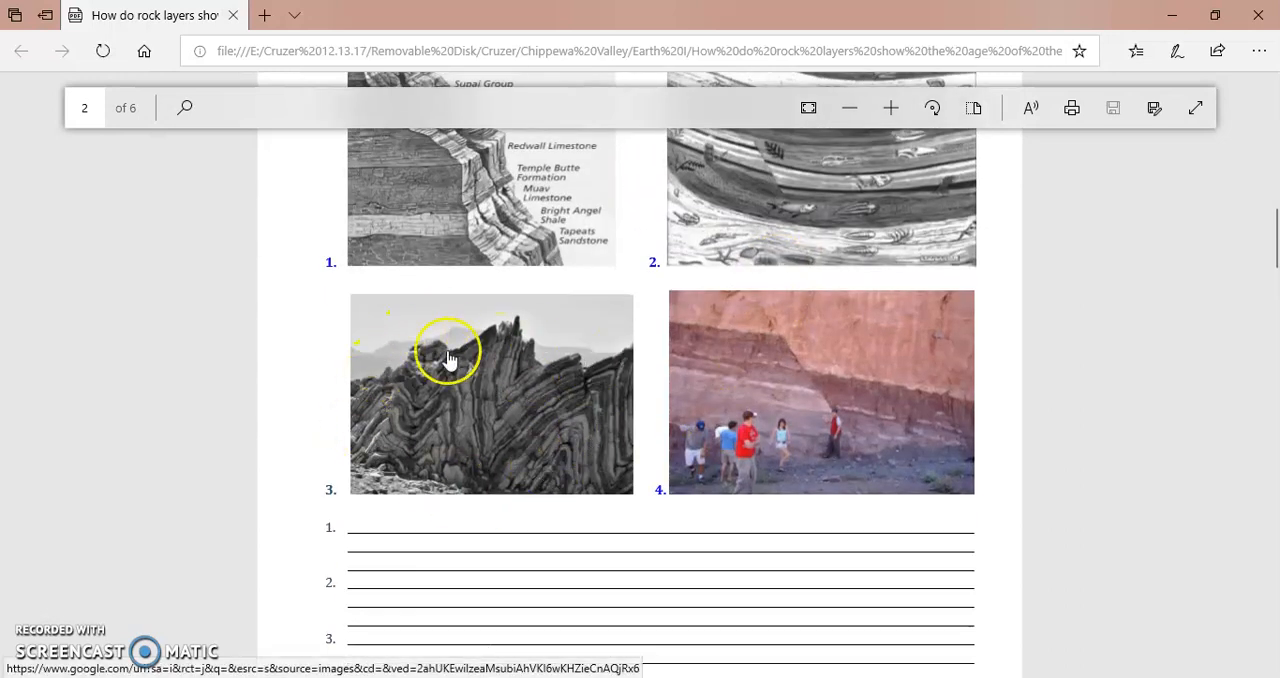
mouse_move(490, 410)
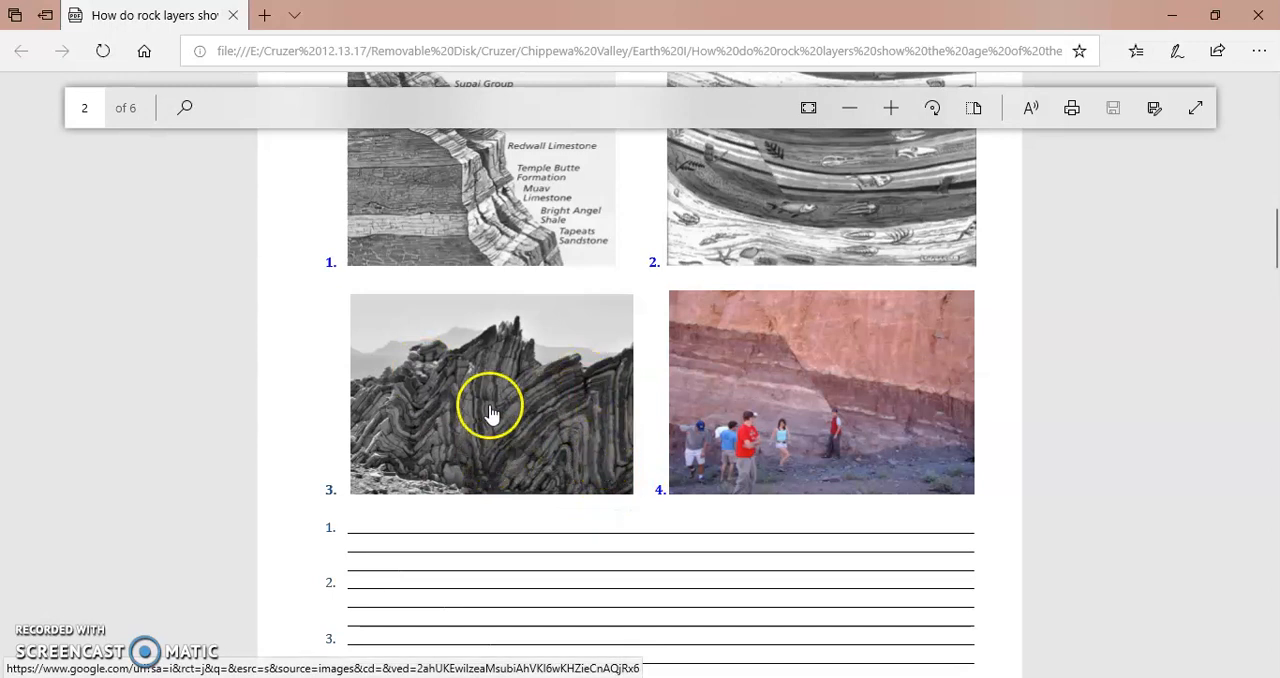
mouse_move(484, 444)
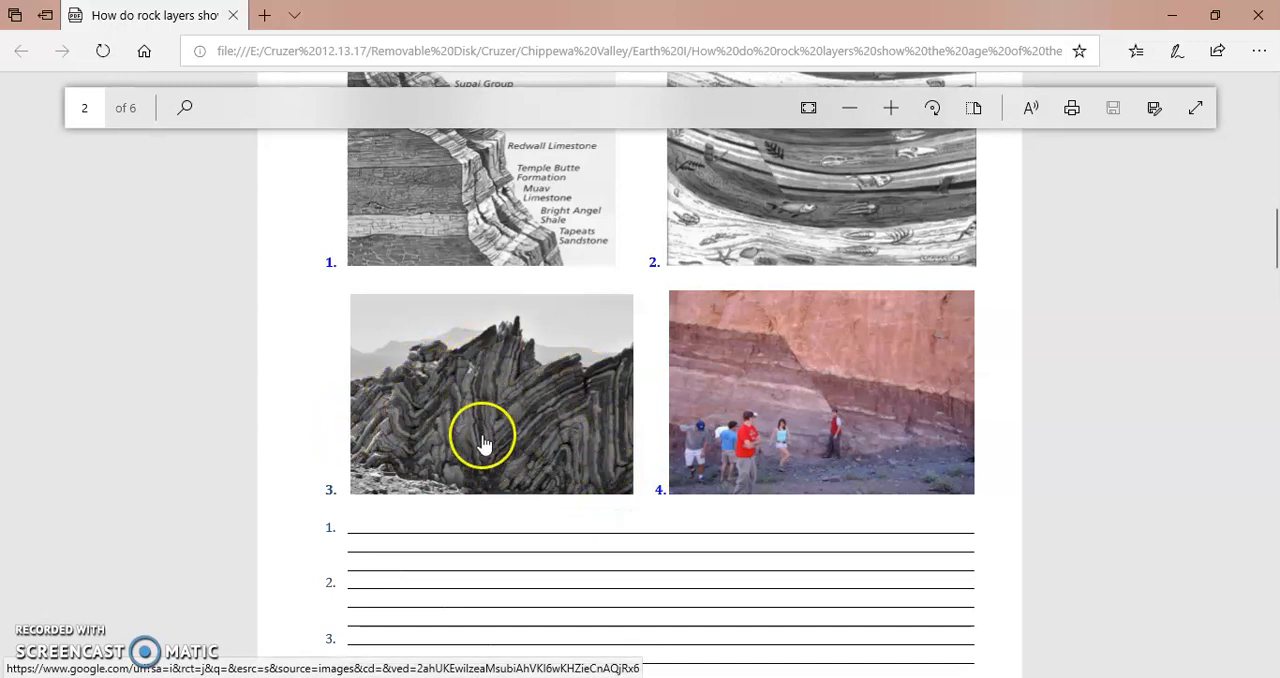
mouse_move(436, 420)
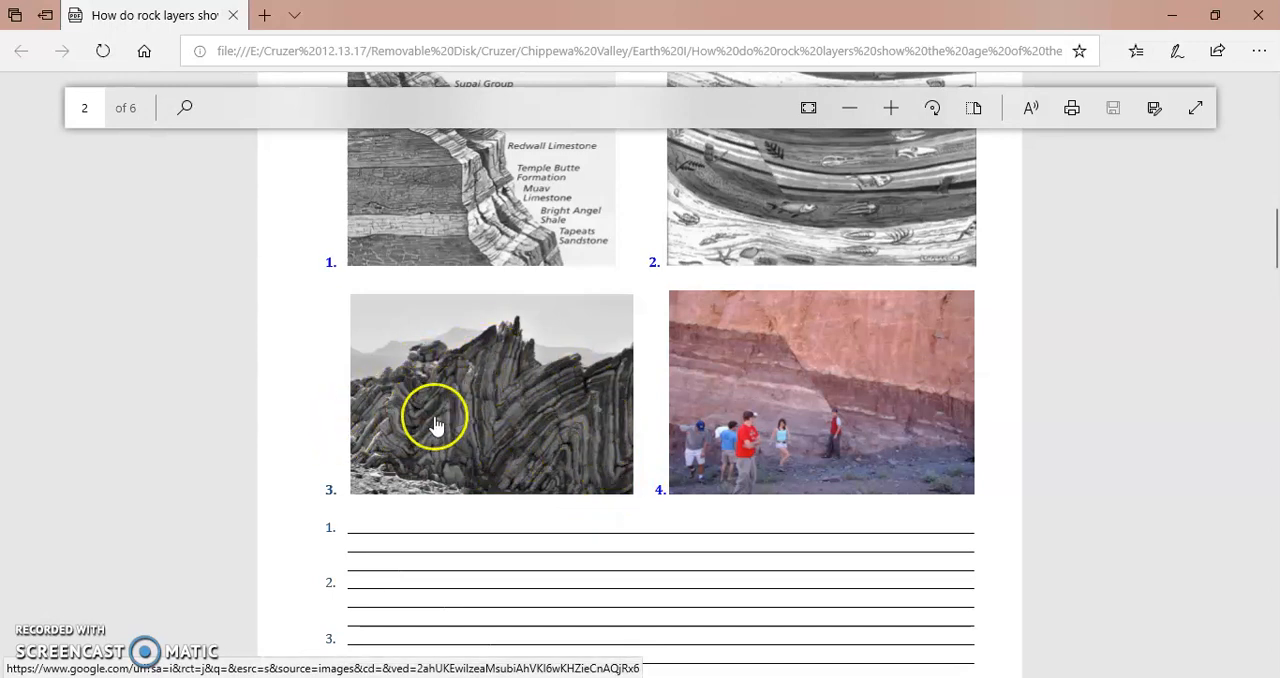
mouse_move(584, 468)
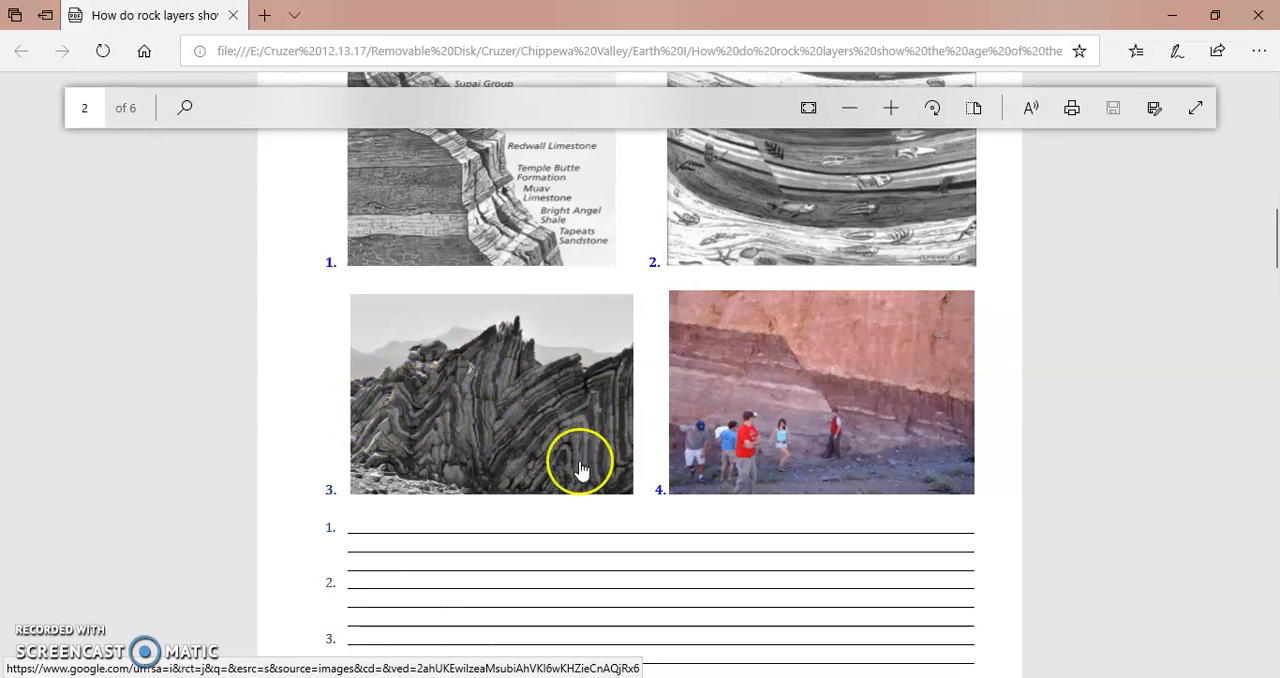
mouse_move(404, 400)
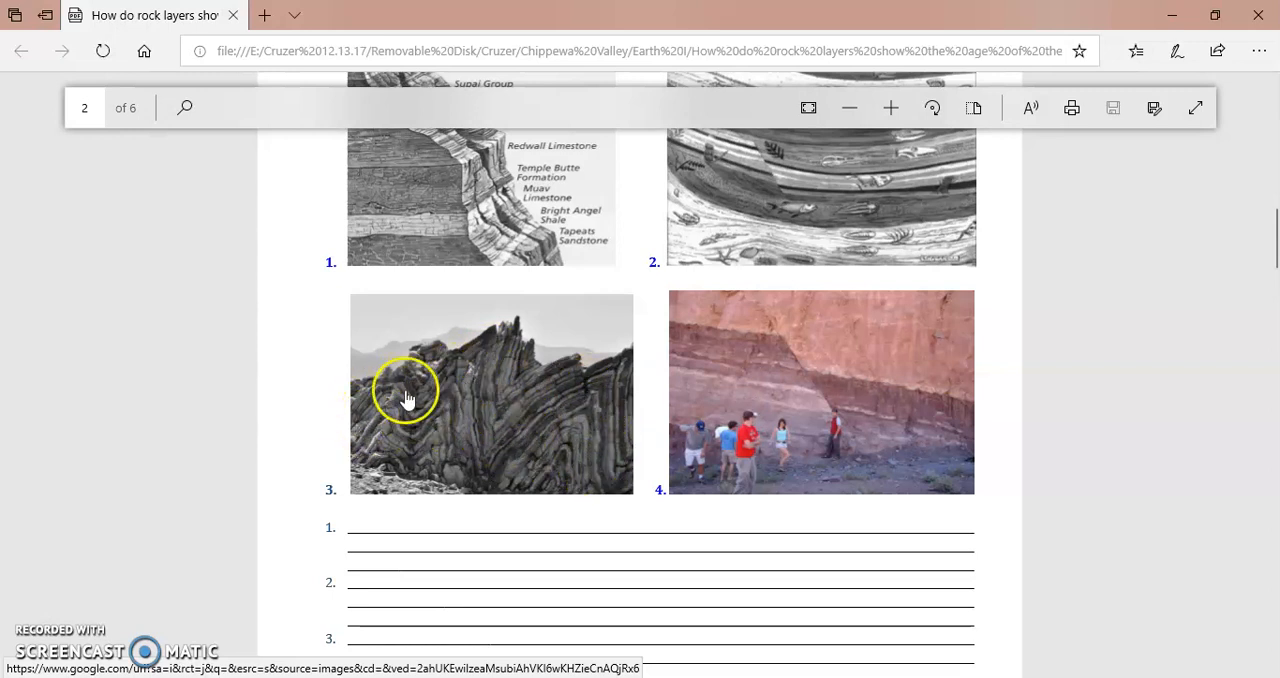
mouse_move(518, 448)
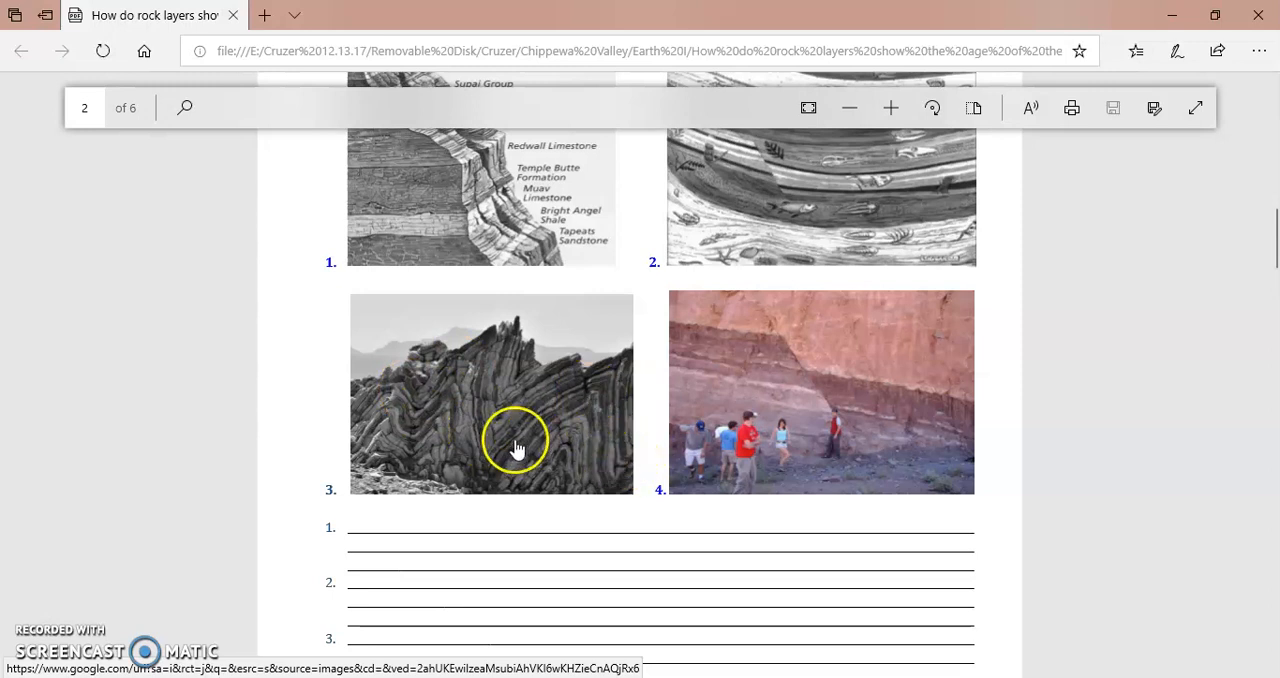
mouse_move(582, 392)
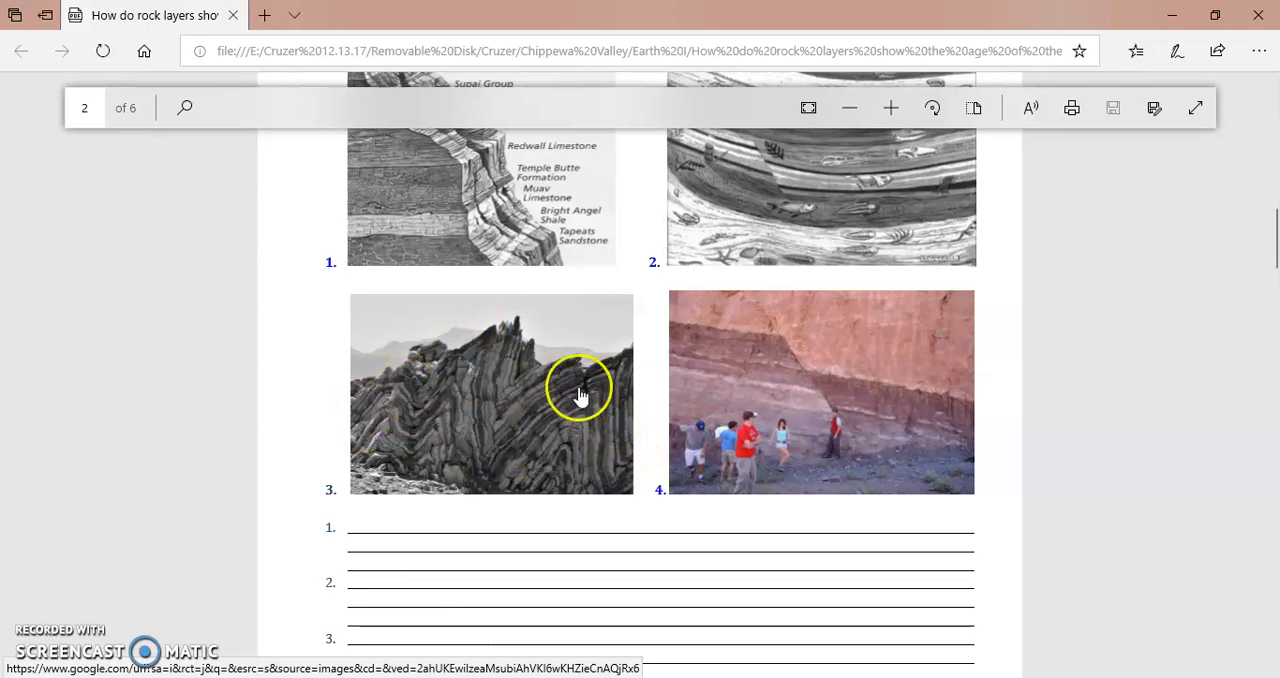
mouse_move(368, 422)
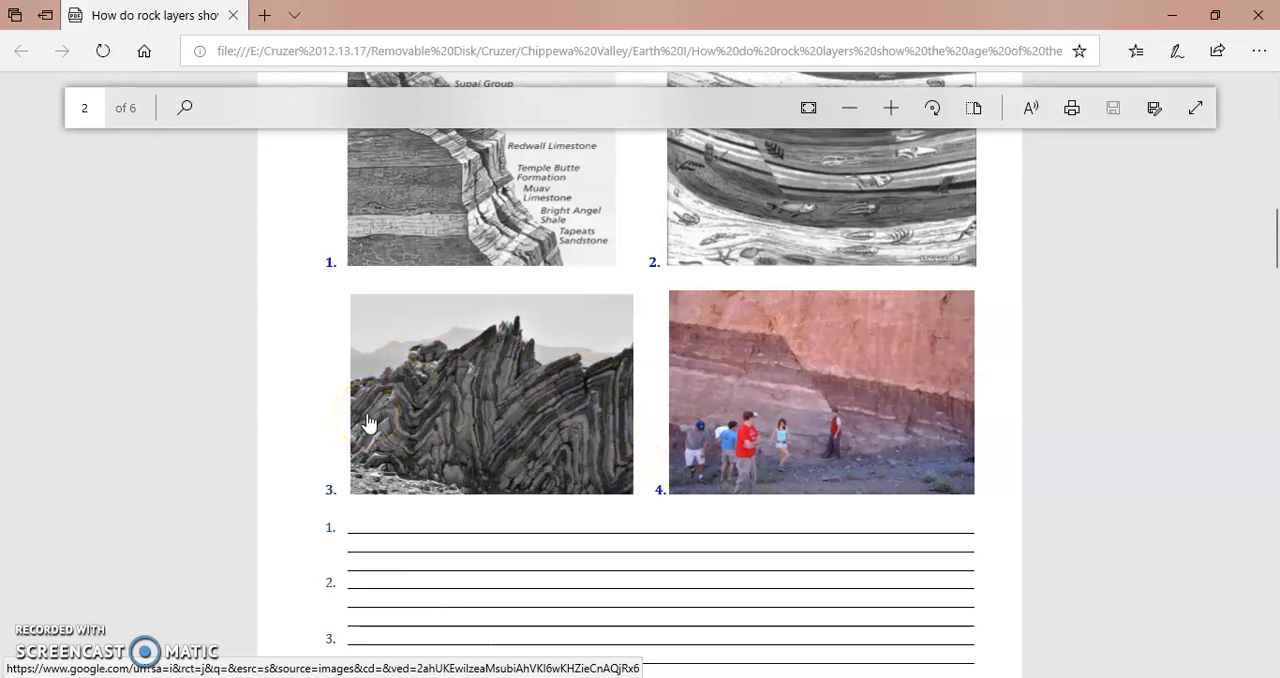
mouse_move(1016, 384)
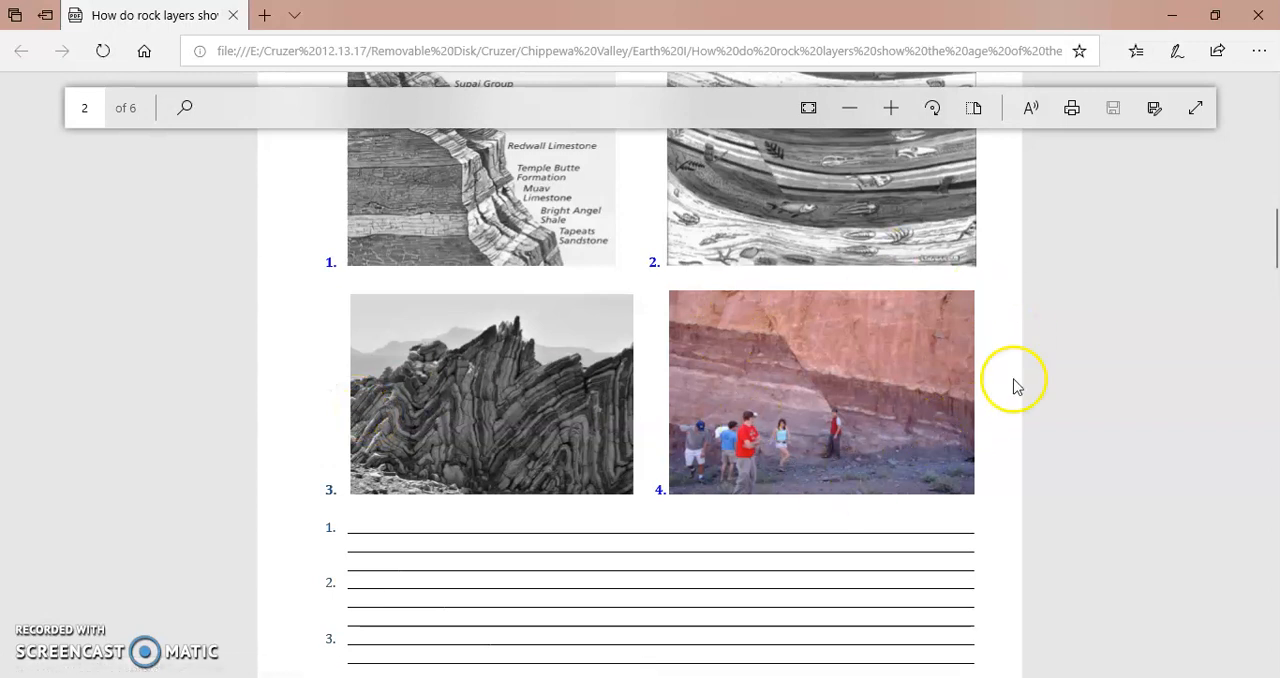
mouse_move(720, 324)
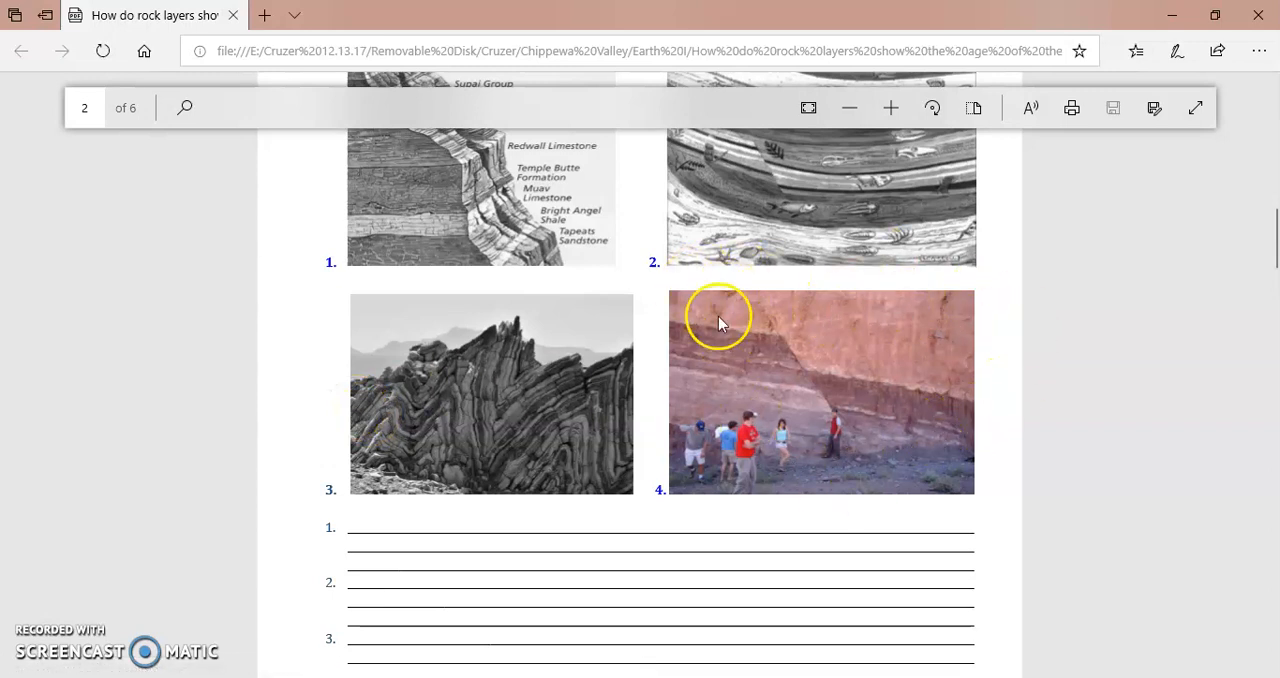
mouse_move(904, 412)
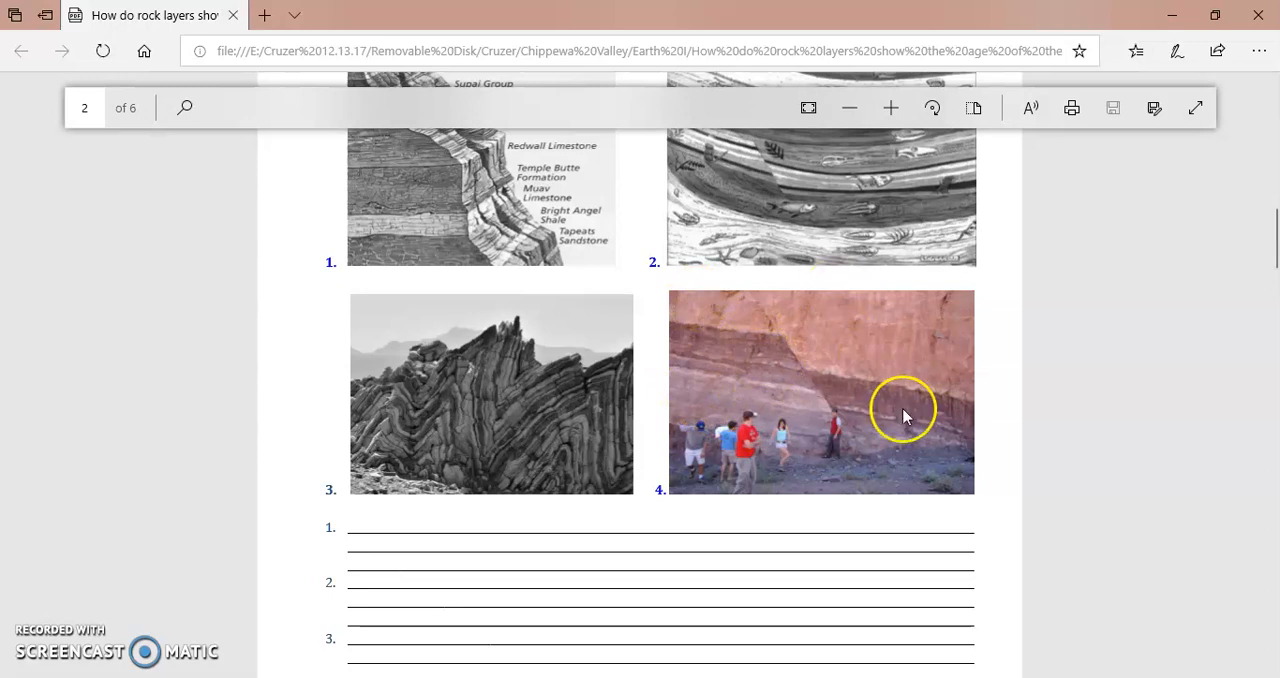
mouse_move(740, 284)
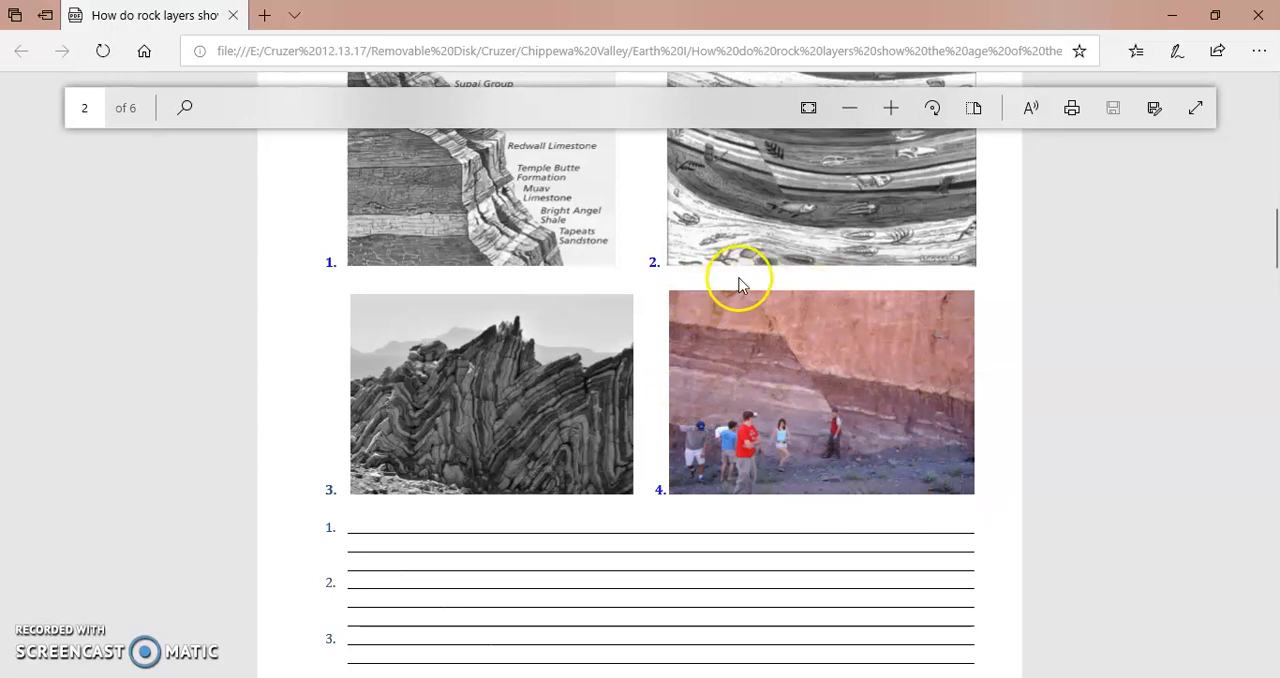
mouse_move(826, 408)
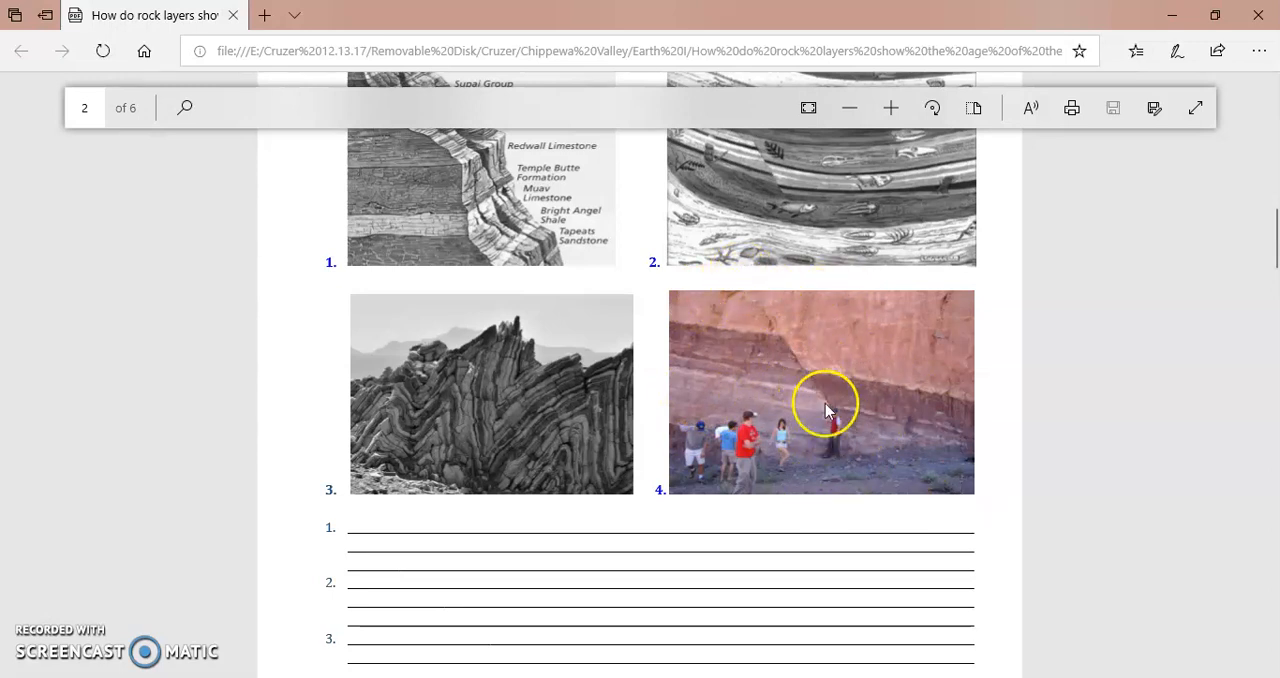
mouse_move(884, 430)
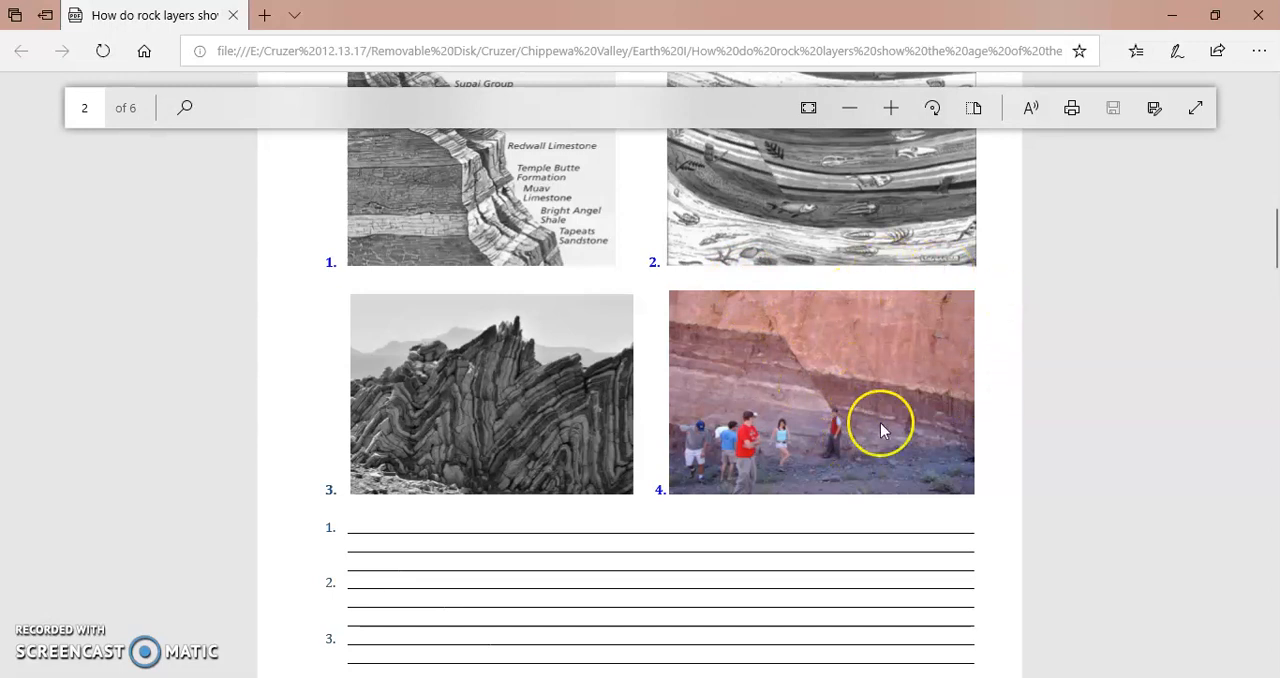
mouse_move(862, 348)
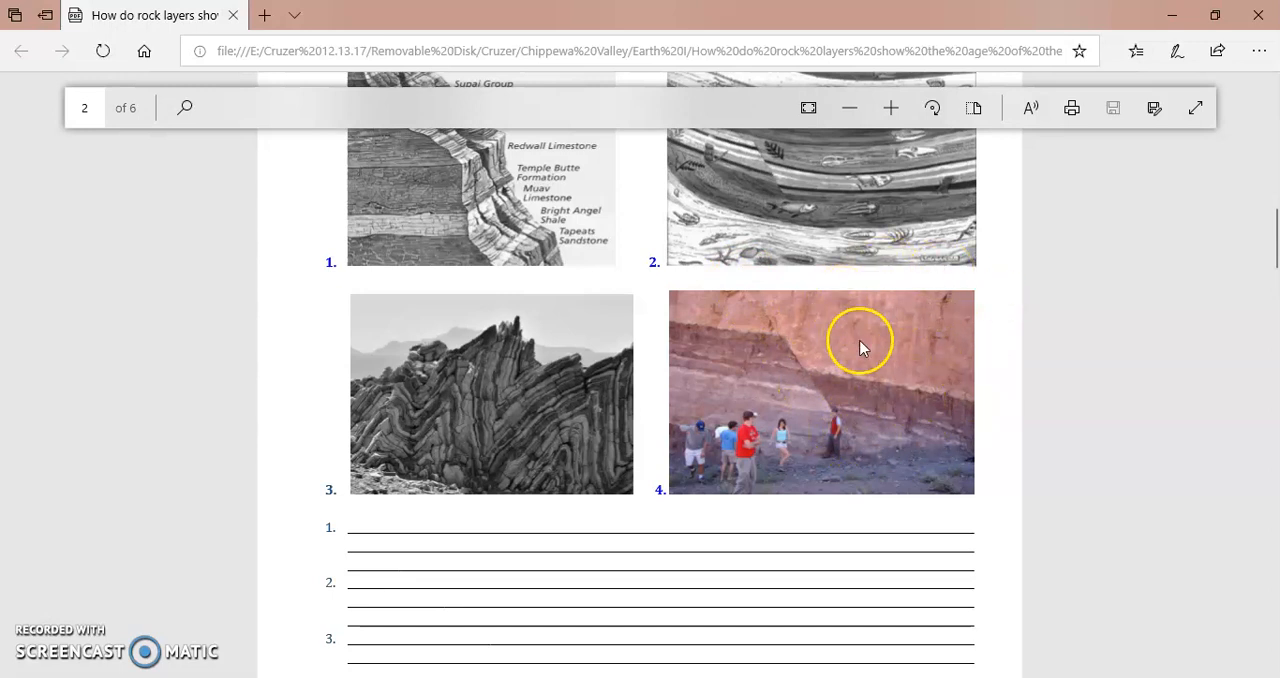
mouse_move(880, 382)
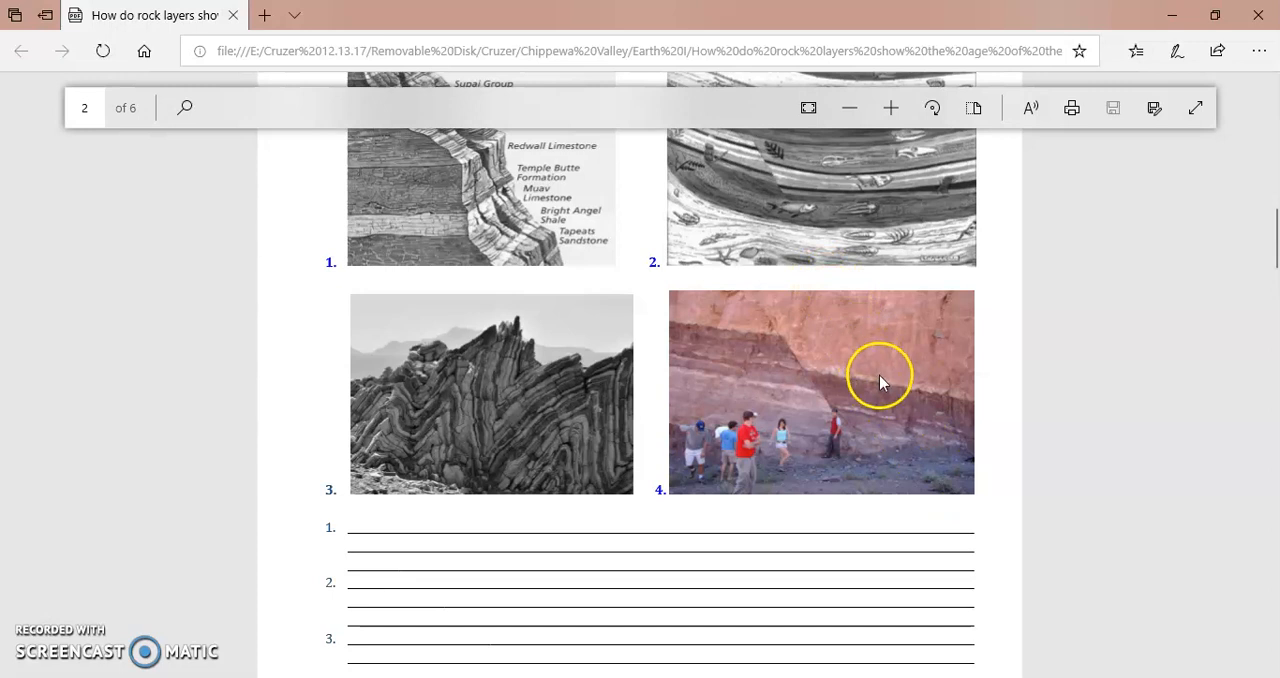
mouse_move(910, 444)
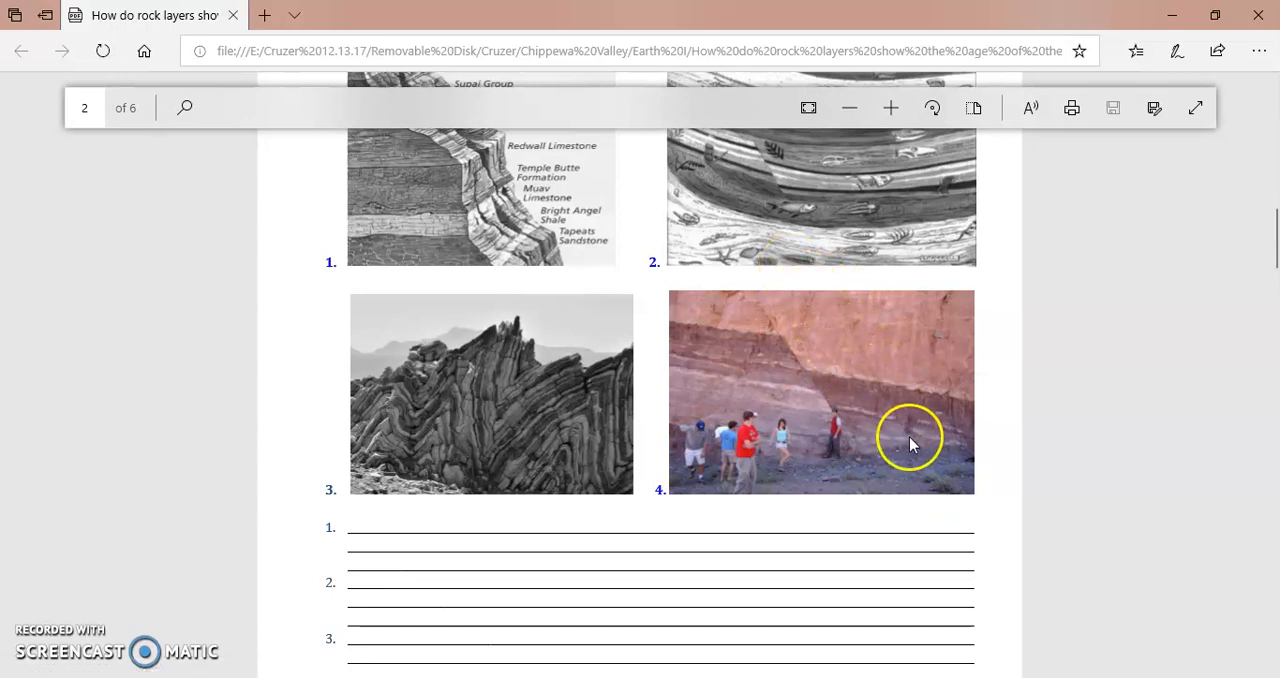
mouse_move(780, 412)
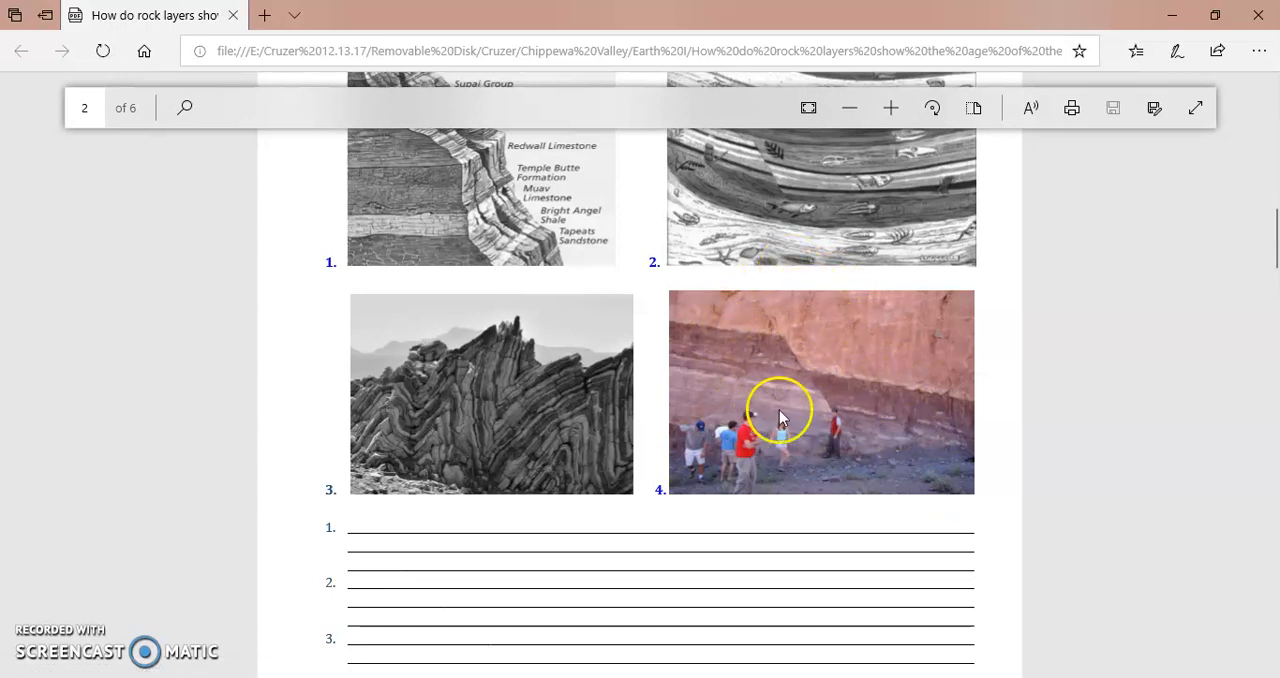
mouse_move(916, 434)
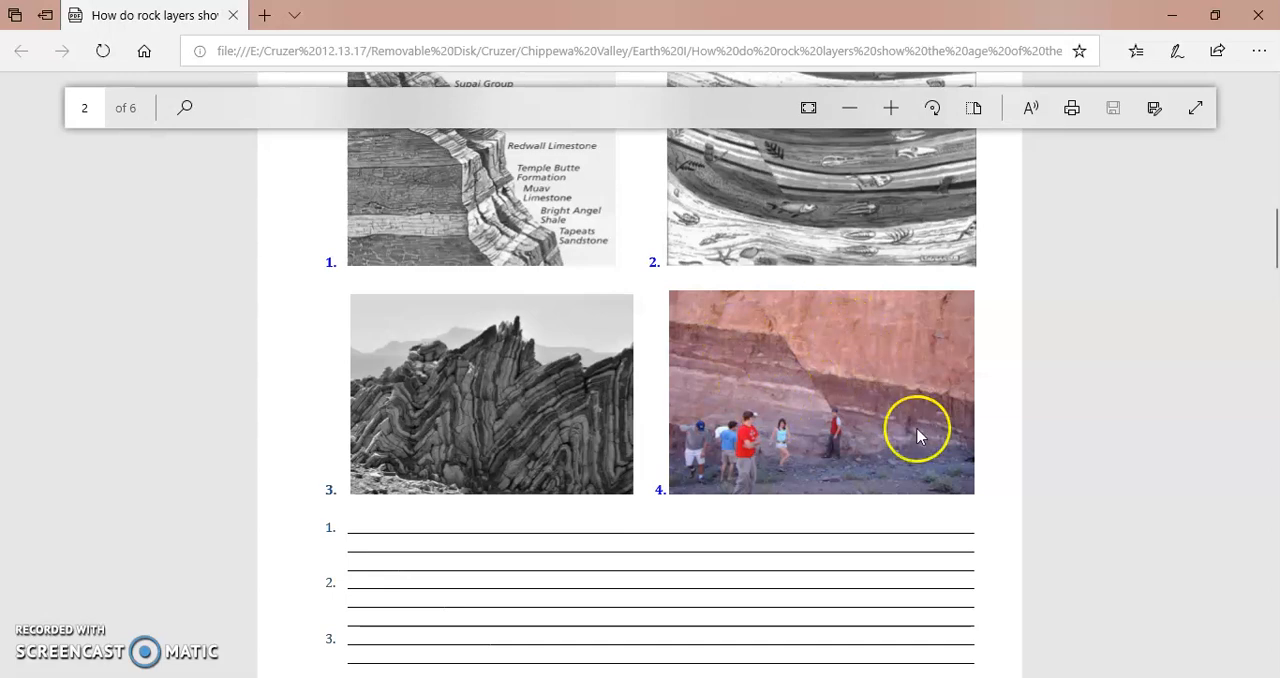
mouse_move(908, 448)
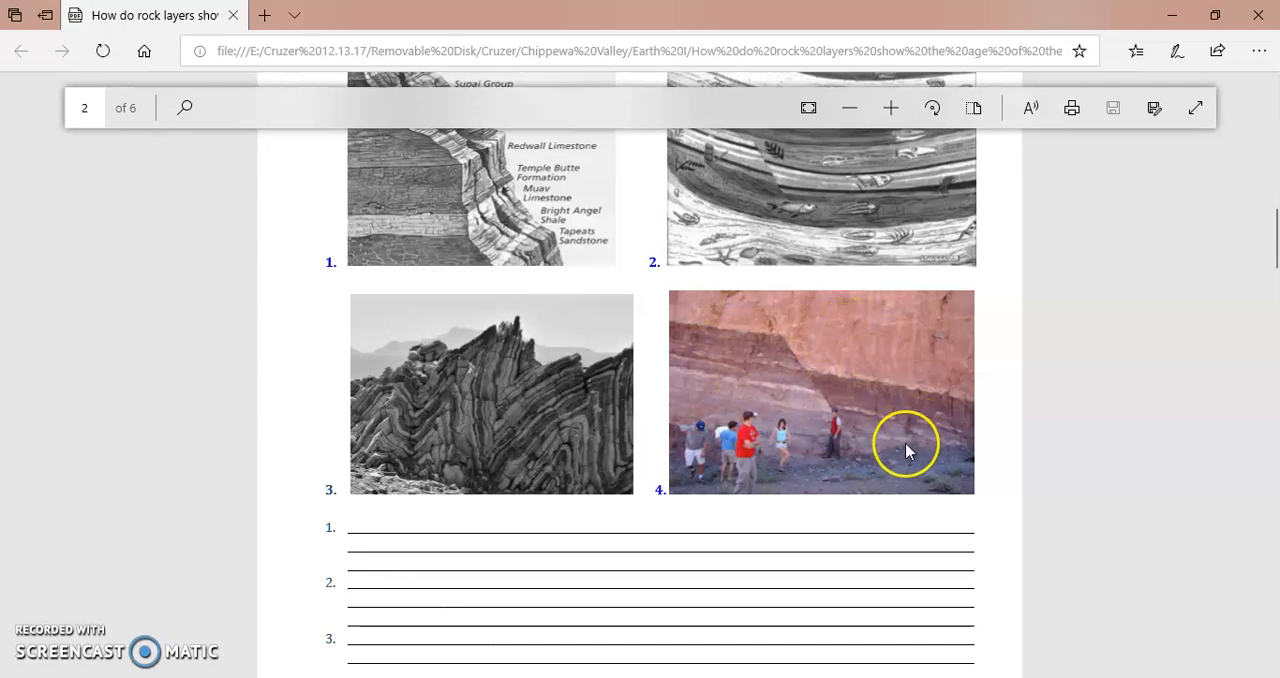
Step: Scroll through pages 2 and 3, then back up to page 1's picture table of examples
scroll(up, 3)
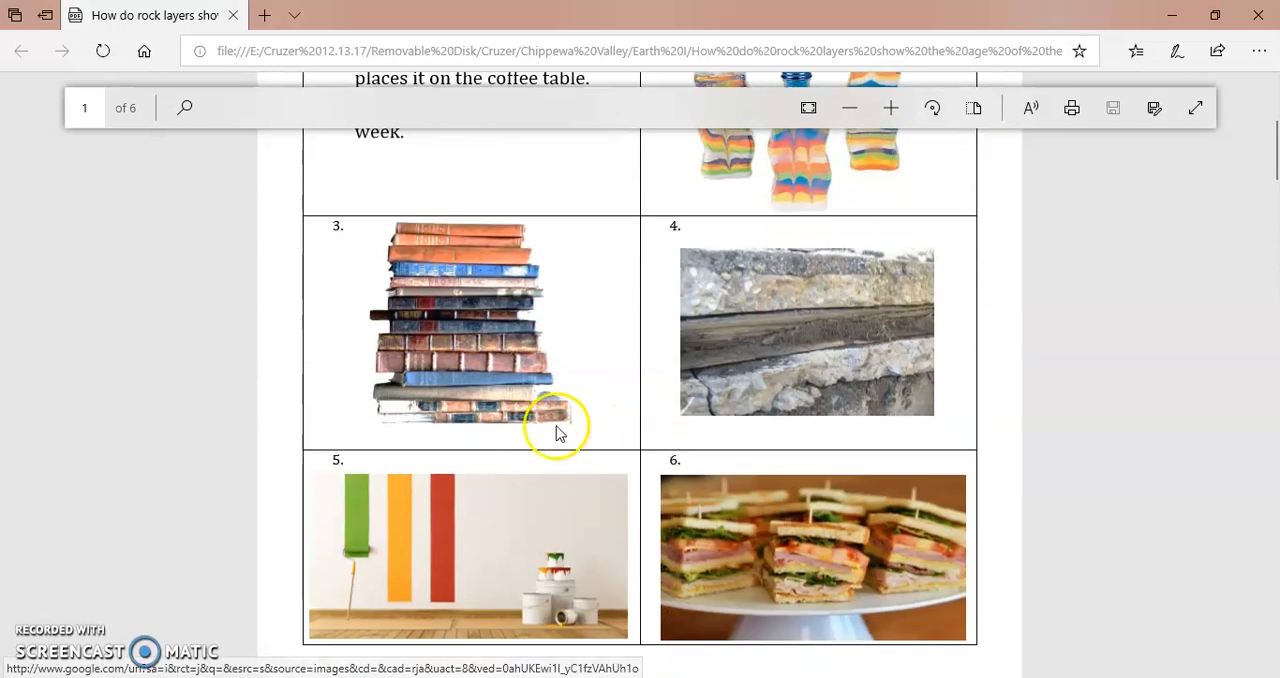
mouse_move(456, 240)
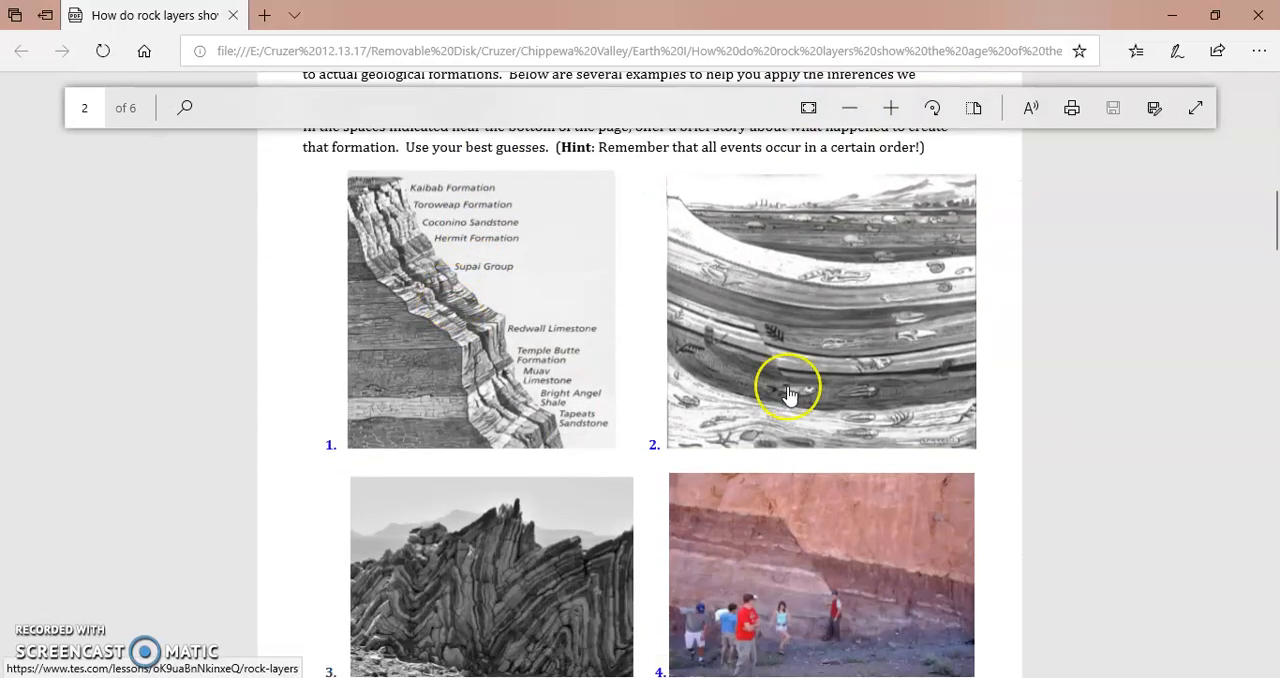
scroll(down, 3)
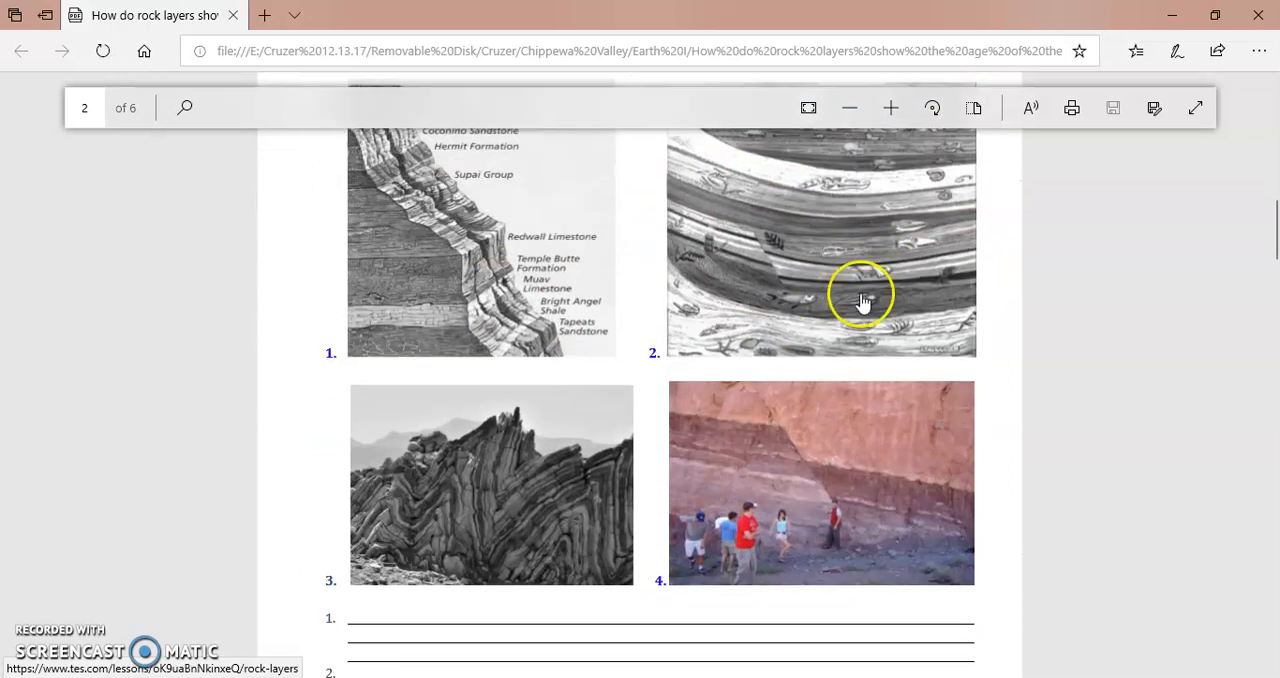
mouse_move(956, 450)
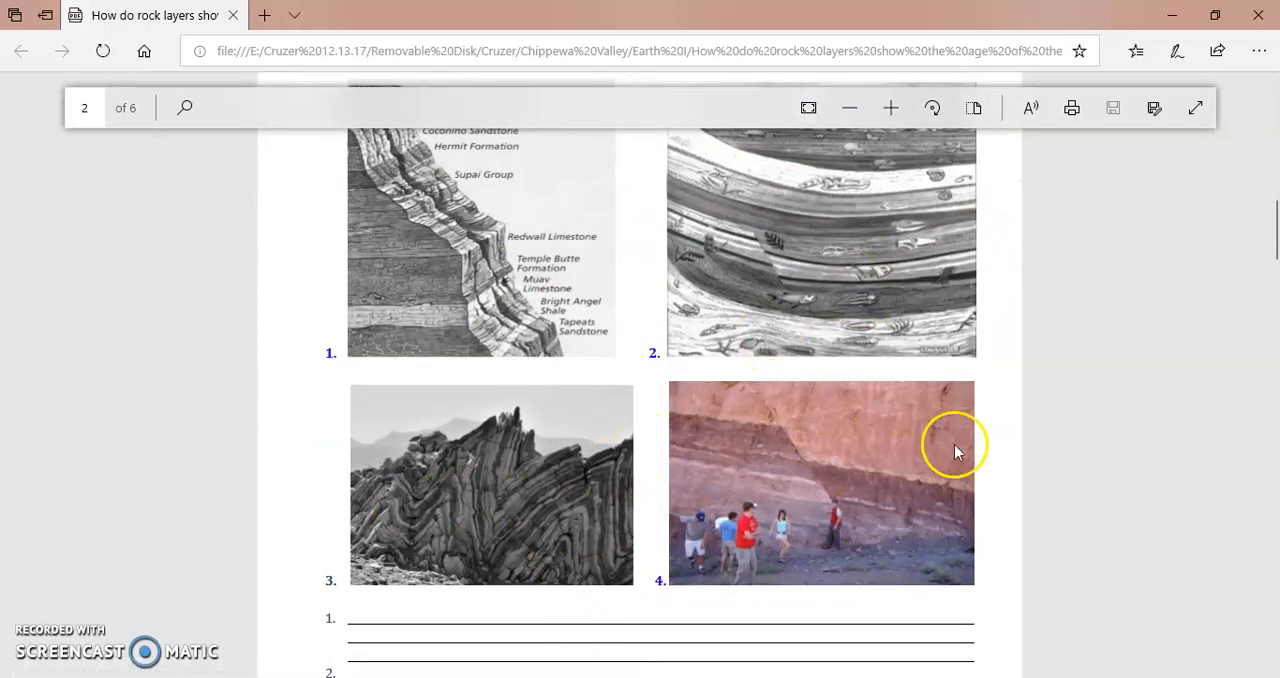
mouse_move(956, 444)
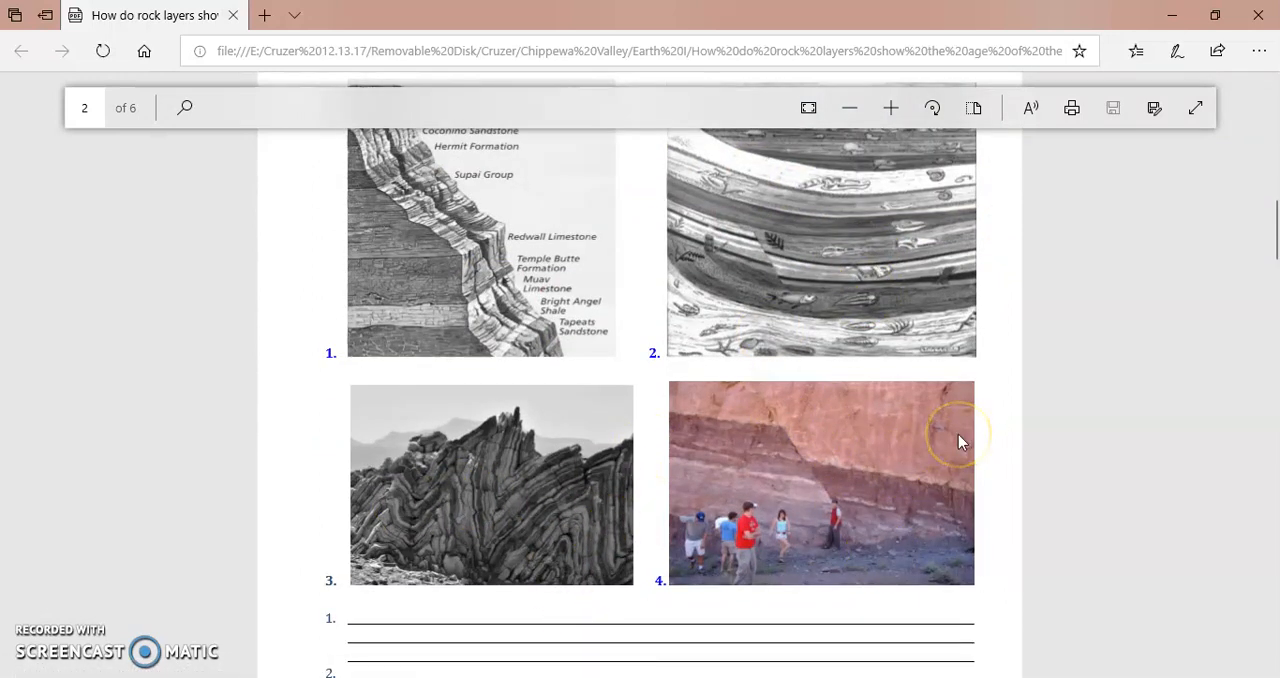
scroll(down, 3)
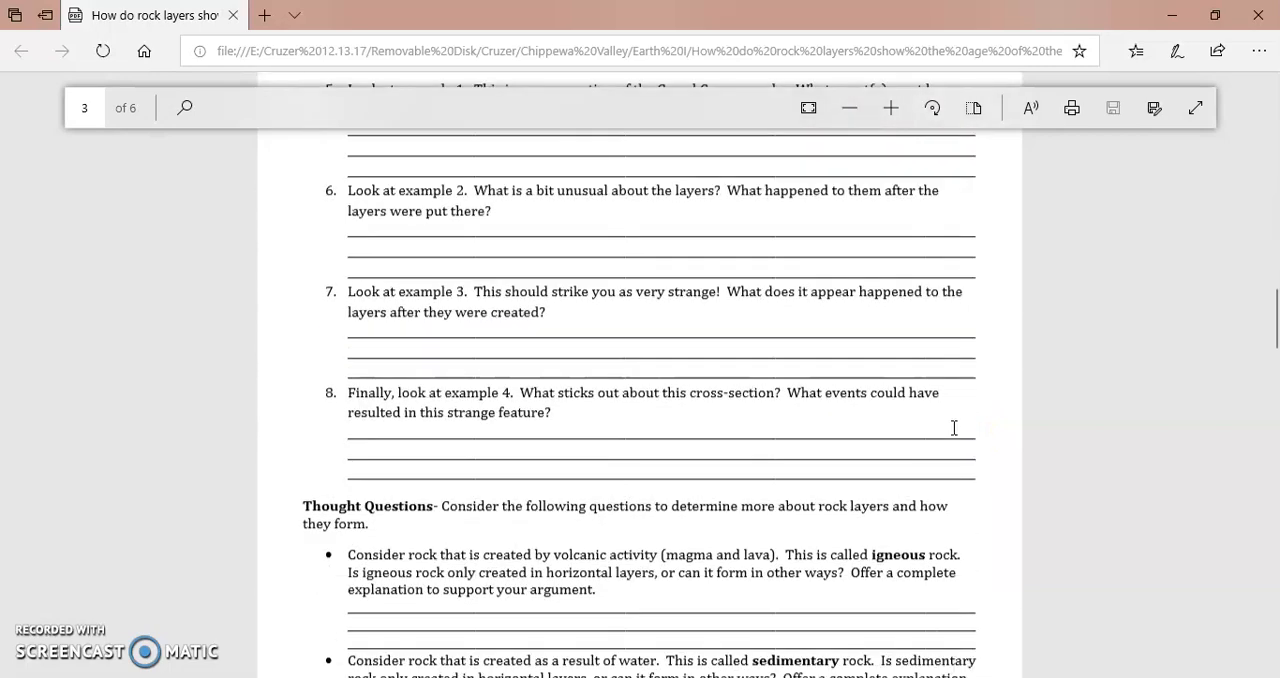
scroll(down, 3)
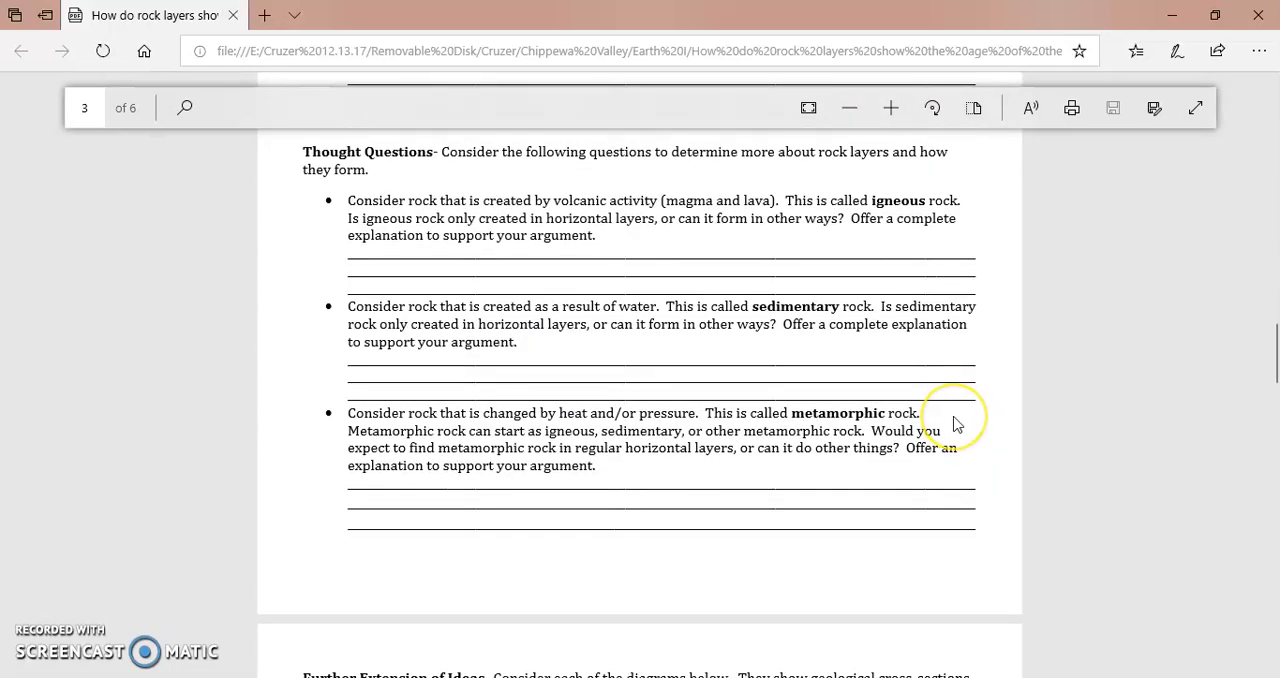
mouse_move(796, 338)
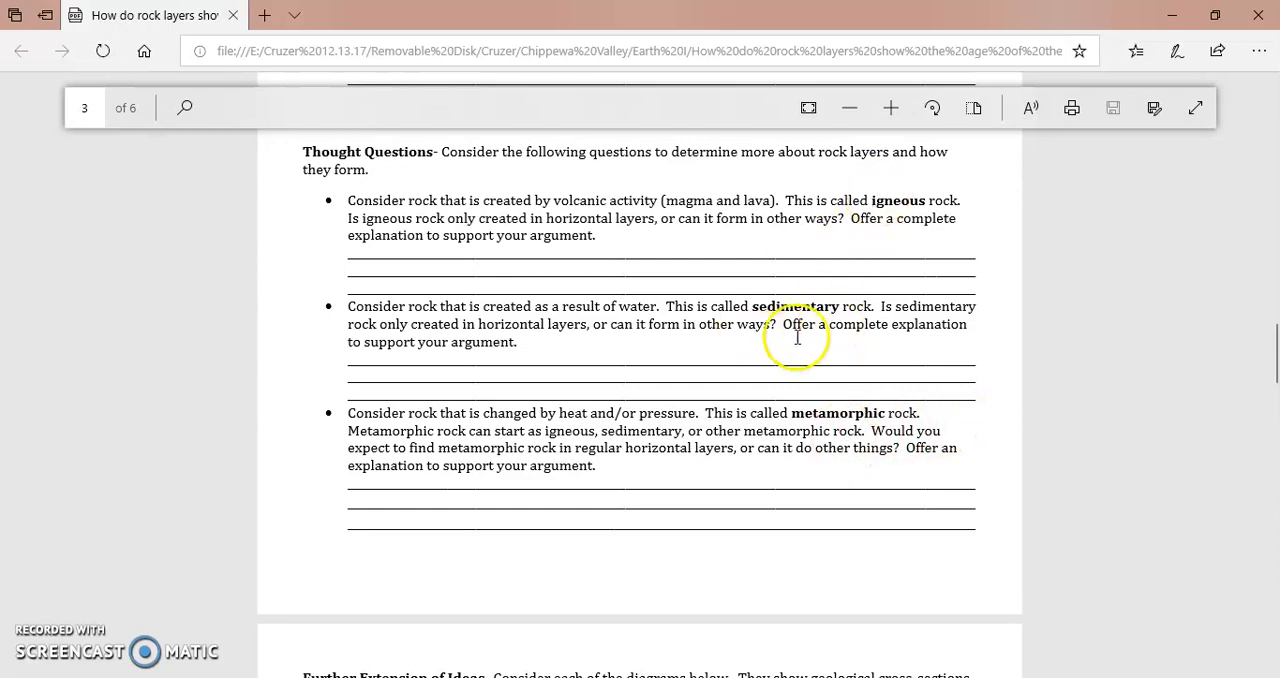
mouse_move(842, 474)
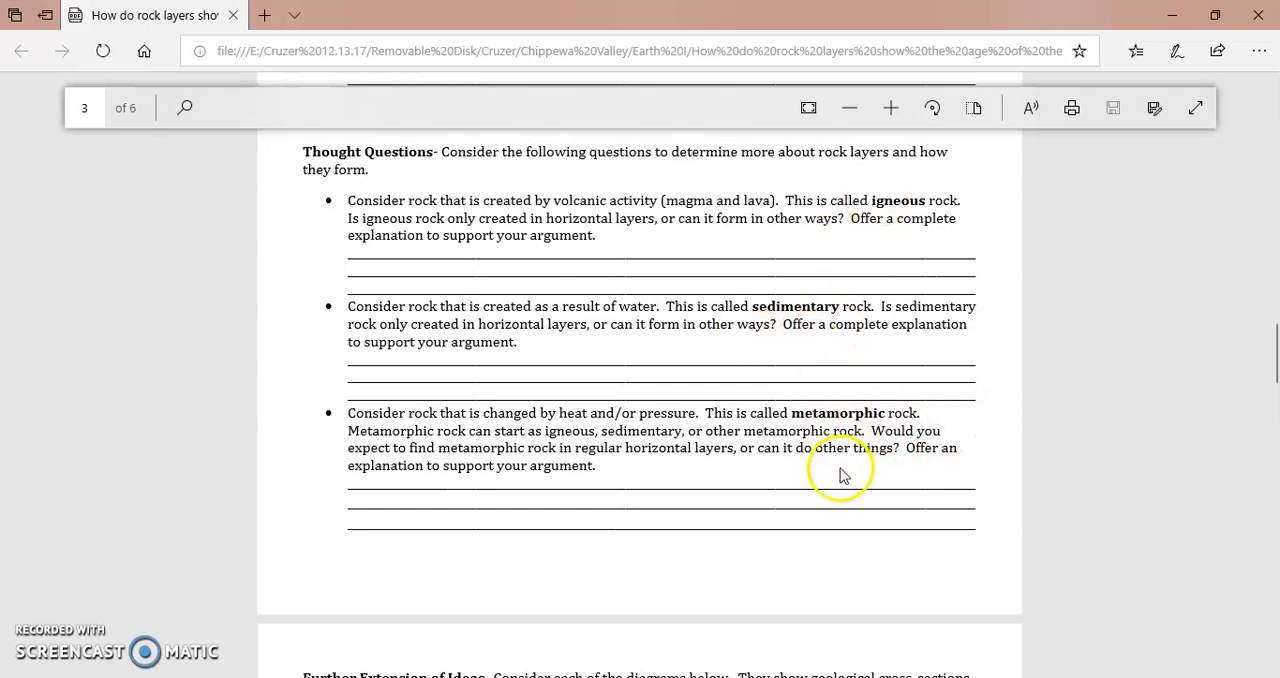
scroll(up, 3)
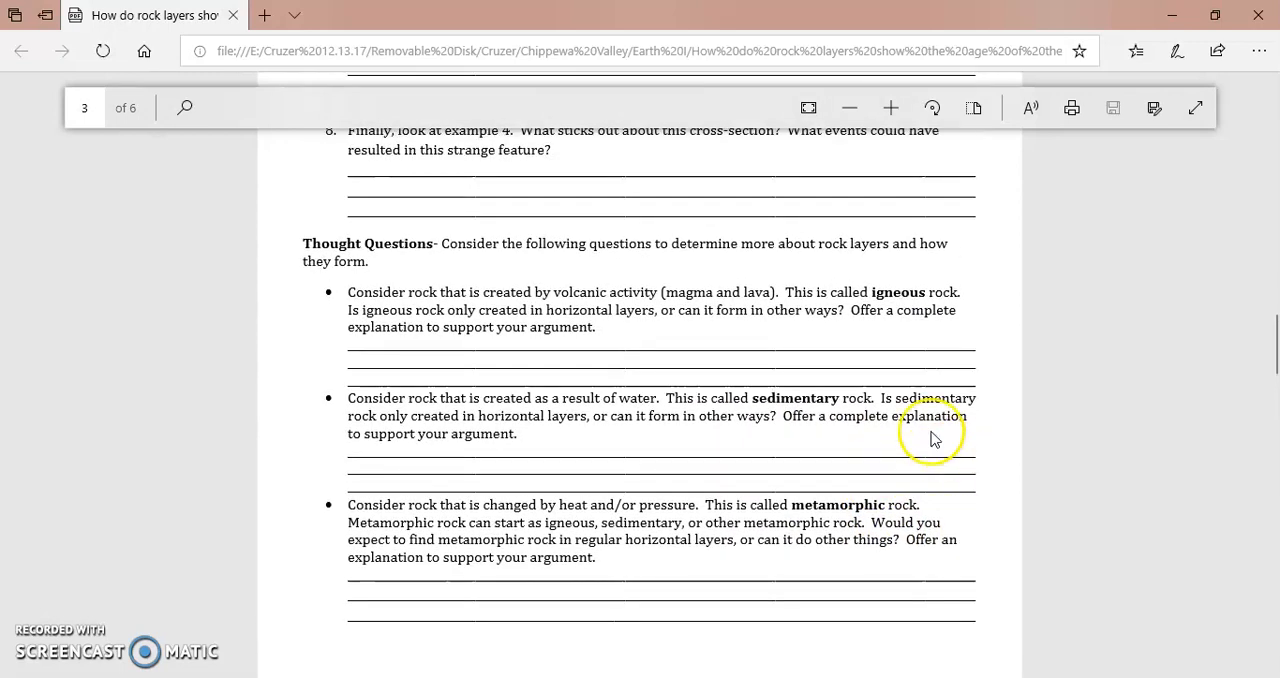
mouse_move(750, 398)
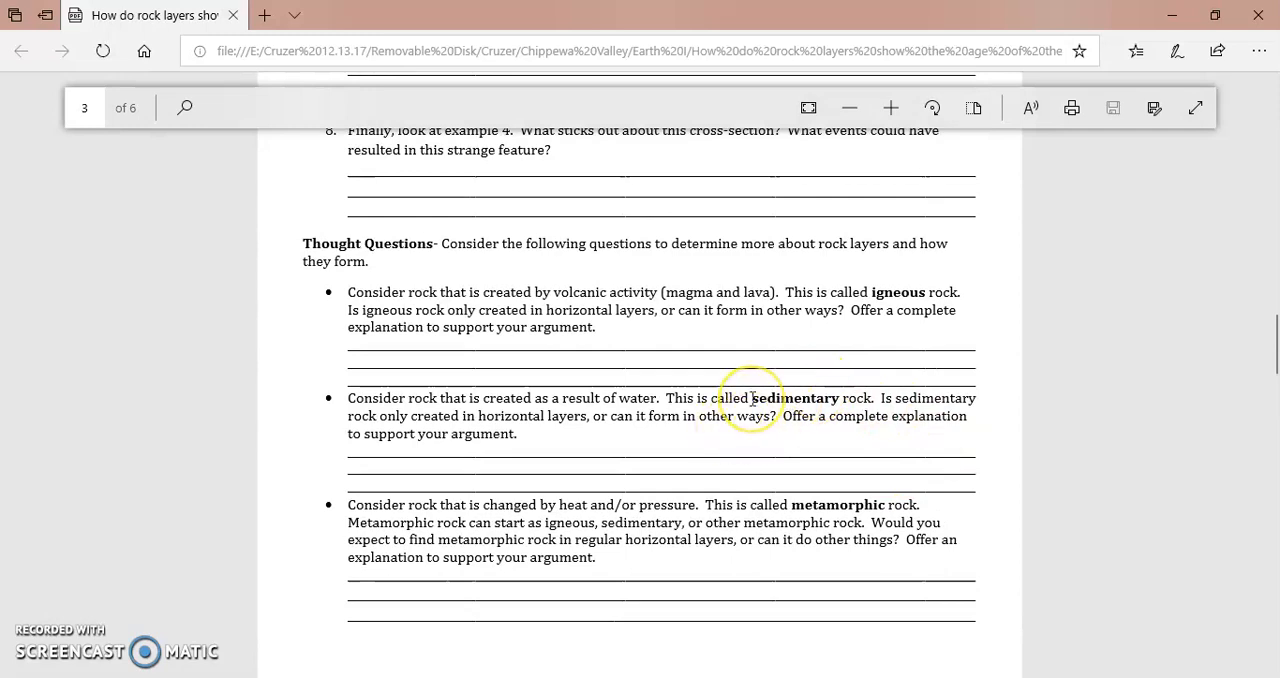
scroll(up, 3)
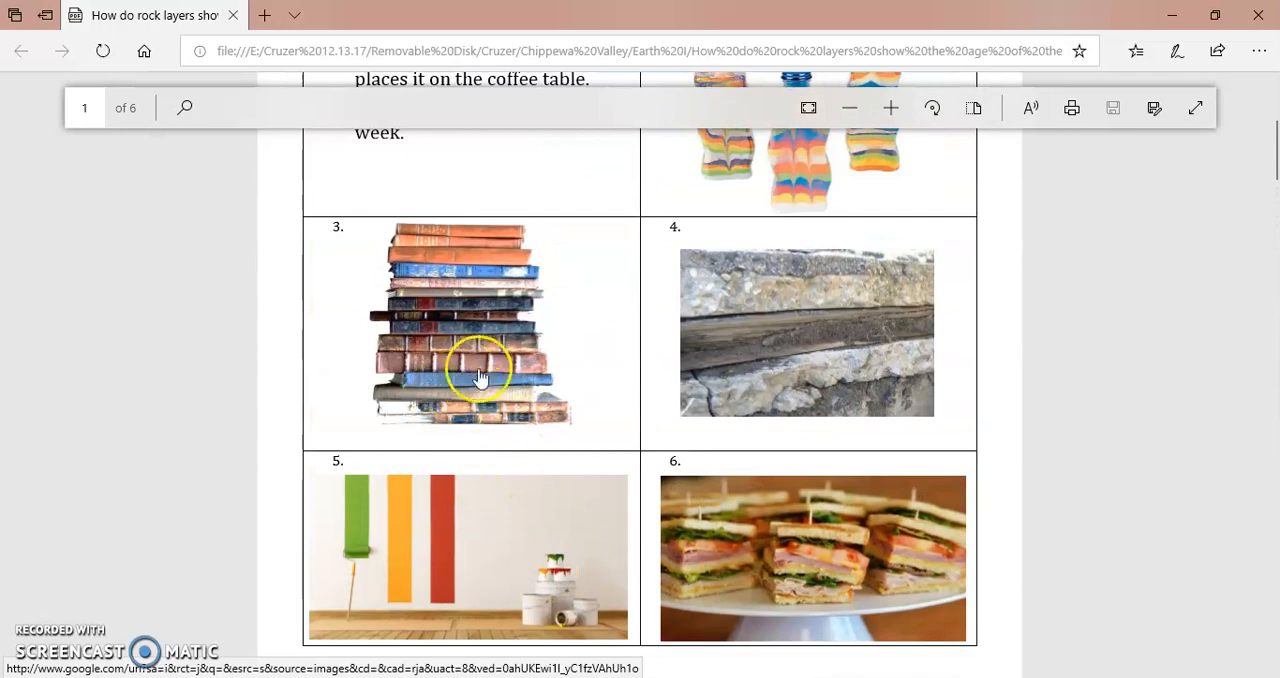
Step: Scroll down to the Thought Questions on igneous, sedimentary and metamorphic rock on page 3
scroll(down, 3)
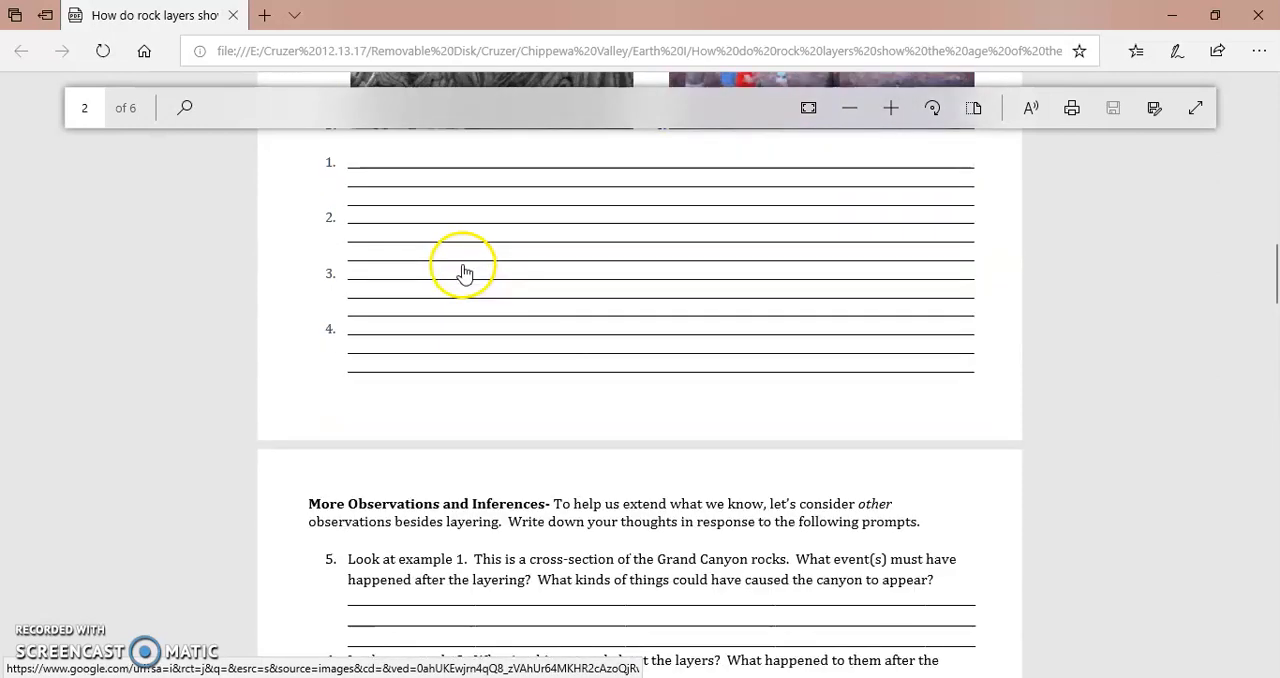
scroll(down, 3)
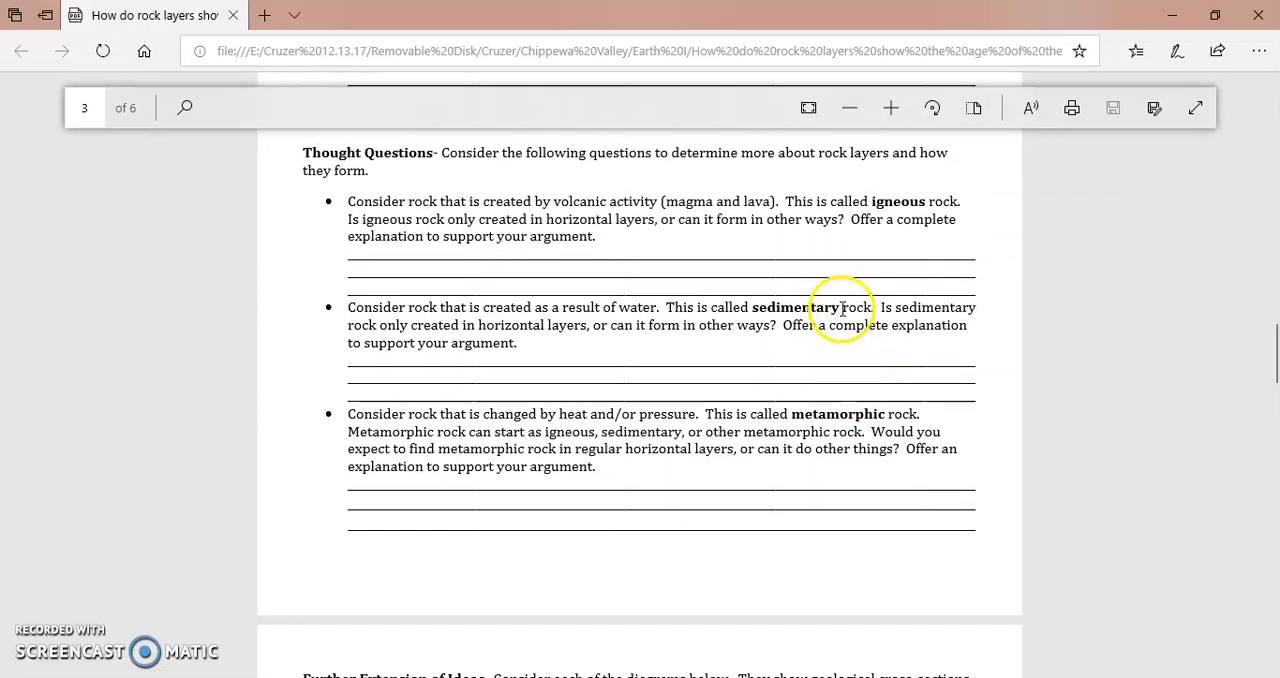
mouse_move(928, 348)
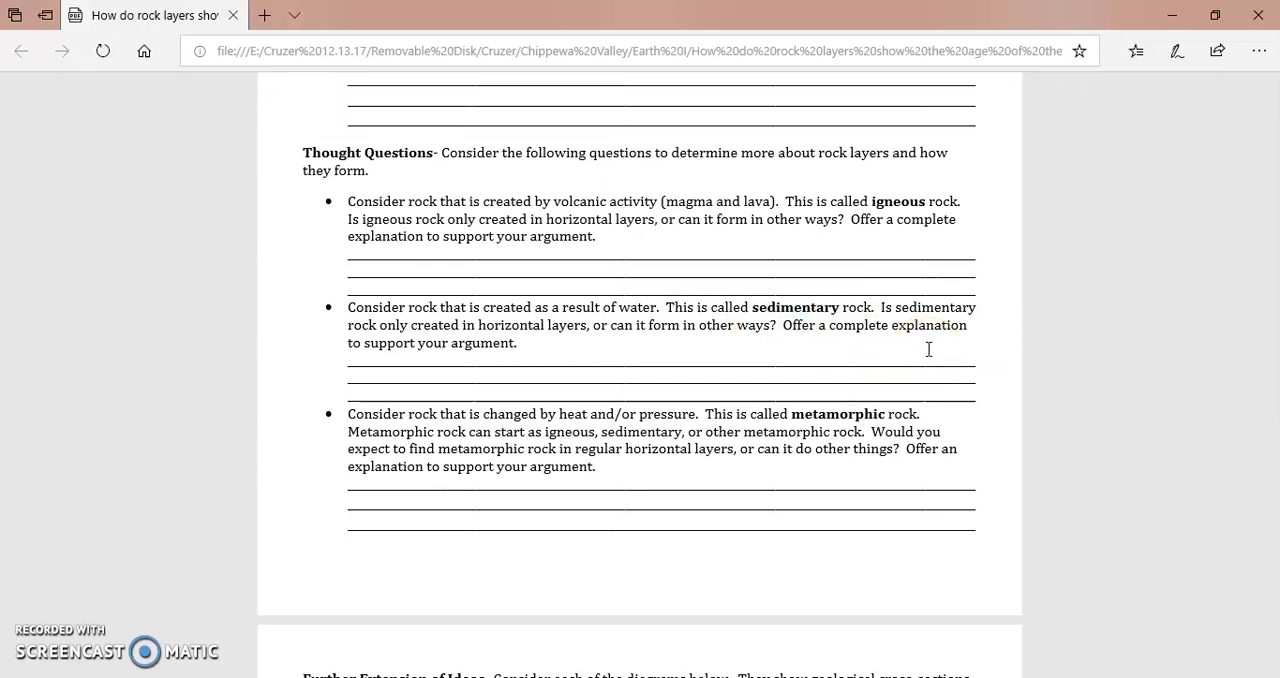
scroll(up, 3)
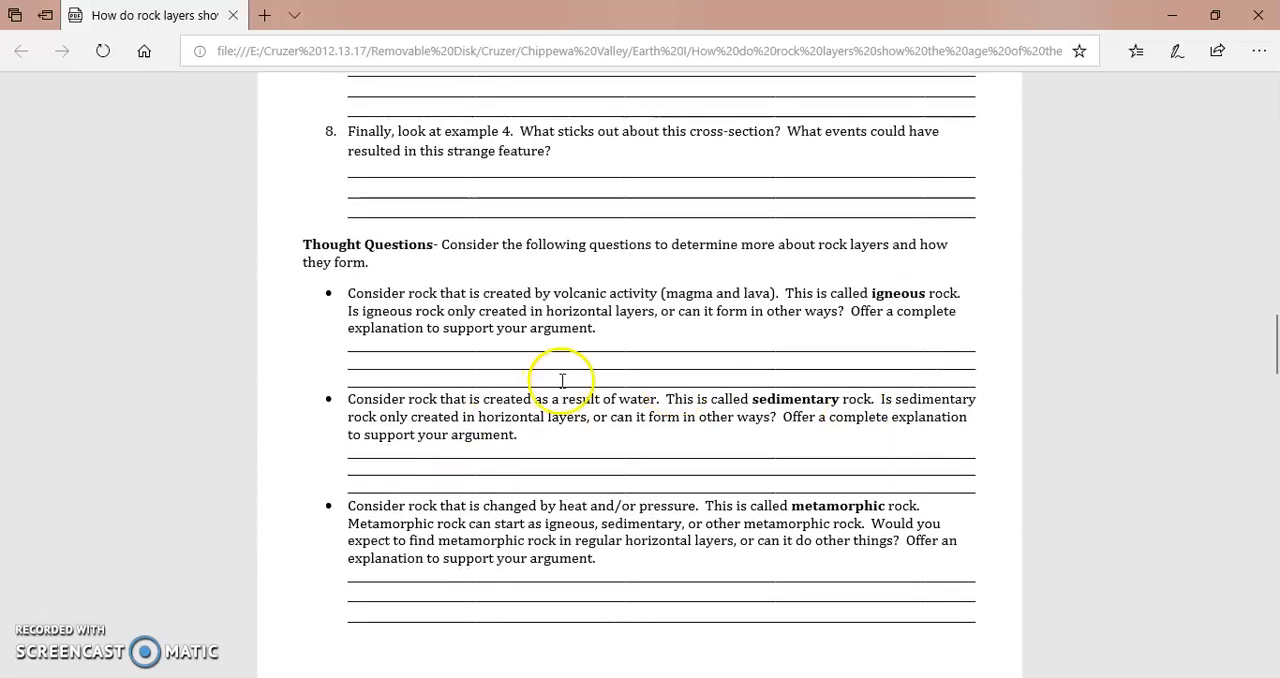
mouse_move(656, 398)
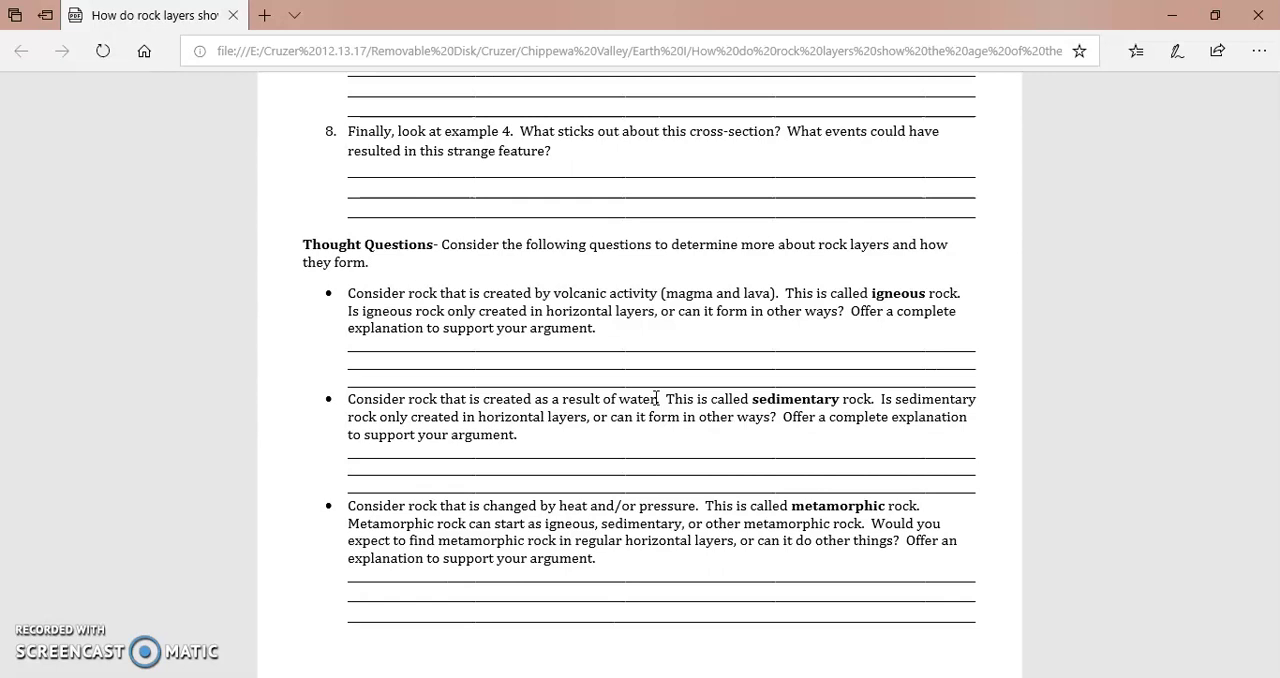
mouse_move(752, 396)
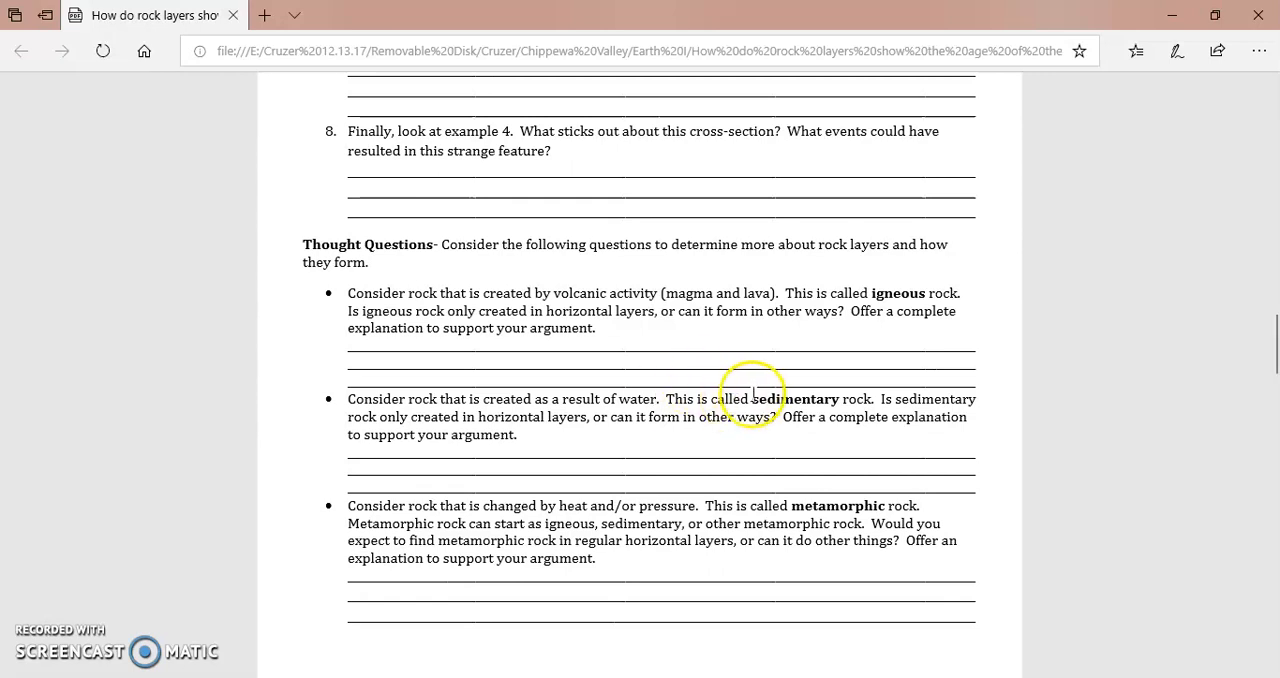
mouse_move(928, 424)
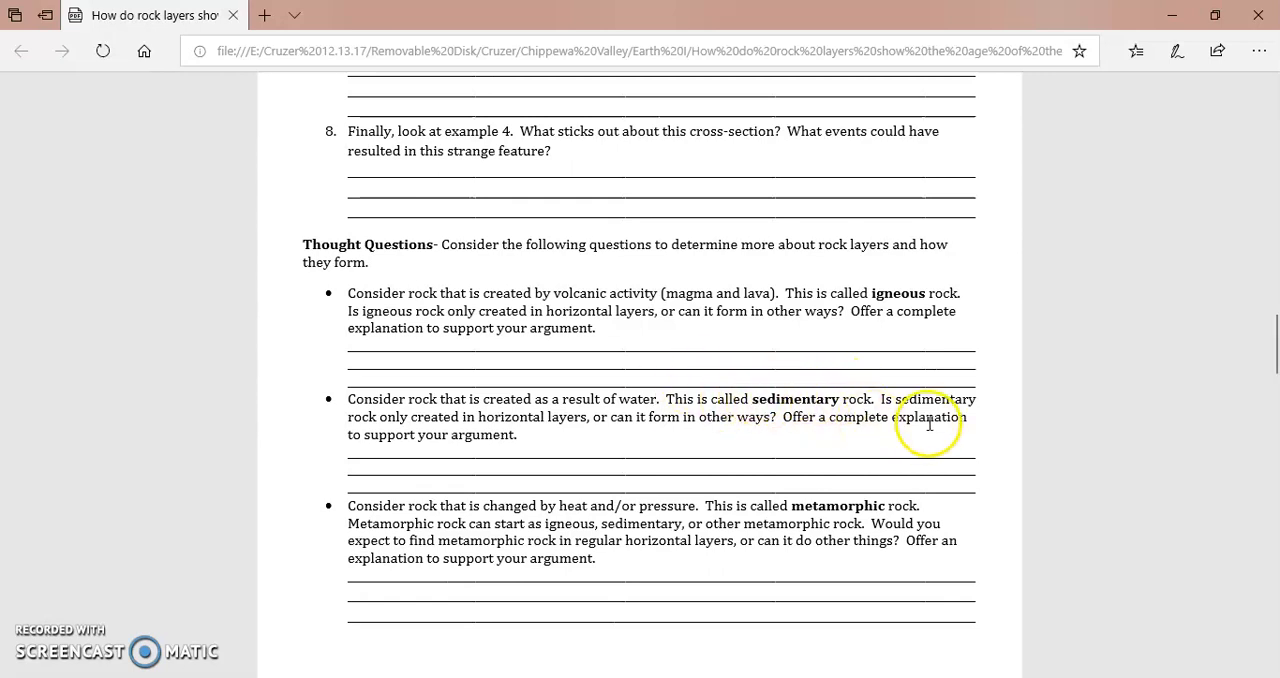
scroll(down, 3)
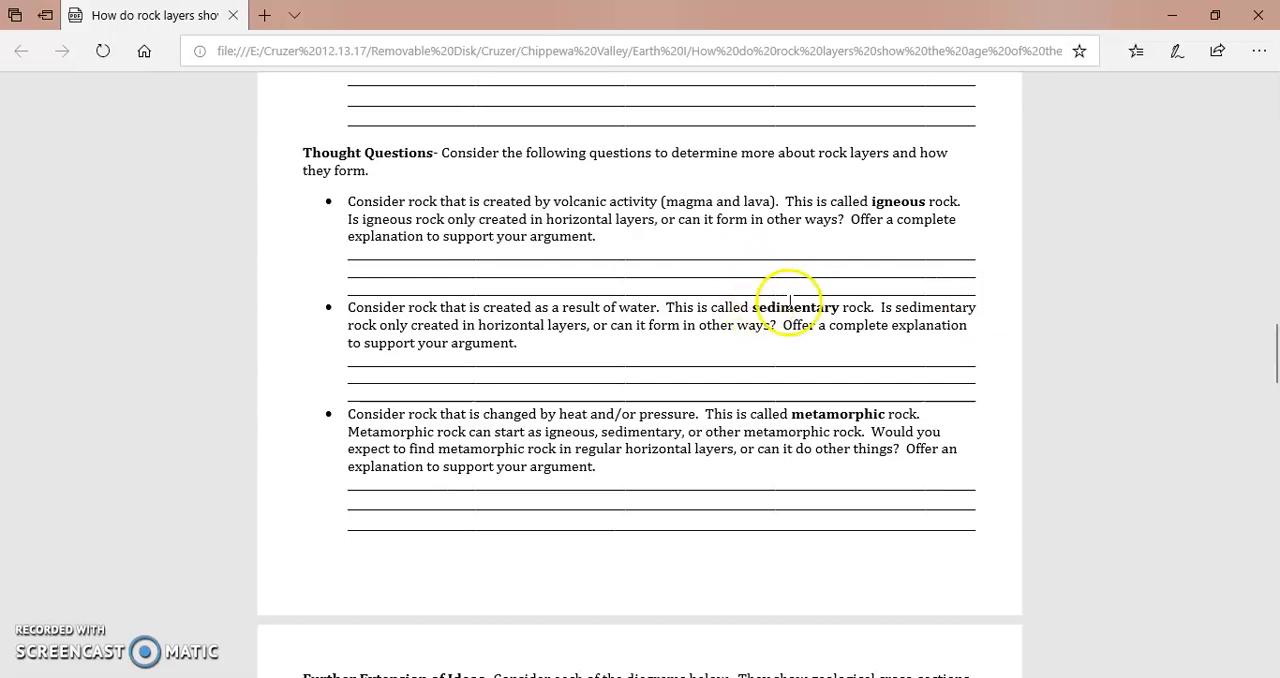
scroll(up, 3)
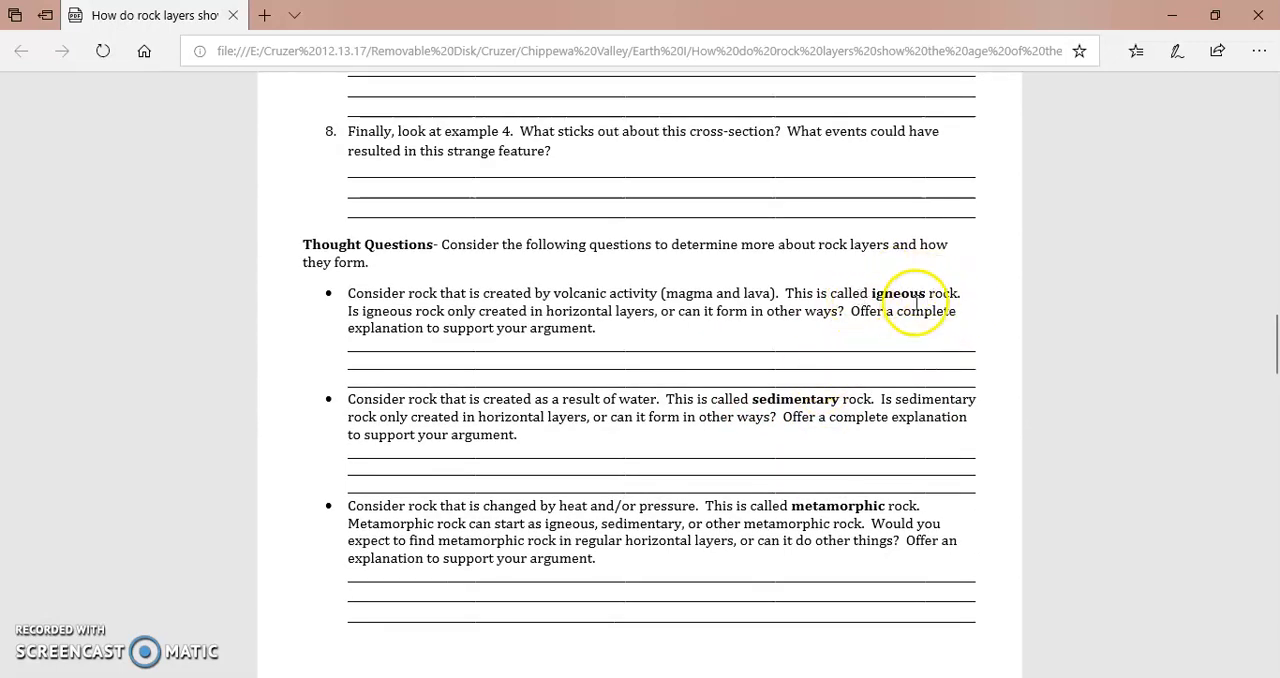
mouse_move(556, 290)
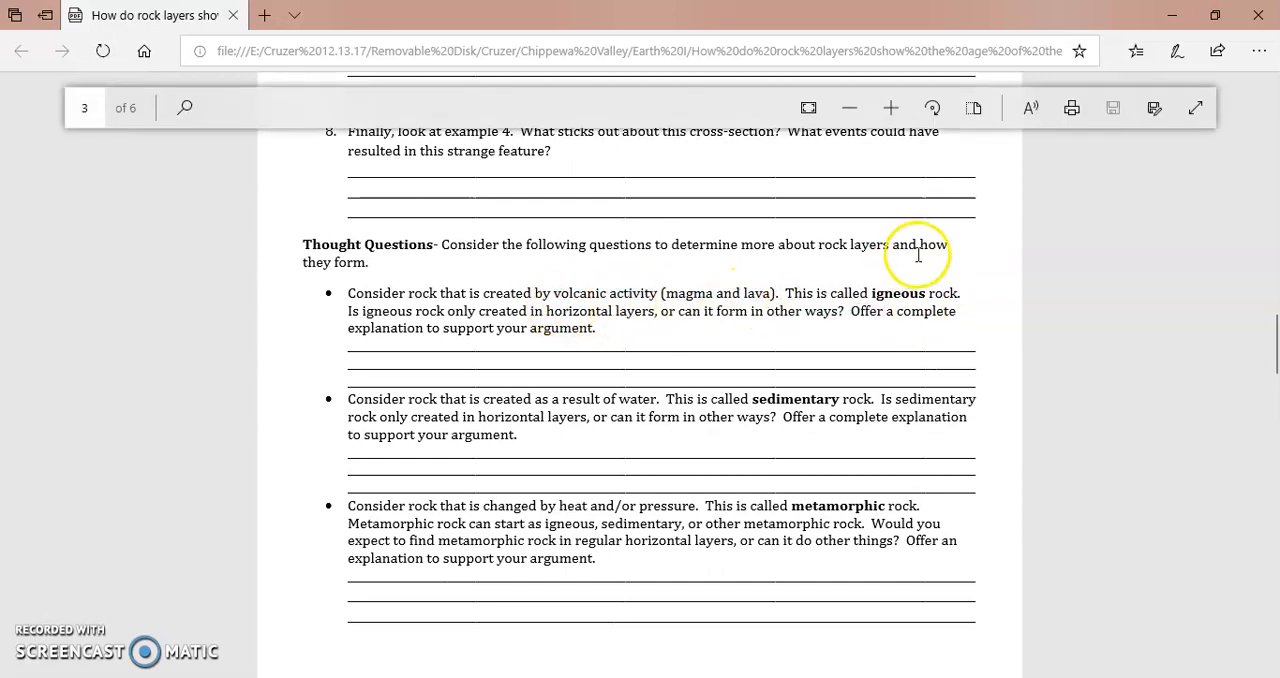
mouse_move(910, 292)
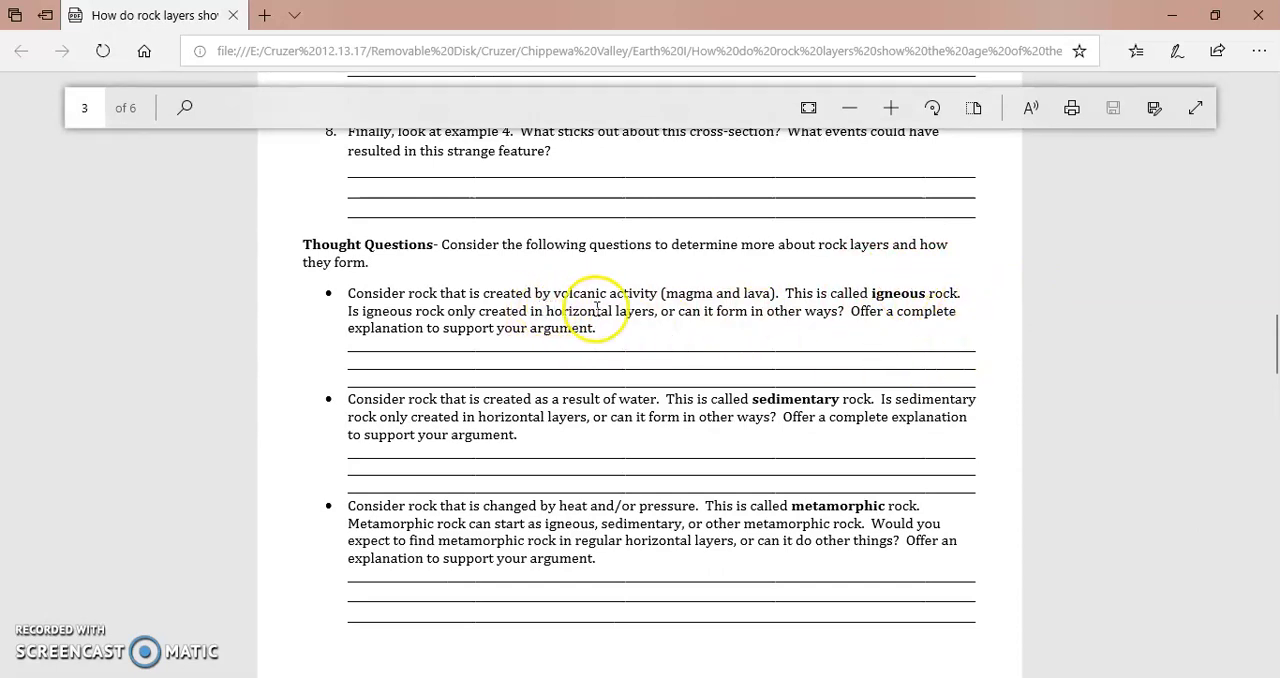
mouse_move(828, 318)
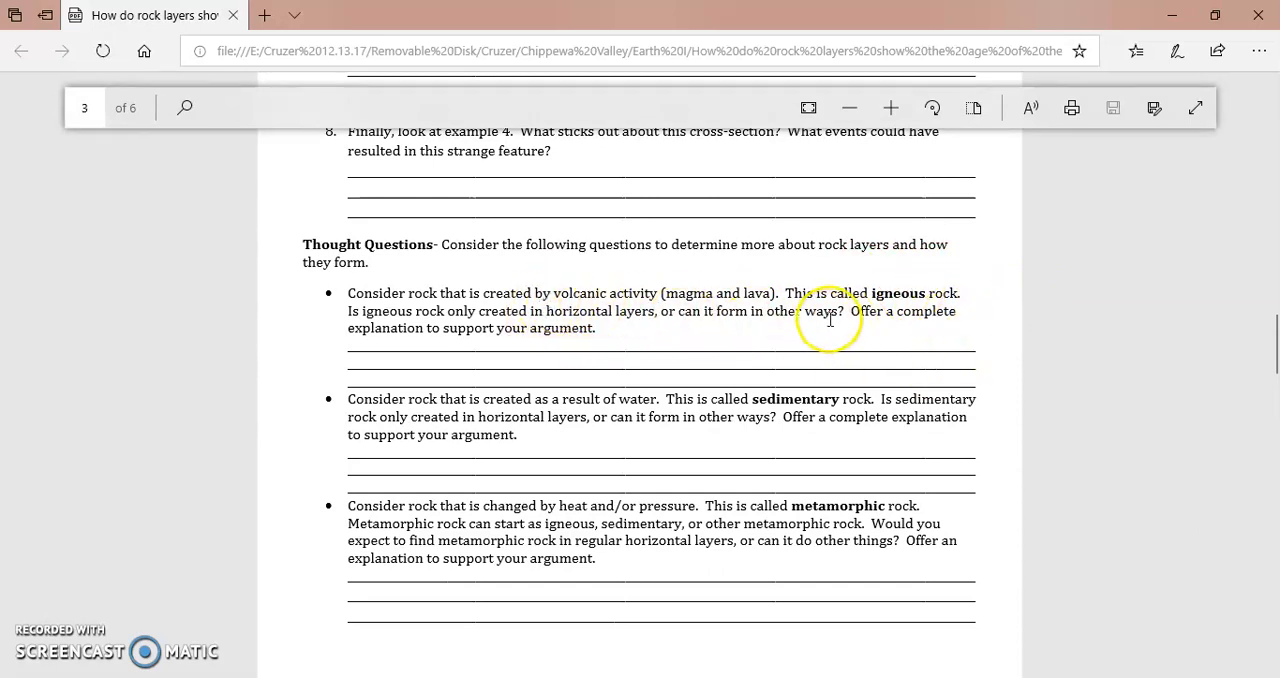
mouse_move(1104, 404)
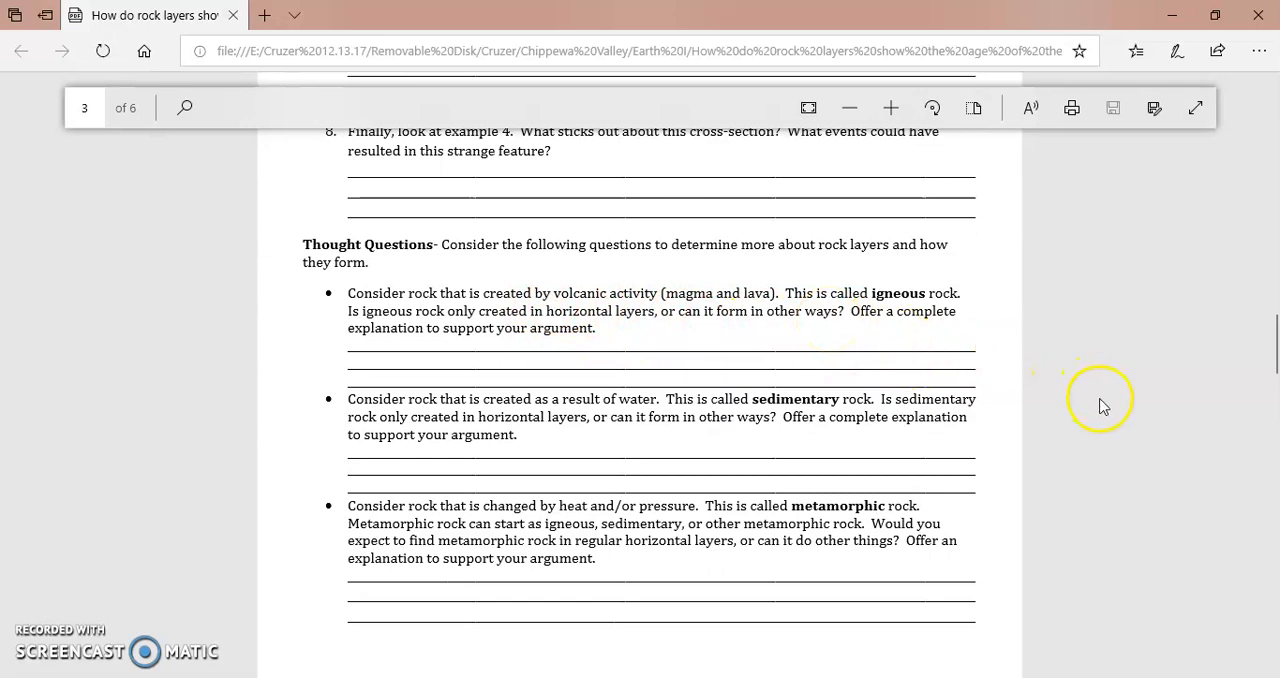
mouse_move(1072, 360)
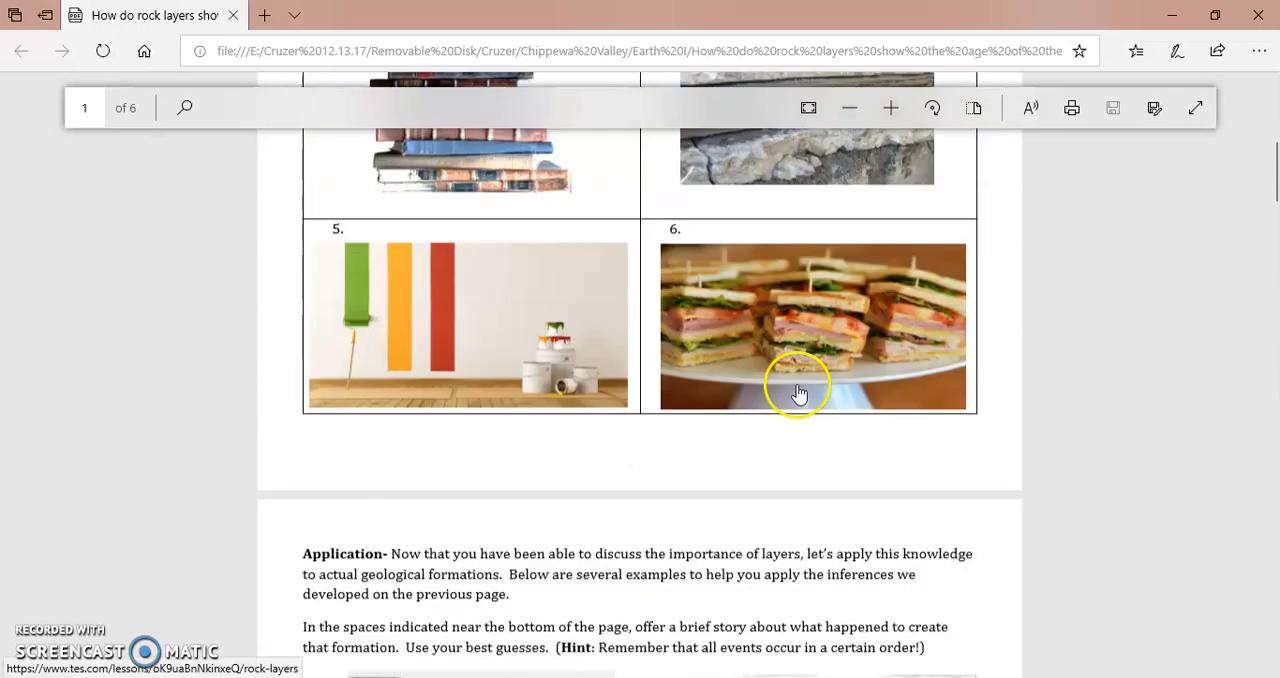
scroll(up, 3)
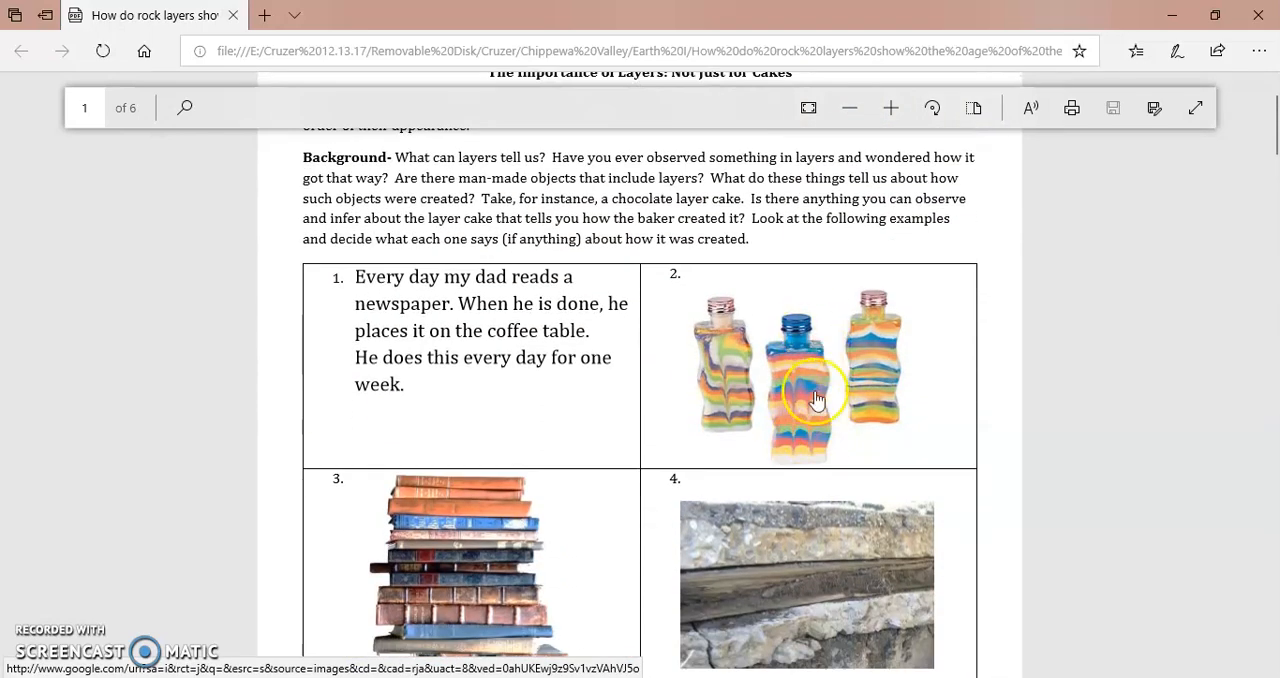
mouse_move(792, 448)
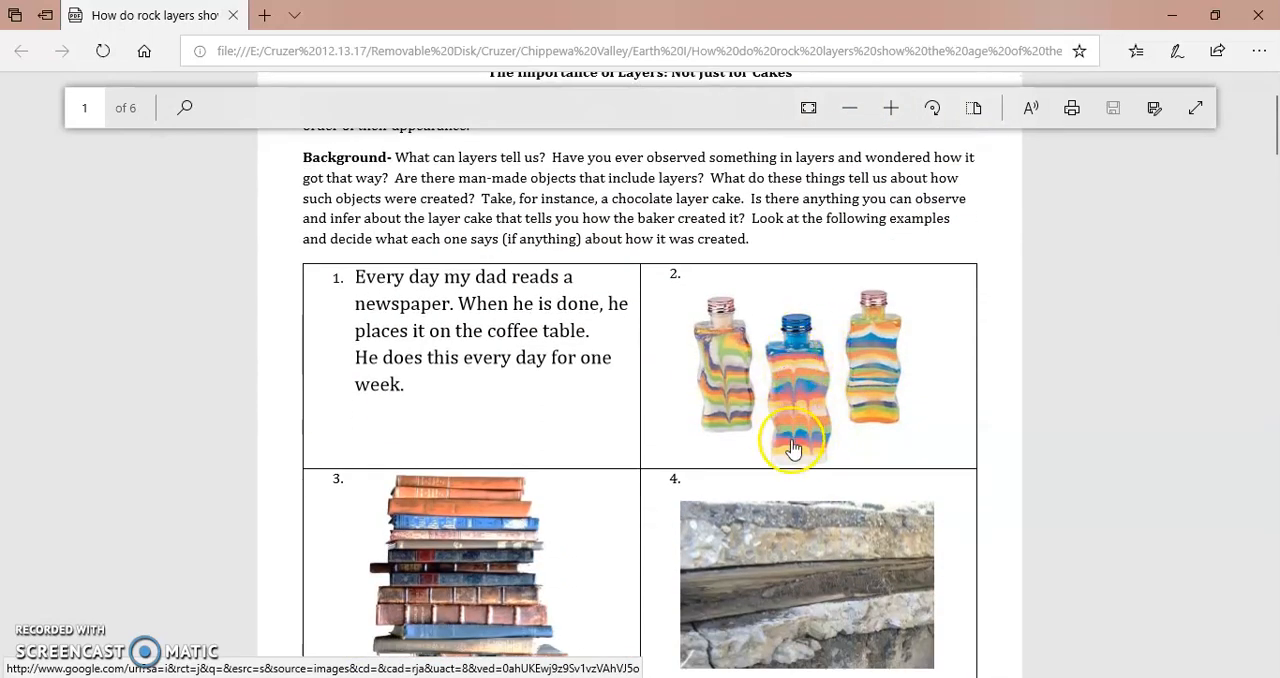
mouse_move(808, 392)
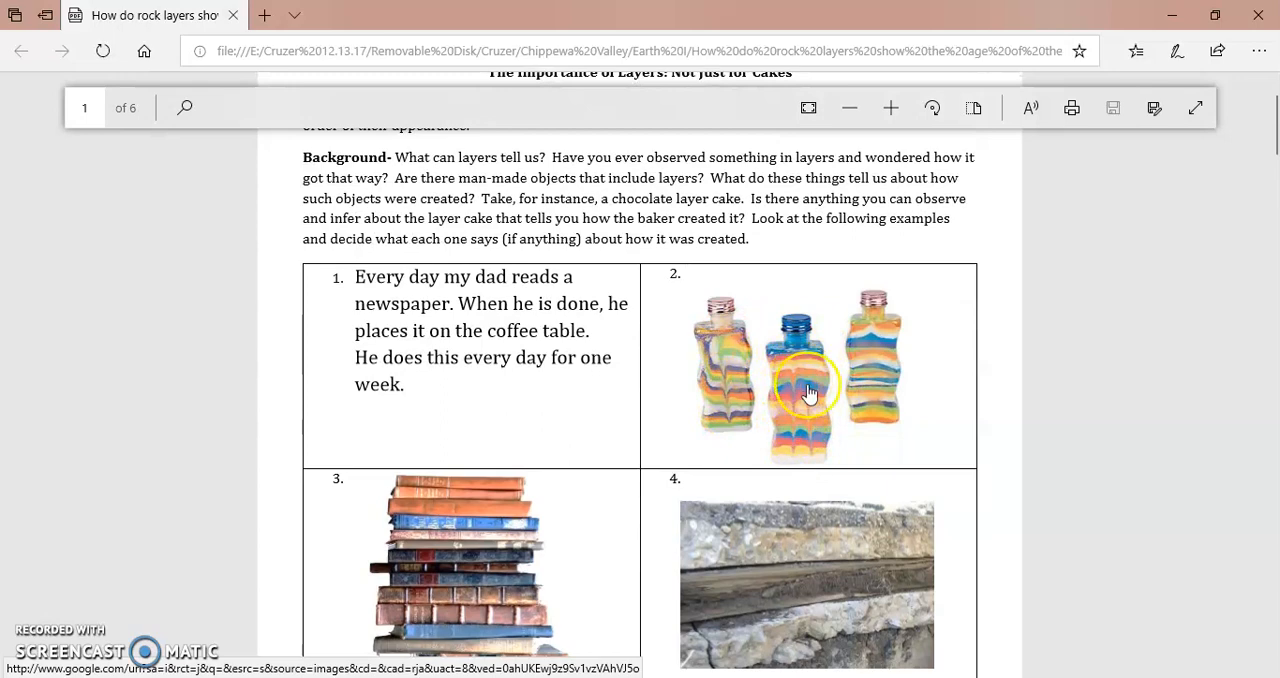
scroll(down, 3)
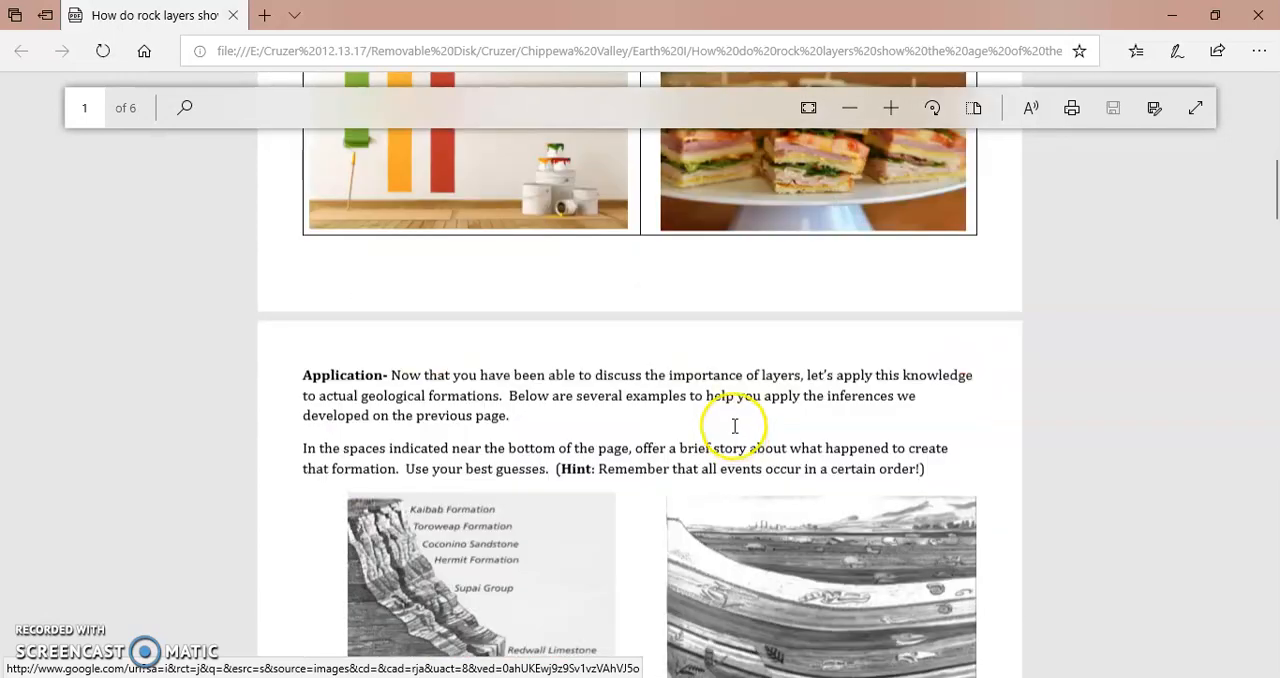
scroll(down, 3)
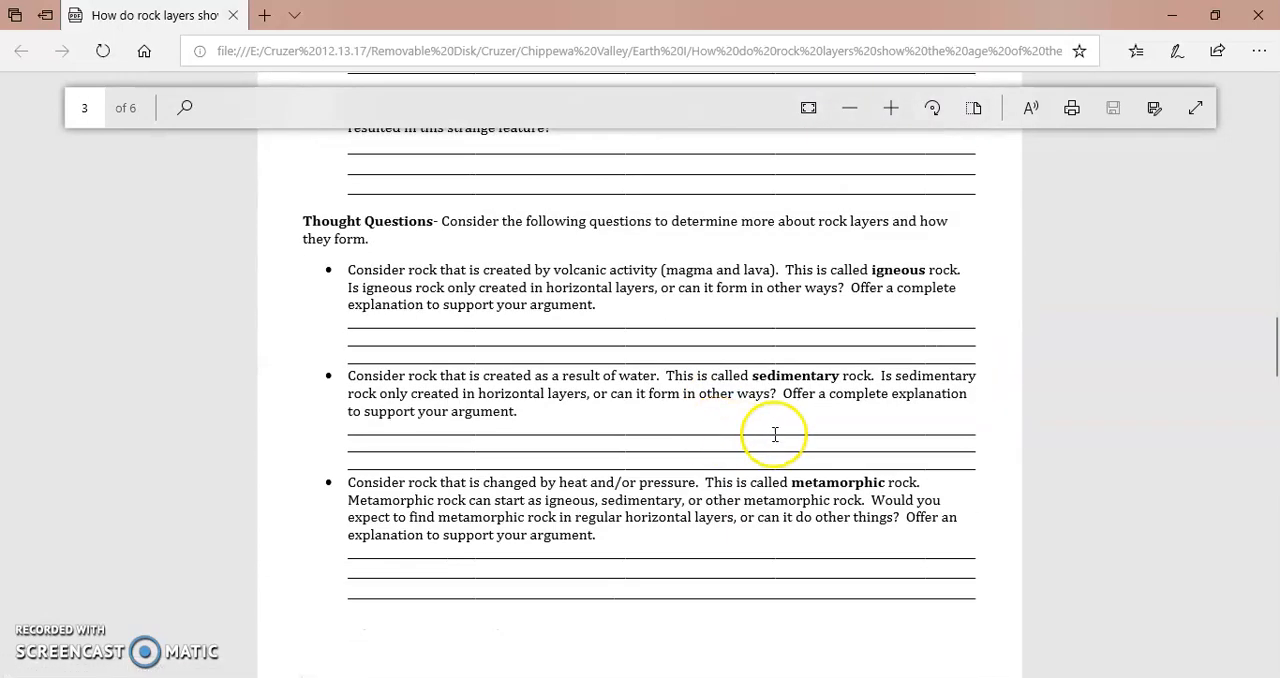
mouse_move(800, 484)
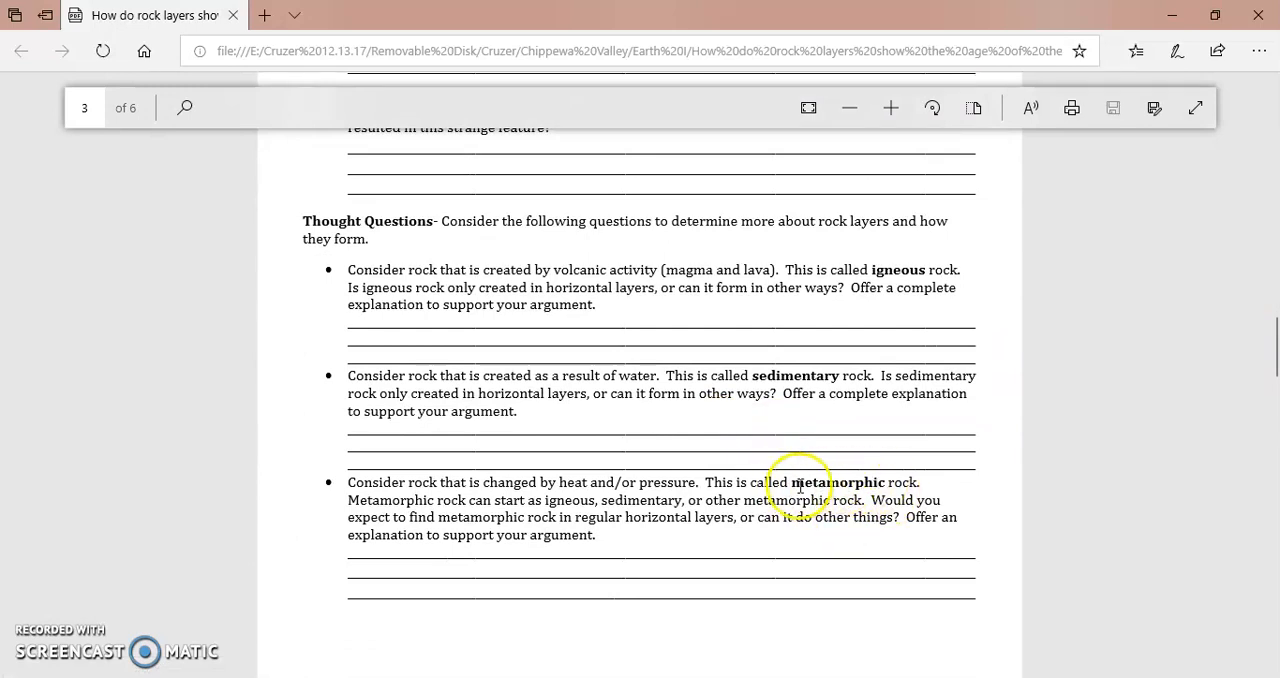
mouse_move(864, 496)
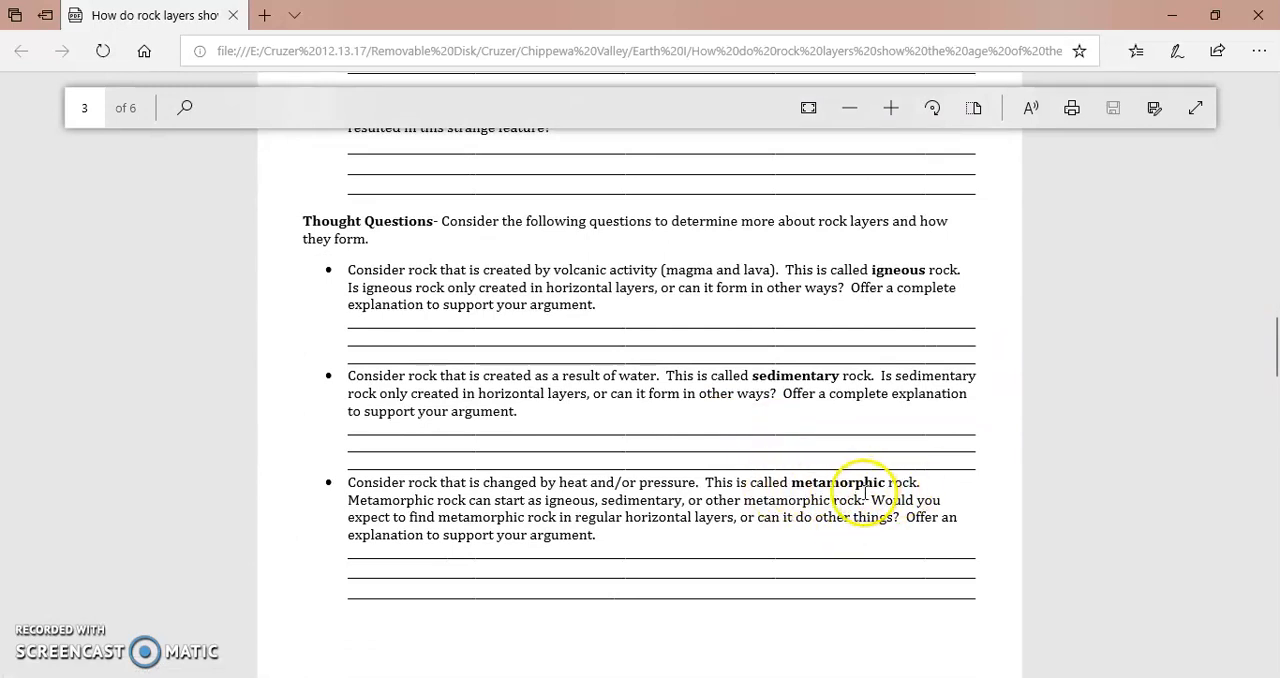
mouse_move(868, 540)
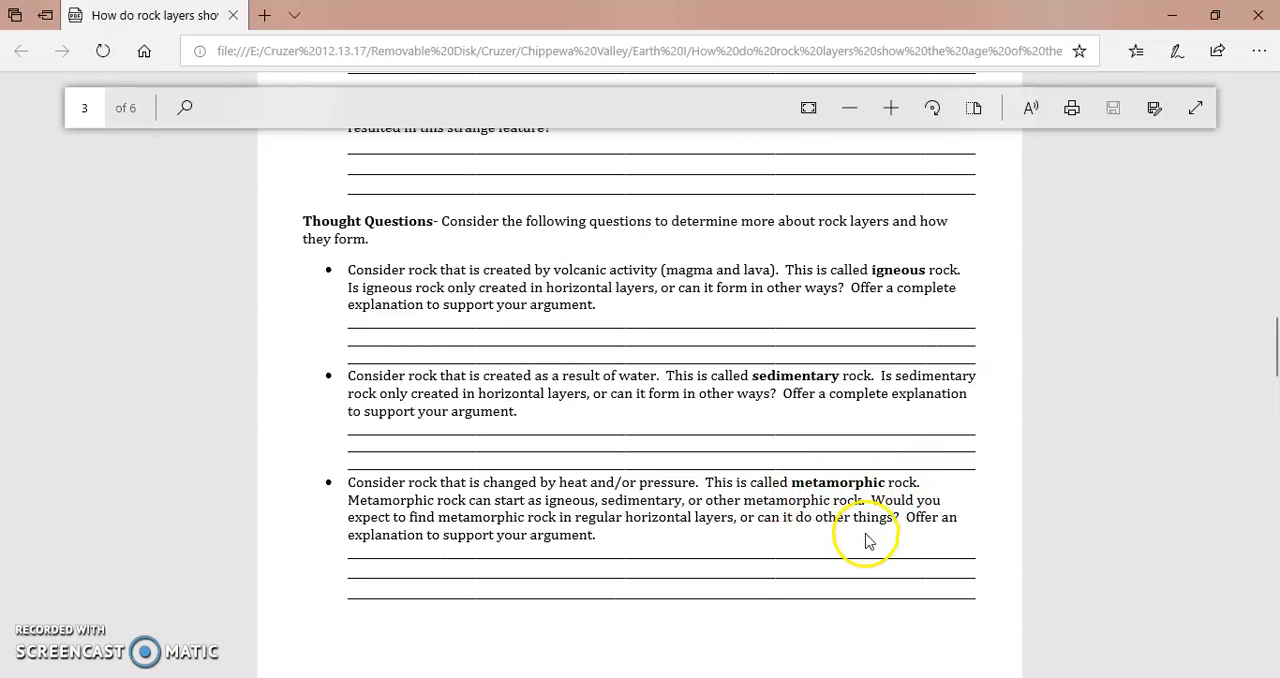
scroll(up, 3)
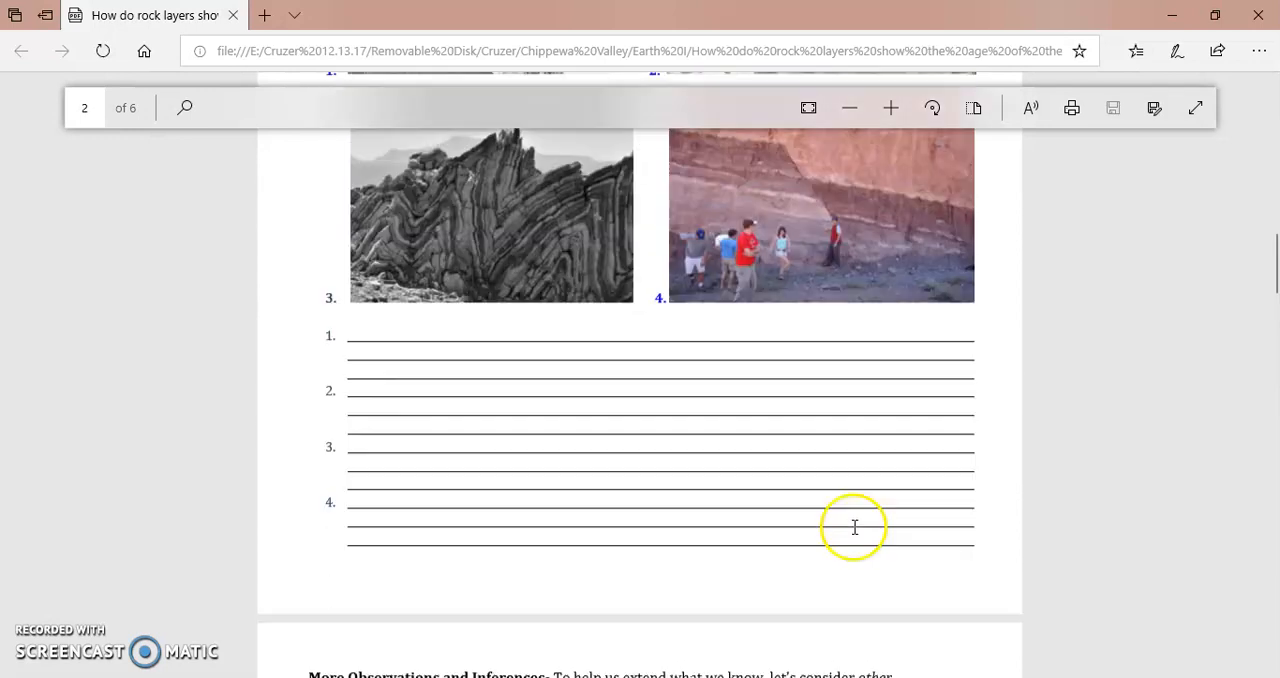
scroll(up, 3)
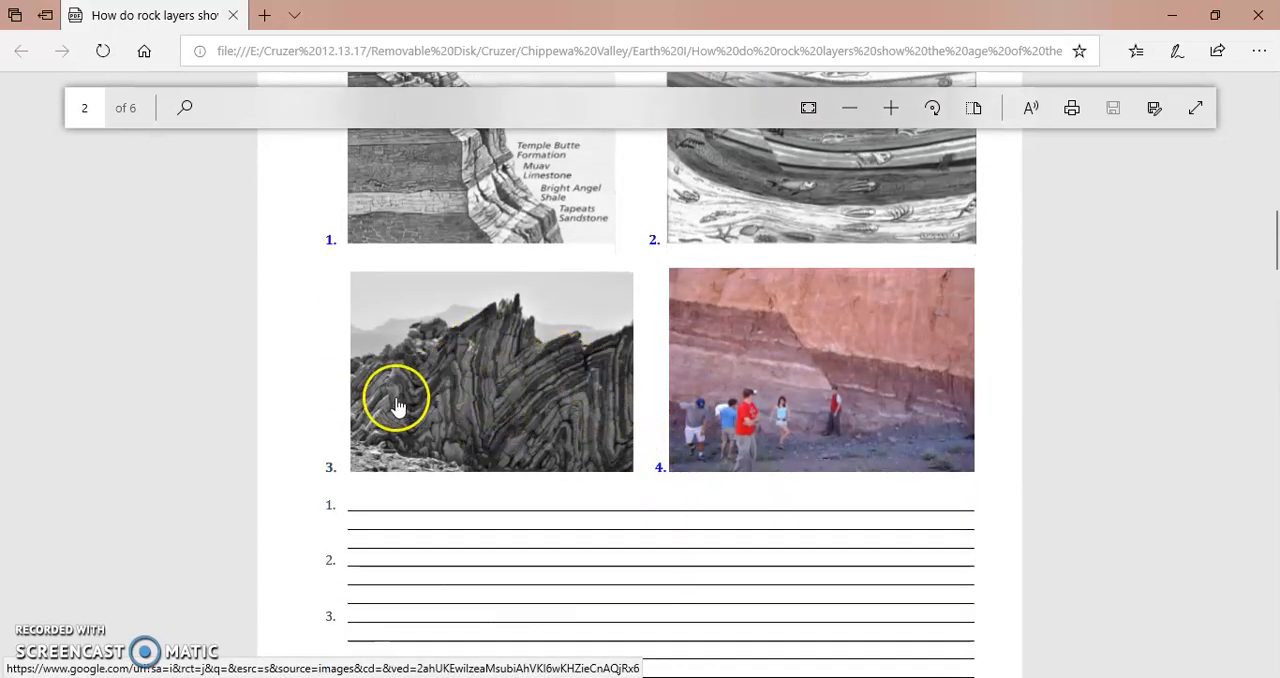
mouse_move(618, 392)
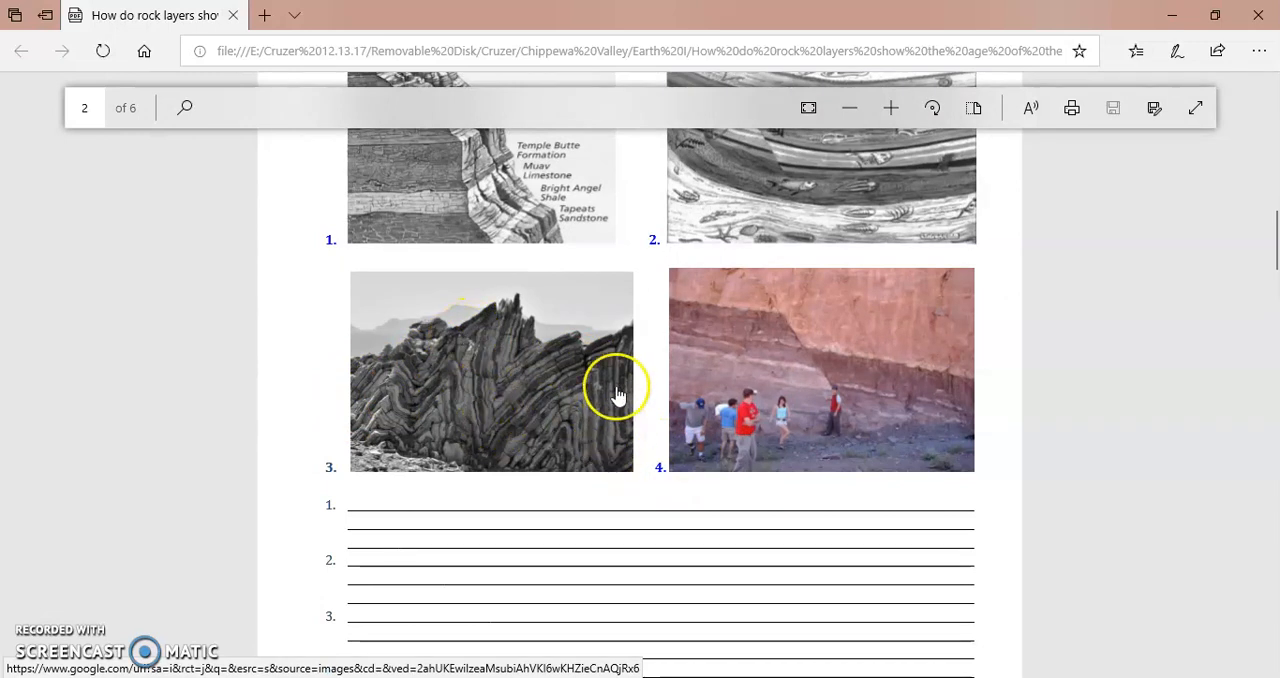
mouse_move(460, 364)
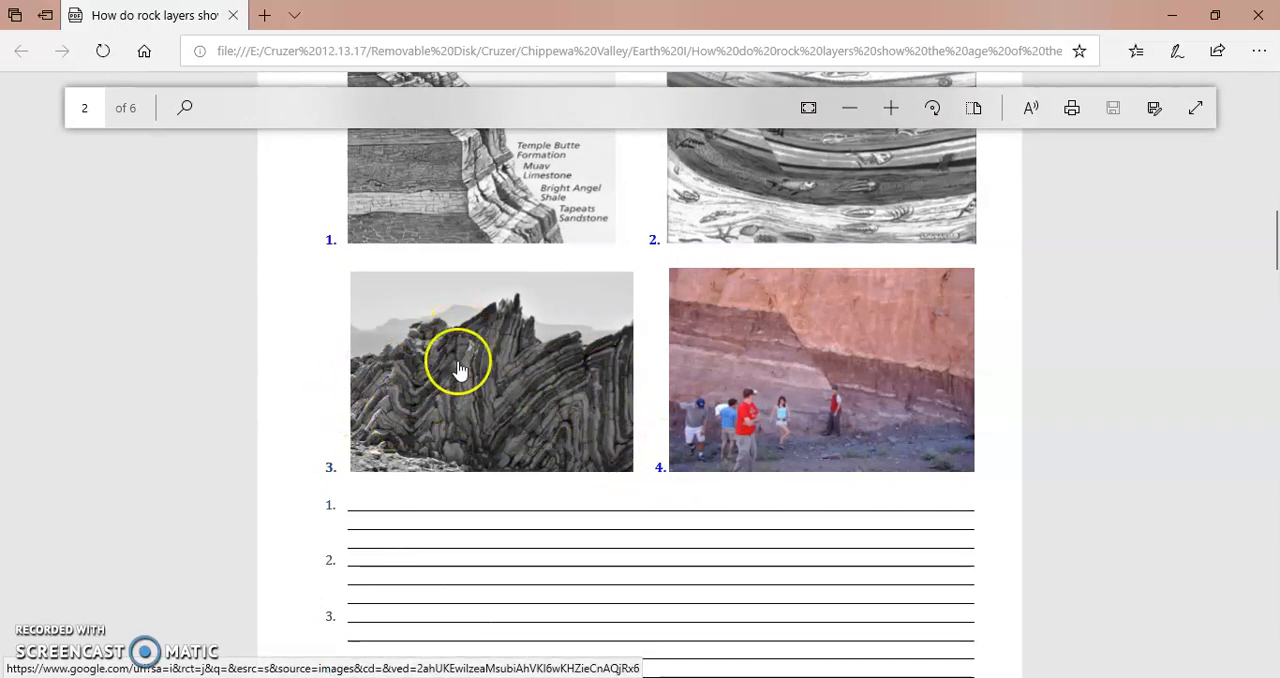
mouse_move(390, 382)
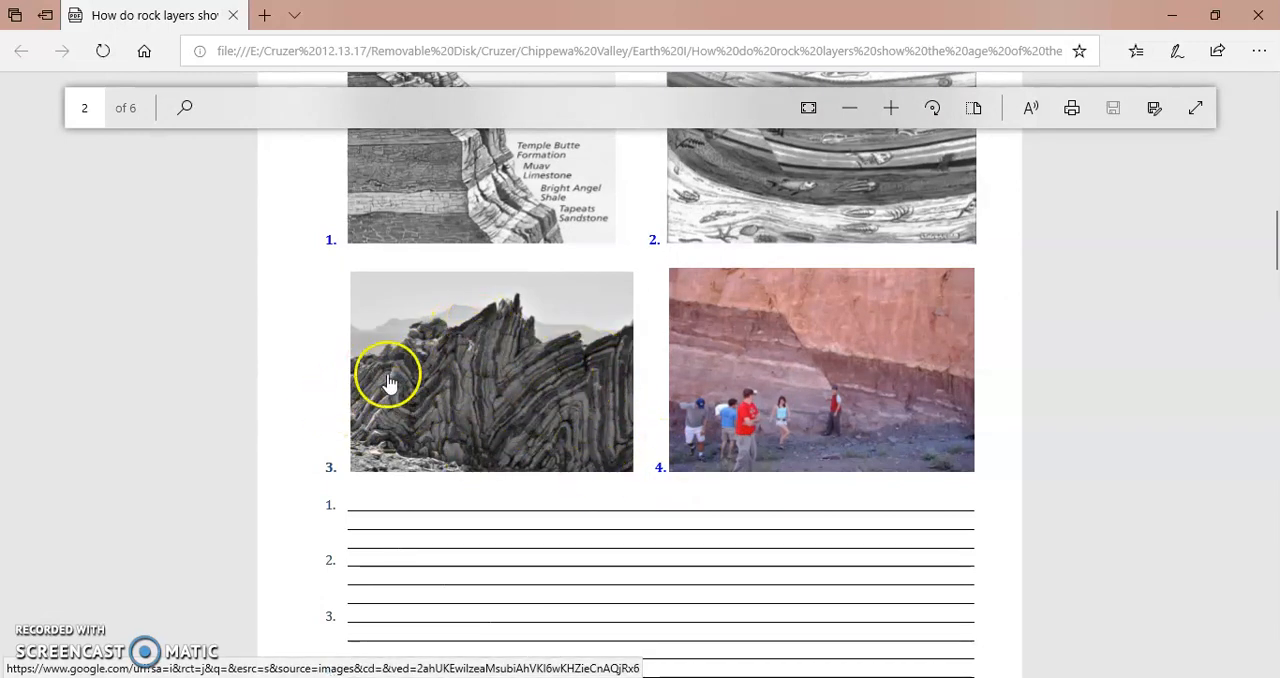
scroll(down, 3)
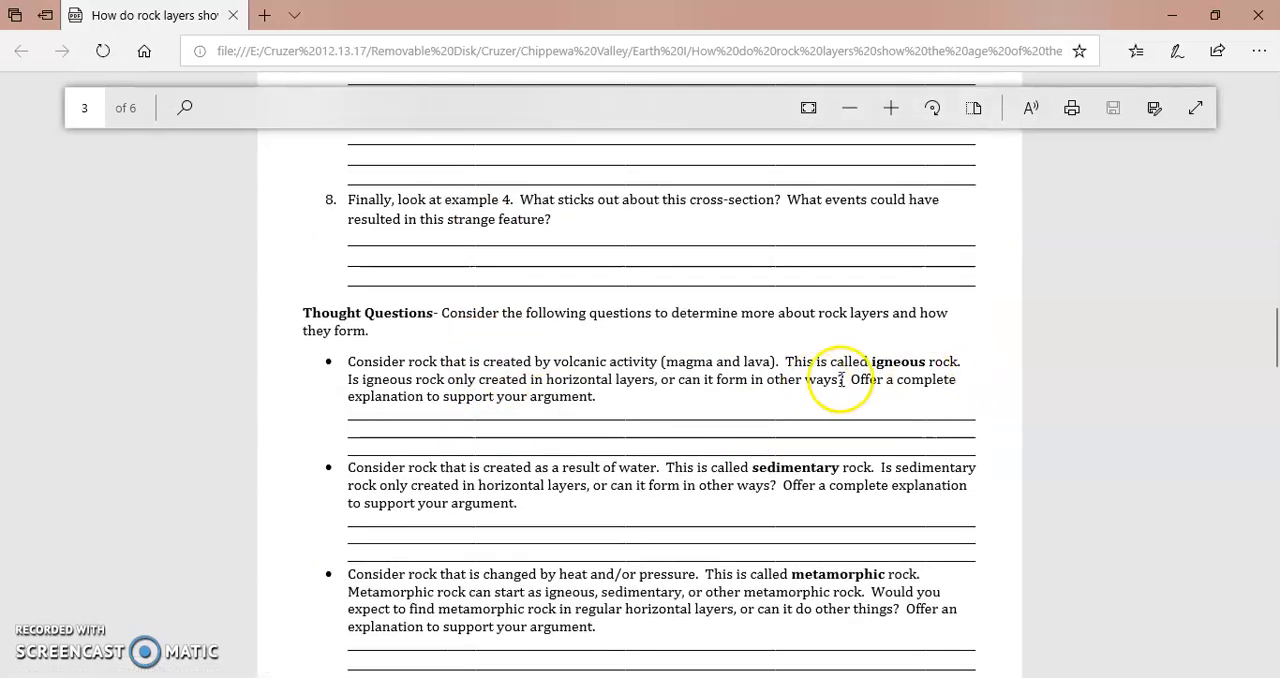
scroll(down, 3)
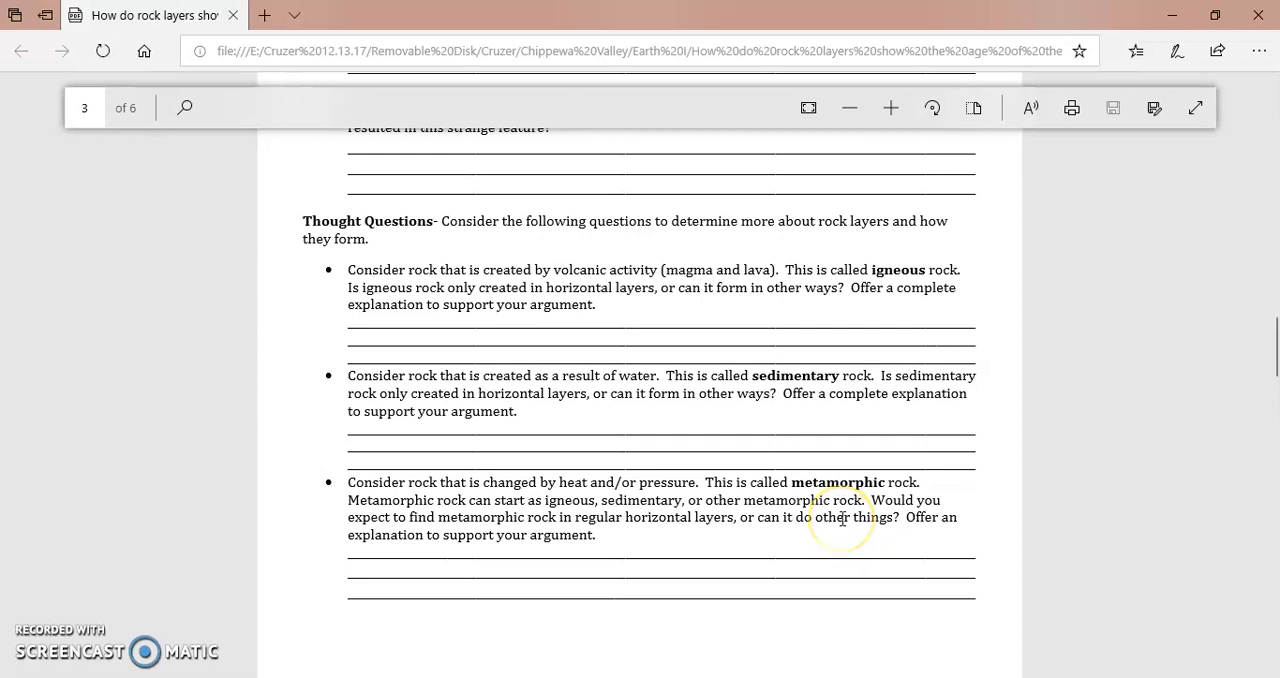
mouse_move(838, 516)
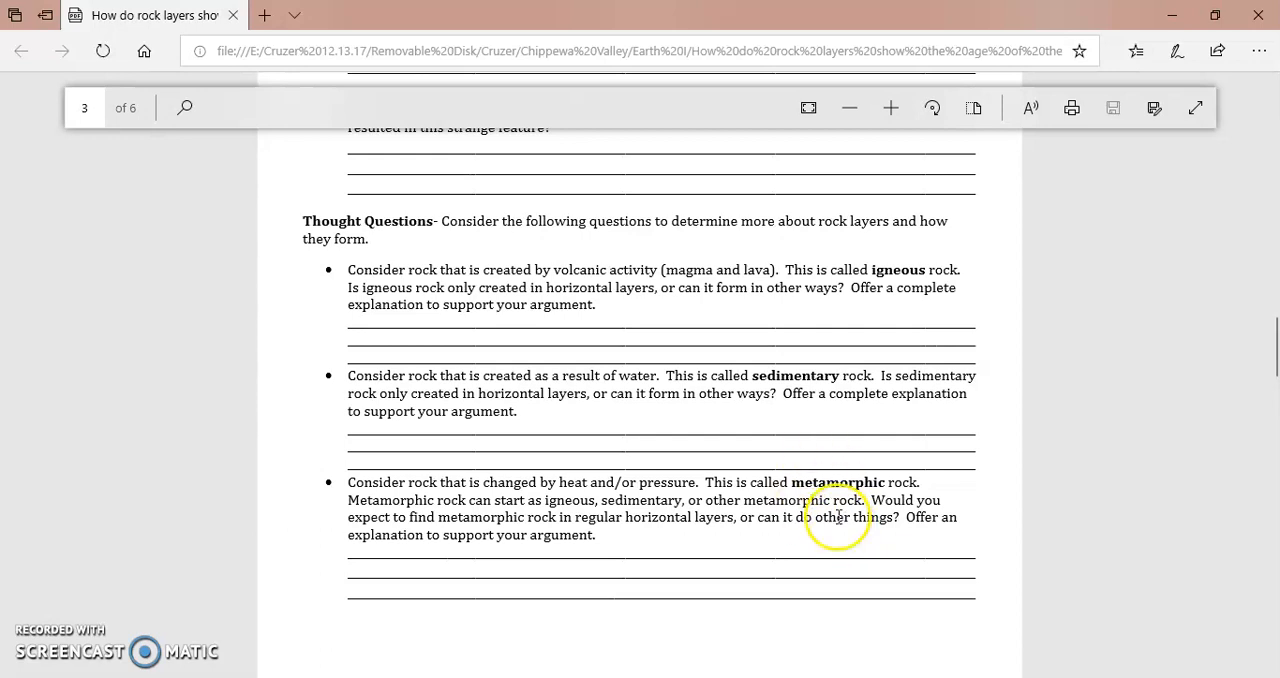
scroll(down, 3)
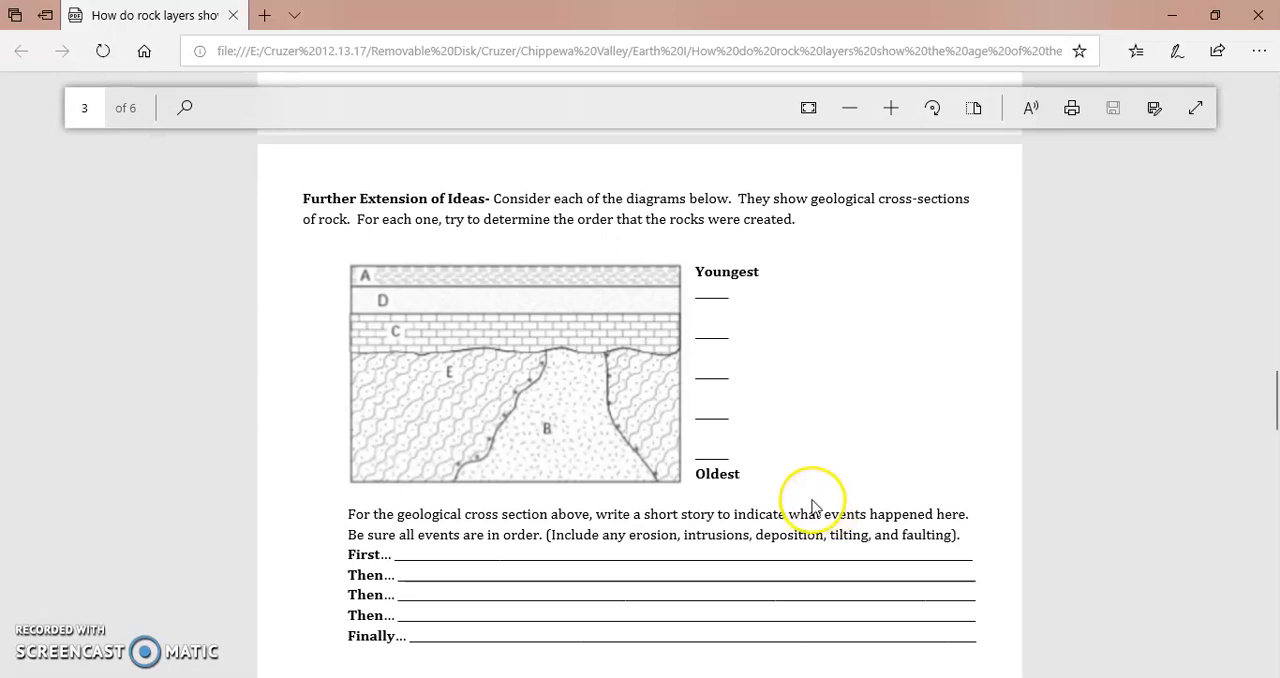
mouse_move(804, 510)
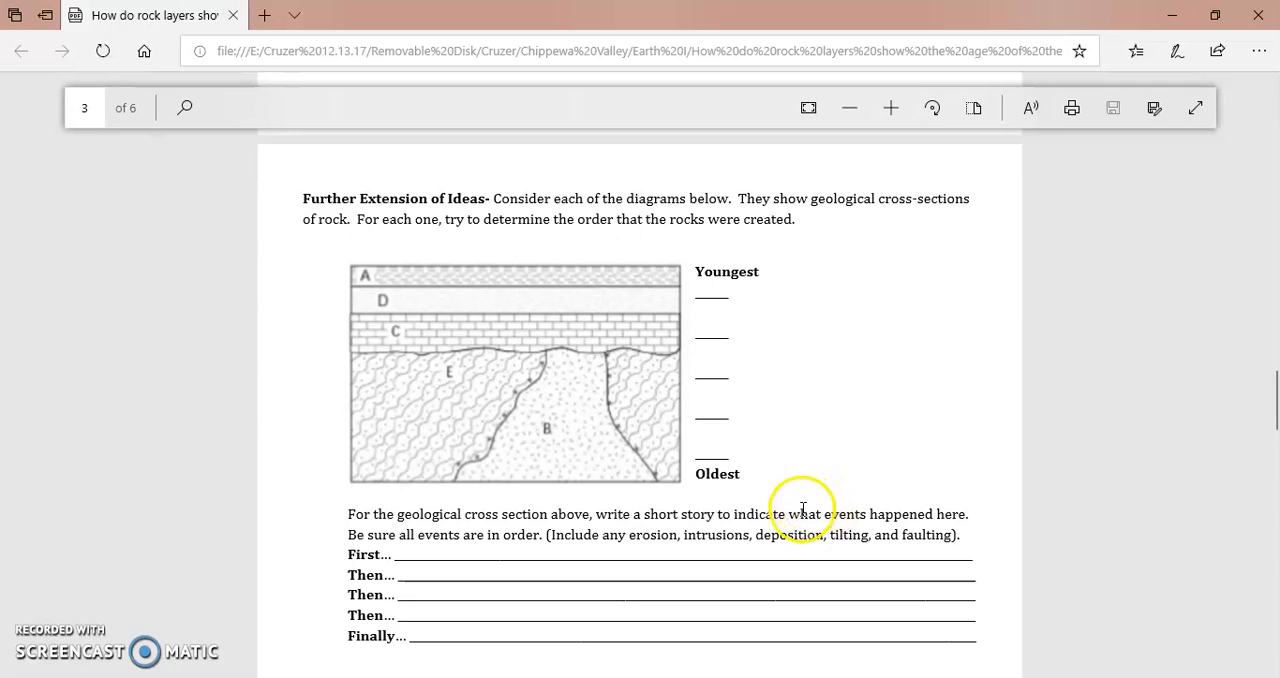
mouse_move(618, 384)
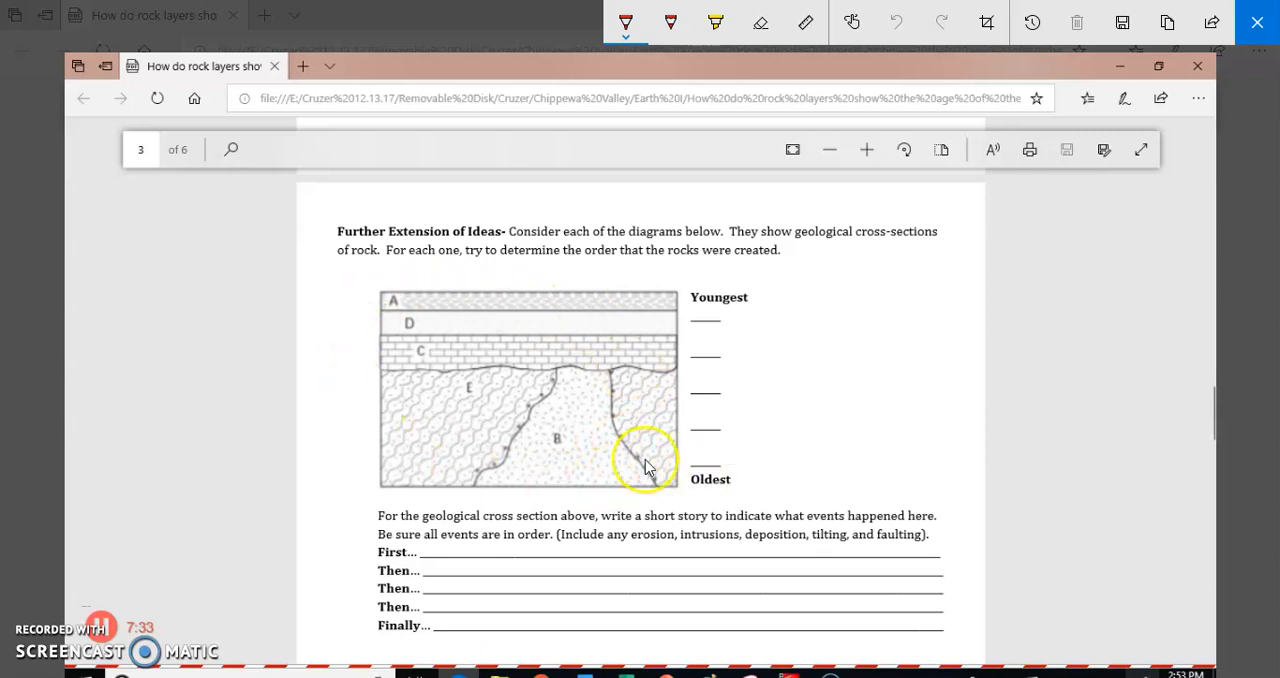
mouse_move(624, 490)
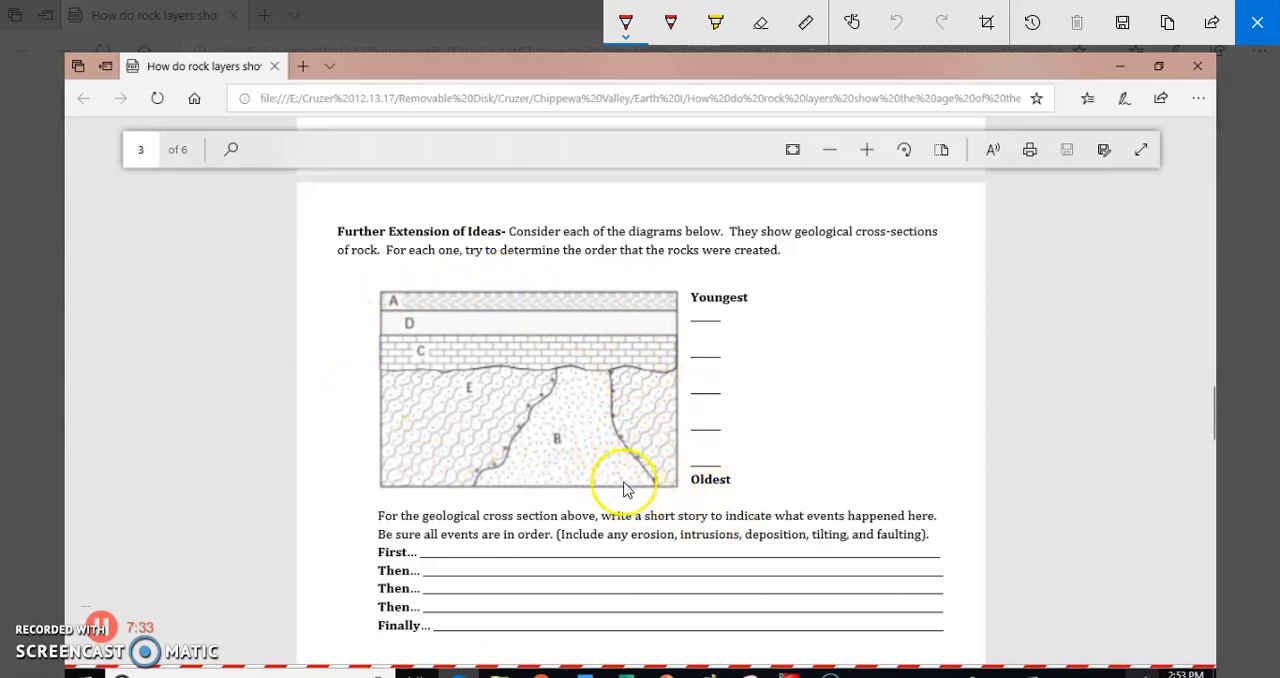
mouse_move(500, 408)
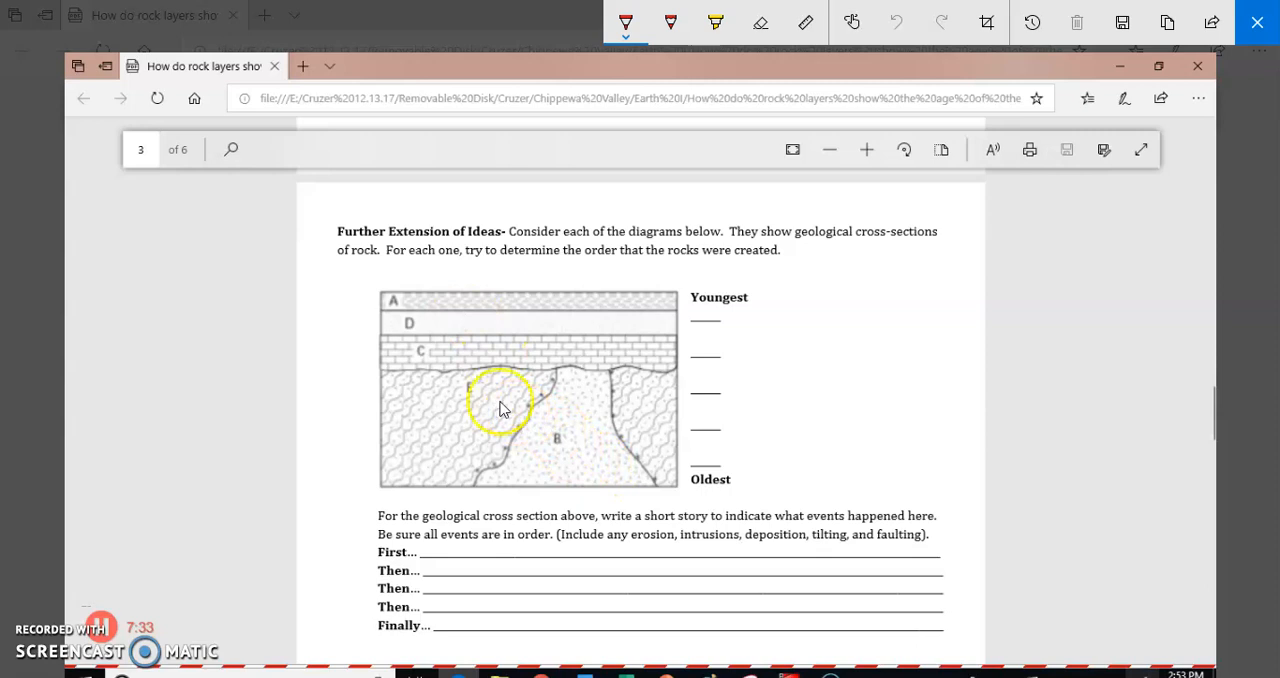
mouse_move(404, 304)
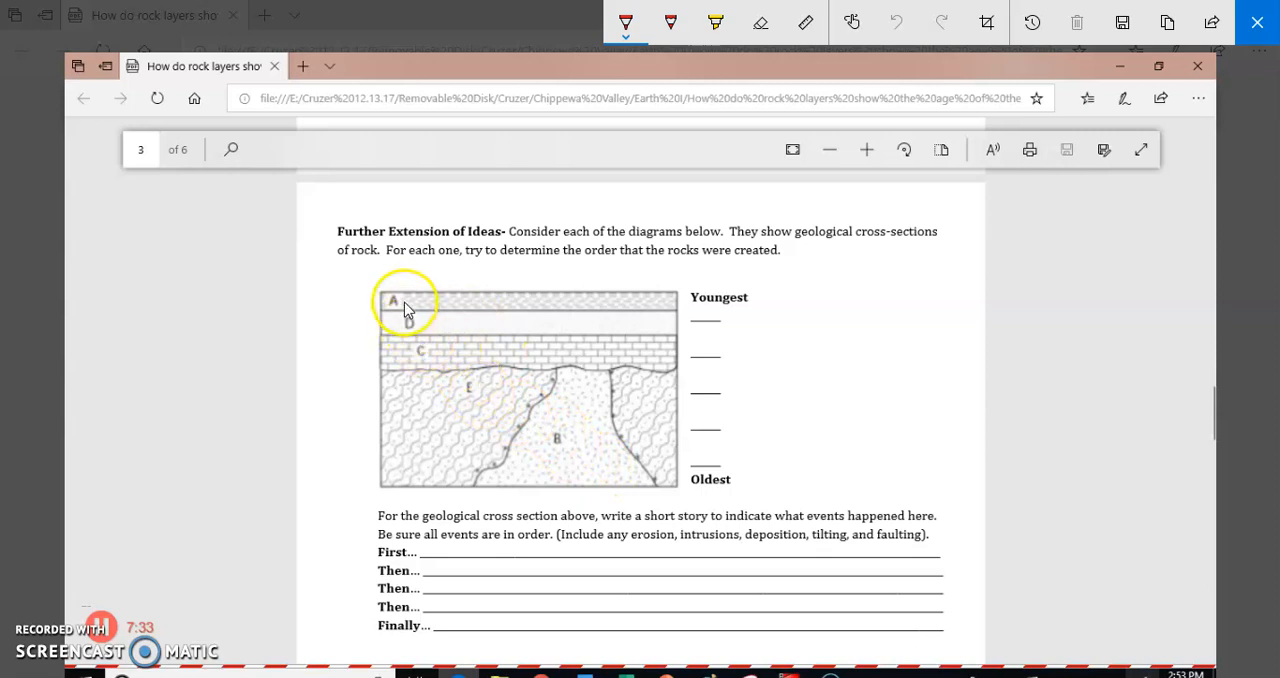
mouse_move(572, 444)
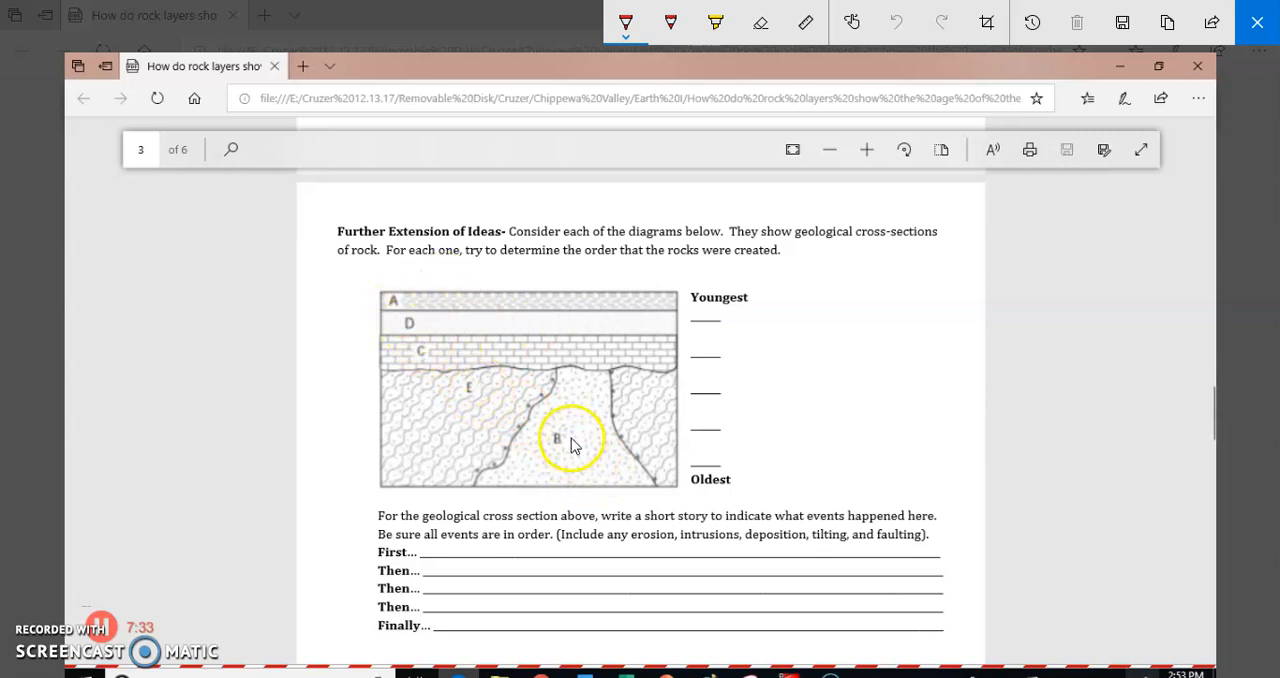
mouse_move(484, 388)
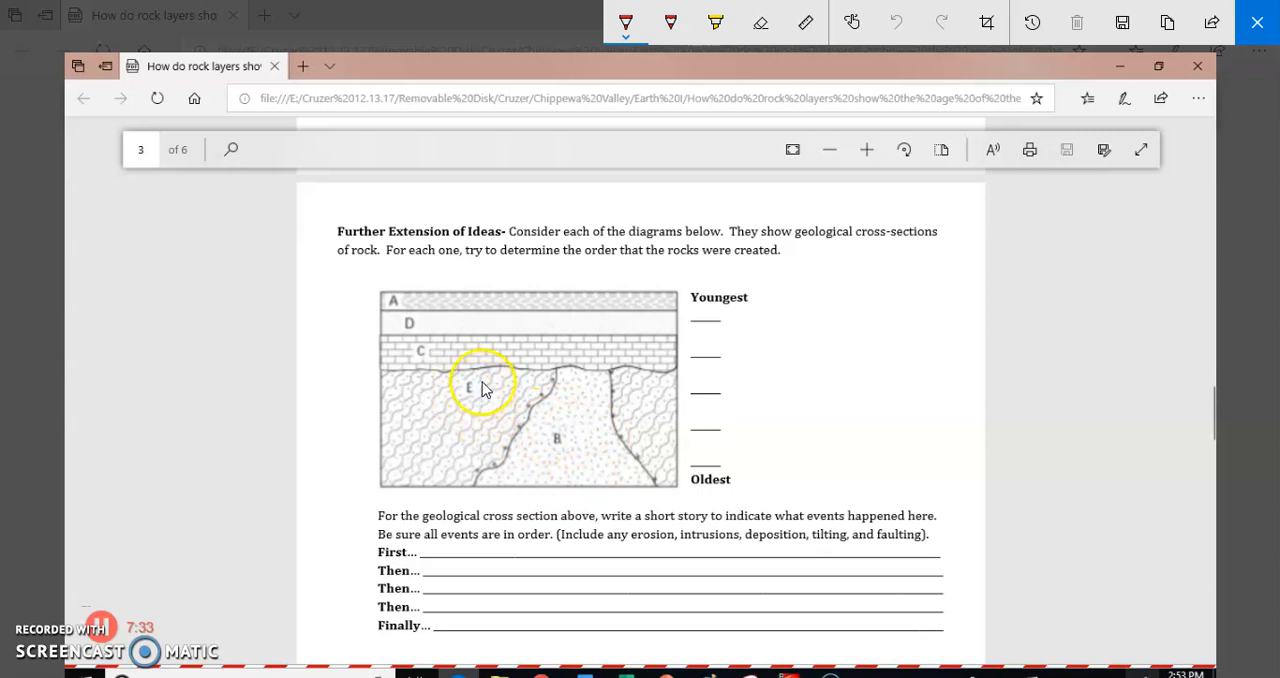
mouse_move(392, 304)
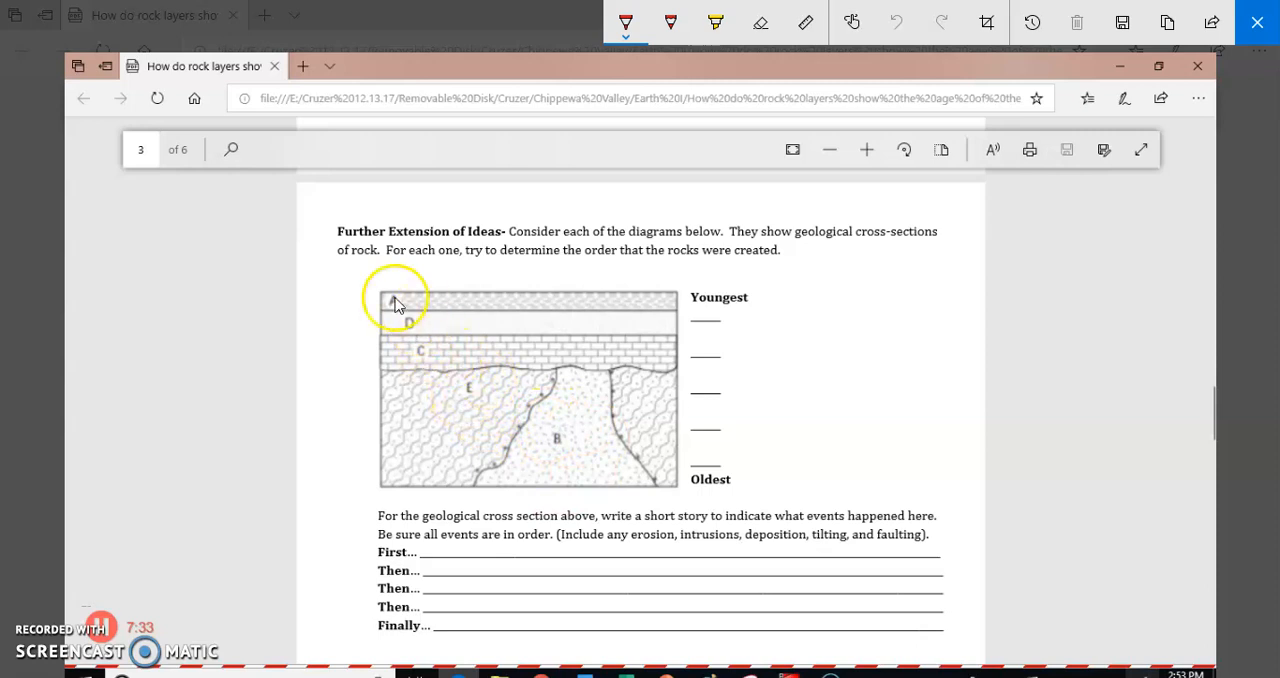
mouse_move(616, 378)
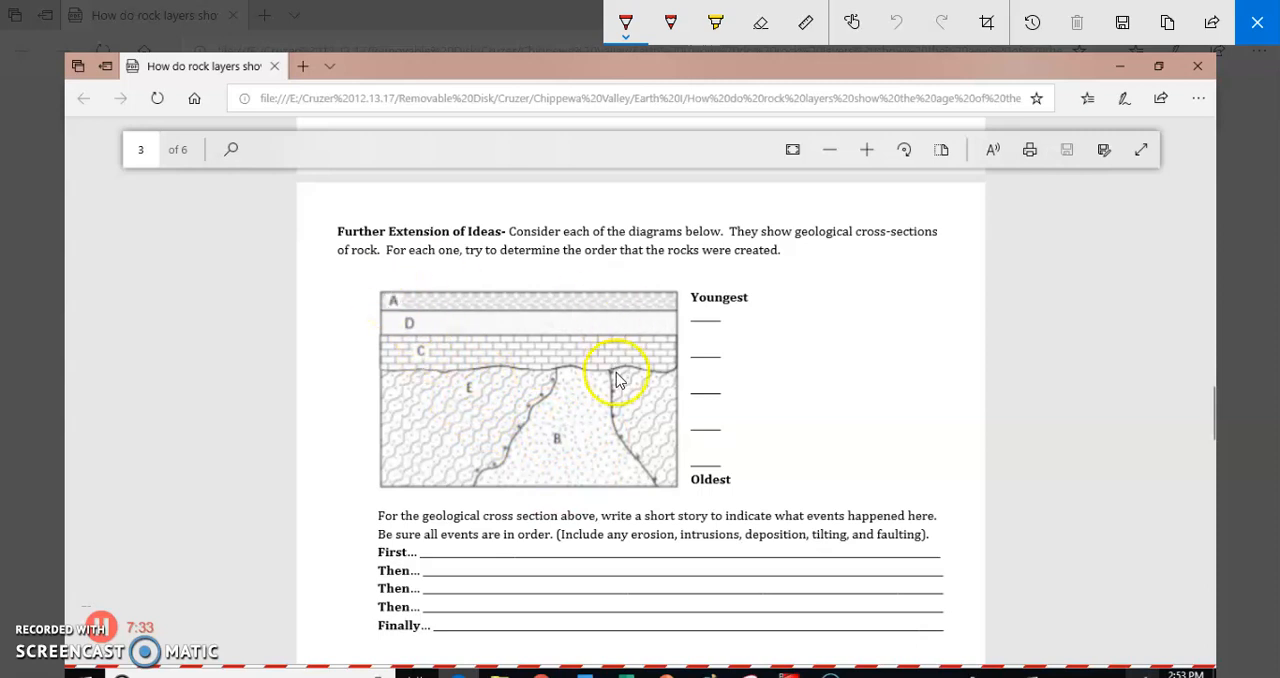
mouse_move(650, 456)
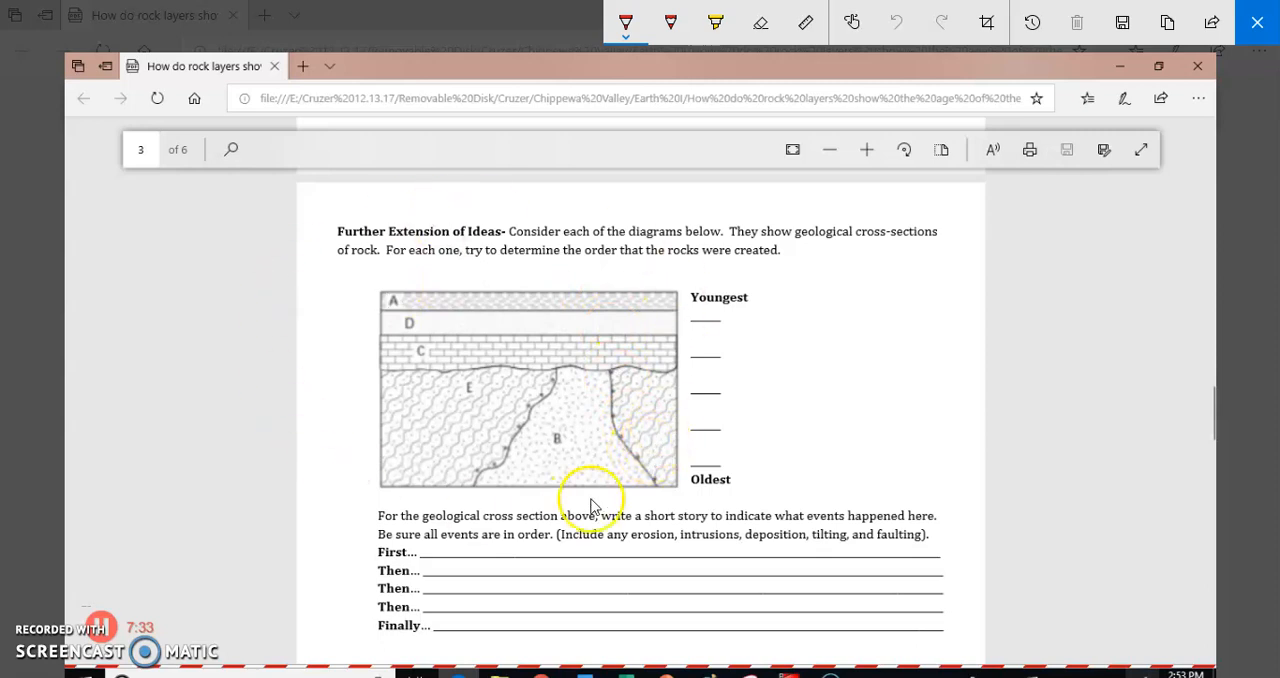
mouse_move(656, 484)
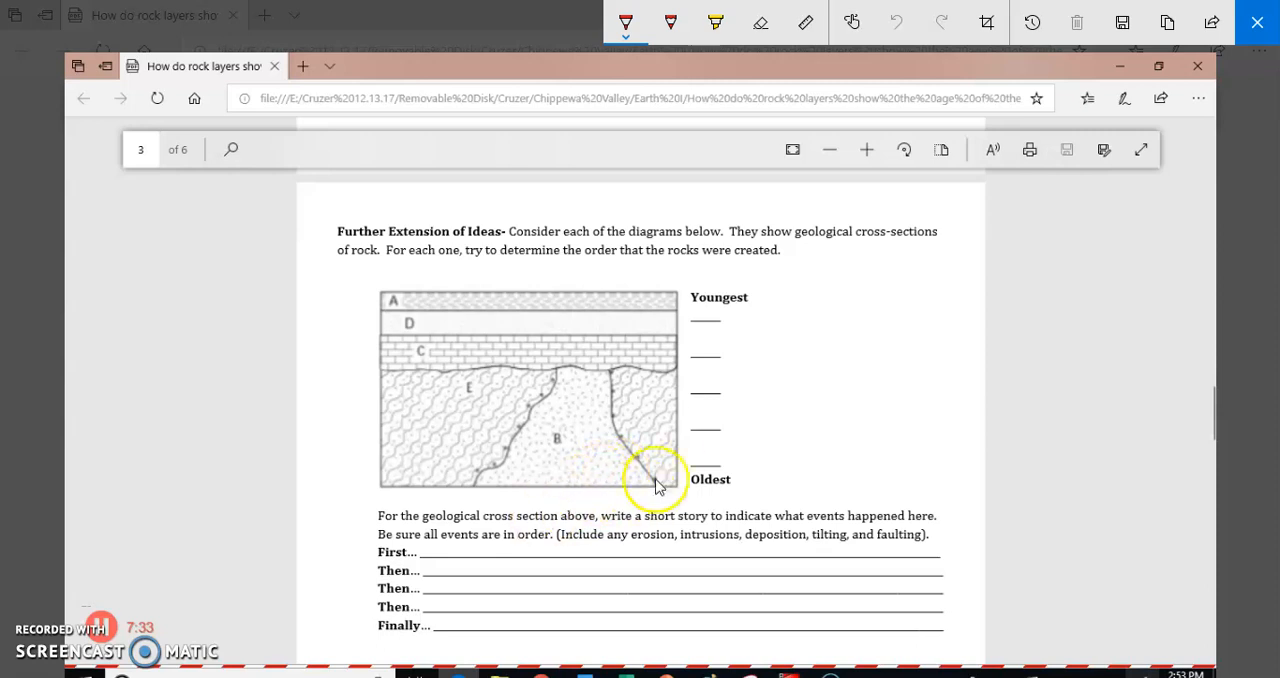
mouse_move(552, 390)
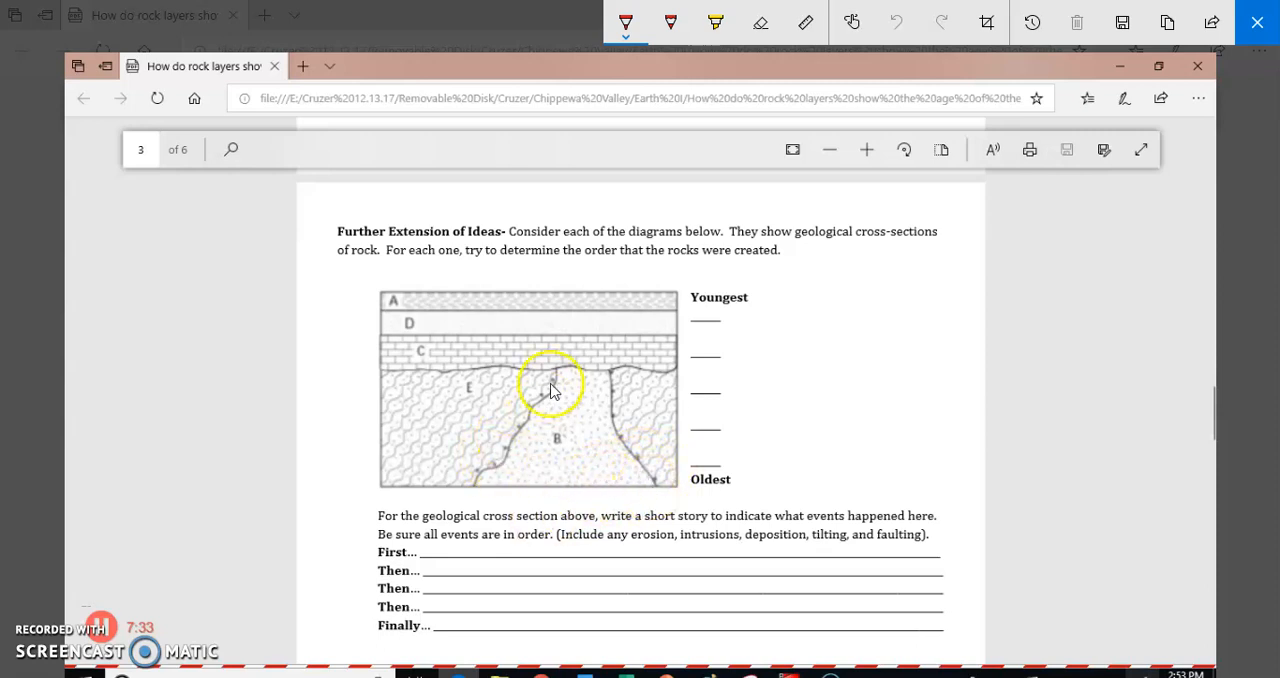
mouse_move(512, 424)
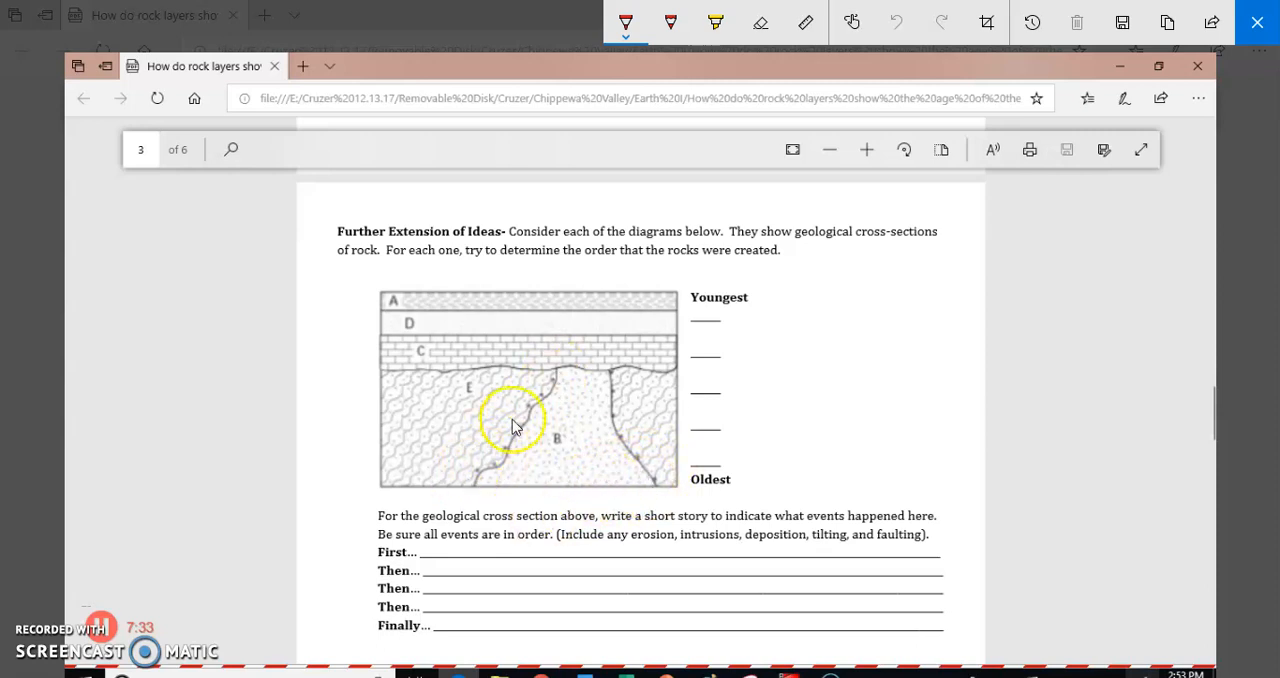
mouse_move(556, 388)
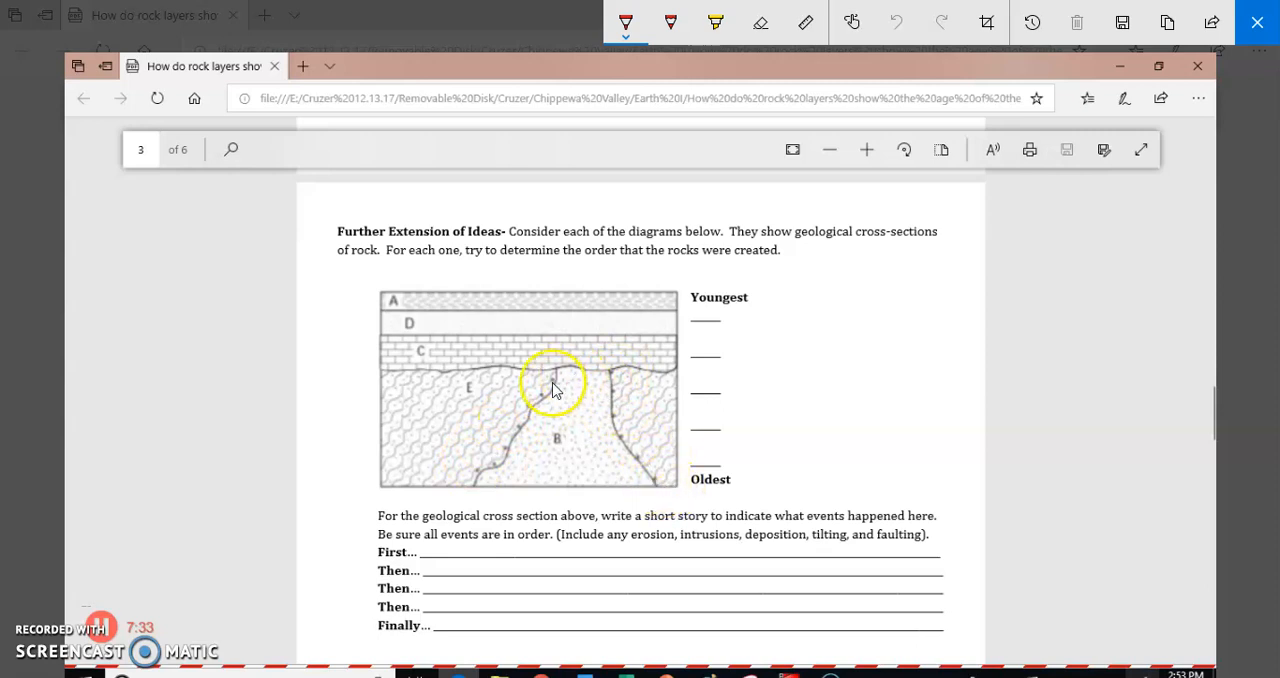
mouse_move(560, 390)
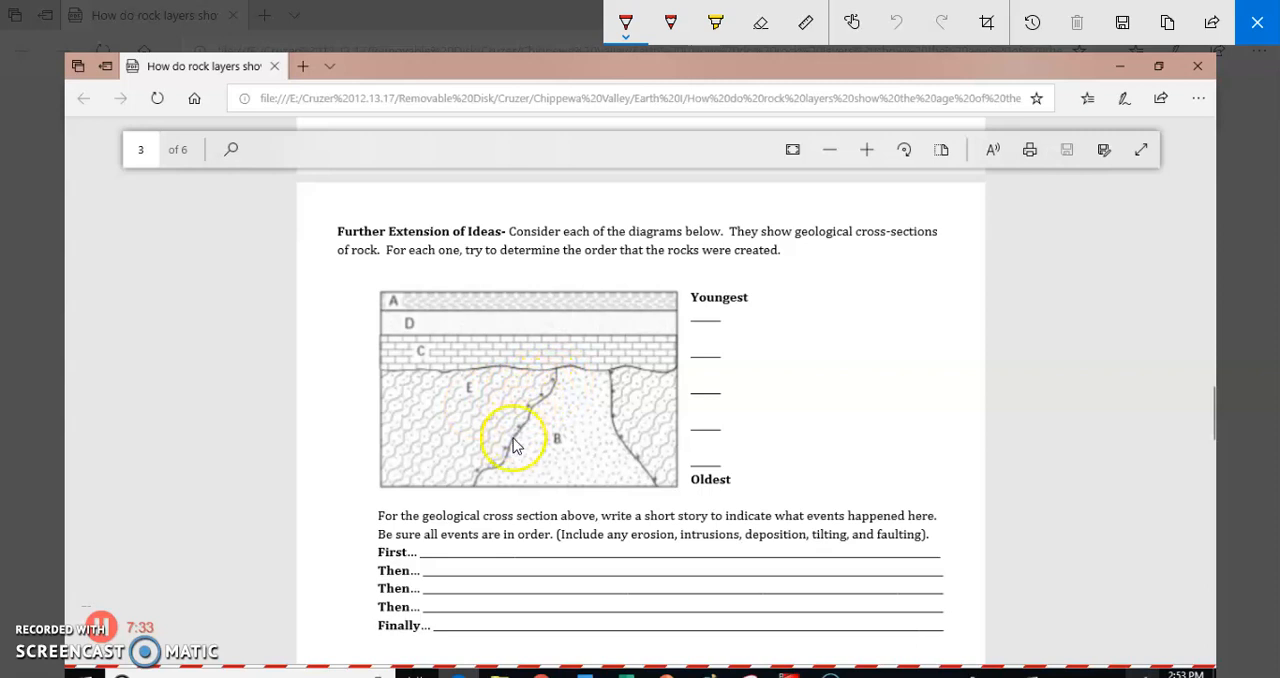
mouse_move(512, 488)
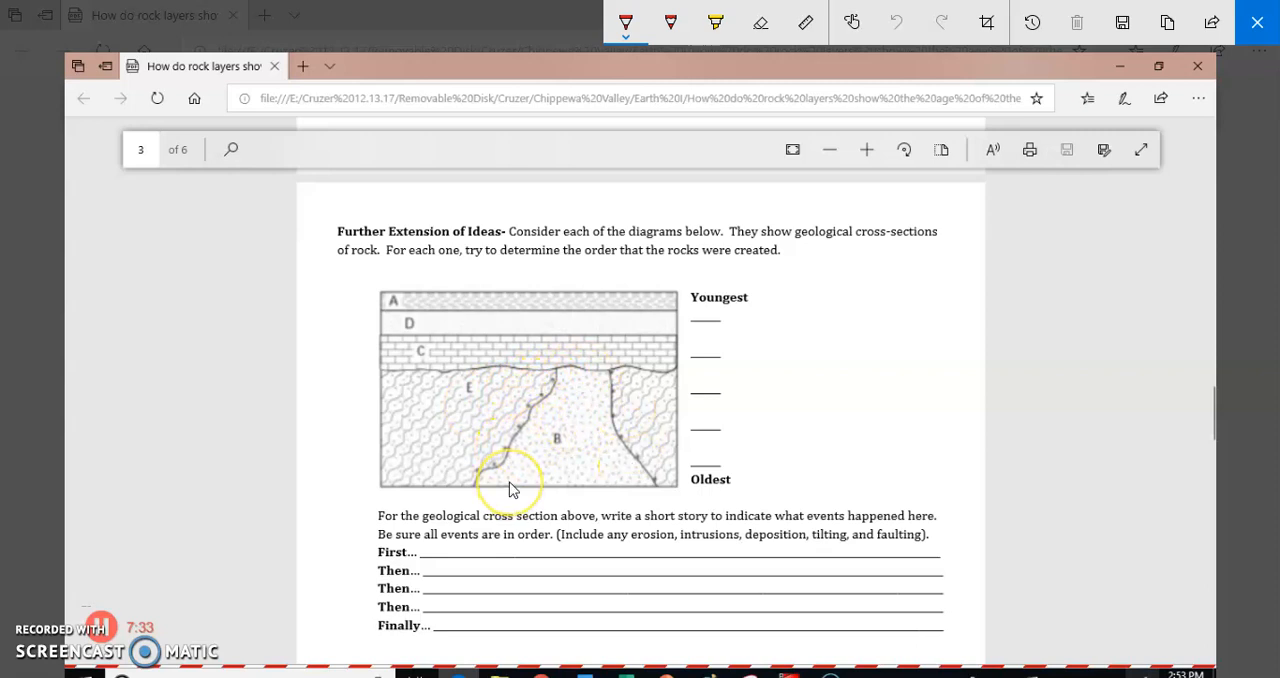
mouse_move(556, 460)
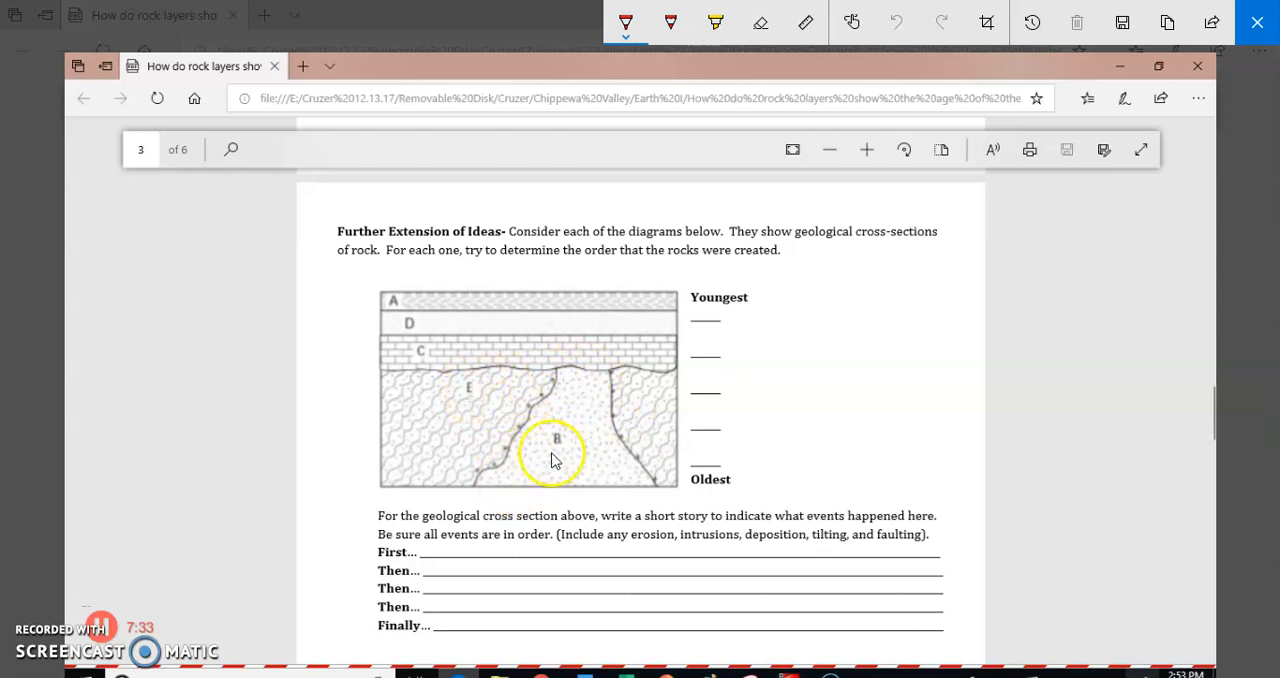
mouse_move(562, 450)
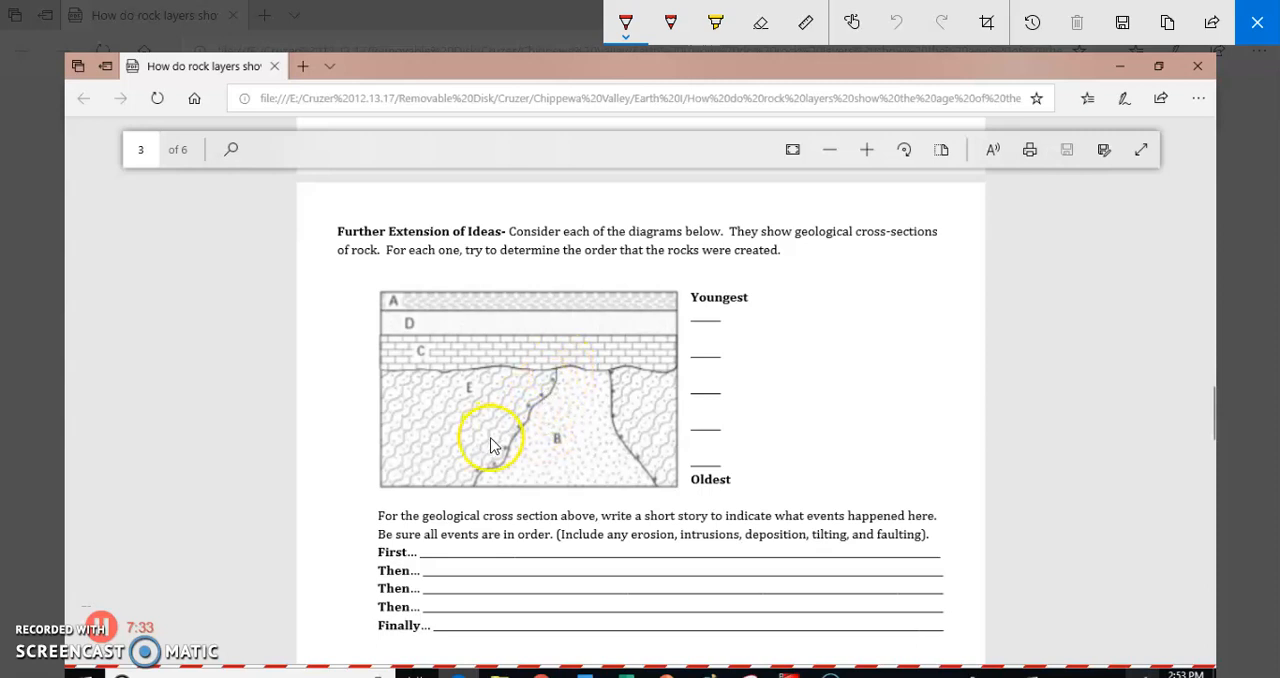
mouse_move(530, 418)
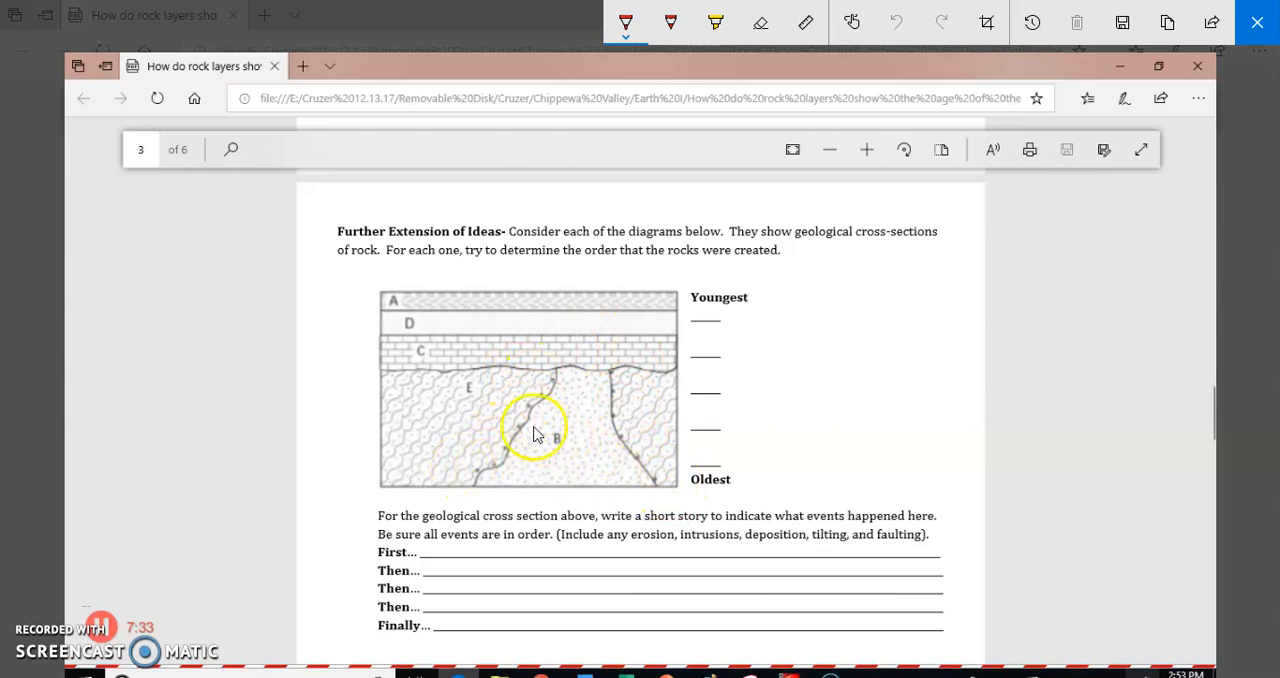
mouse_move(458, 428)
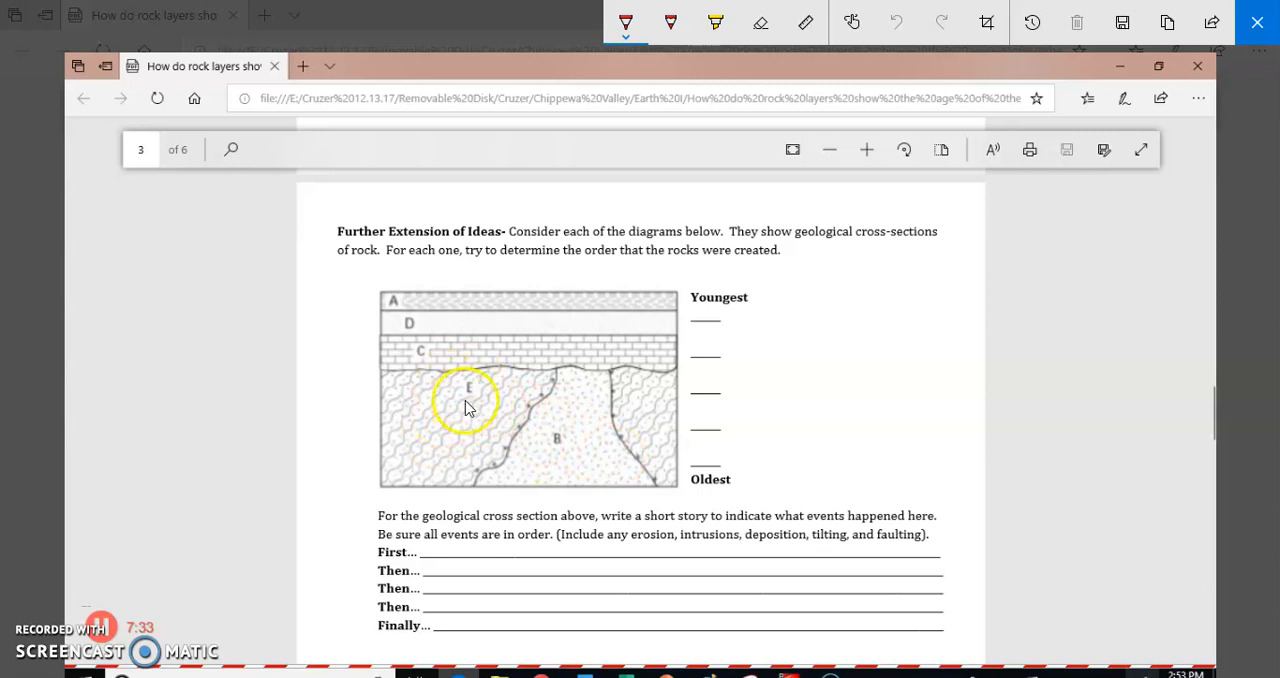
mouse_move(638, 412)
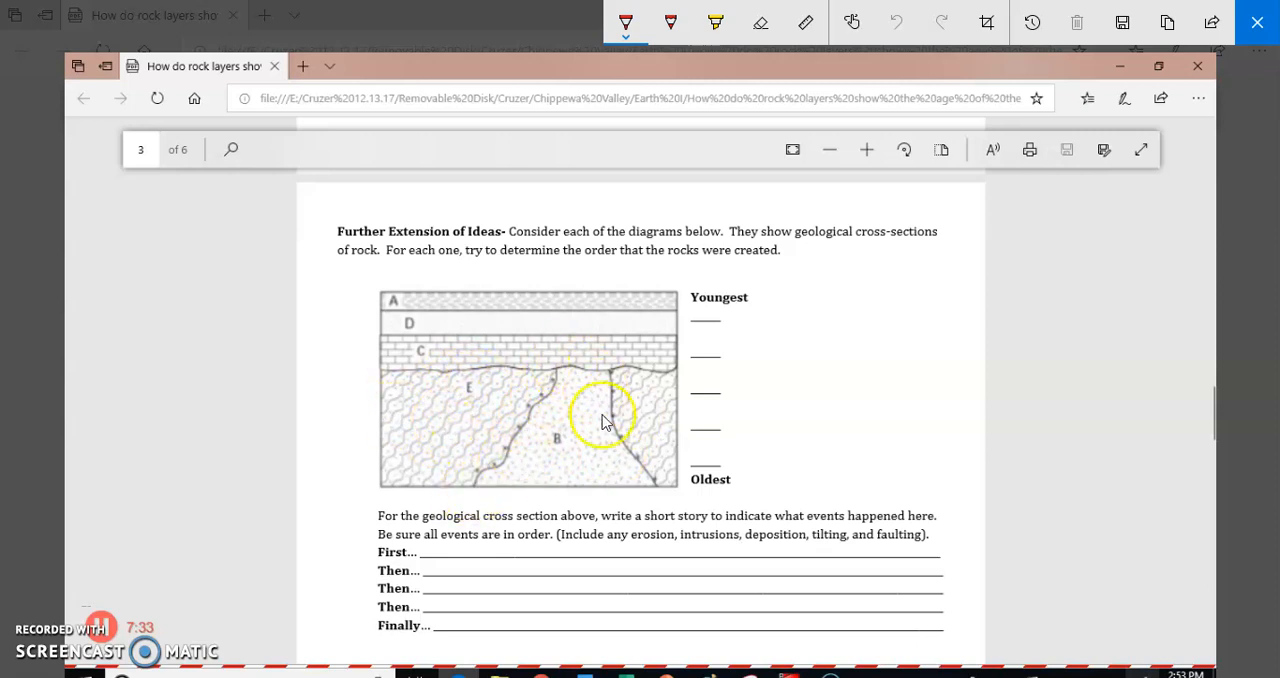
mouse_move(584, 364)
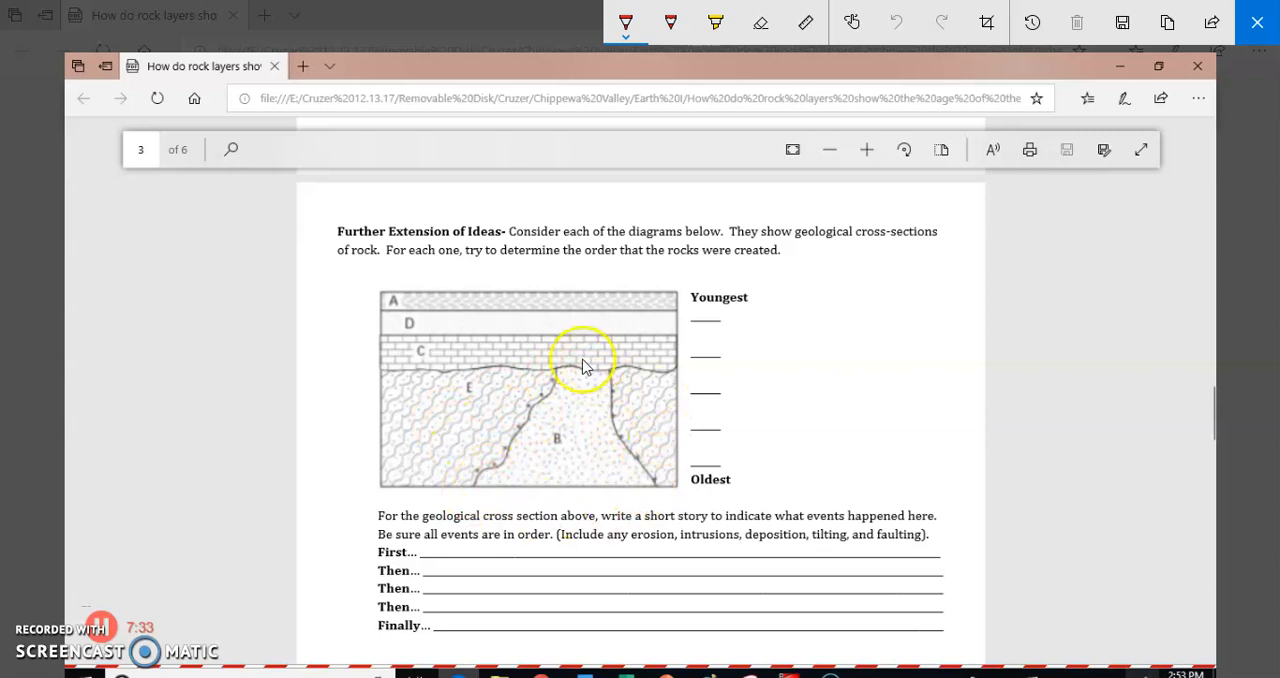
mouse_move(442, 428)
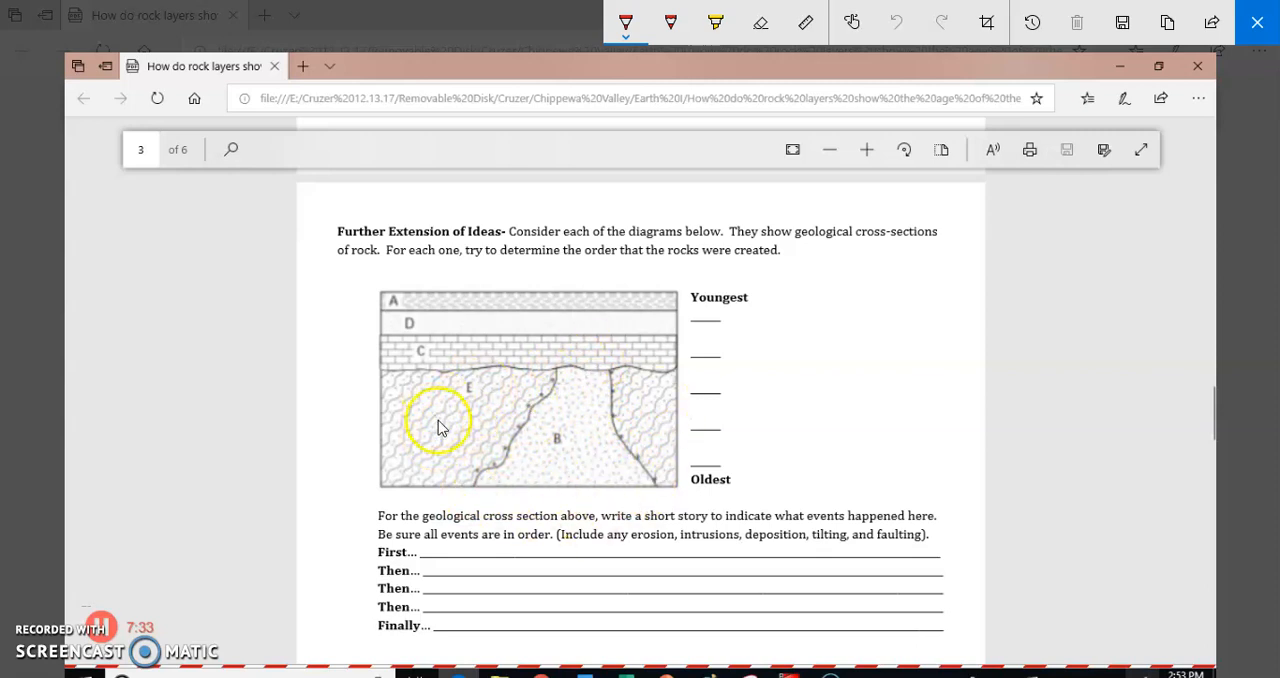
mouse_move(484, 392)
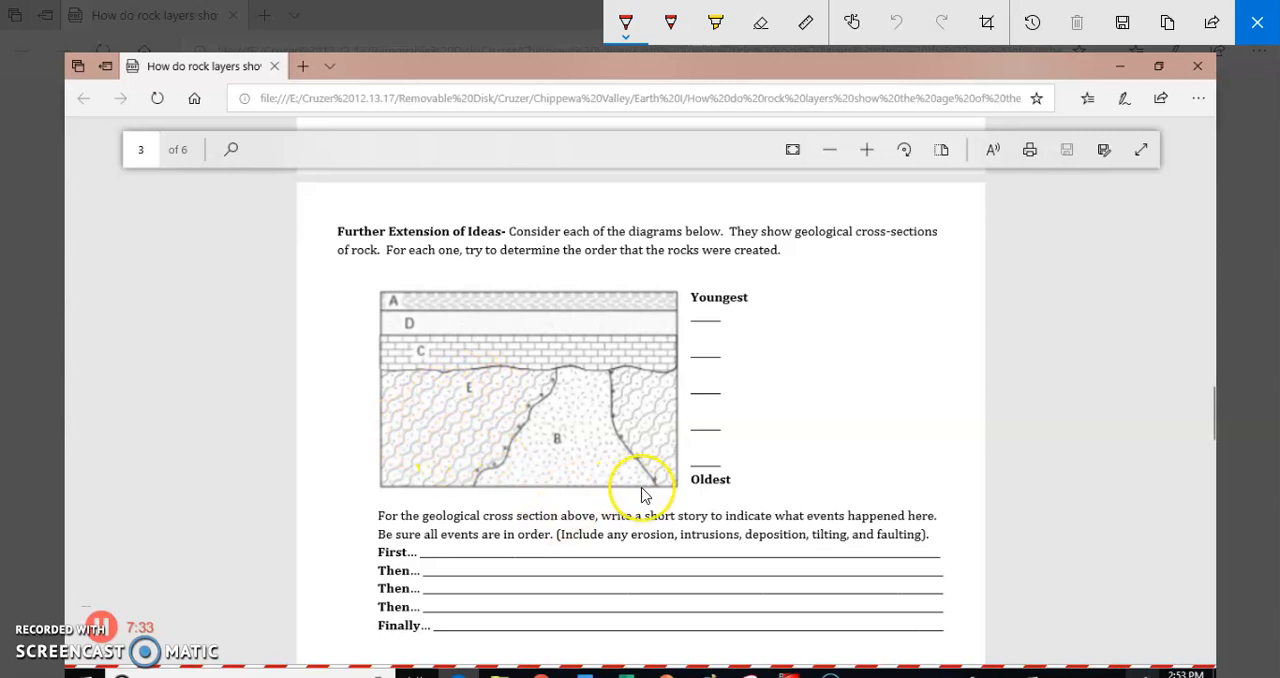
mouse_move(608, 370)
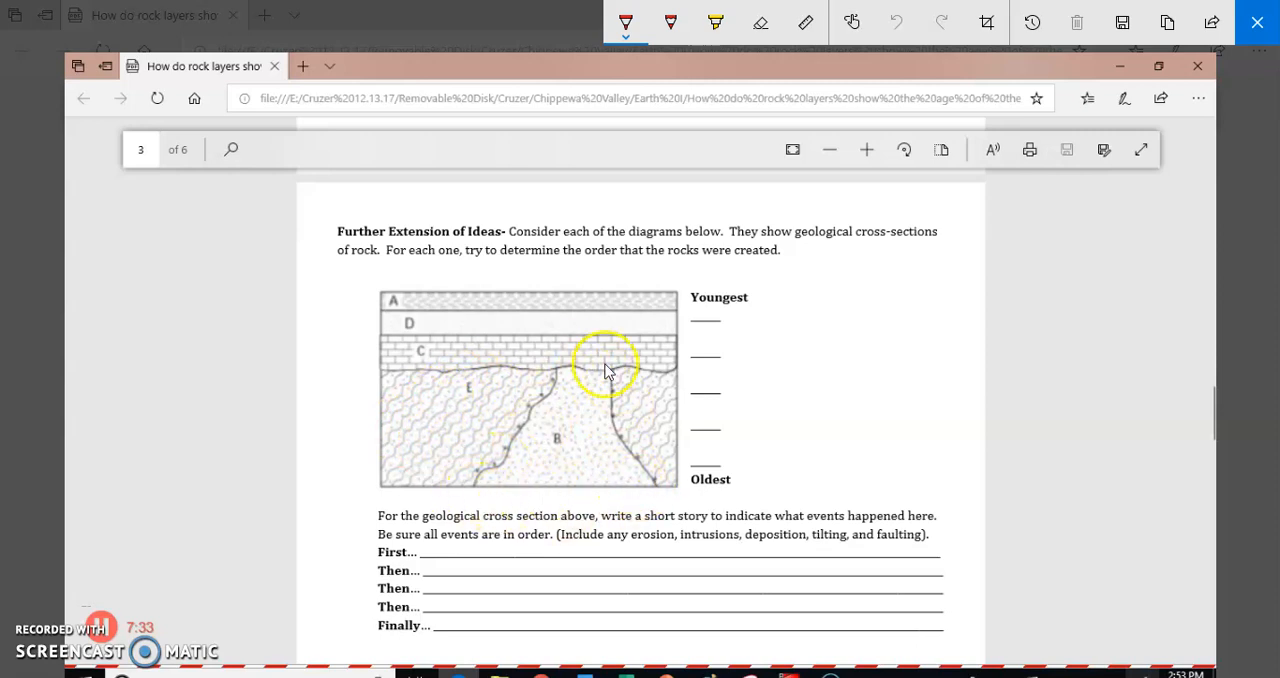
mouse_move(552, 440)
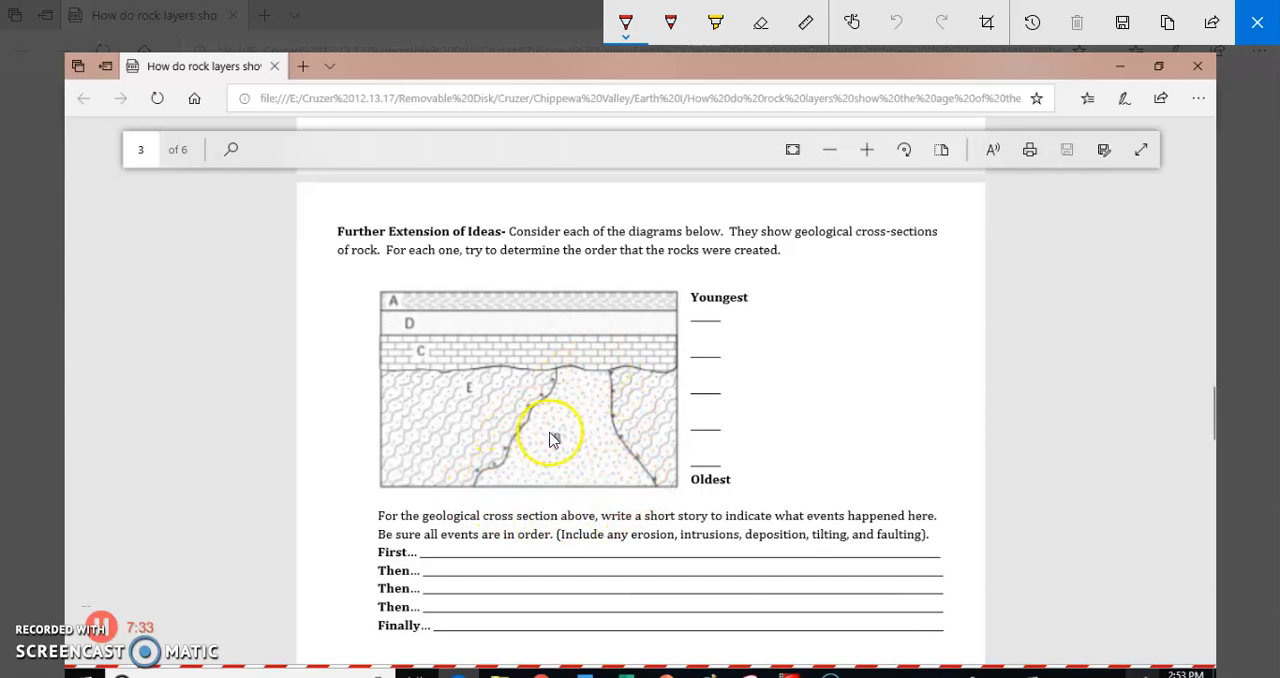
mouse_move(620, 500)
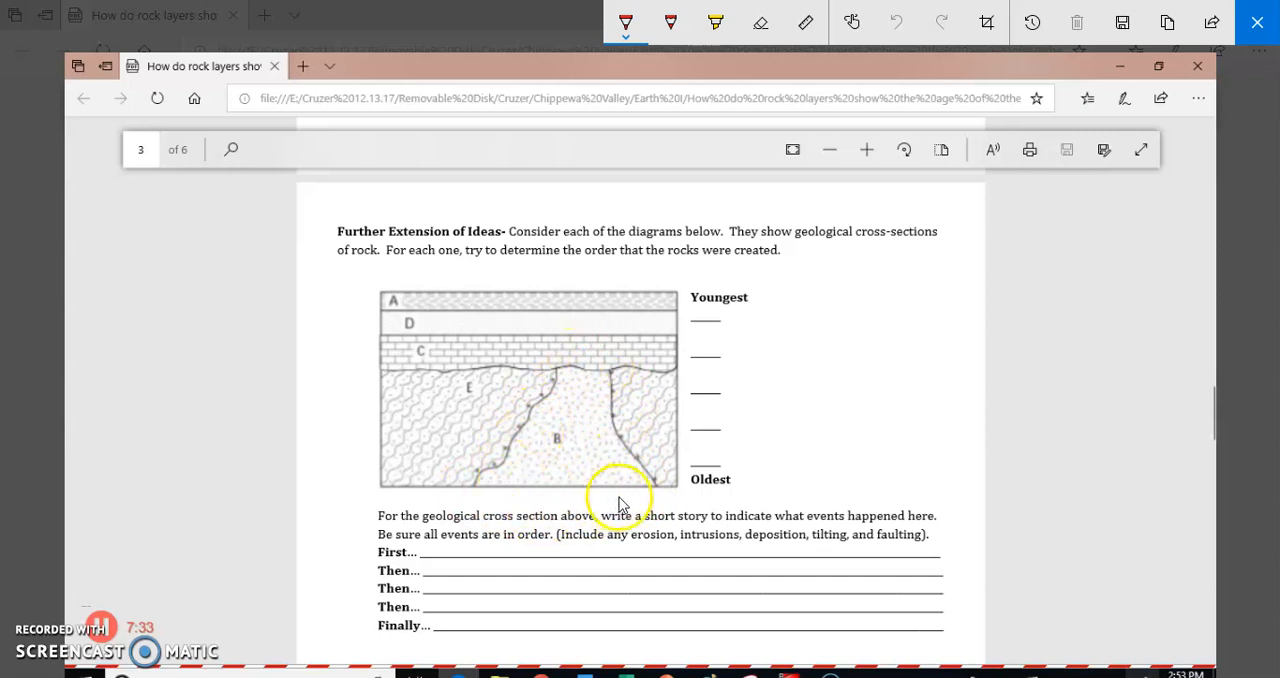
mouse_move(592, 384)
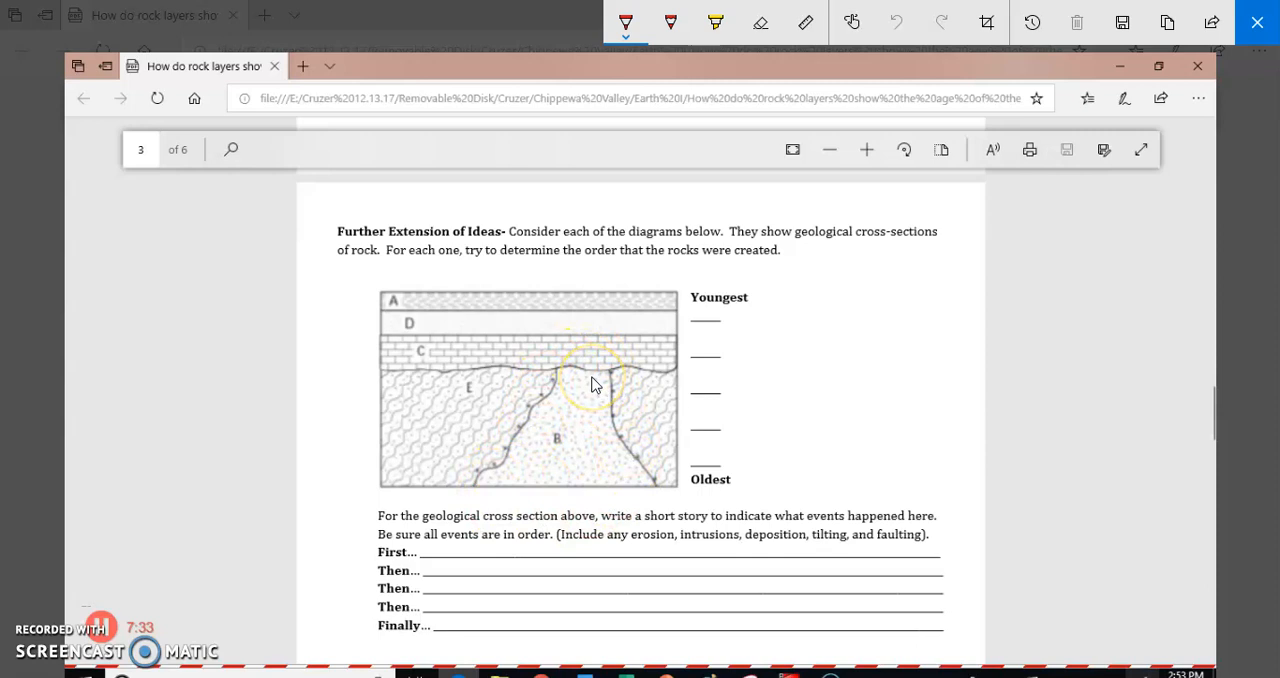
mouse_move(448, 386)
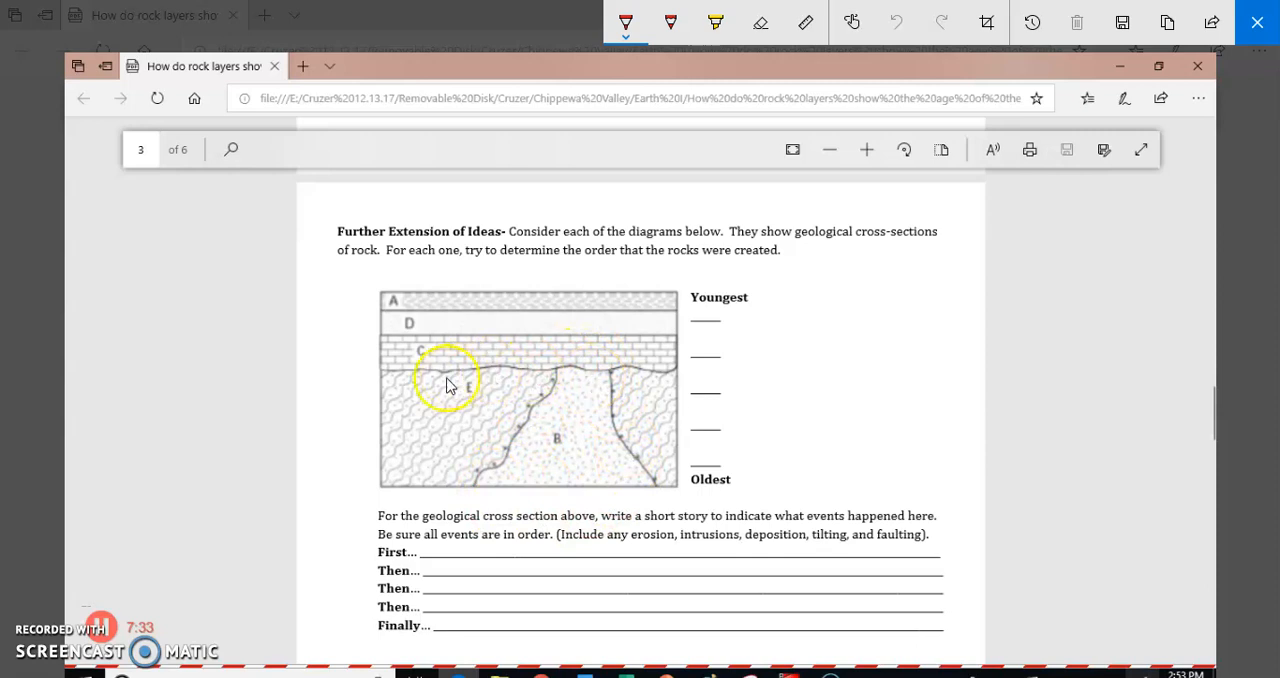
mouse_move(520, 376)
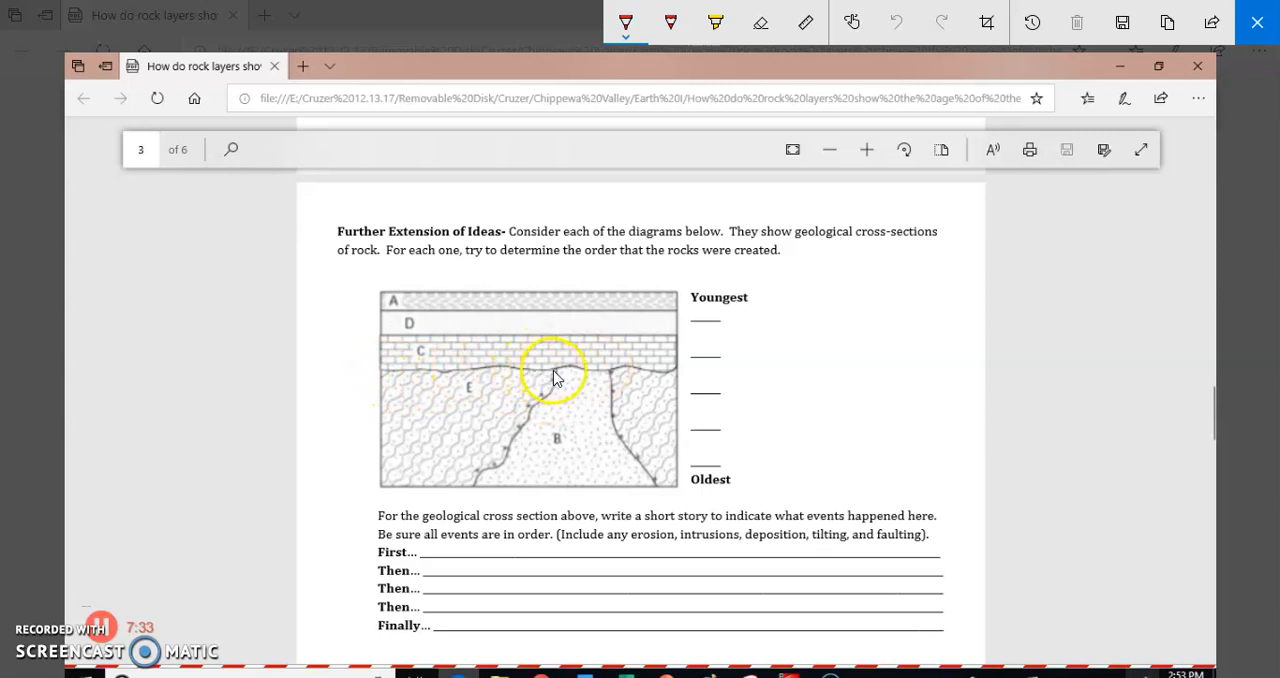
mouse_move(550, 384)
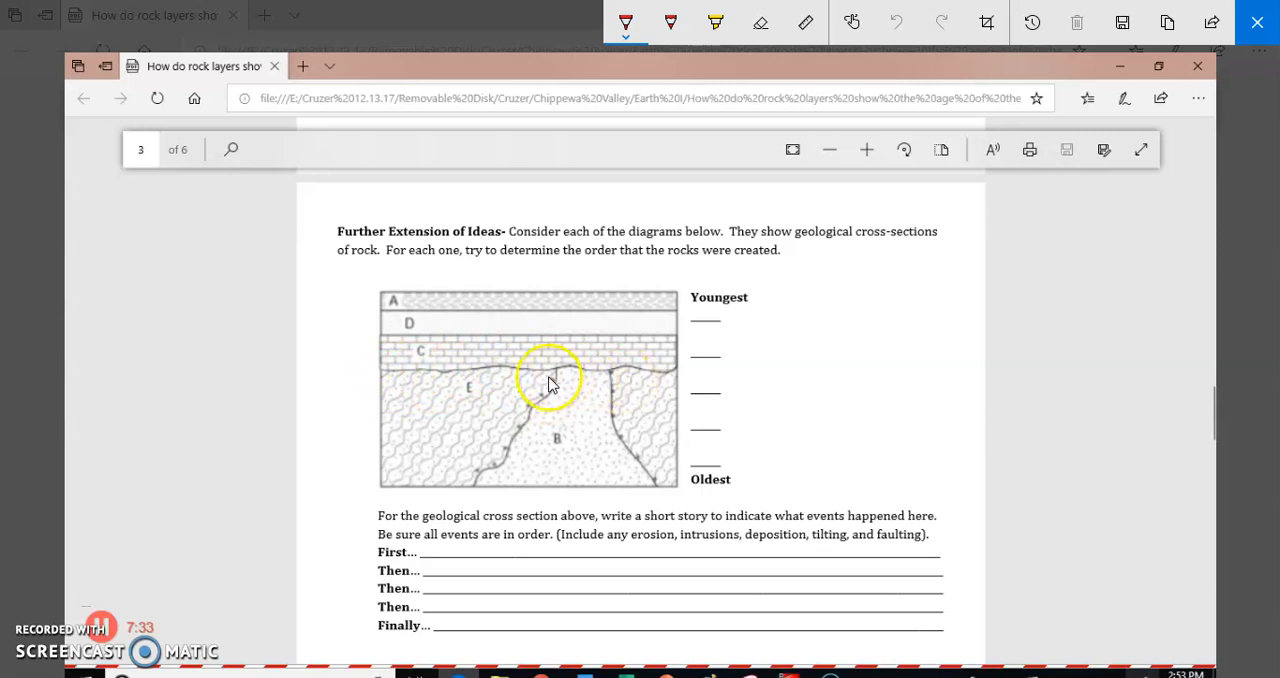
mouse_move(572, 364)
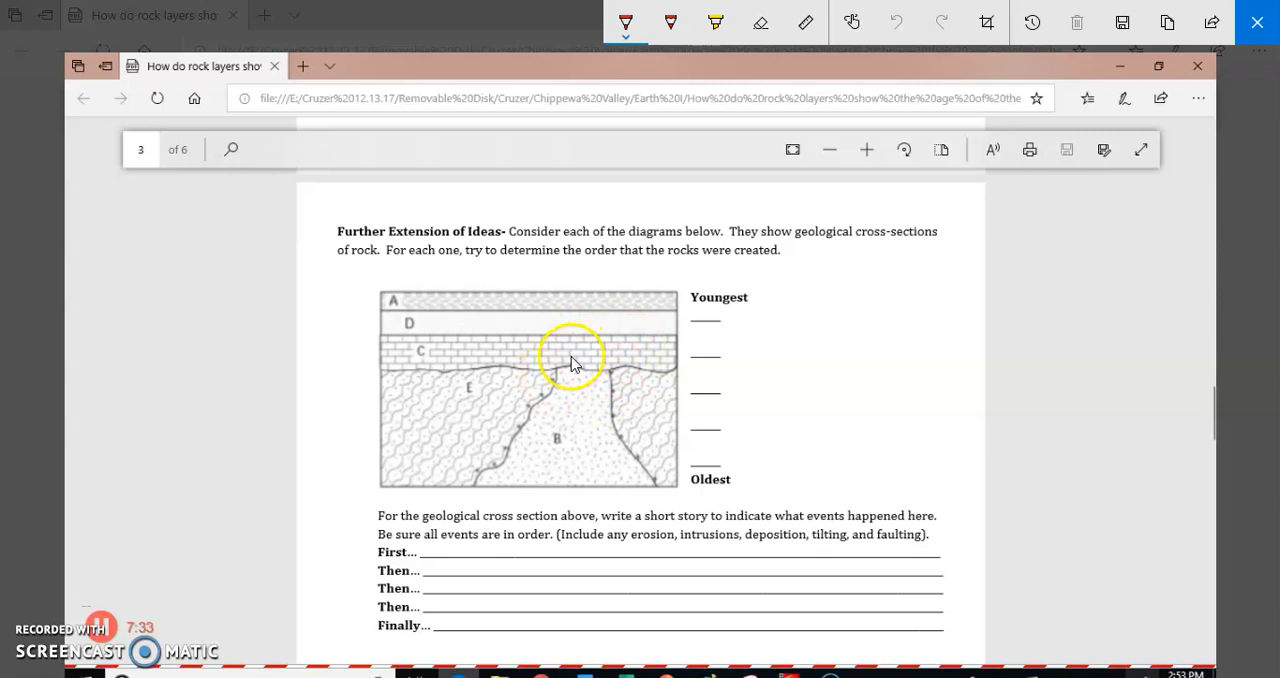
mouse_move(436, 418)
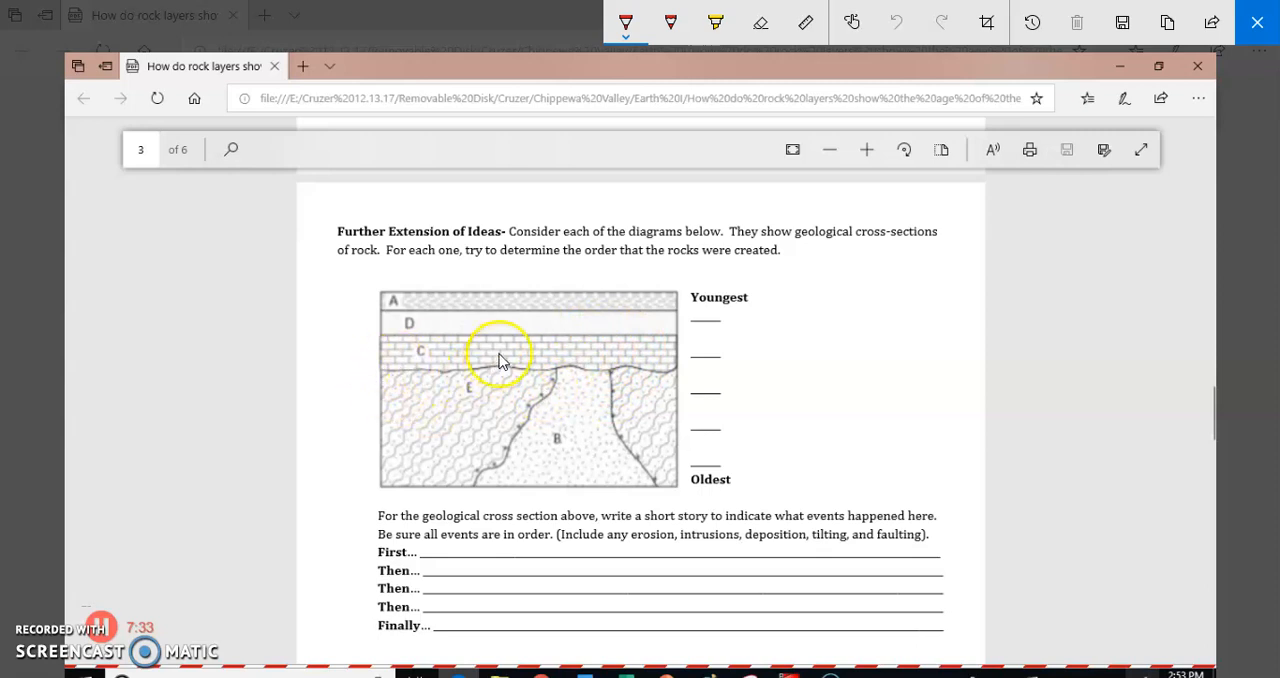
mouse_move(668, 378)
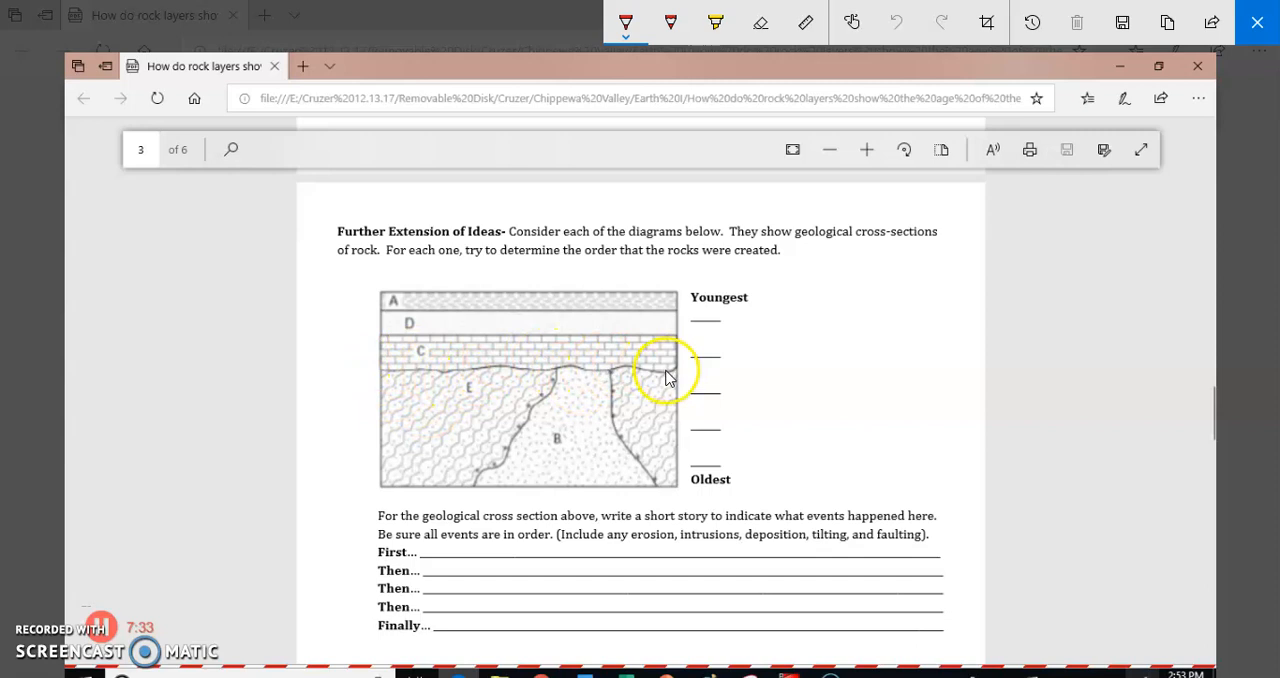
mouse_move(508, 370)
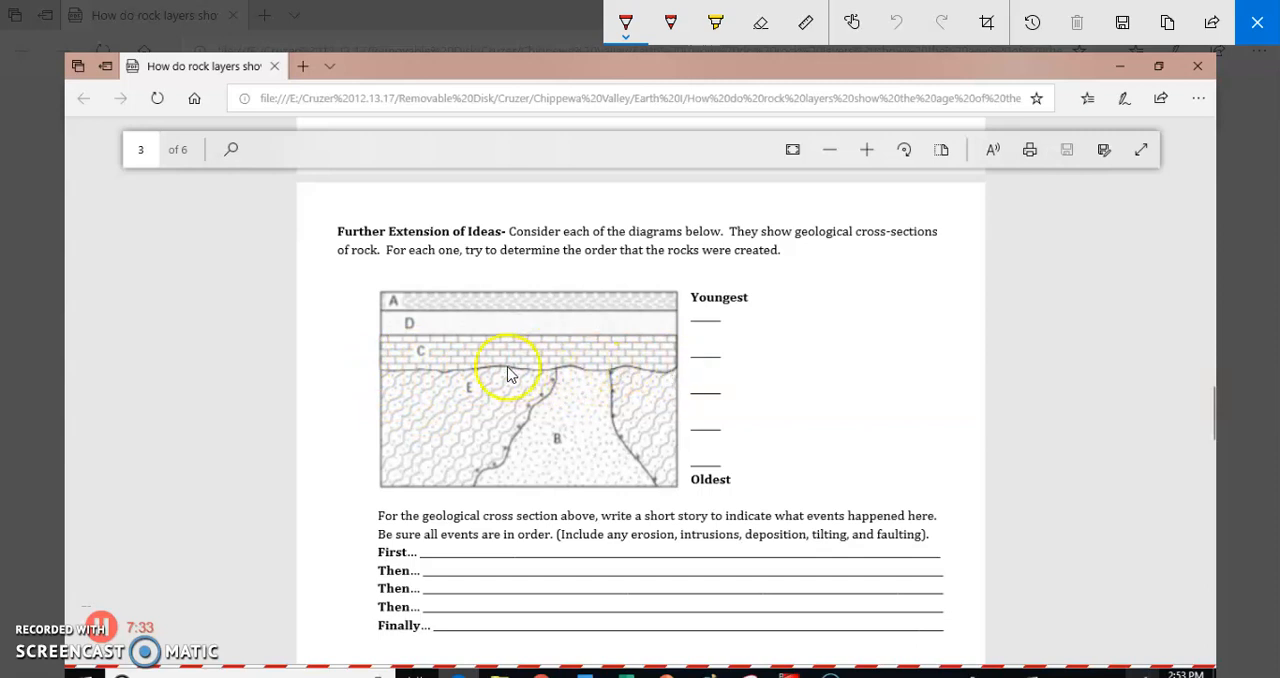
mouse_move(492, 388)
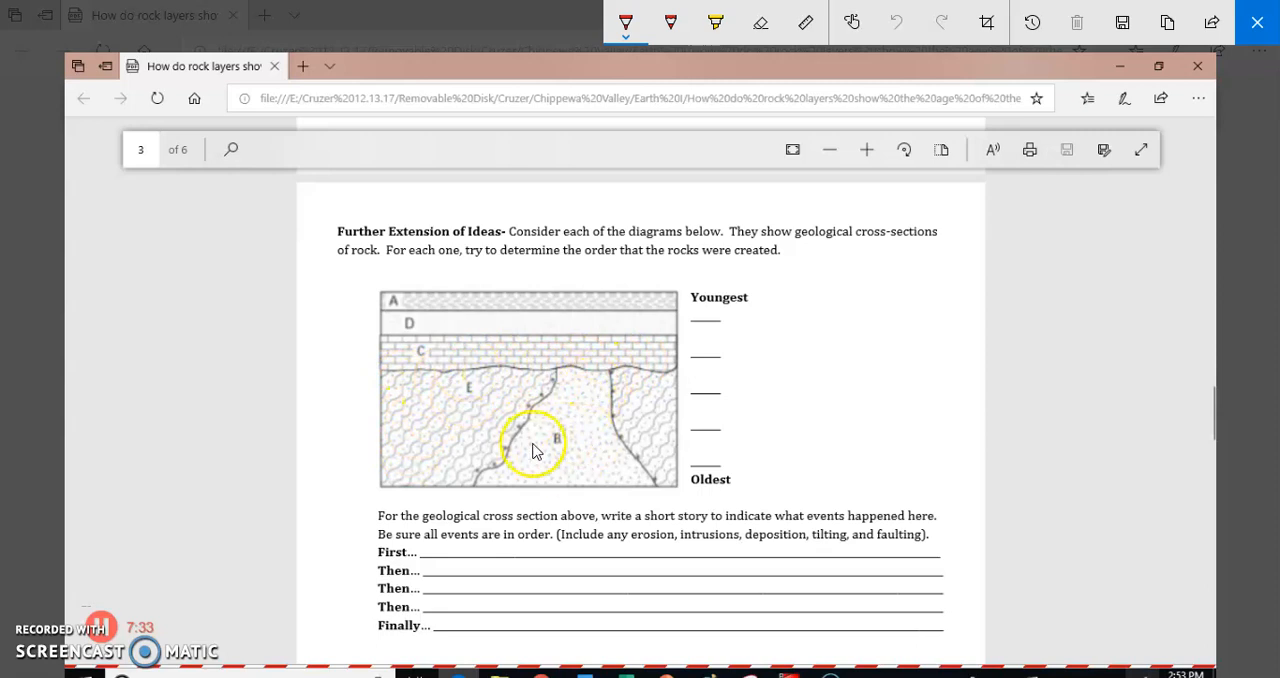
mouse_move(378, 384)
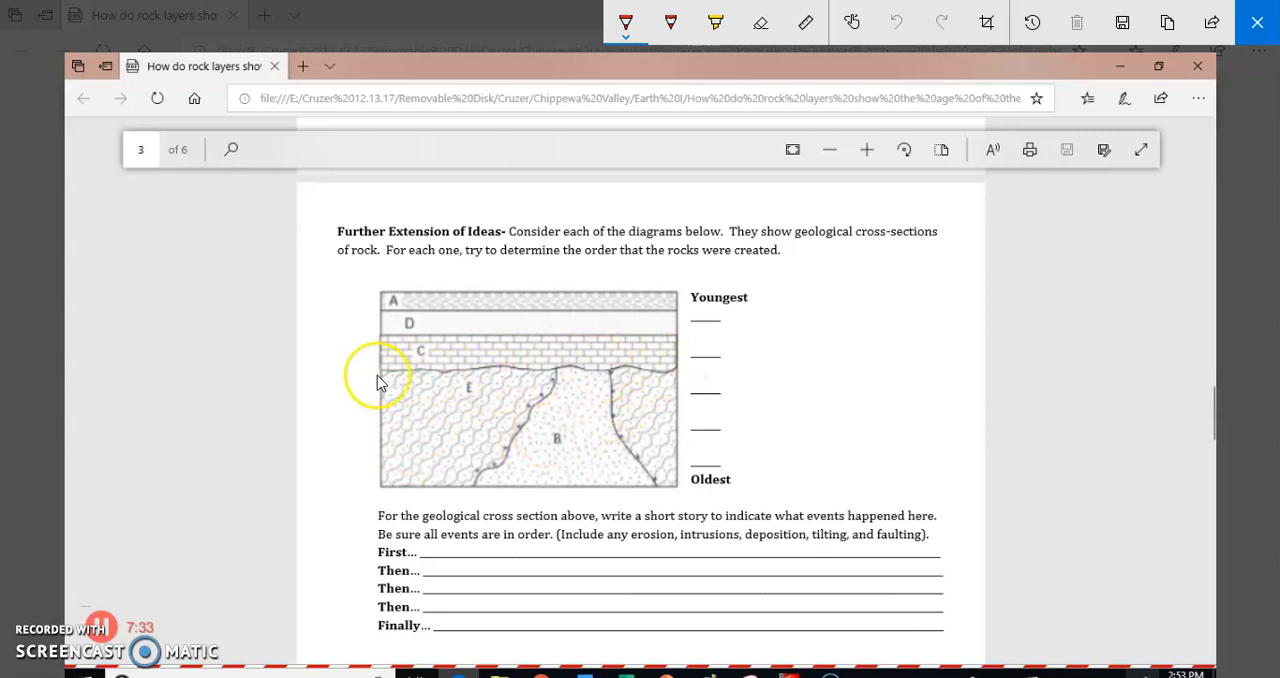
mouse_move(450, 378)
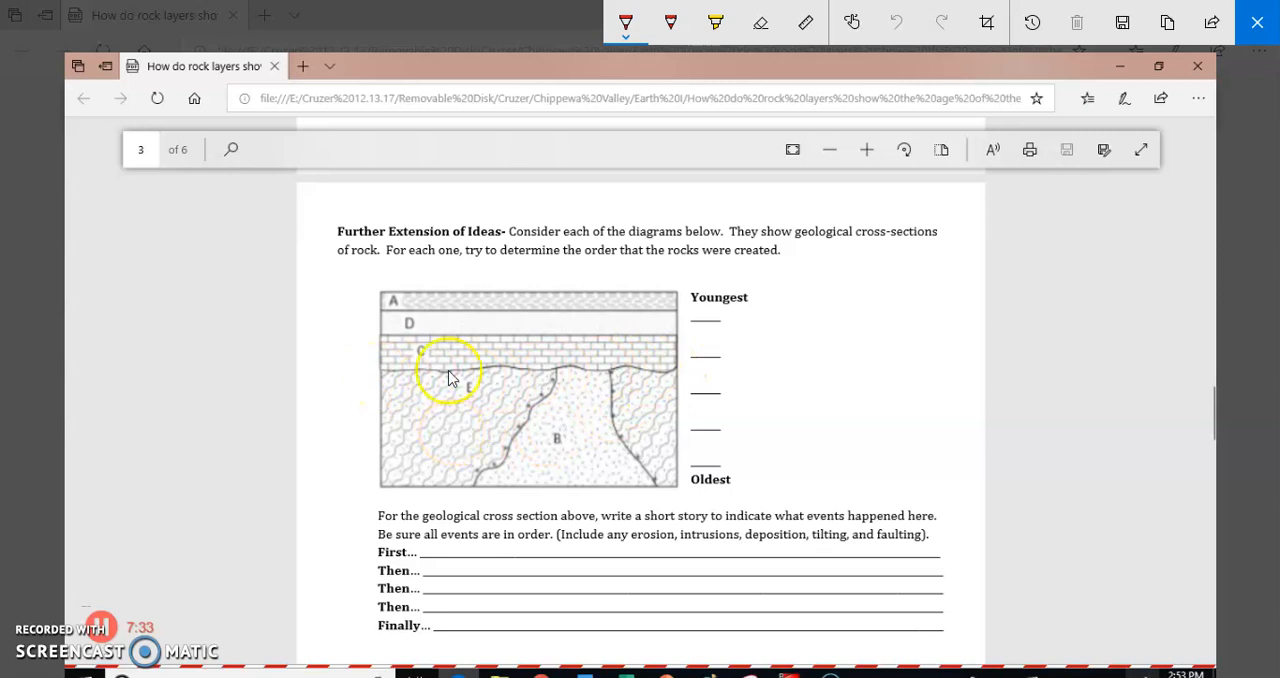
mouse_move(390, 304)
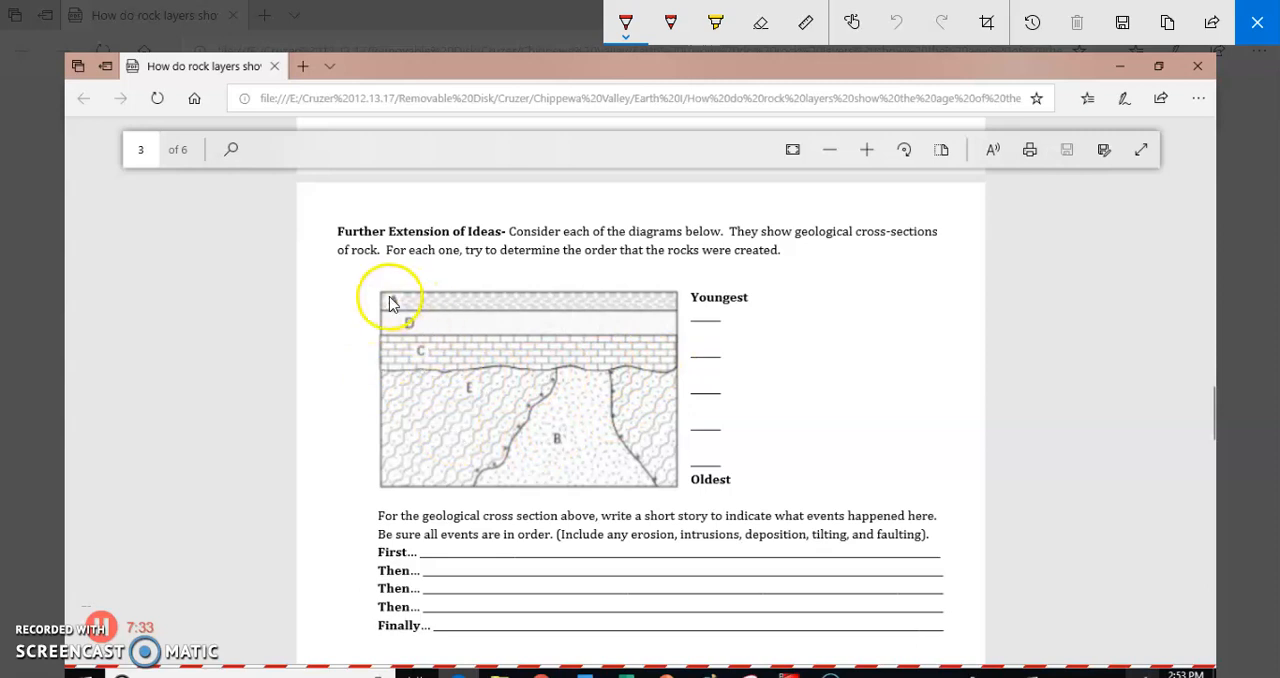
mouse_move(420, 316)
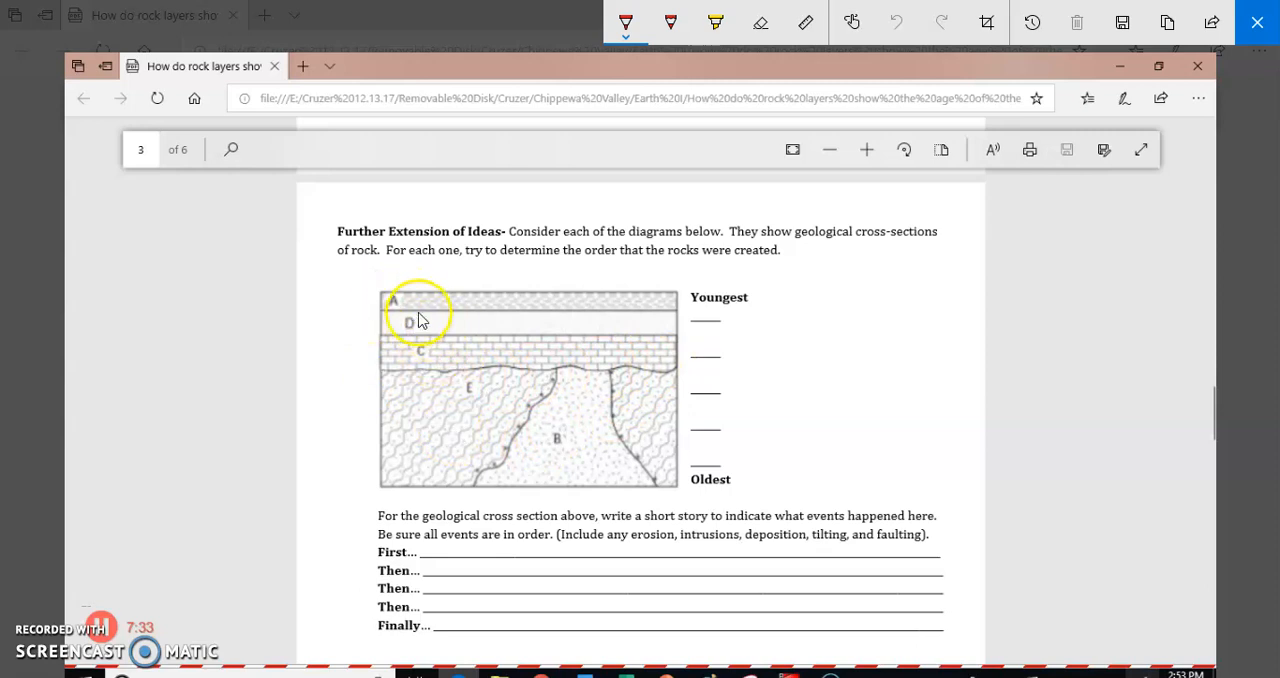
mouse_move(438, 384)
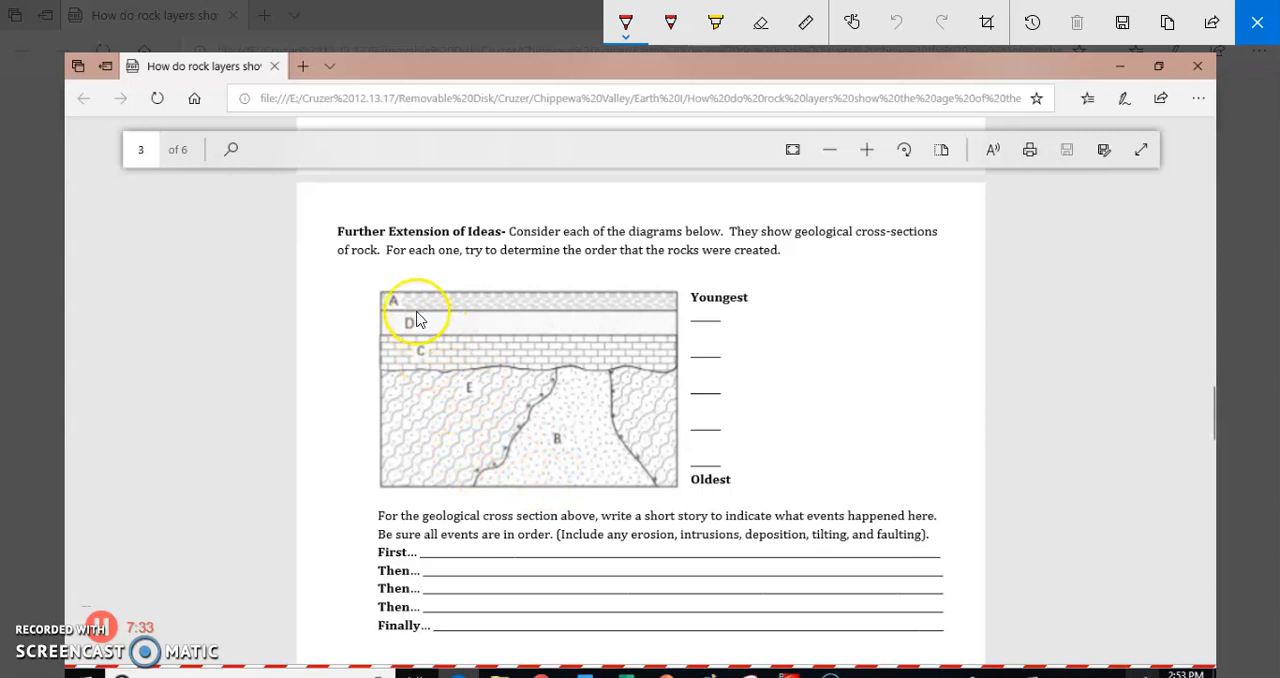
mouse_move(448, 352)
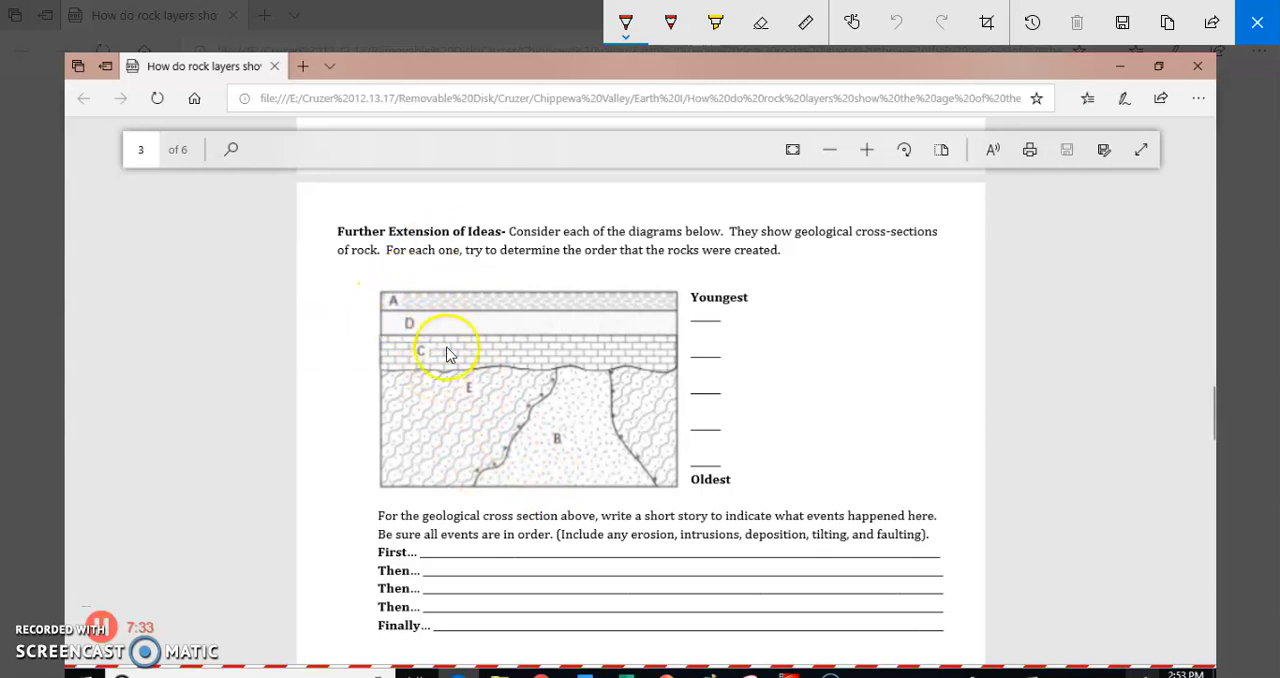
mouse_move(408, 304)
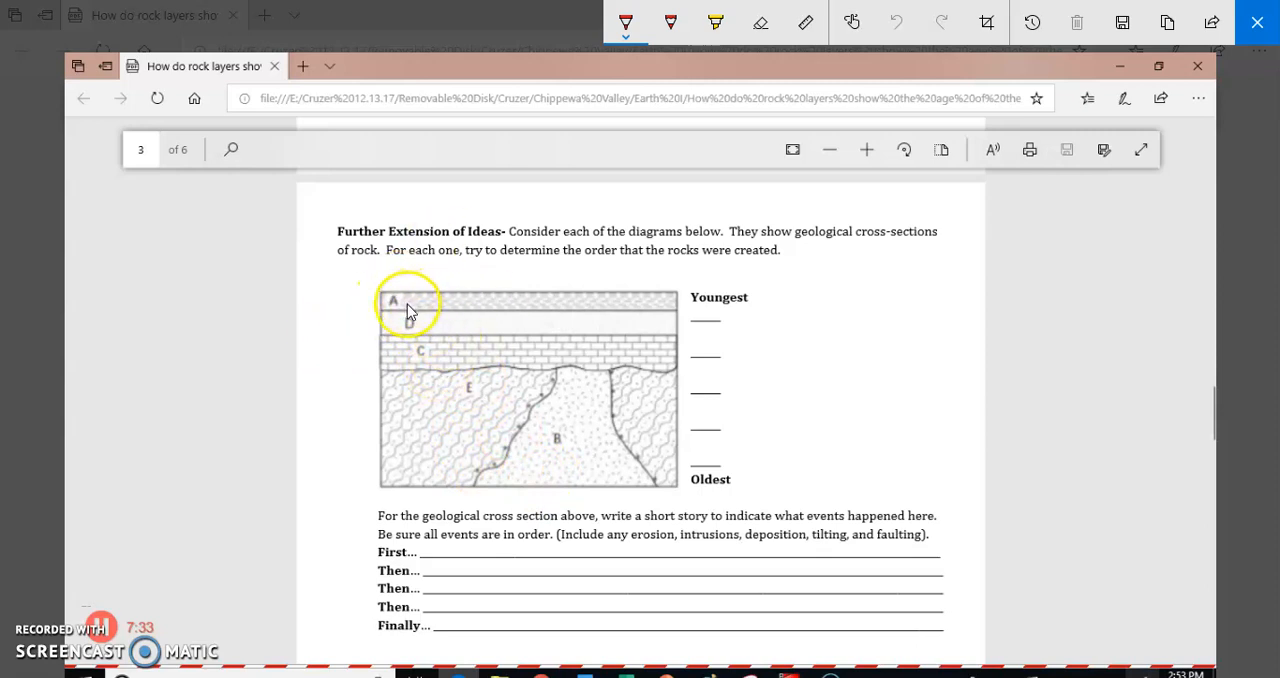
mouse_move(620, 332)
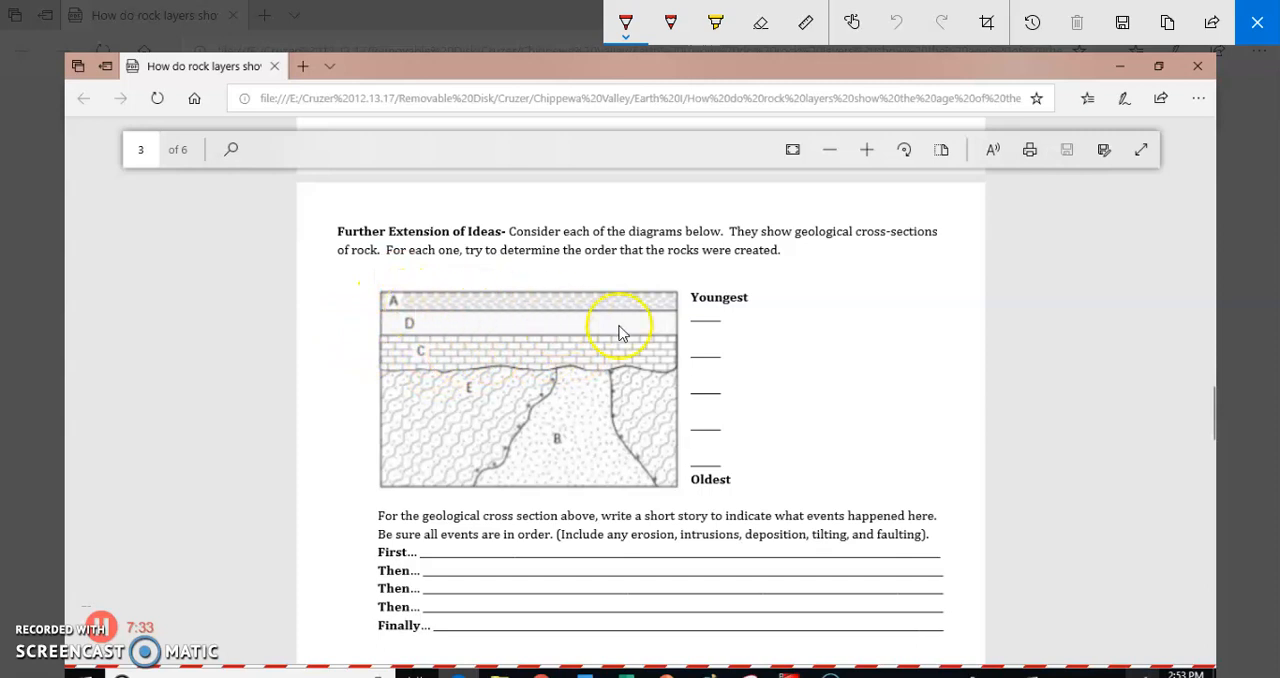
mouse_move(436, 372)
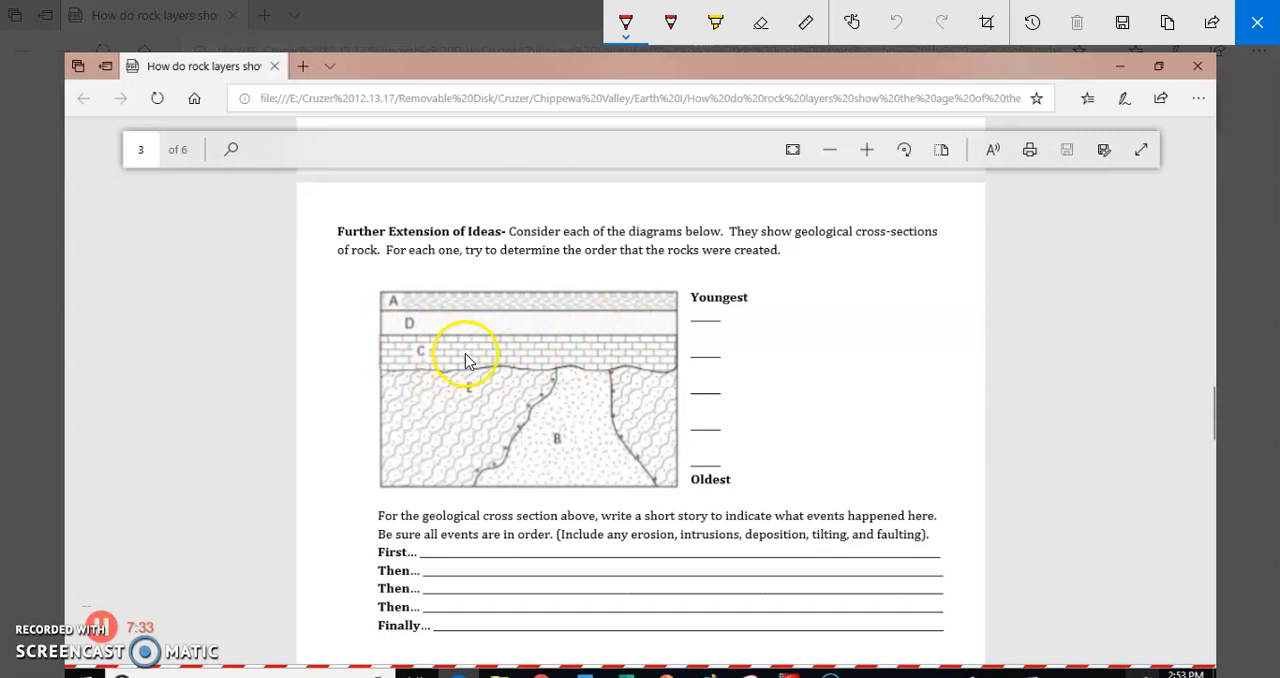
mouse_move(528, 344)
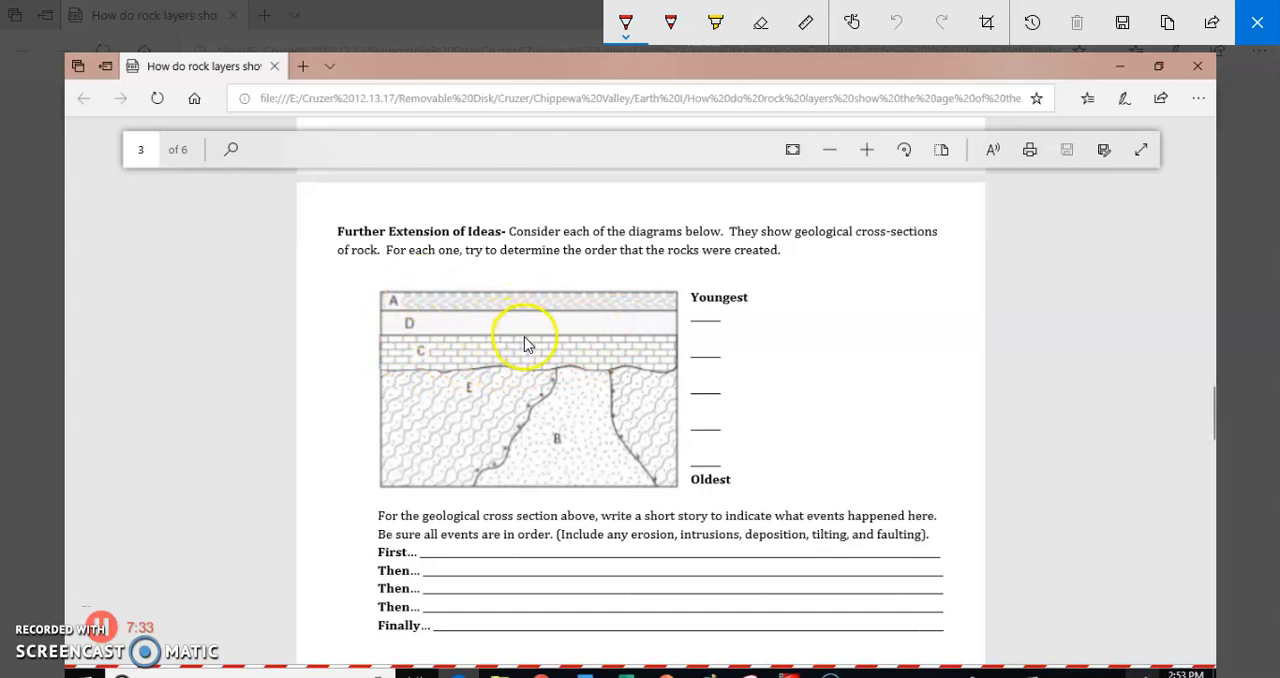
mouse_move(420, 316)
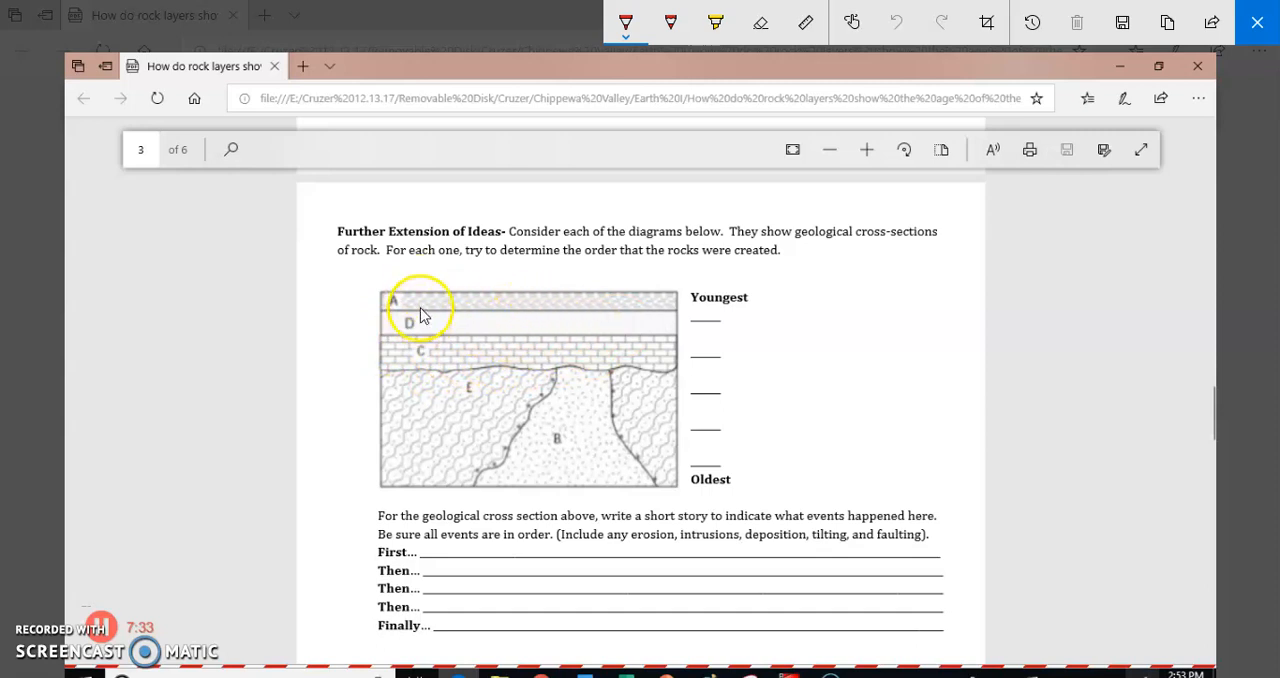
mouse_move(636, 310)
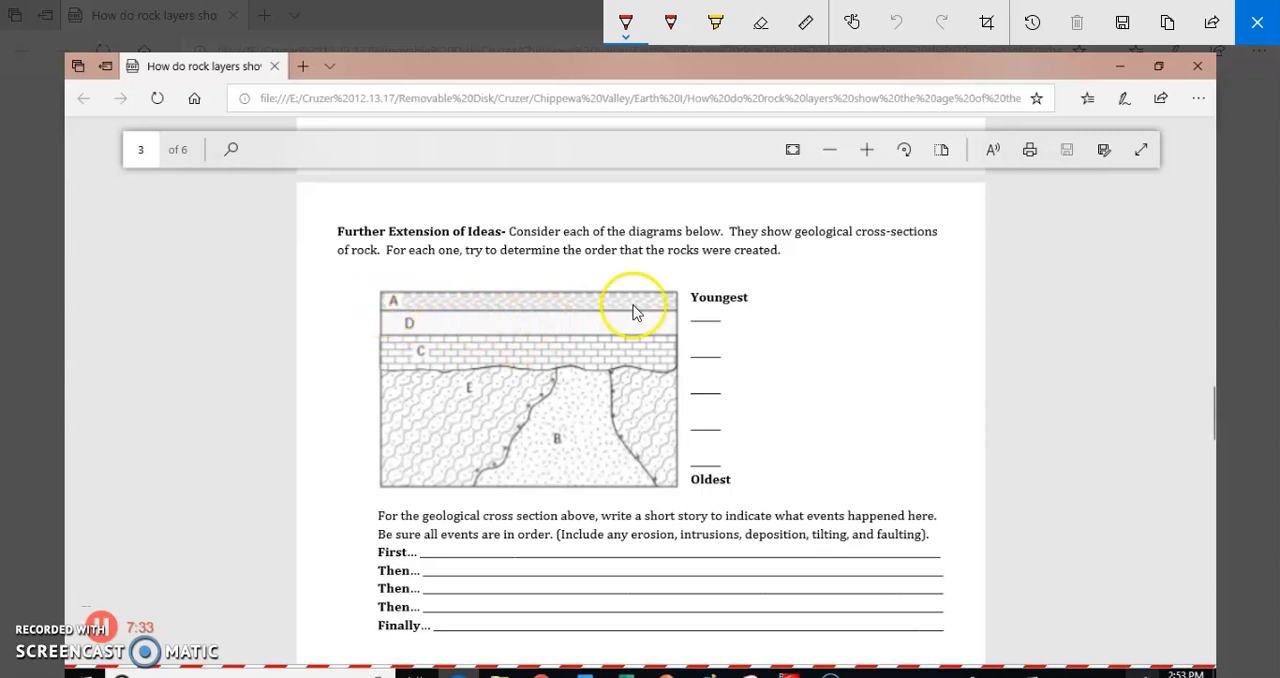
mouse_move(540, 348)
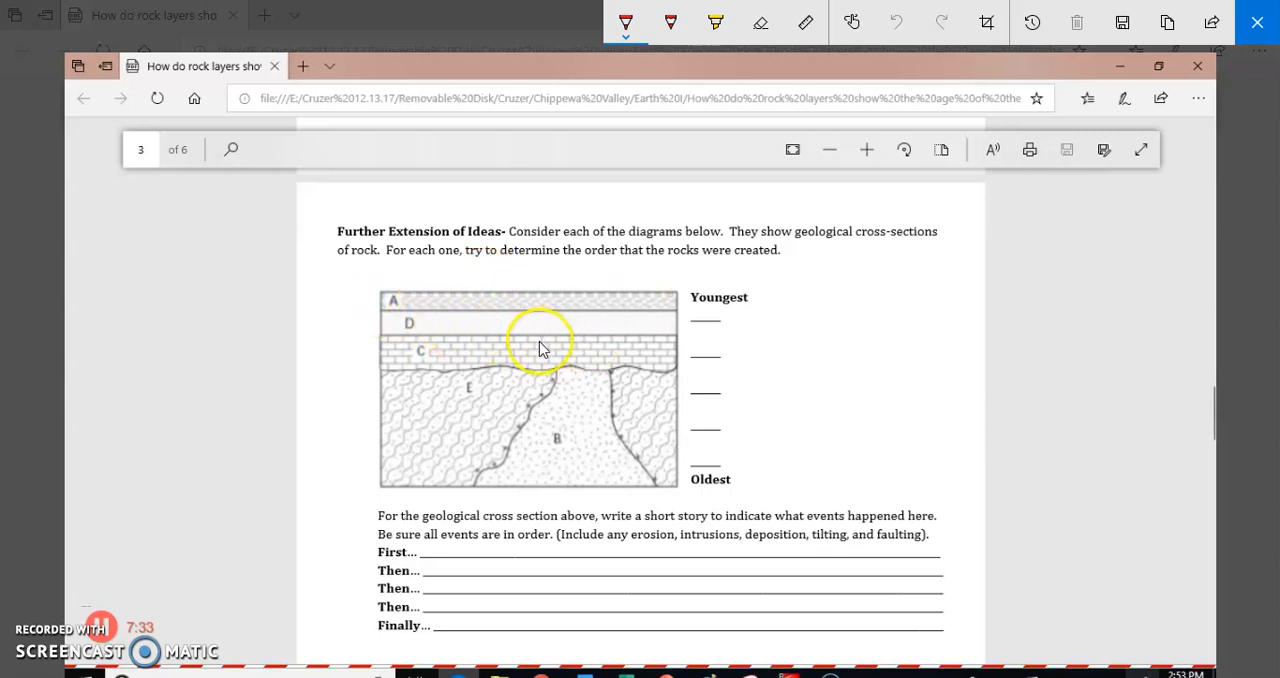
mouse_move(700, 352)
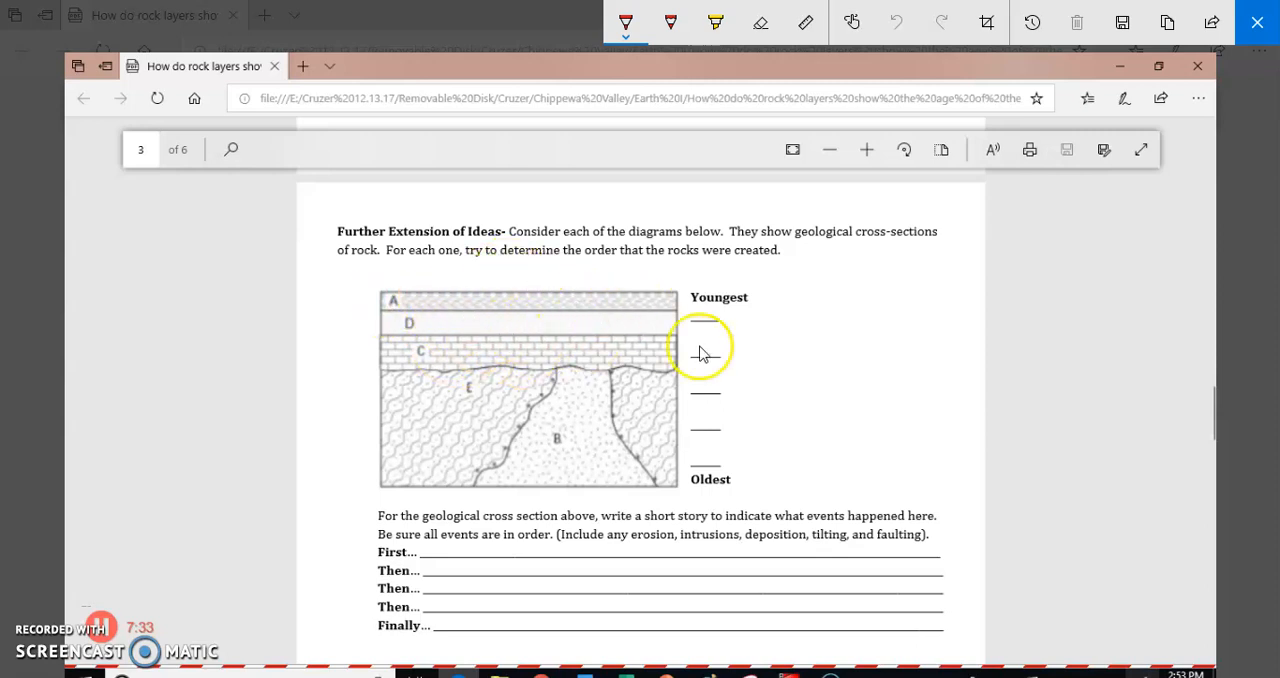
mouse_move(476, 316)
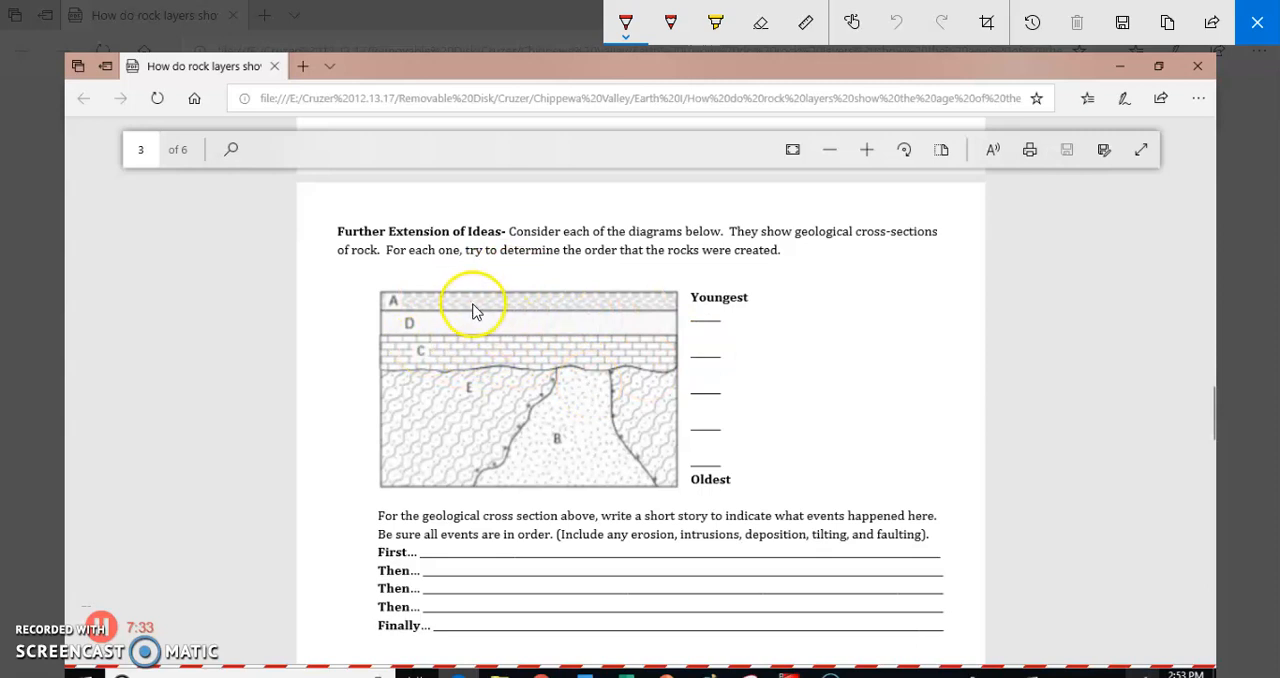
mouse_move(1210, 384)
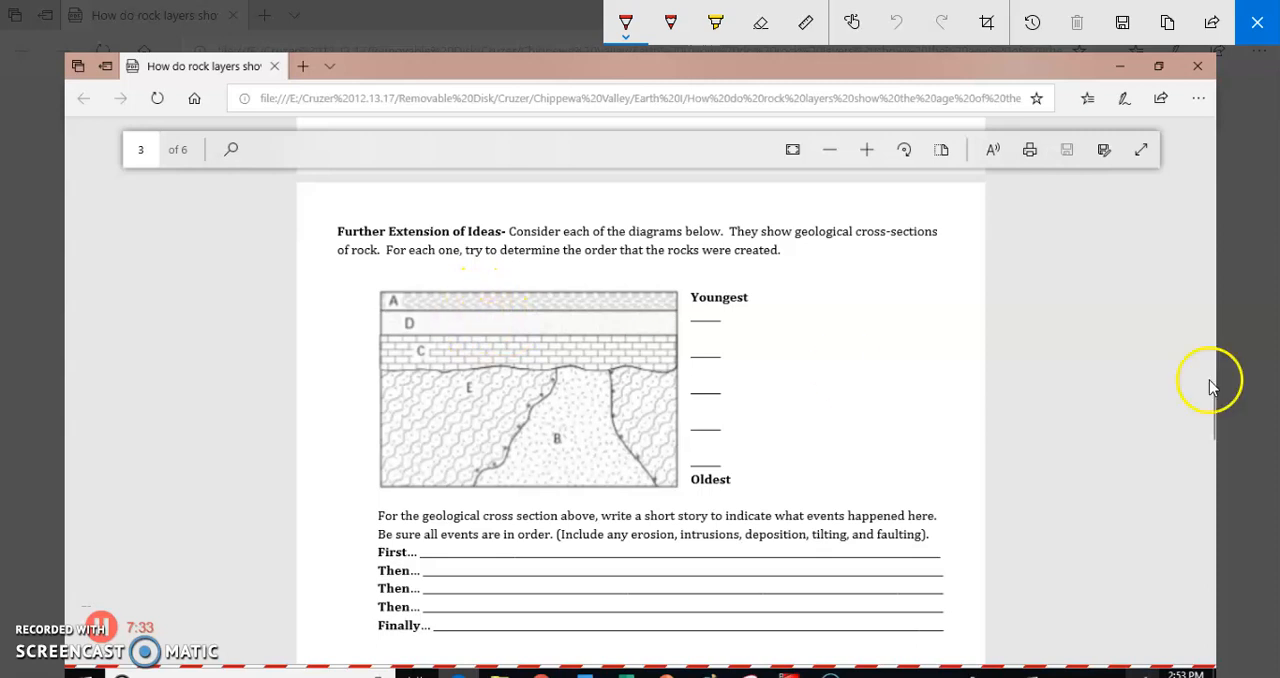
mouse_move(1232, 350)
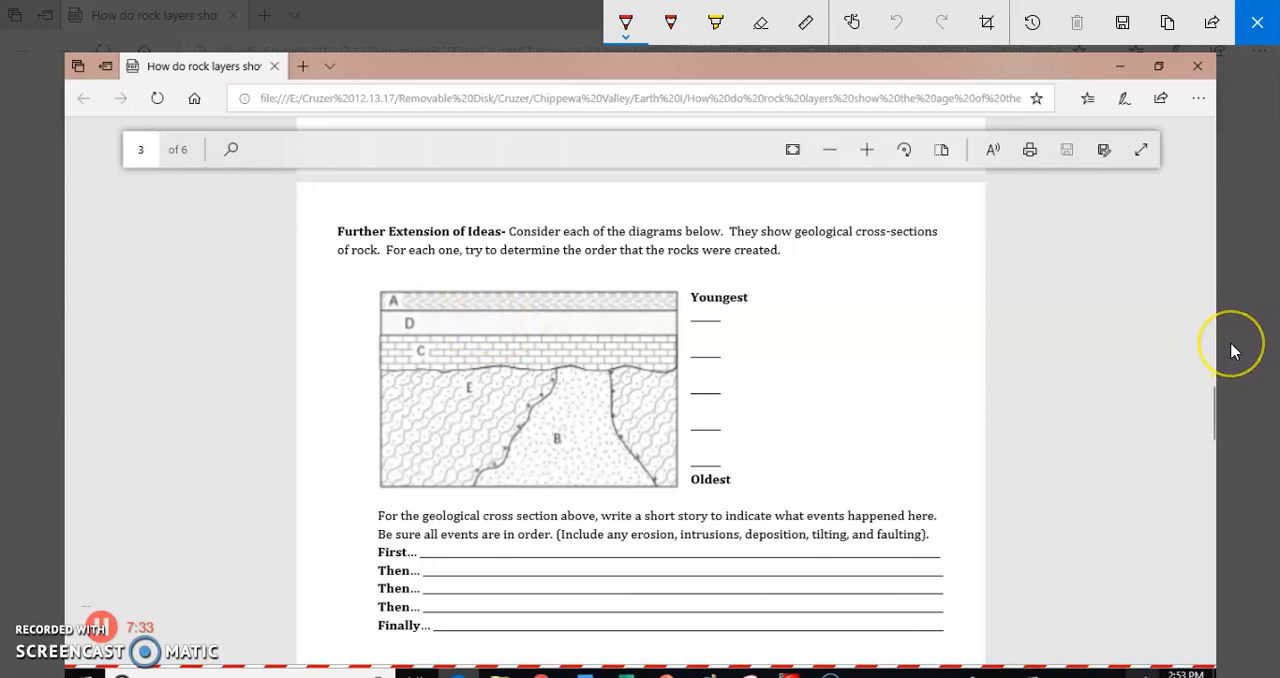
mouse_move(1232, 344)
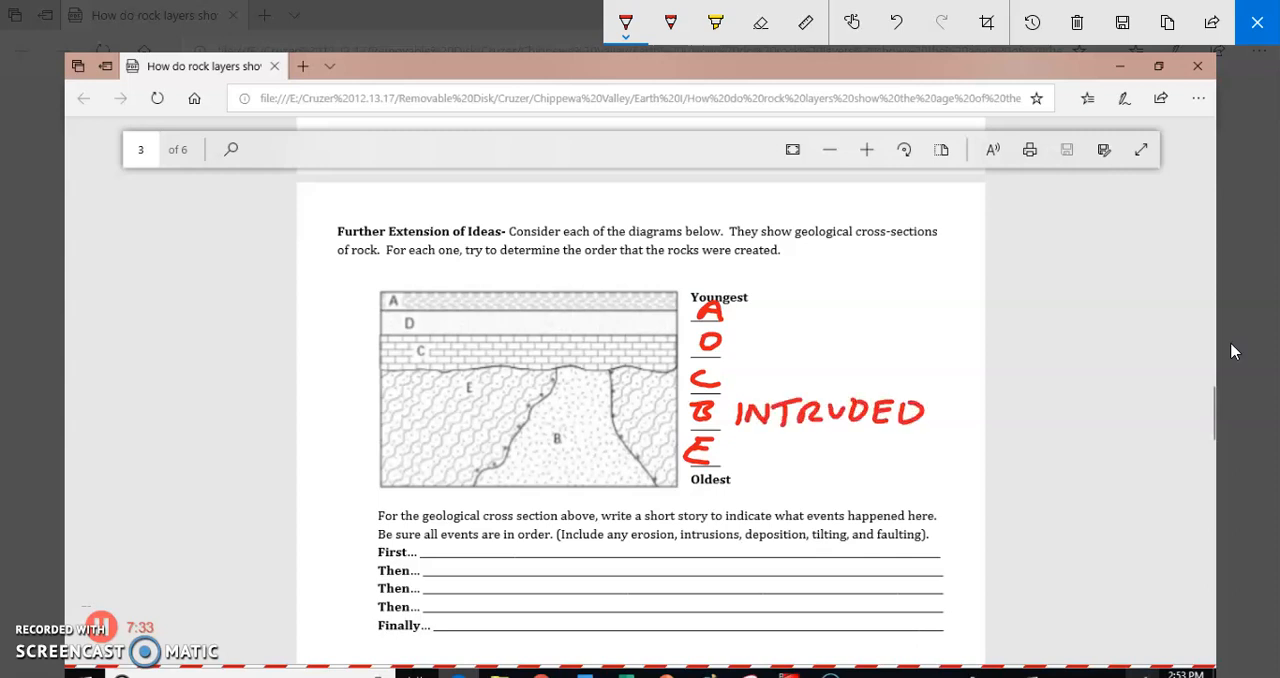
Step: Write 'Erosion' in red beside the C layer answer on page 3
drag(756, 396, 764, 380)
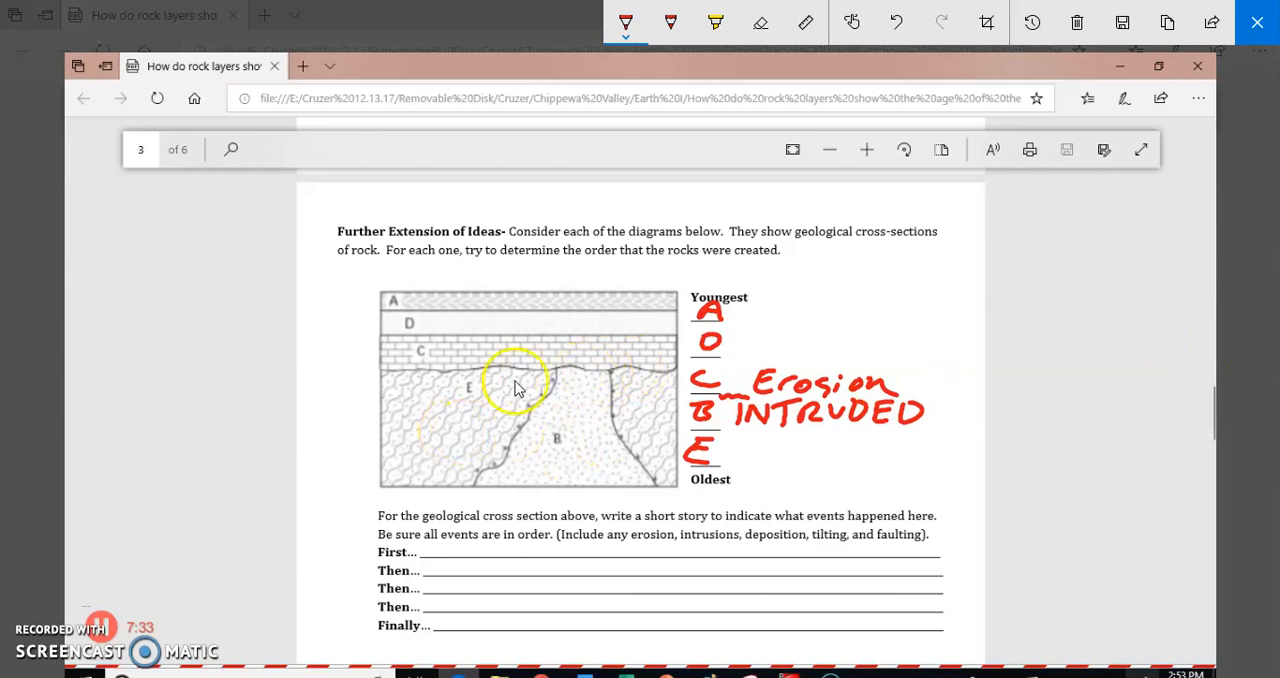
mouse_move(504, 522)
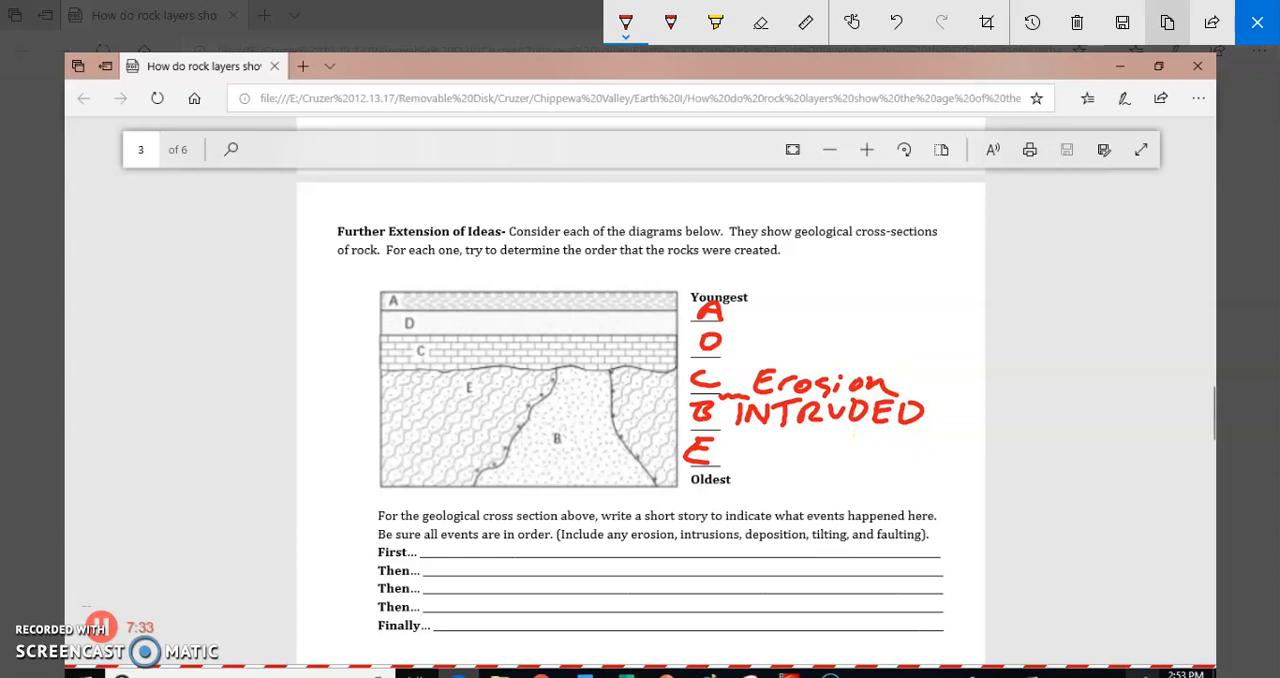
mouse_move(1168, 22)
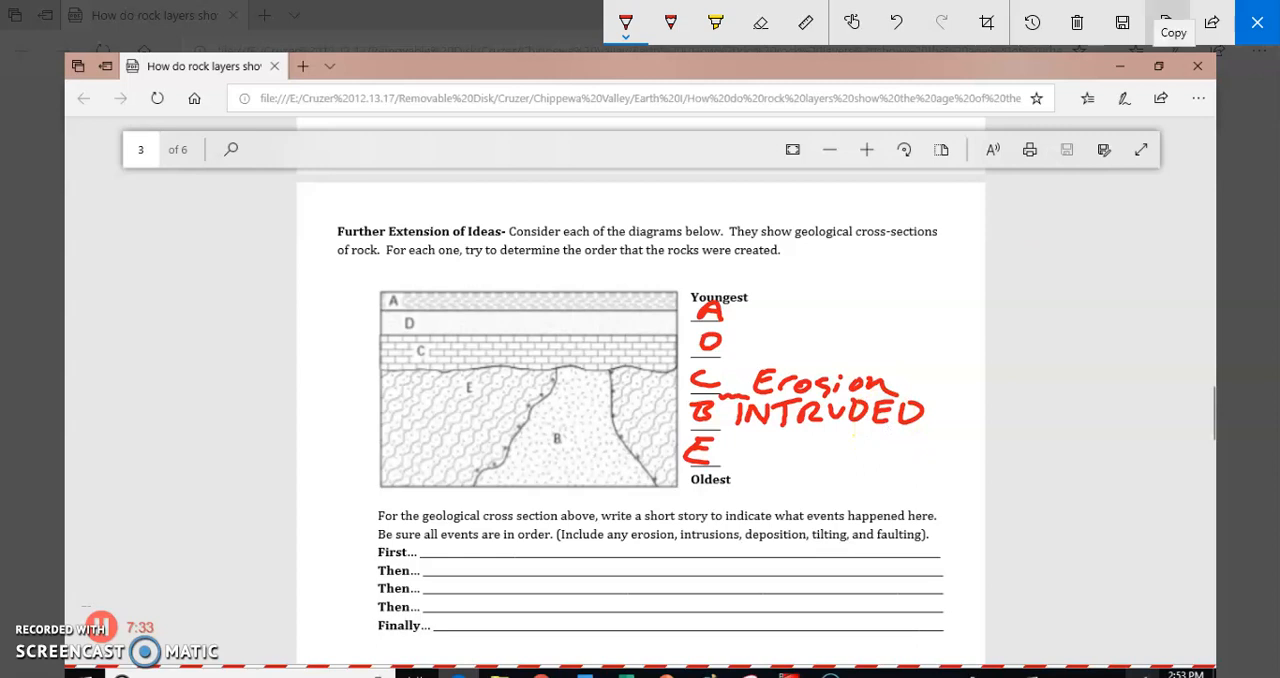
Step: Write 'Deposition' in red beside the A and D blanks above 'Erosion'
drag(764, 330, 830, 344)
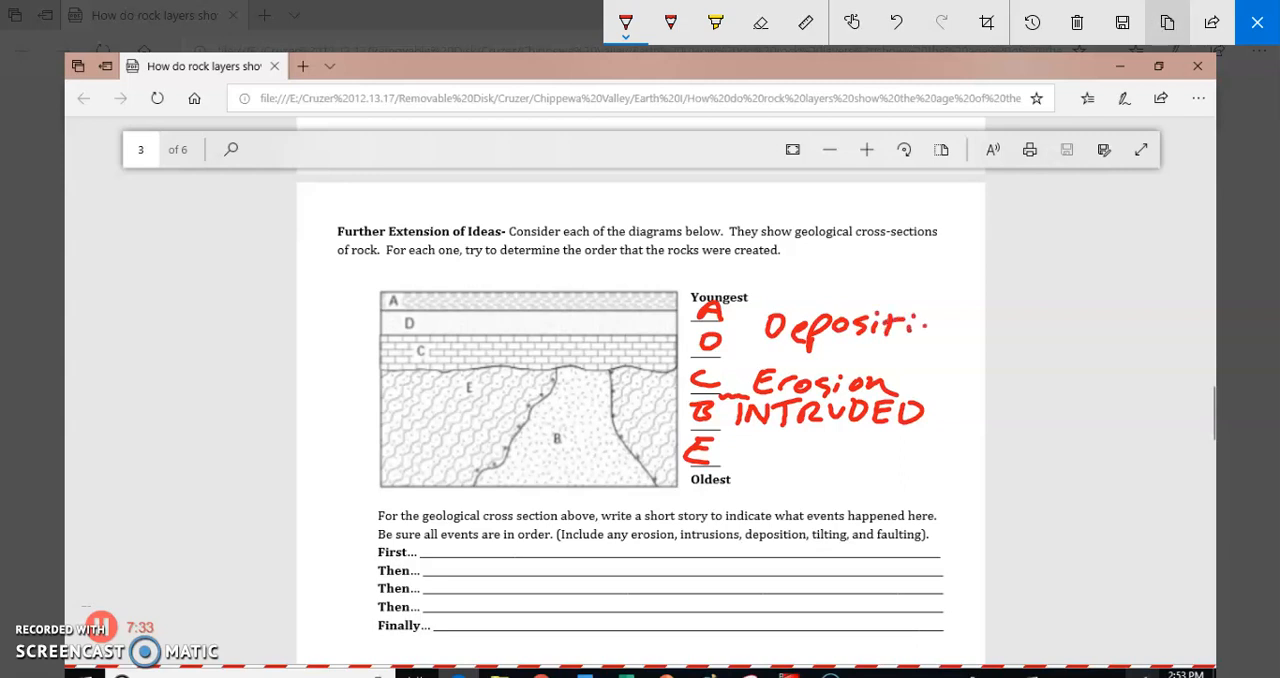
drag(910, 320, 980, 340)
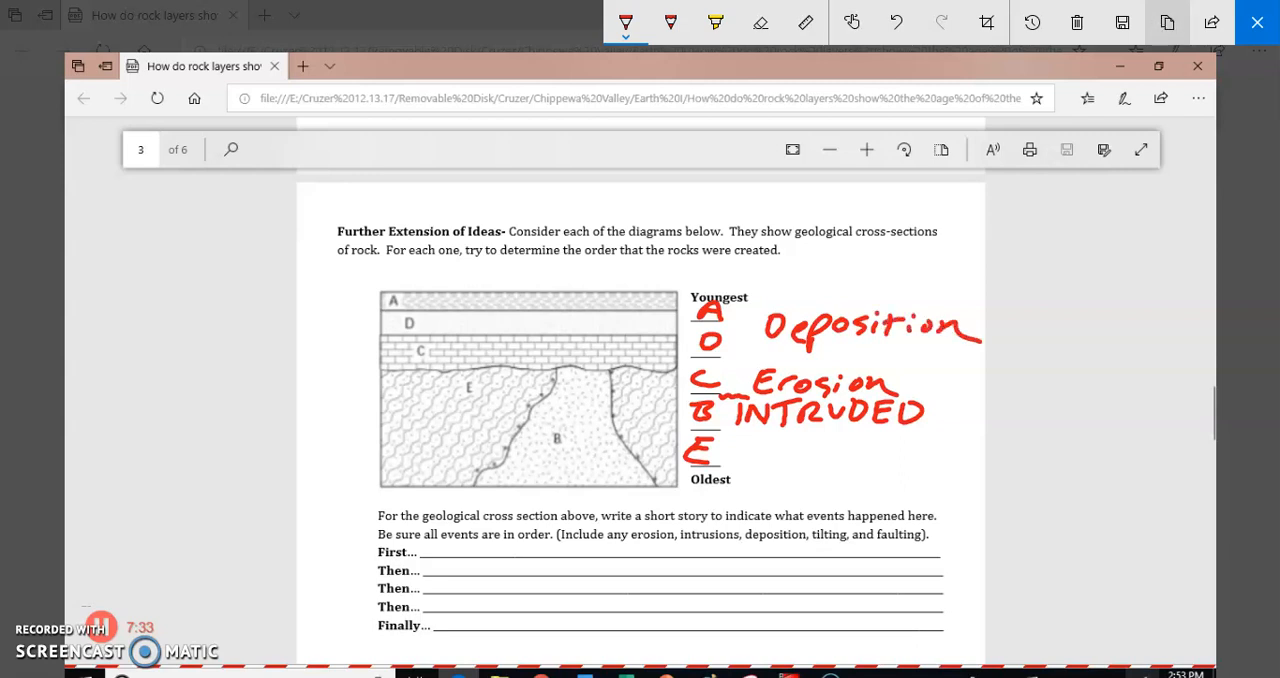
mouse_move(1252, 144)
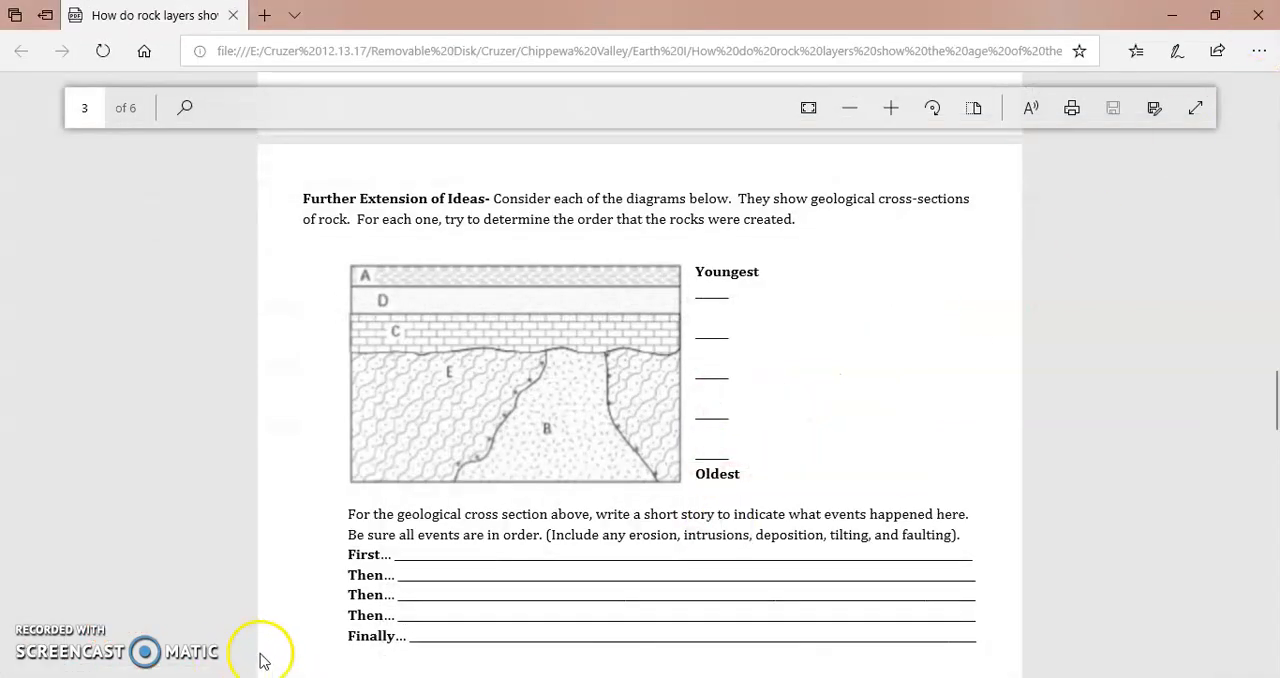
Step: Scroll down to page 4's cross-section with layers F through P
scroll(down, 3)
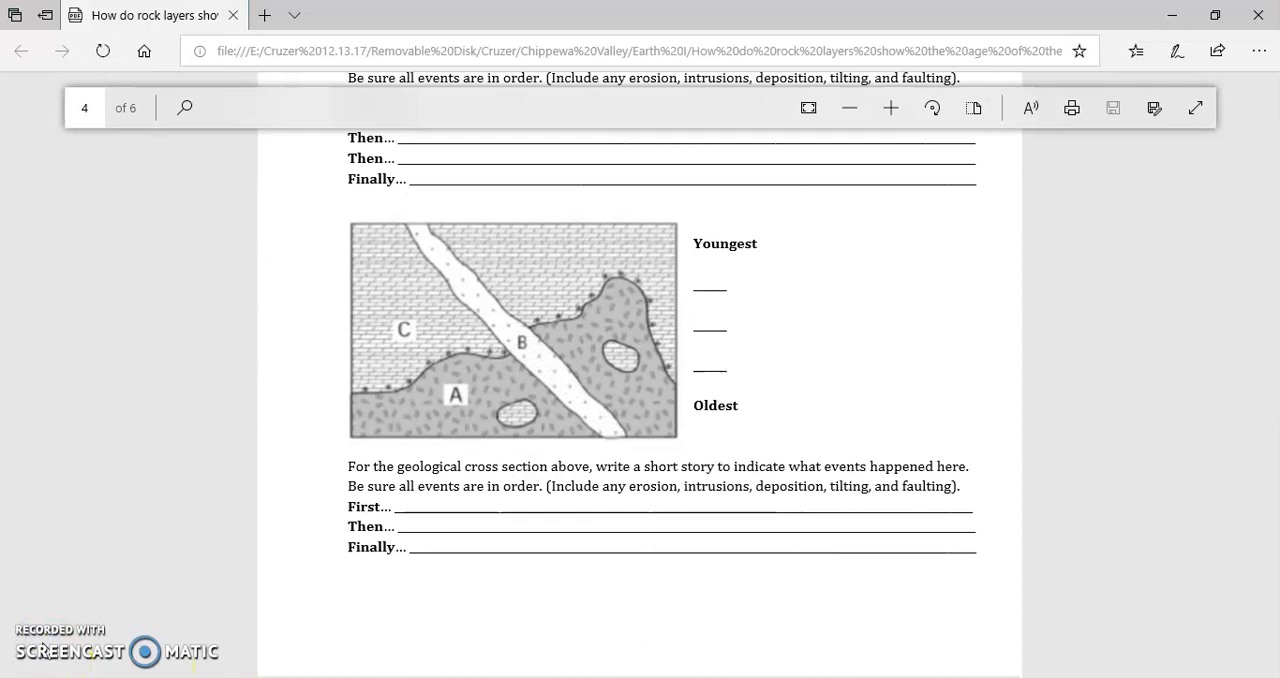
click(610, 420)
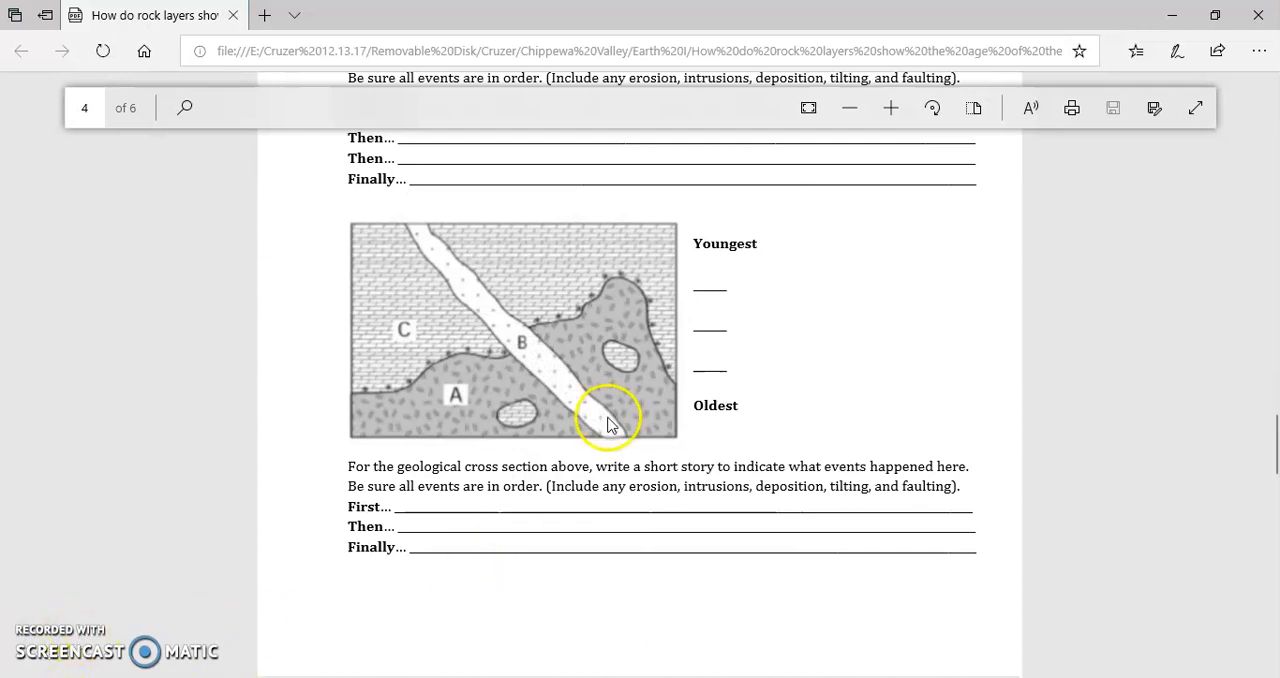
mouse_move(450, 410)
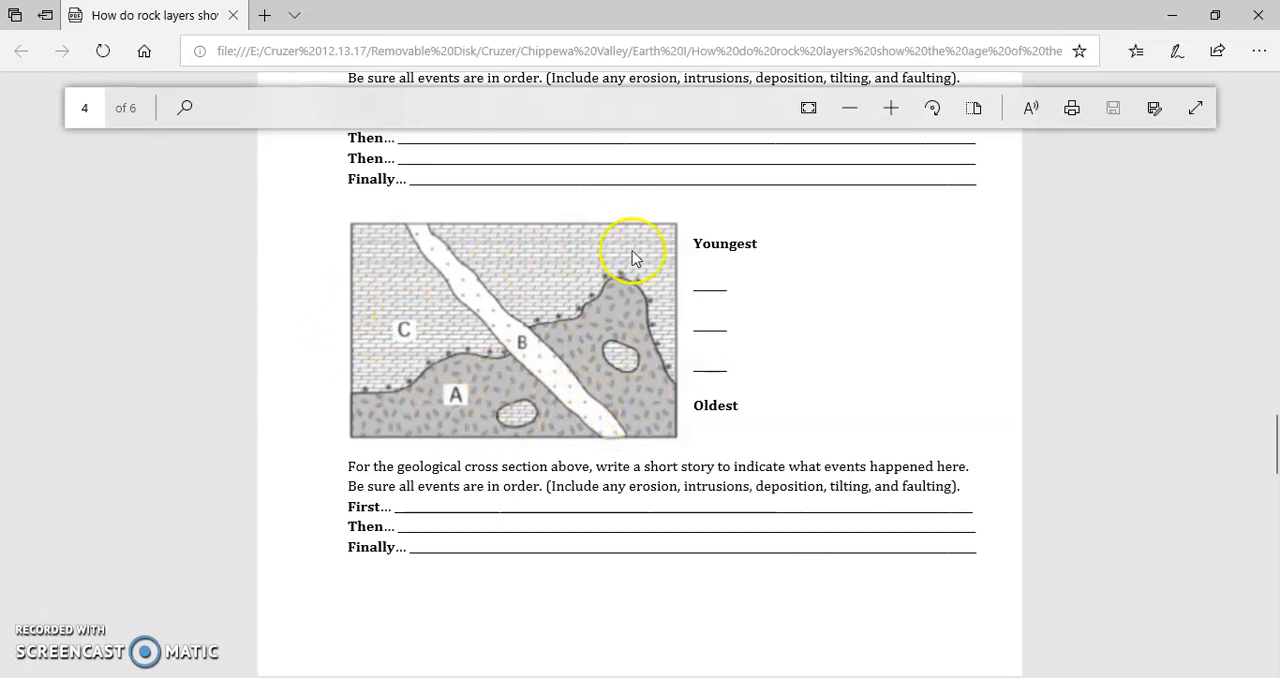
mouse_move(562, 388)
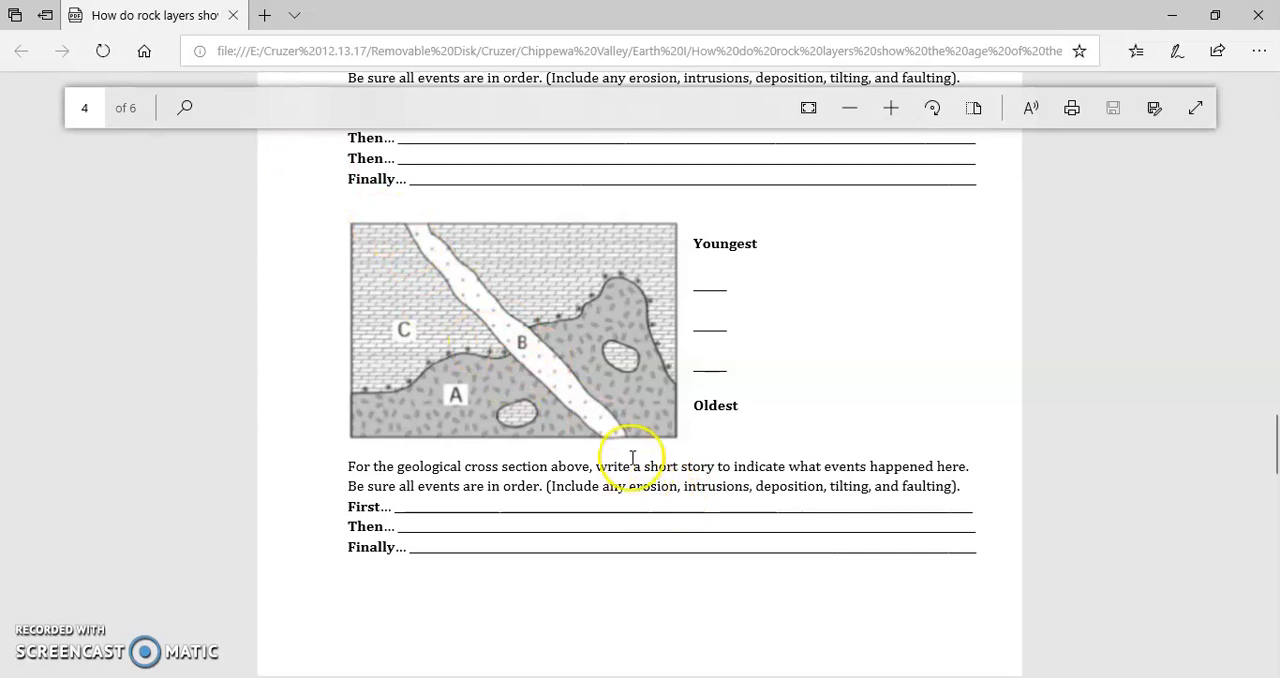
mouse_move(588, 466)
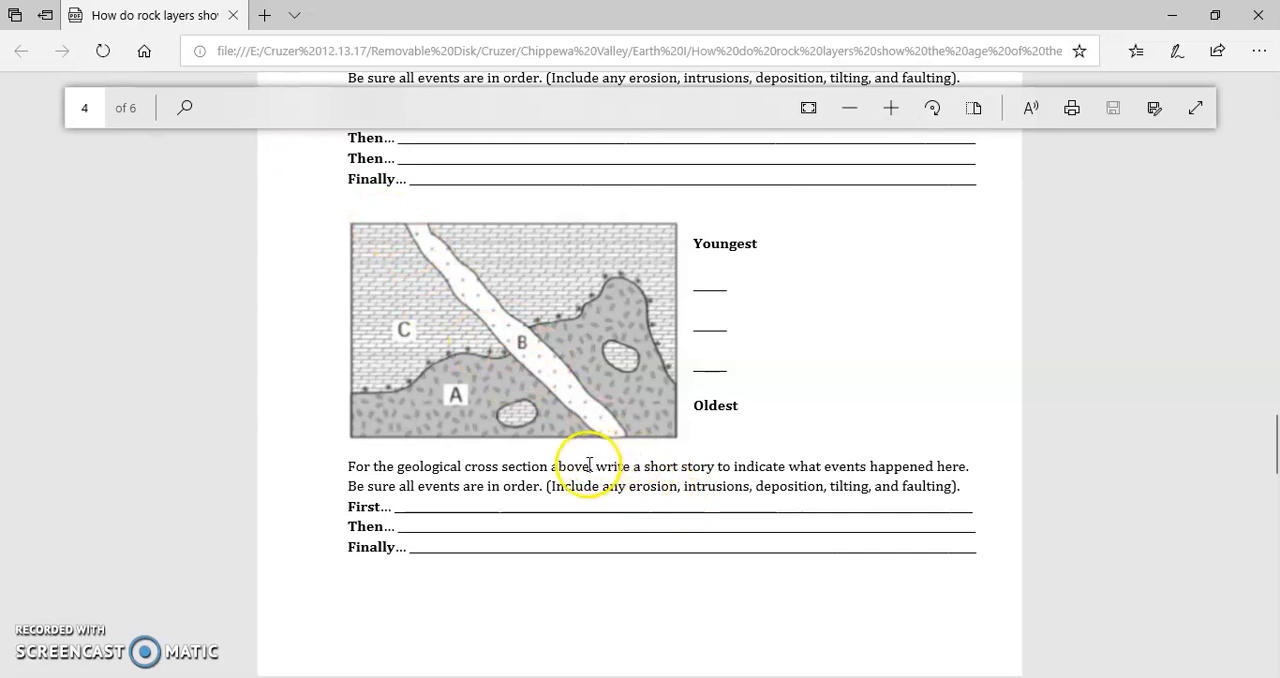
mouse_move(462, 364)
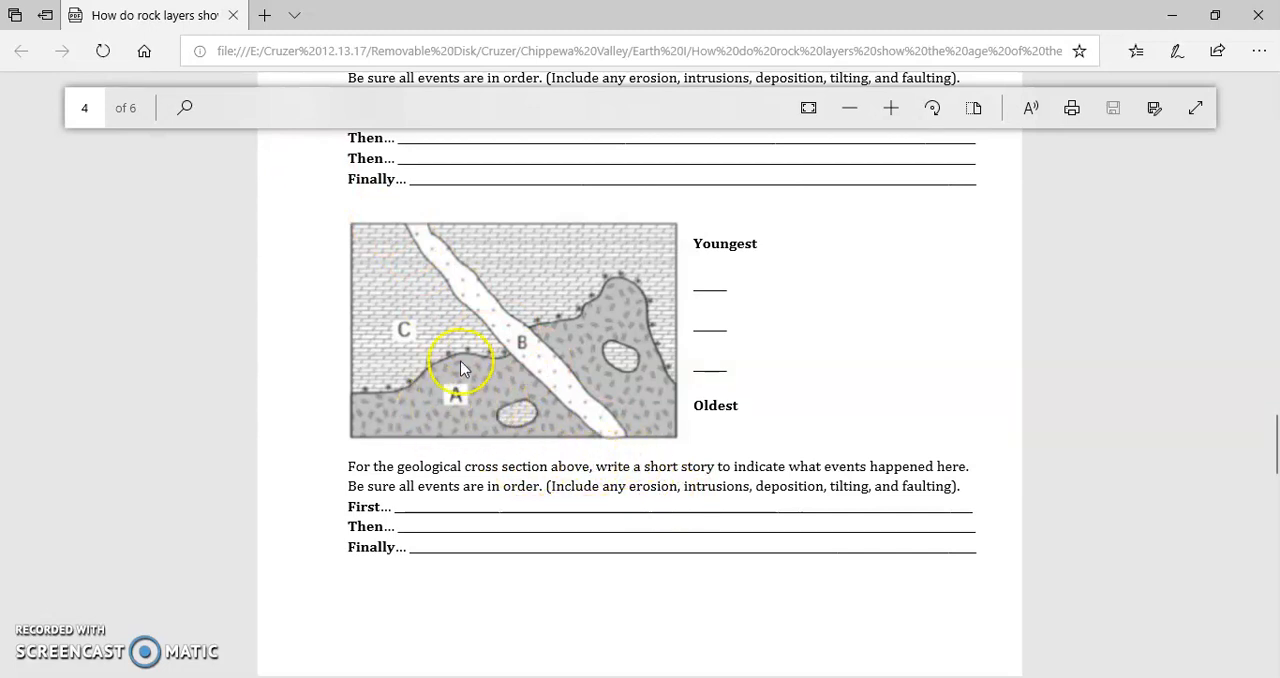
mouse_move(388, 330)
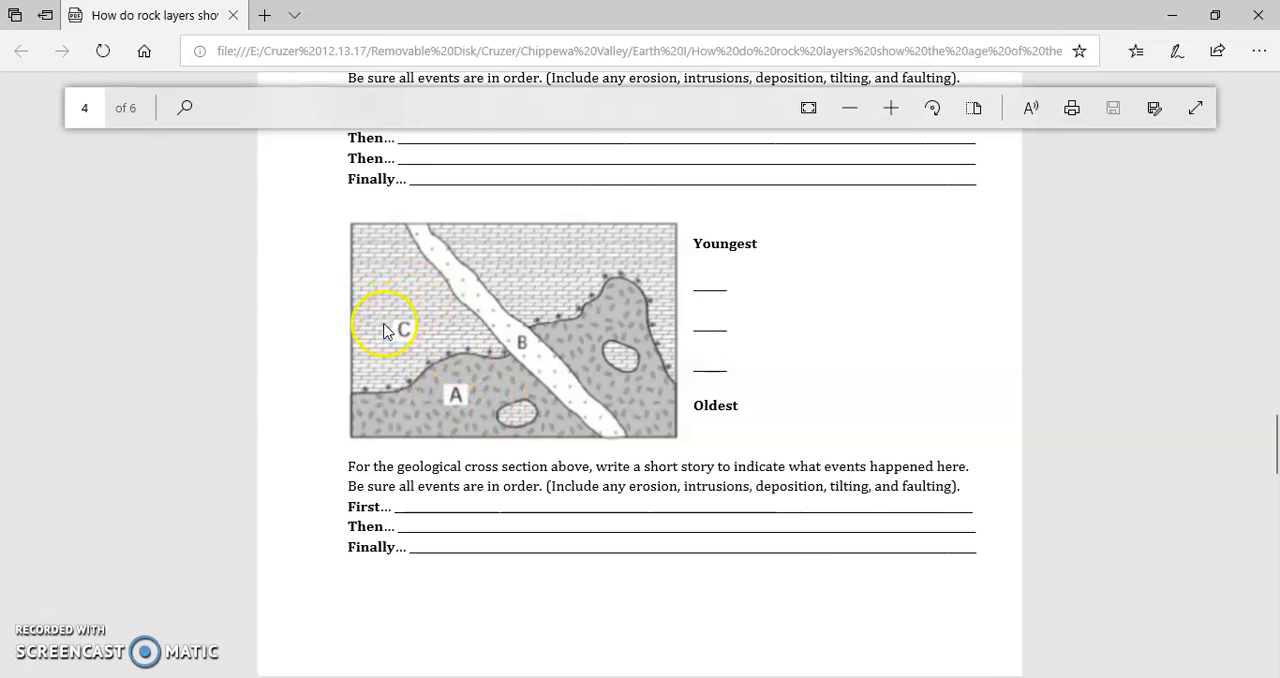
mouse_move(548, 420)
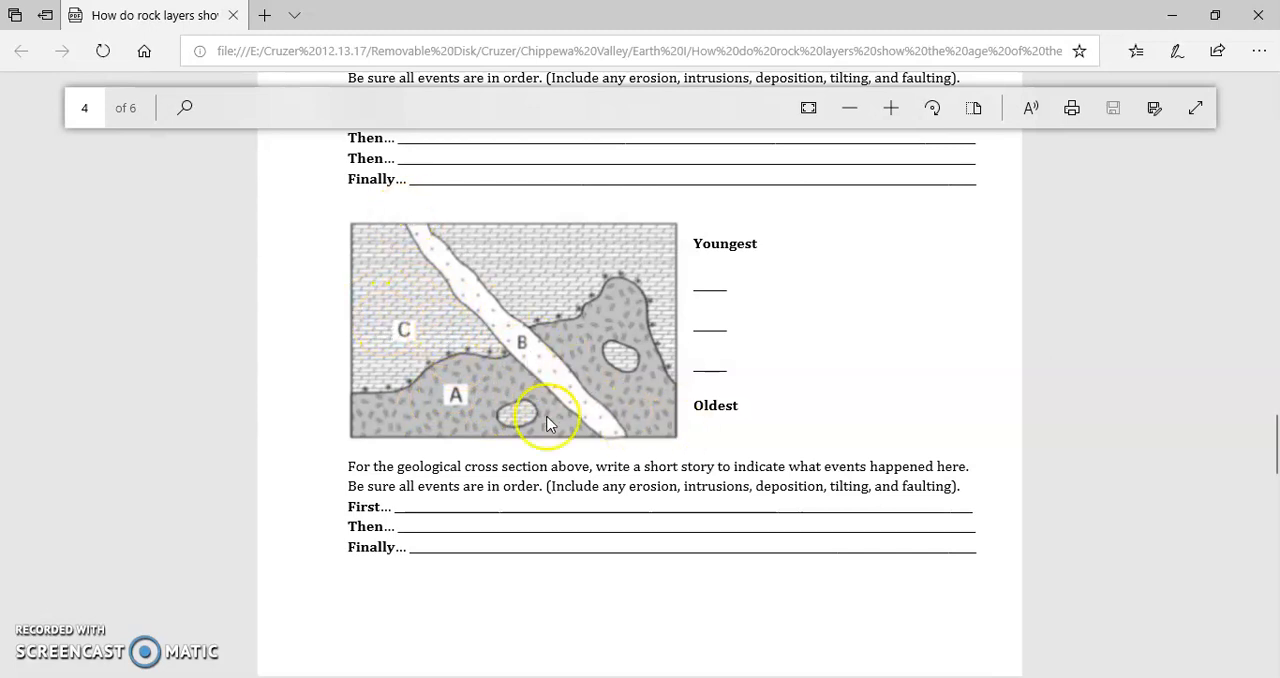
mouse_move(470, 420)
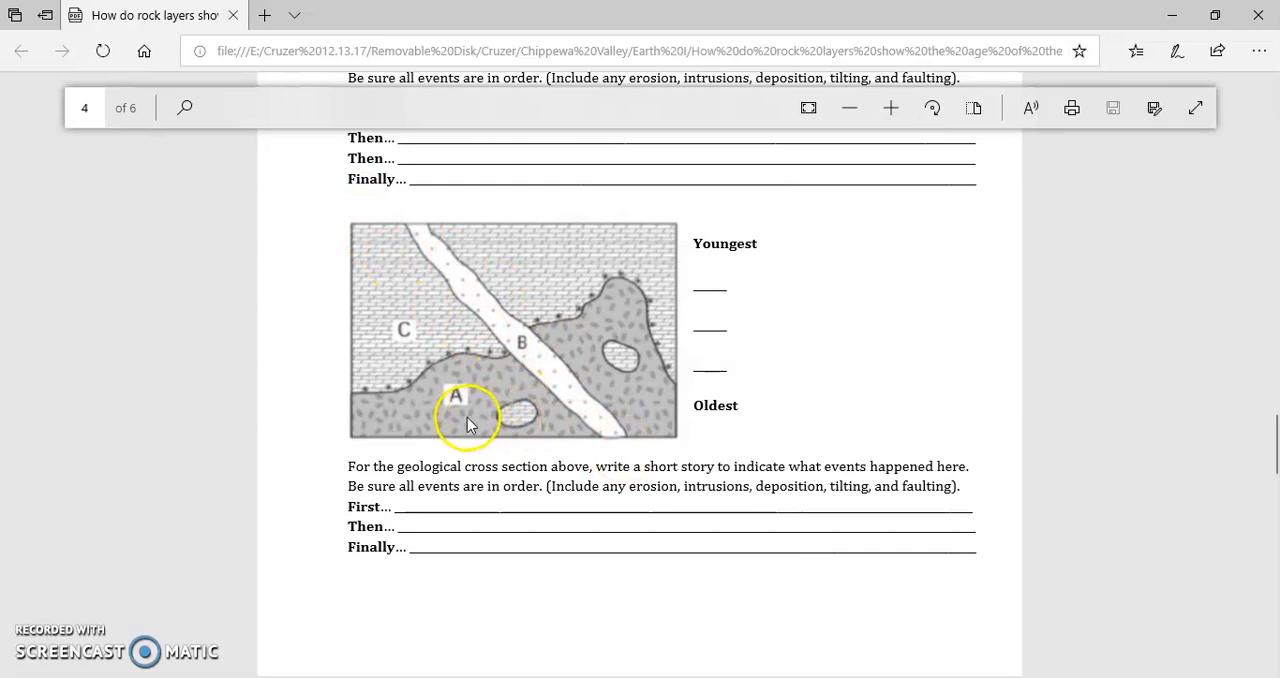
mouse_move(350, 400)
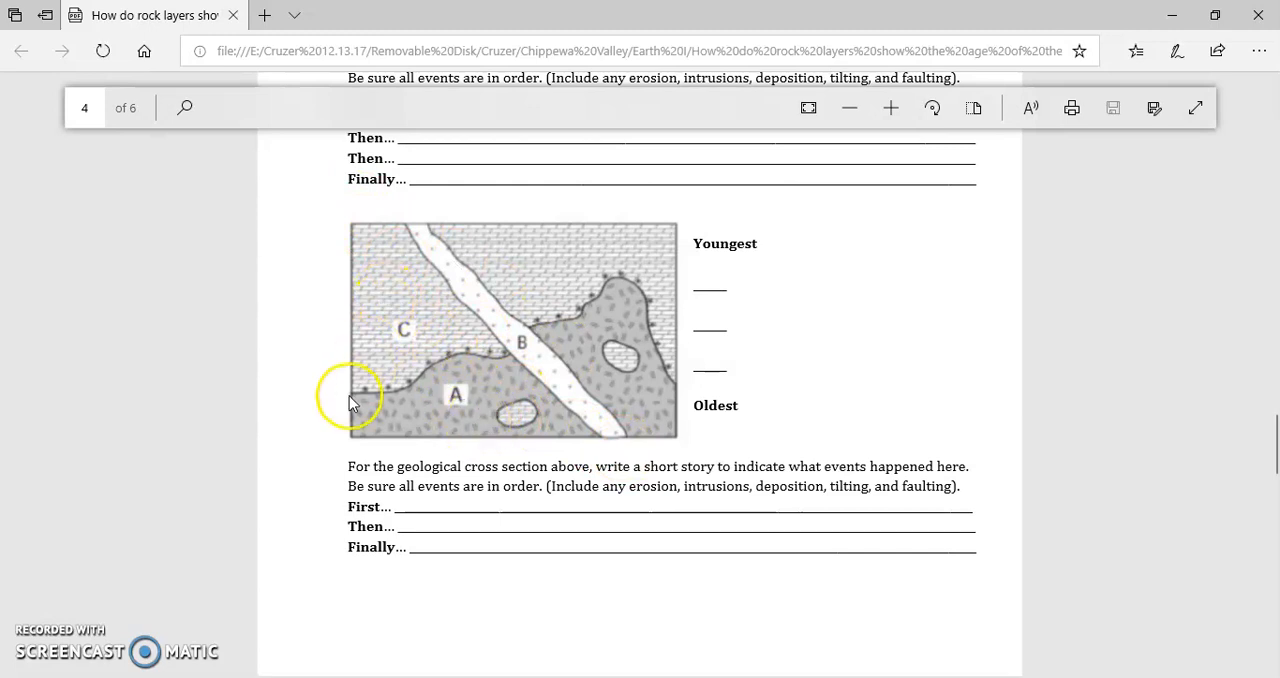
mouse_move(528, 332)
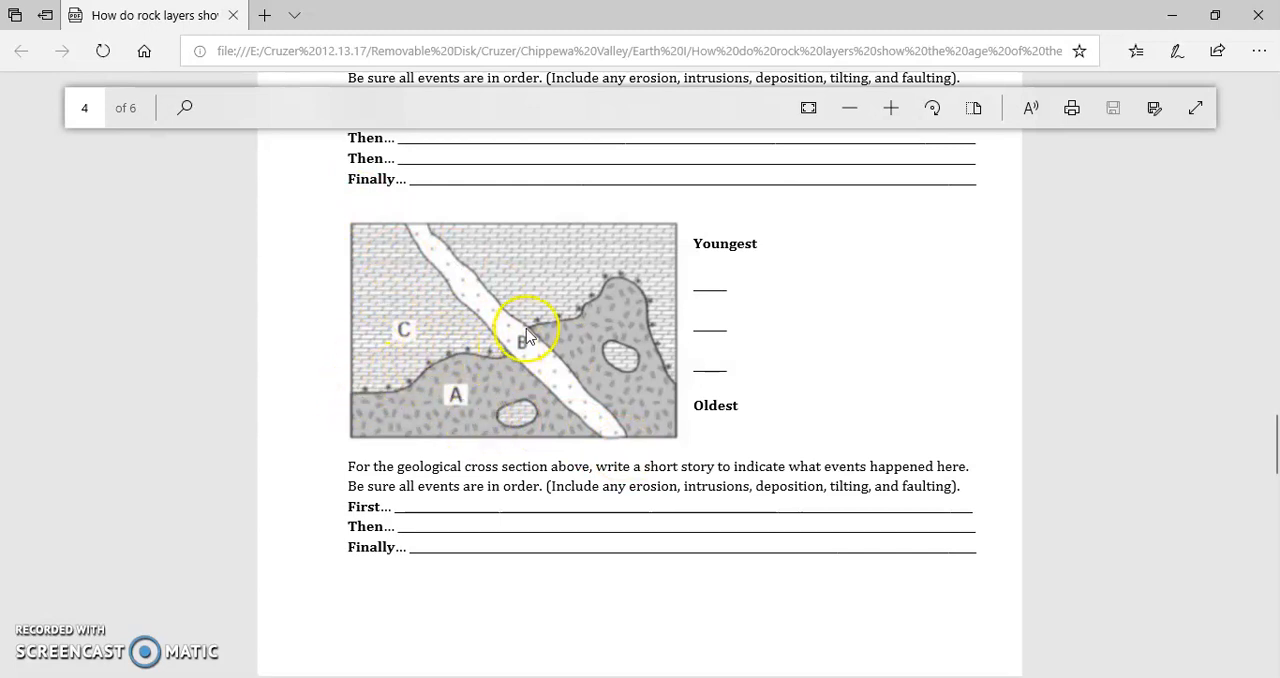
mouse_move(490, 336)
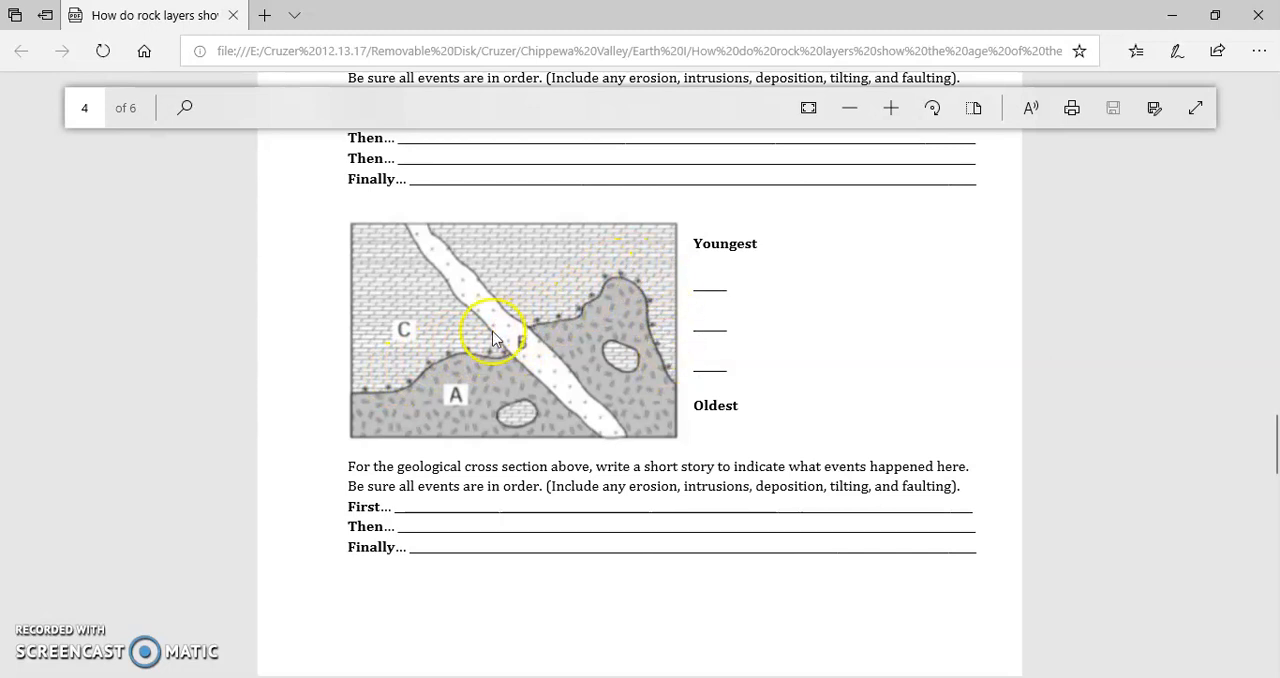
mouse_move(480, 348)
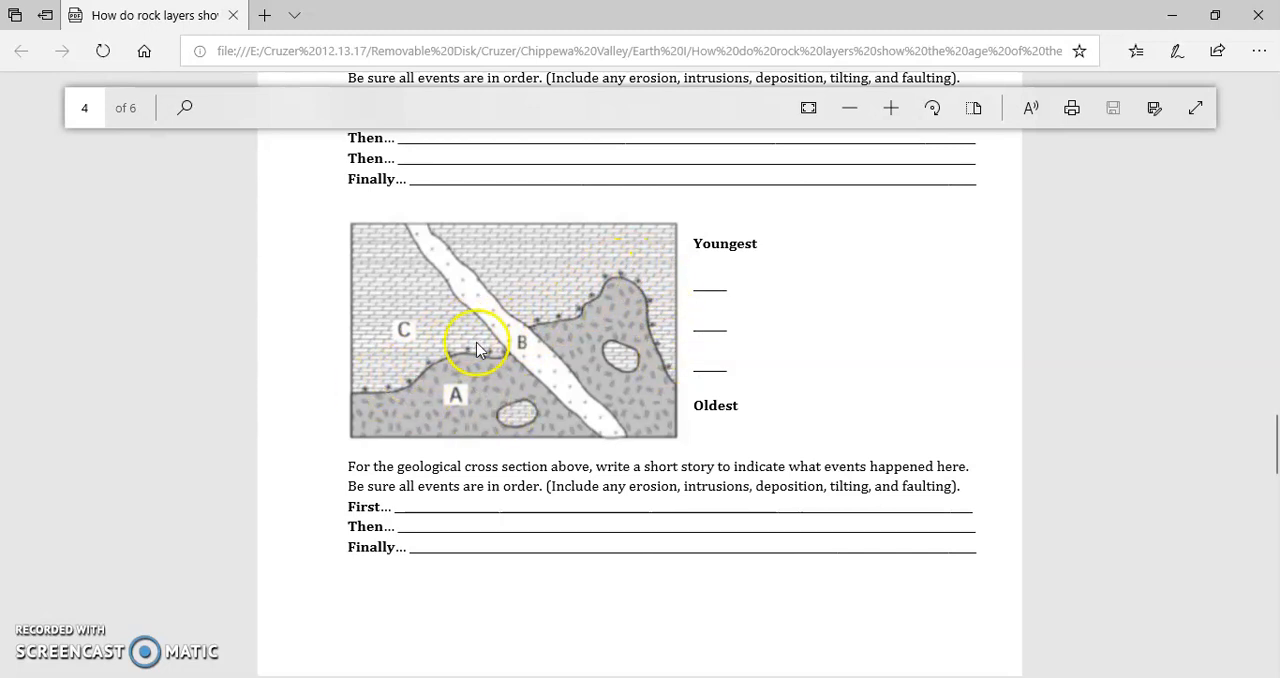
mouse_move(430, 360)
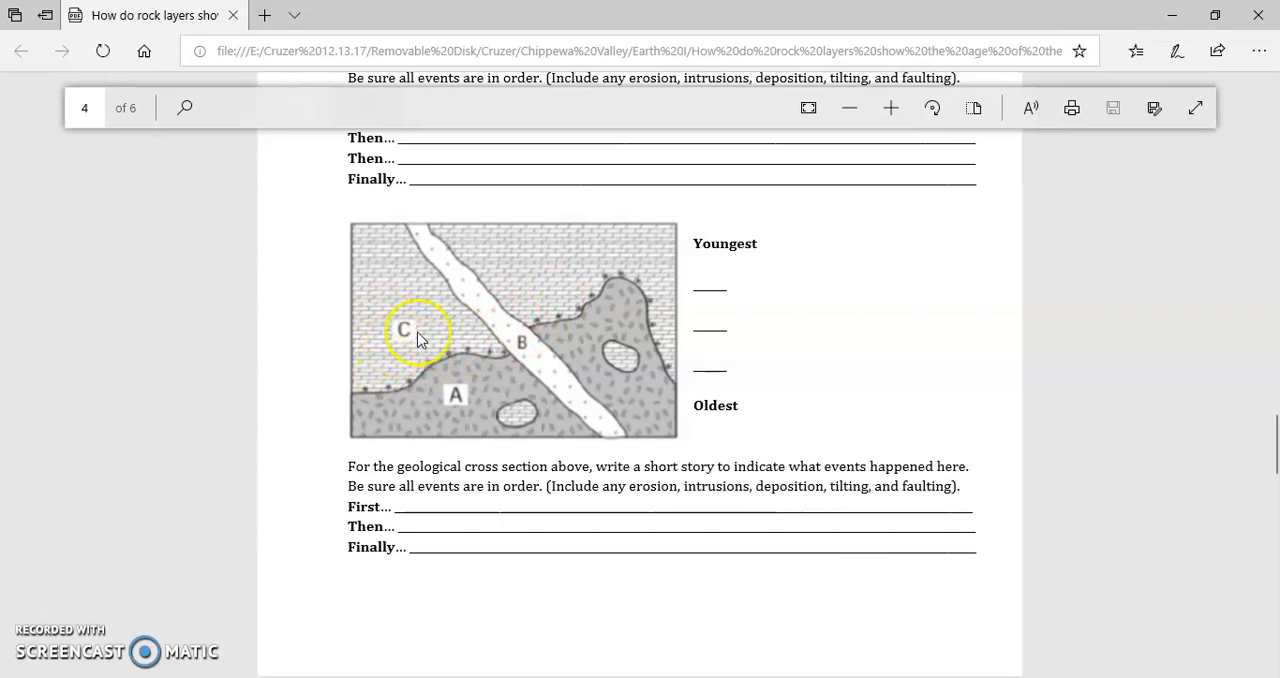
mouse_move(452, 368)
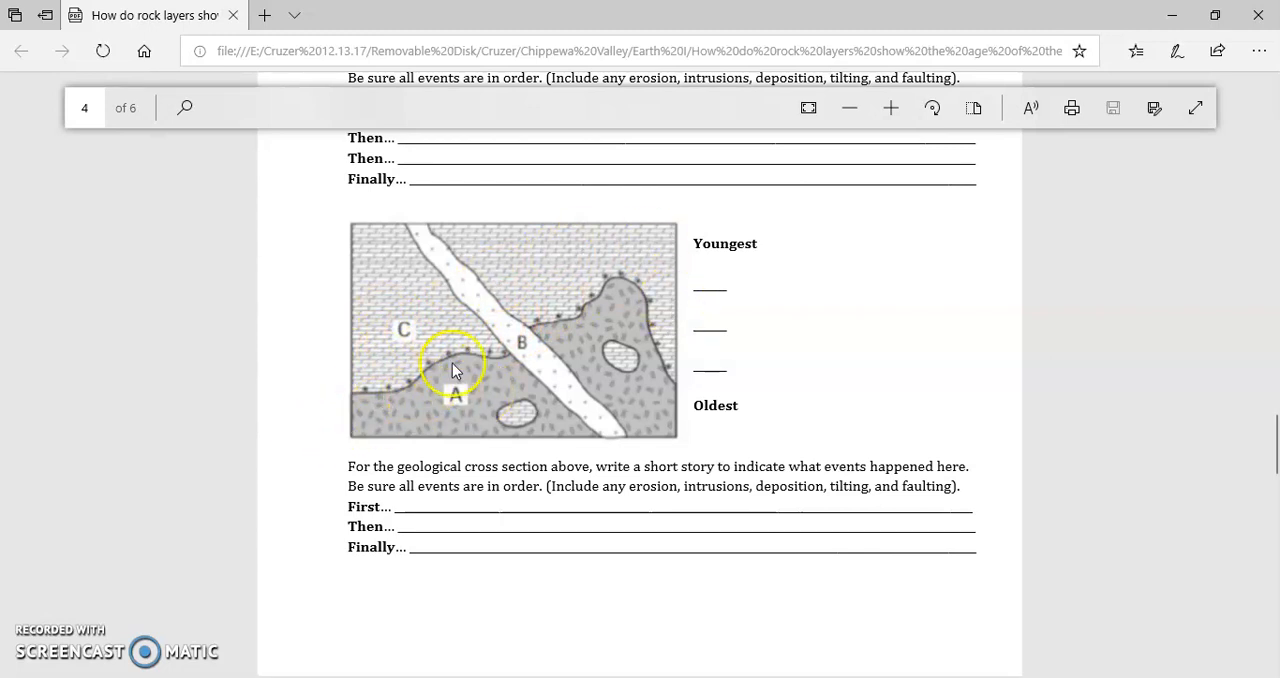
mouse_move(628, 448)
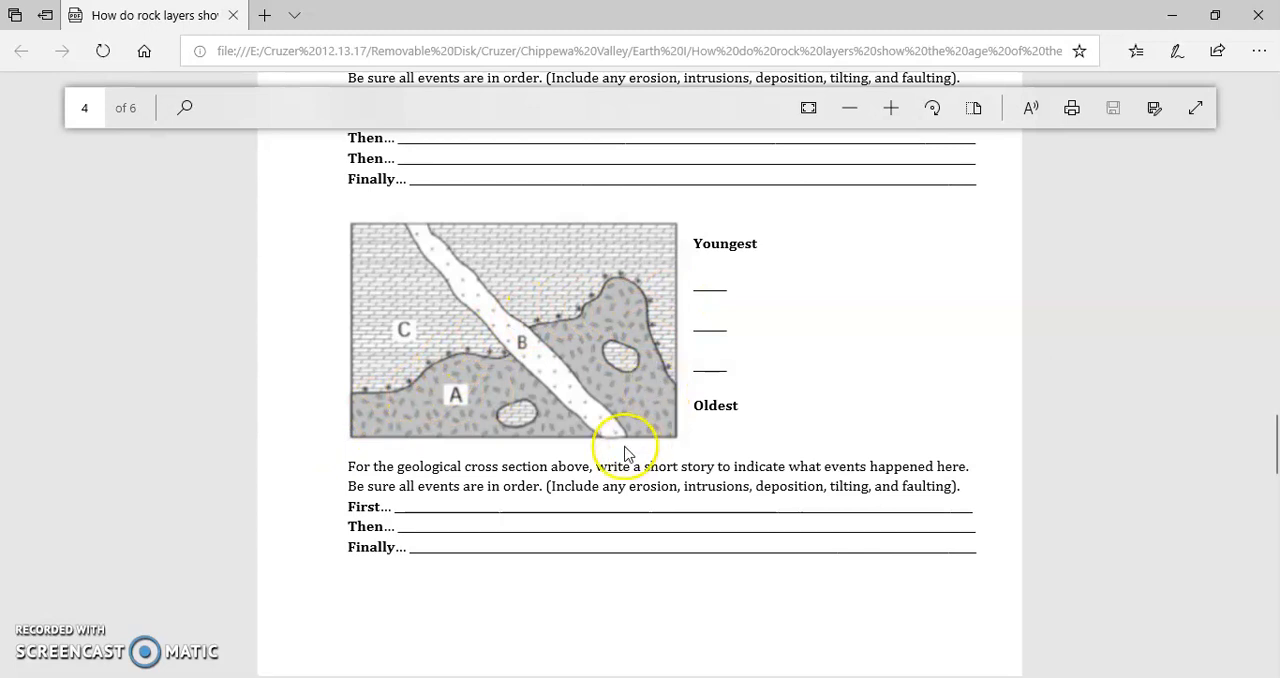
mouse_move(424, 238)
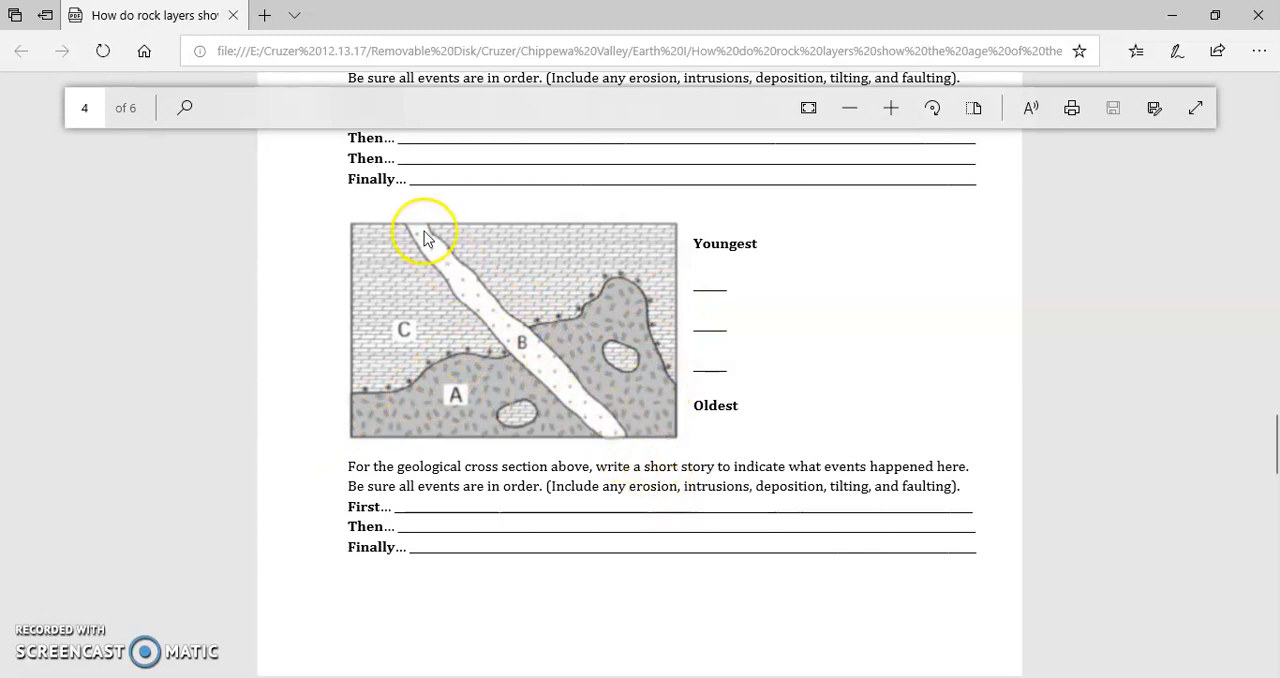
mouse_move(358, 352)
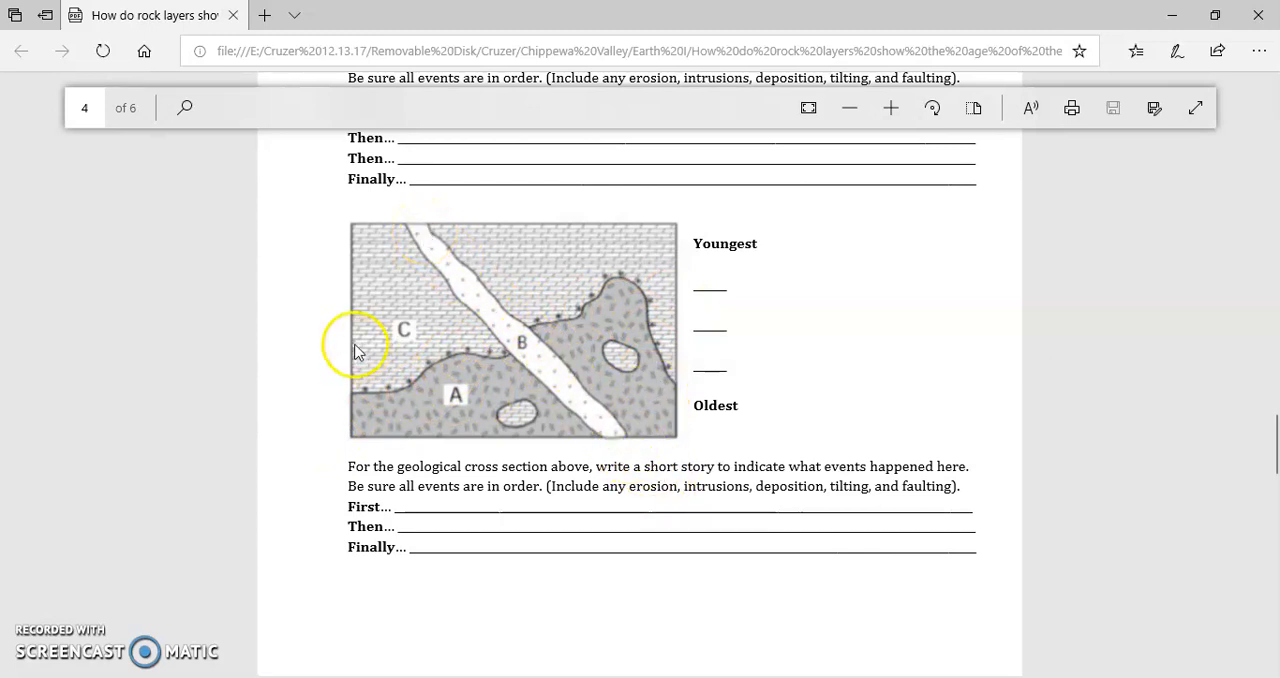
mouse_move(510, 326)
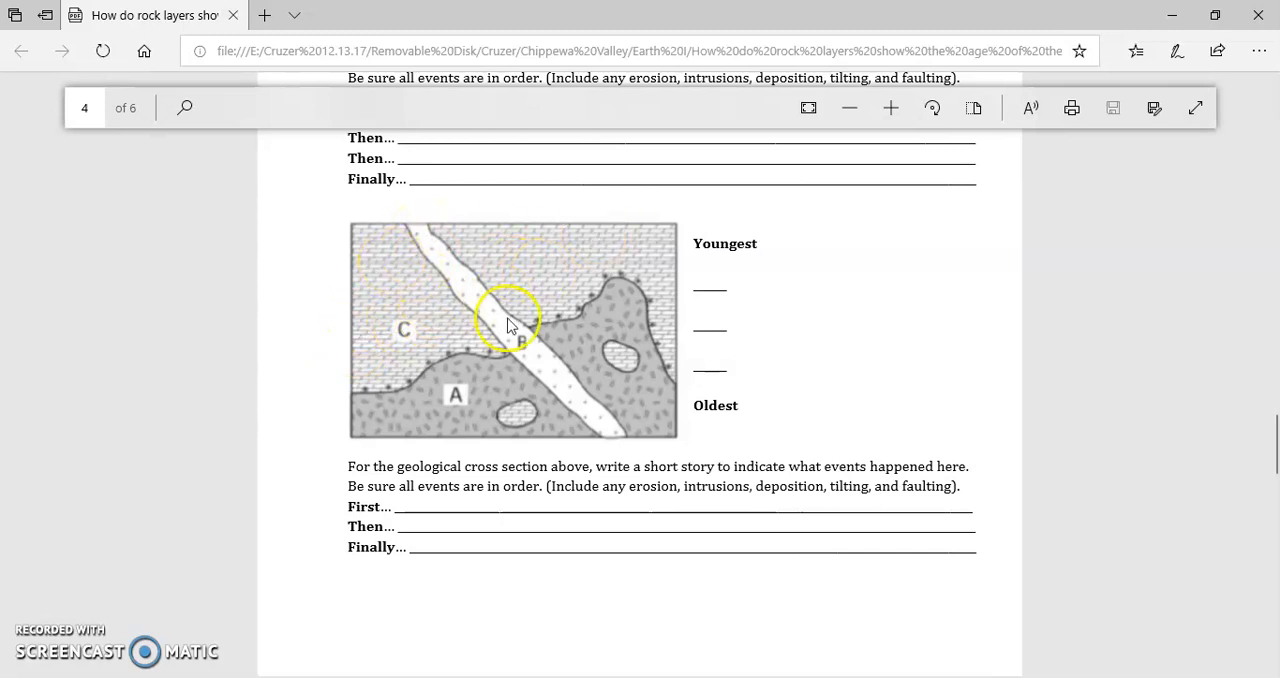
mouse_move(616, 420)
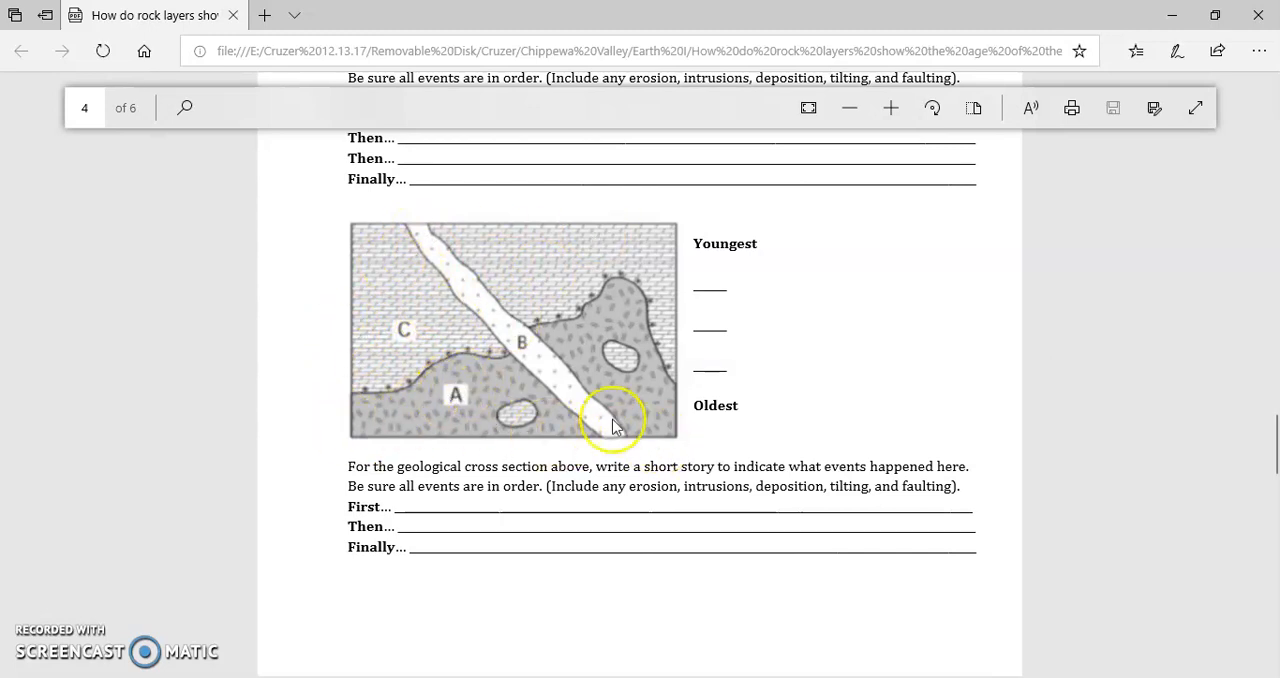
mouse_move(742, 404)
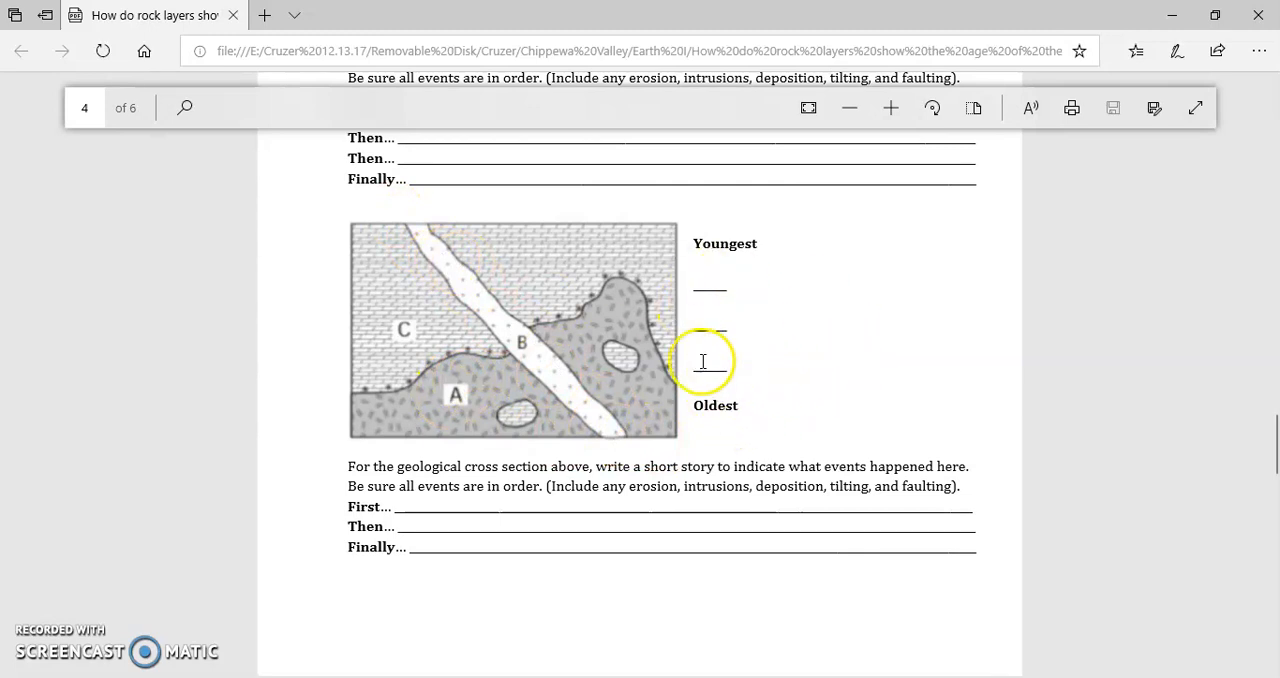
mouse_move(764, 284)
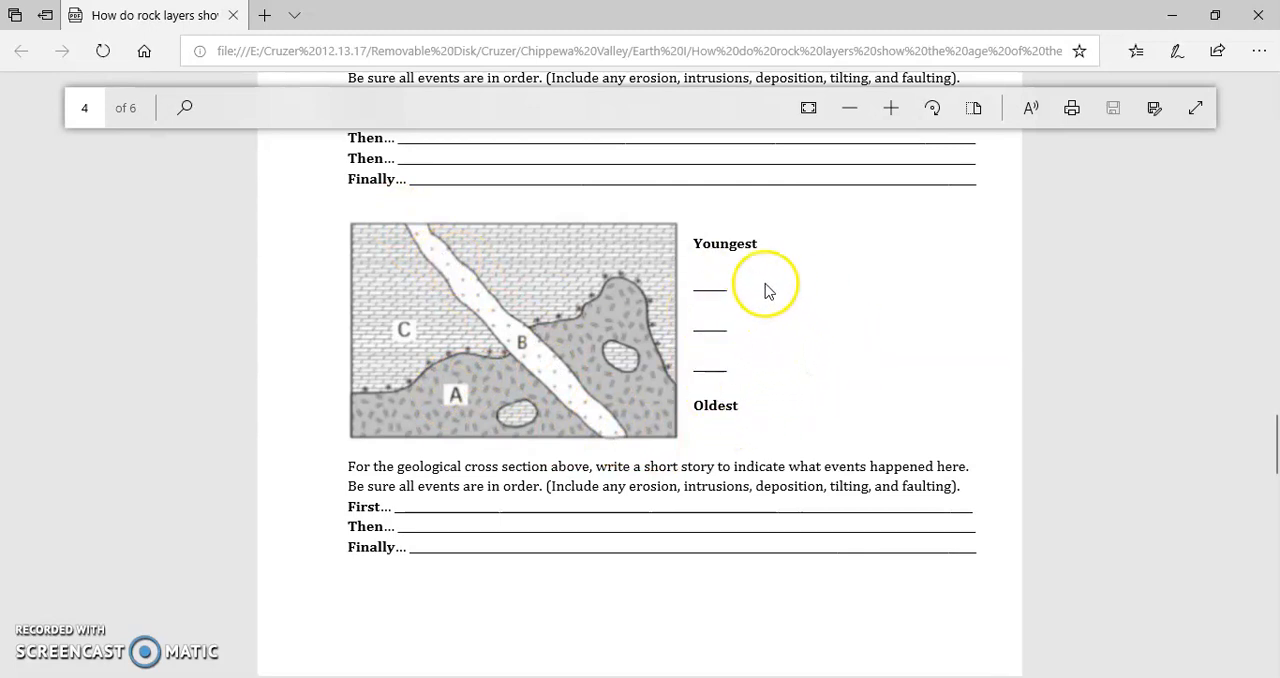
mouse_move(476, 400)
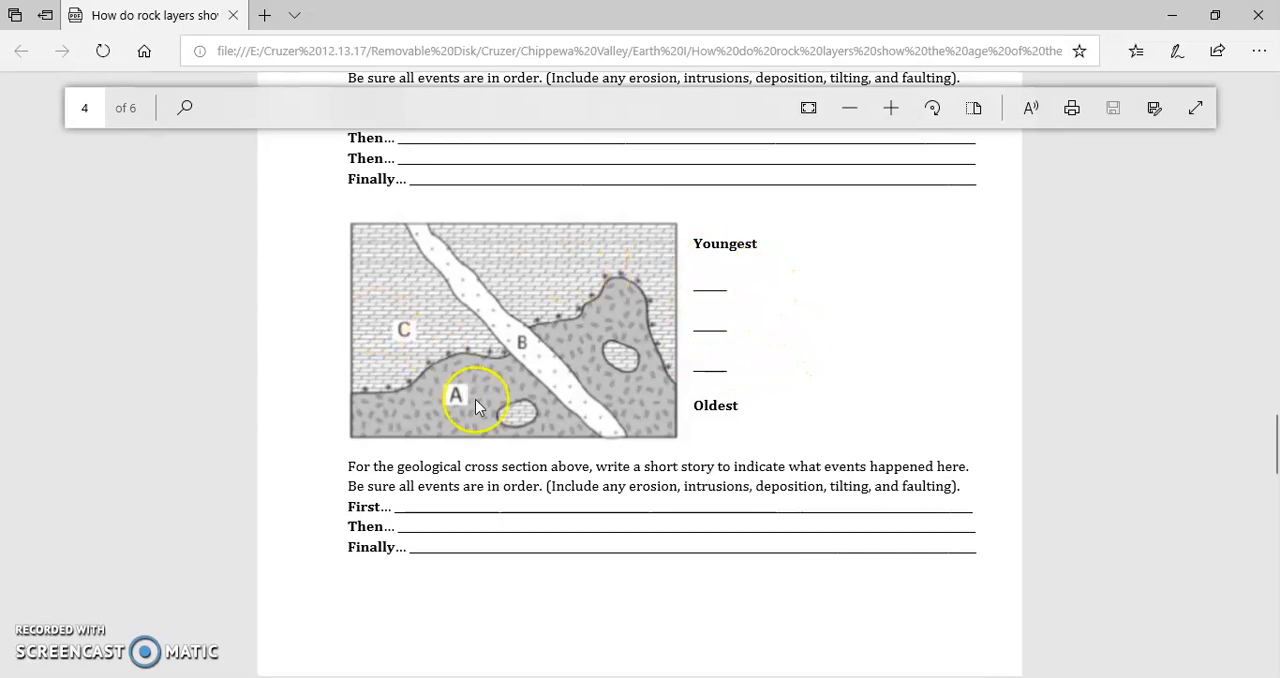
mouse_move(516, 330)
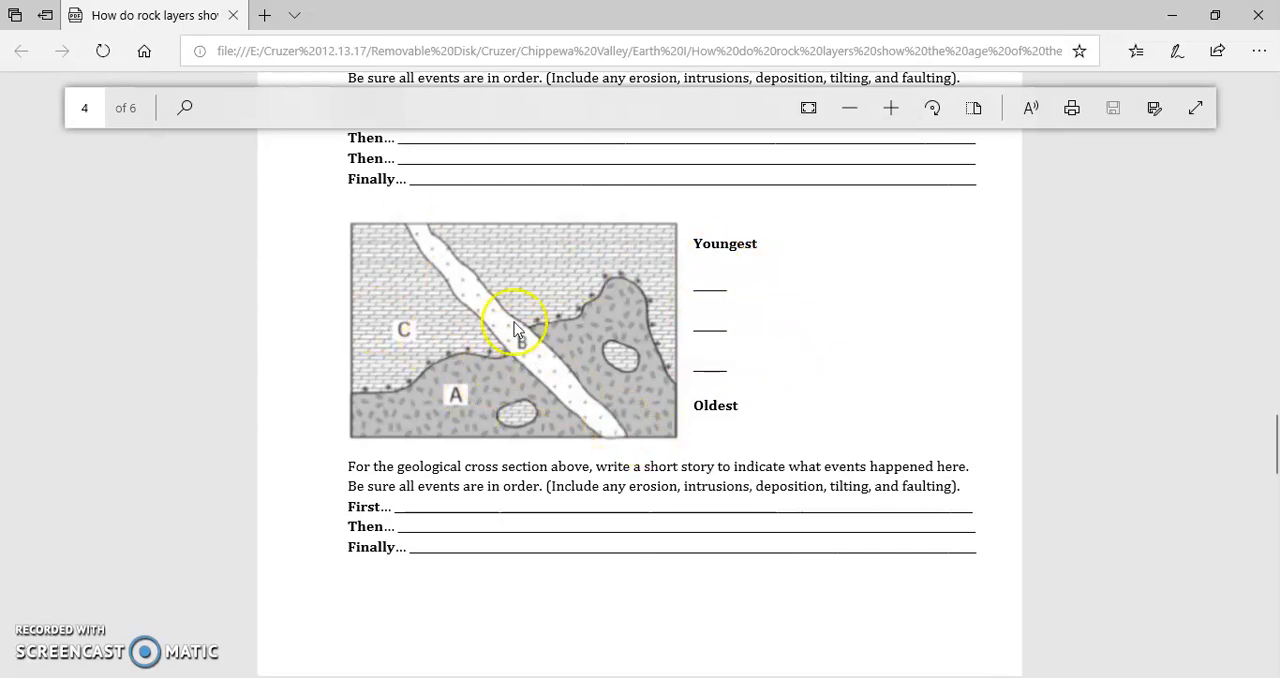
mouse_move(404, 236)
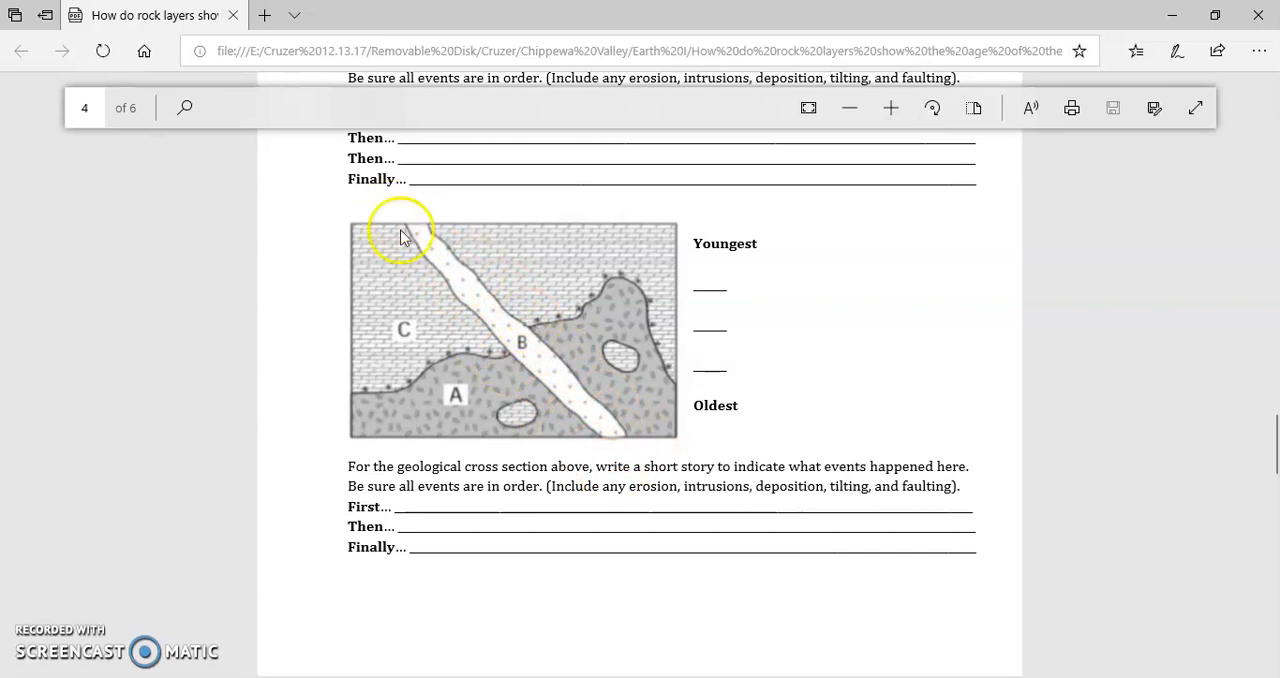
mouse_move(638, 452)
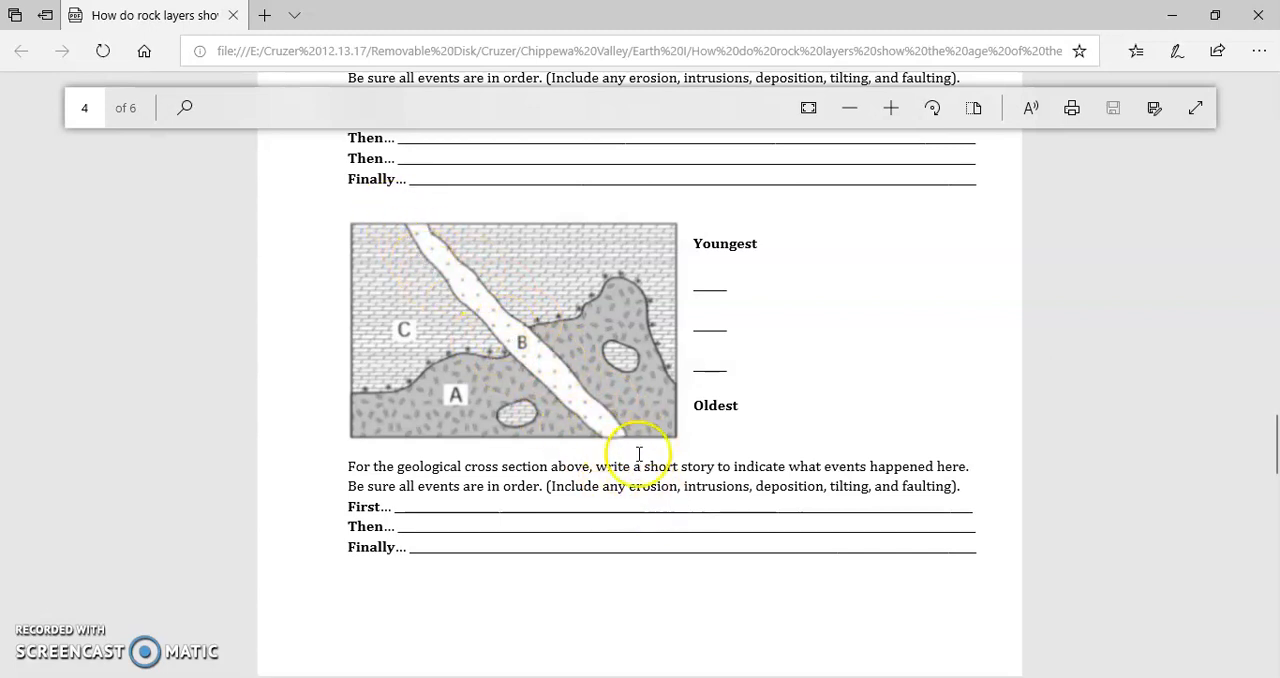
mouse_move(550, 356)
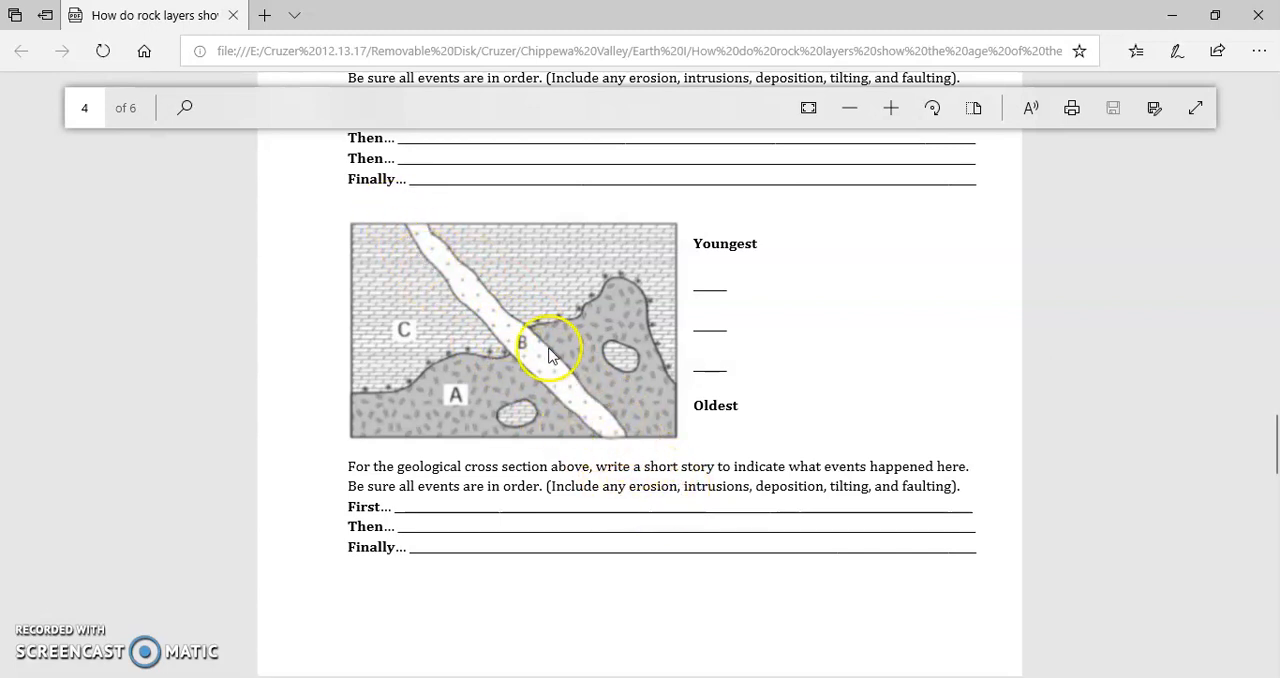
mouse_move(652, 470)
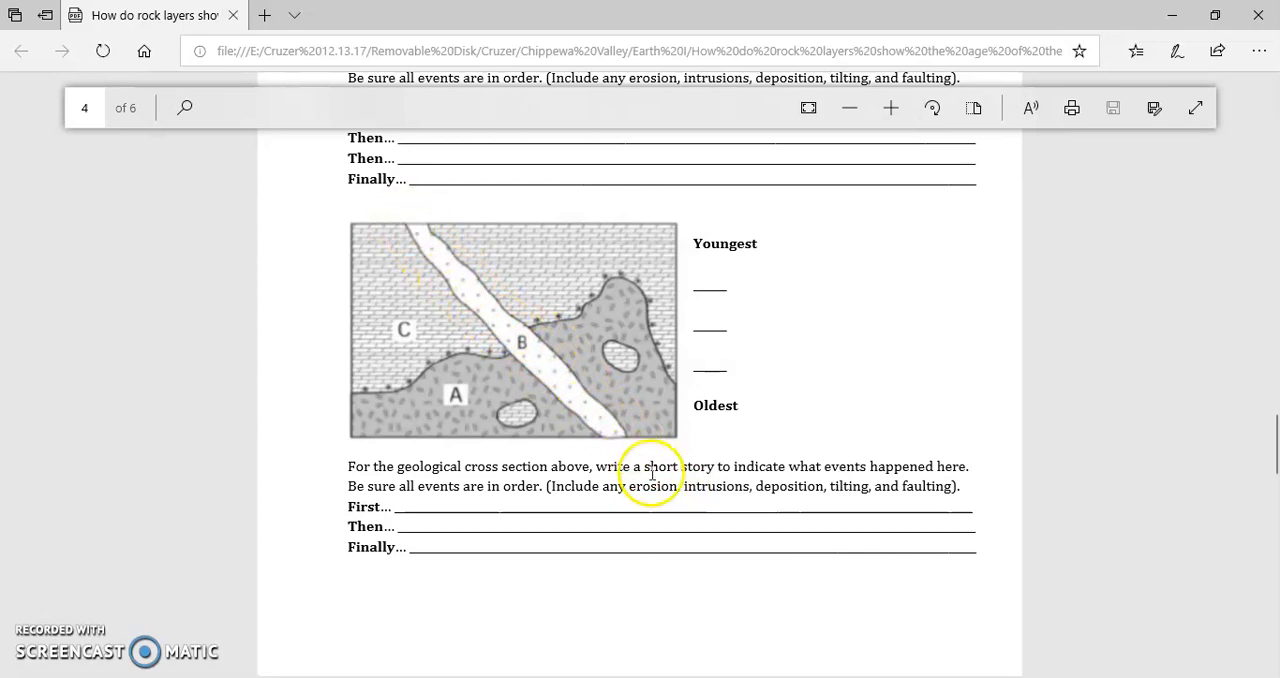
mouse_move(350, 304)
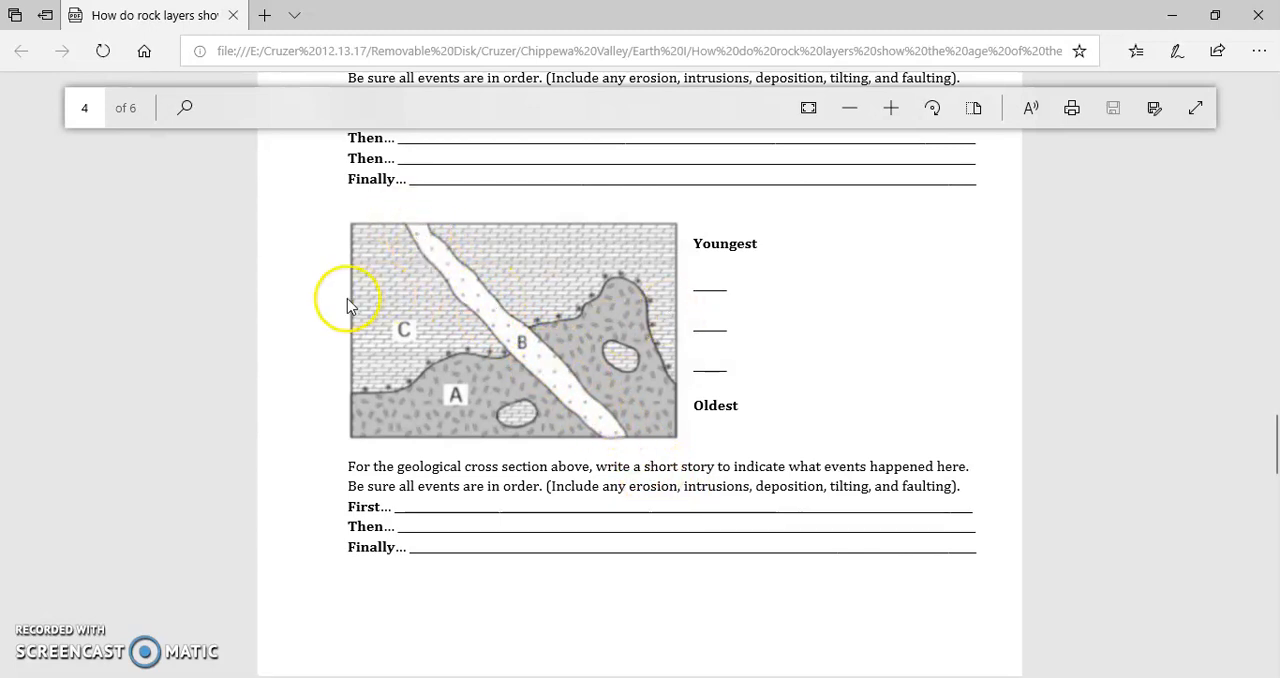
mouse_move(536, 324)
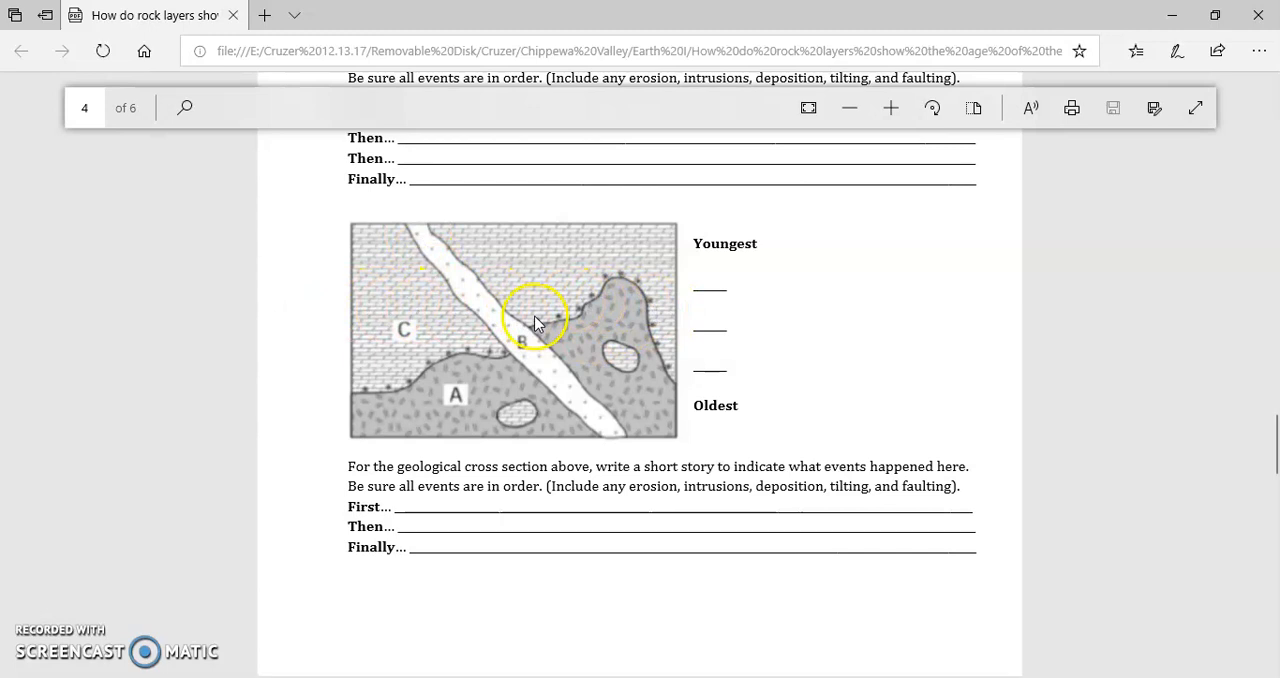
mouse_move(480, 438)
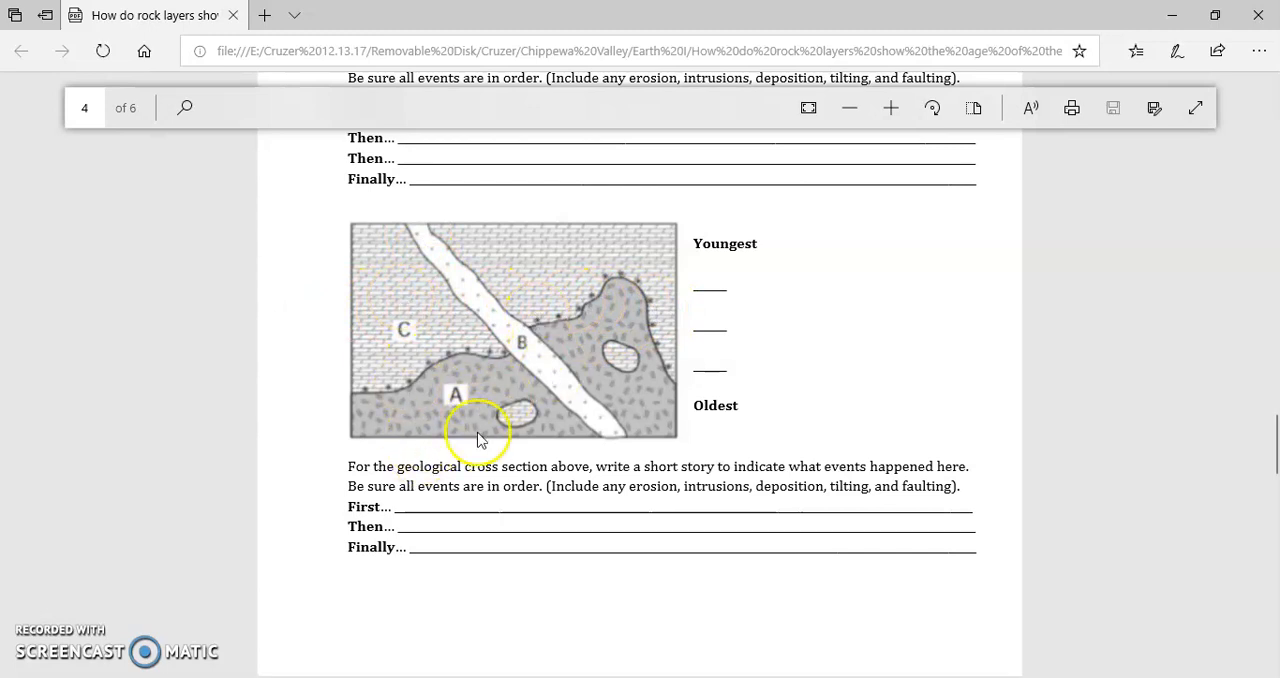
mouse_move(778, 476)
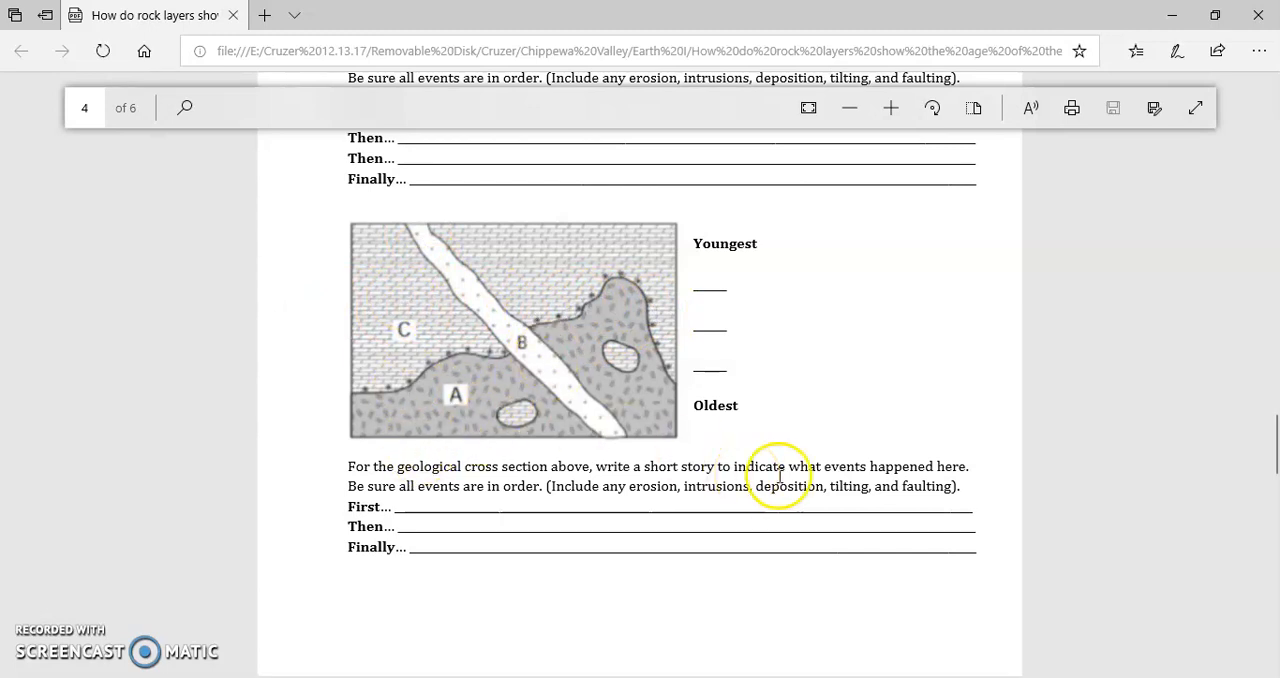
mouse_move(896, 464)
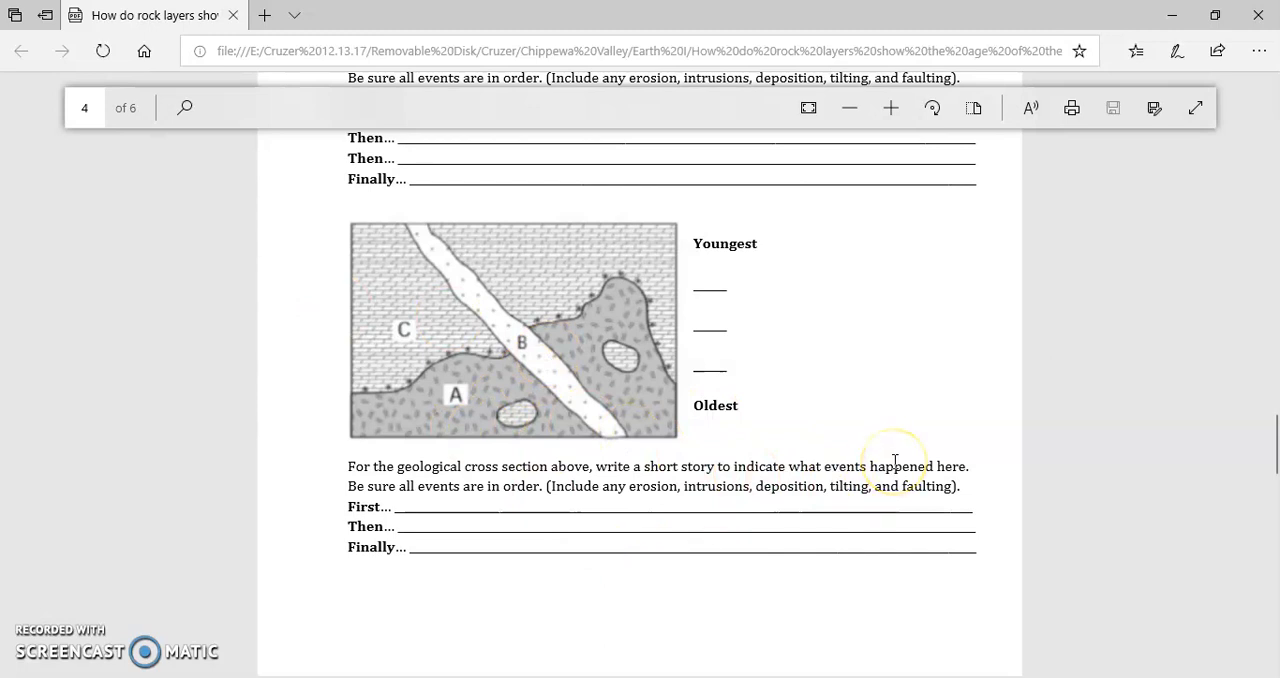
mouse_move(944, 508)
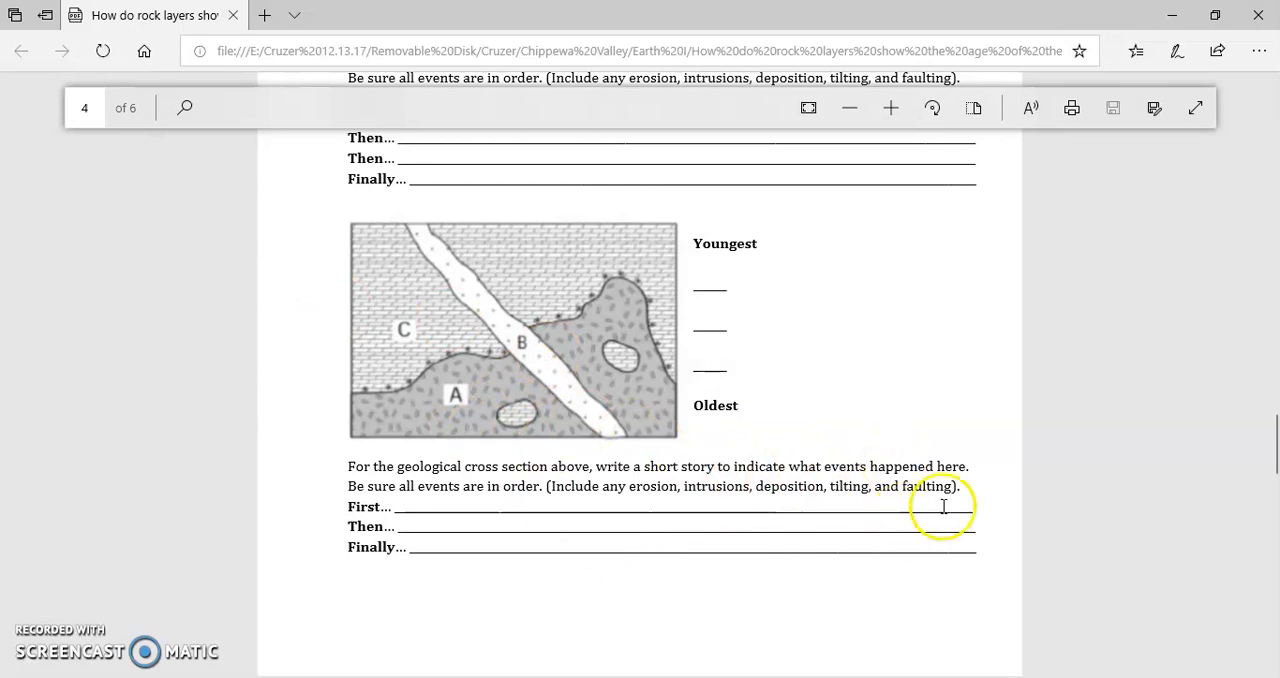
scroll(down, 3)
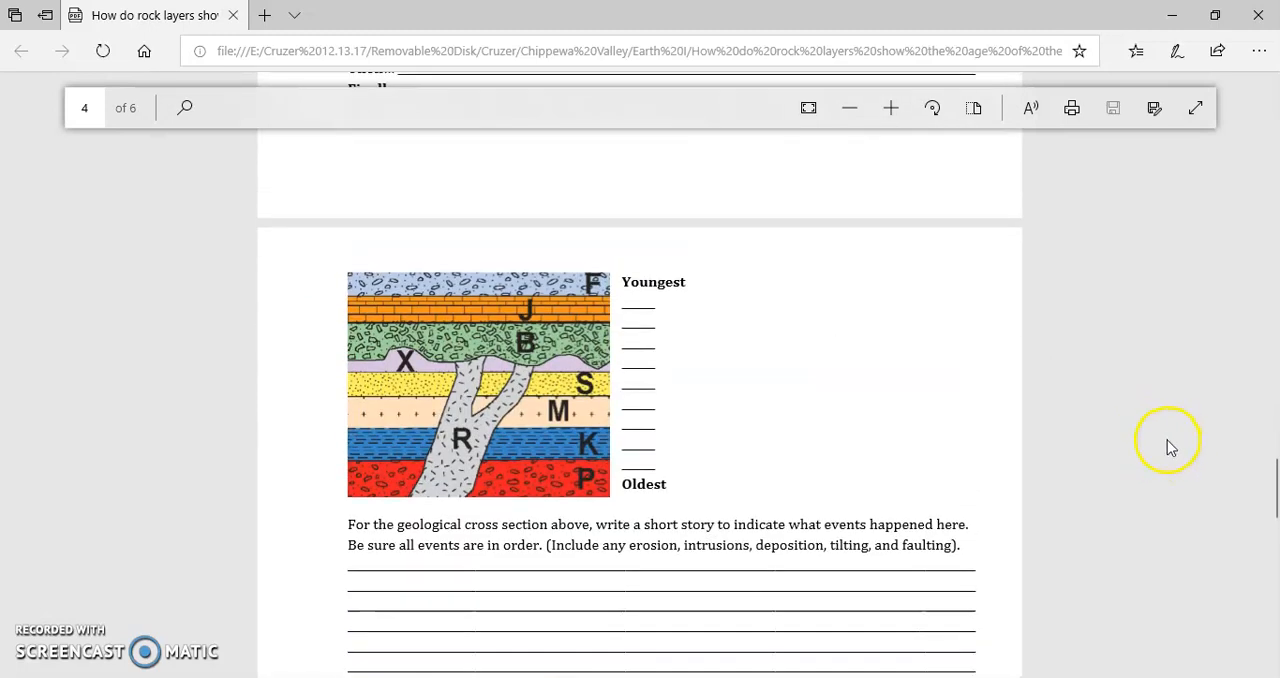
Step: Enlarge page 4's F-through-P cross-section so its instructions are readable
click(888, 108)
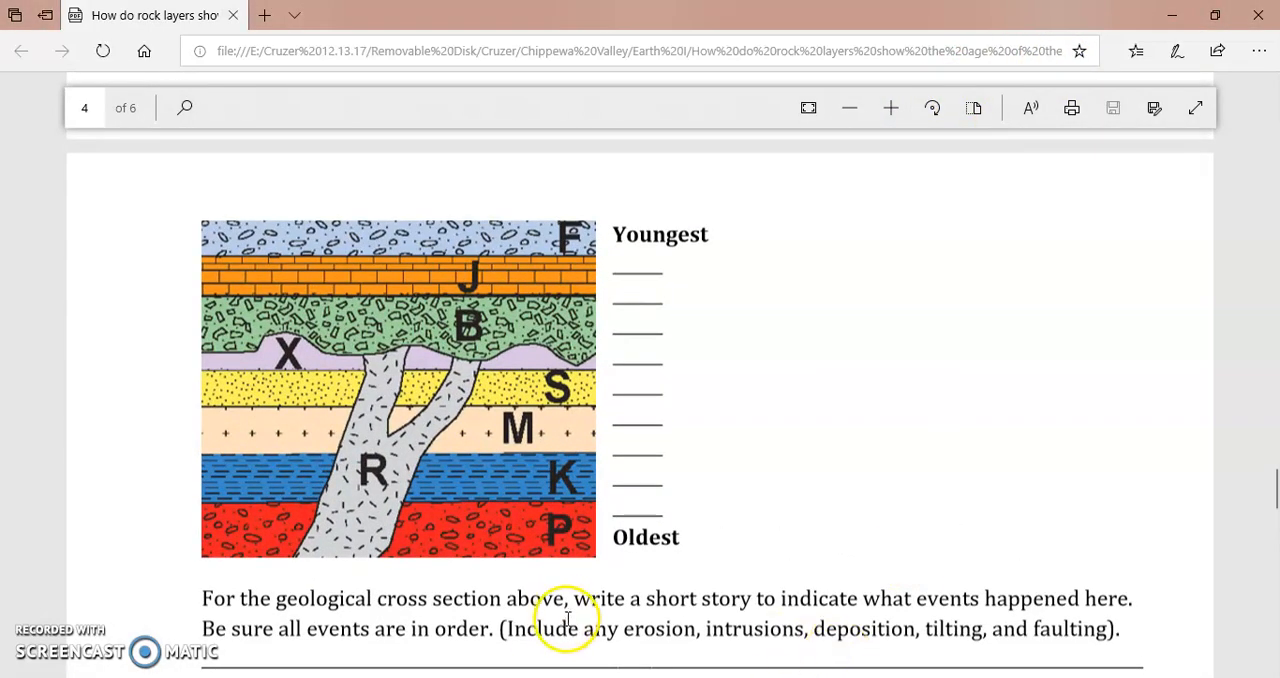
mouse_move(490, 570)
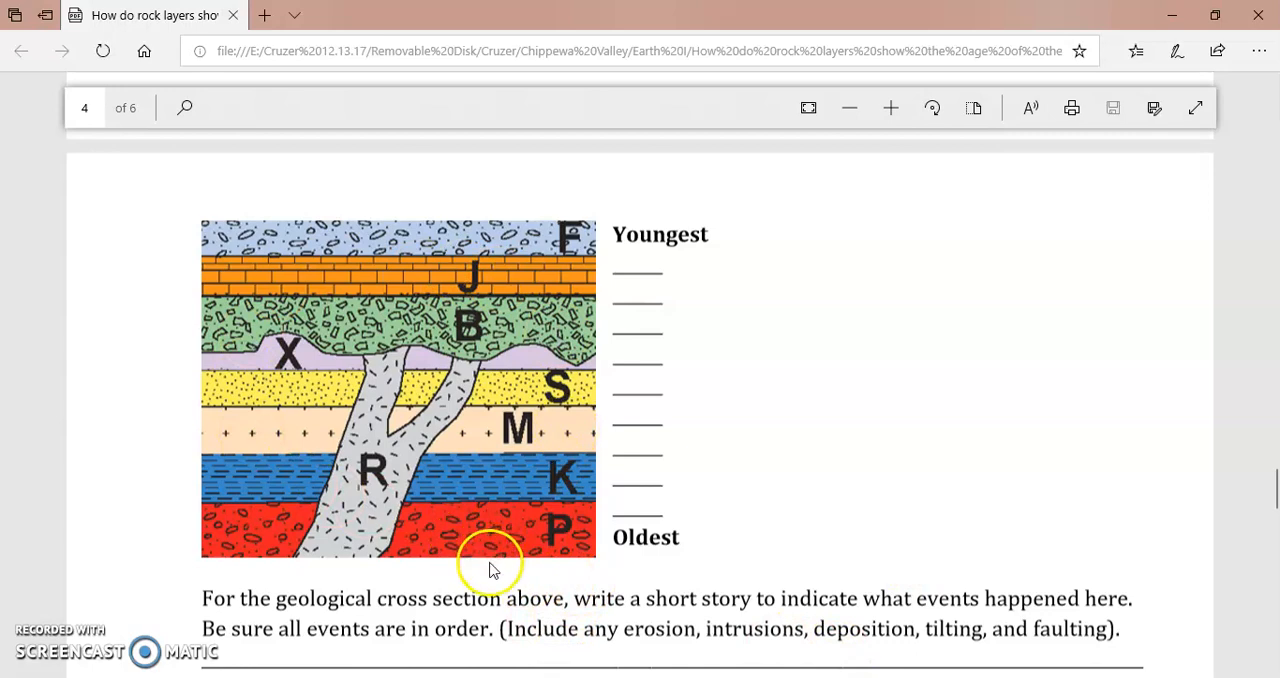
mouse_move(628, 510)
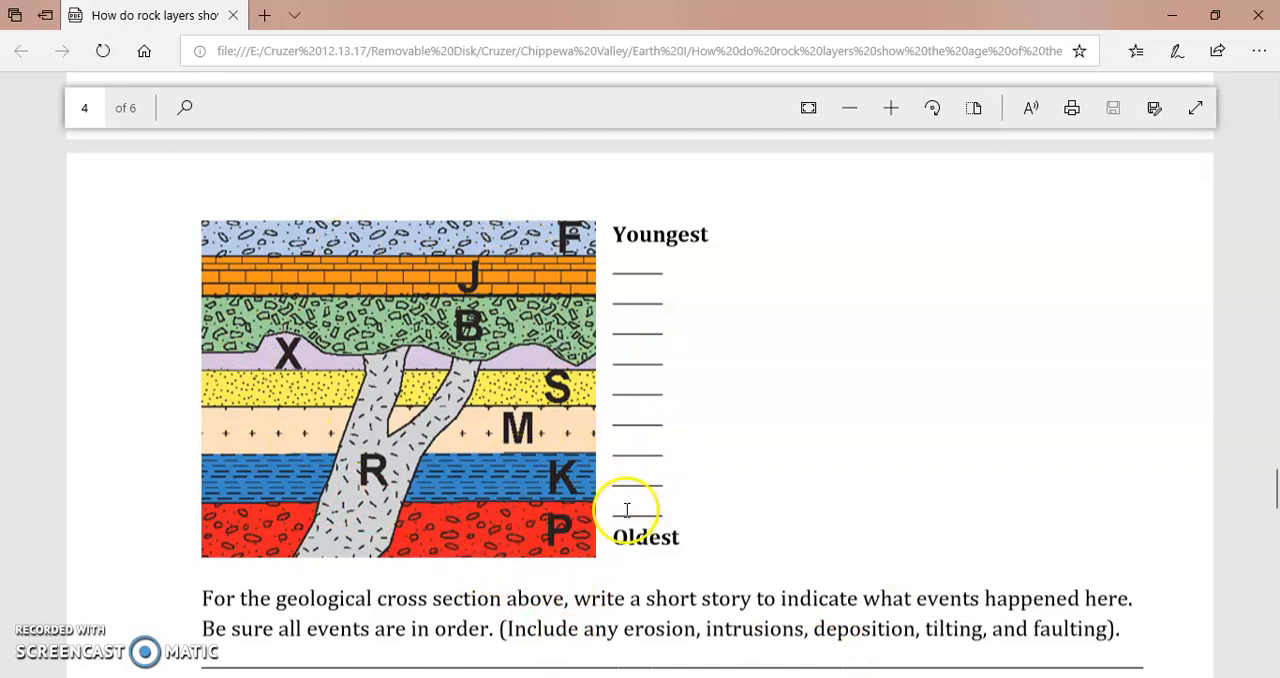
mouse_move(628, 512)
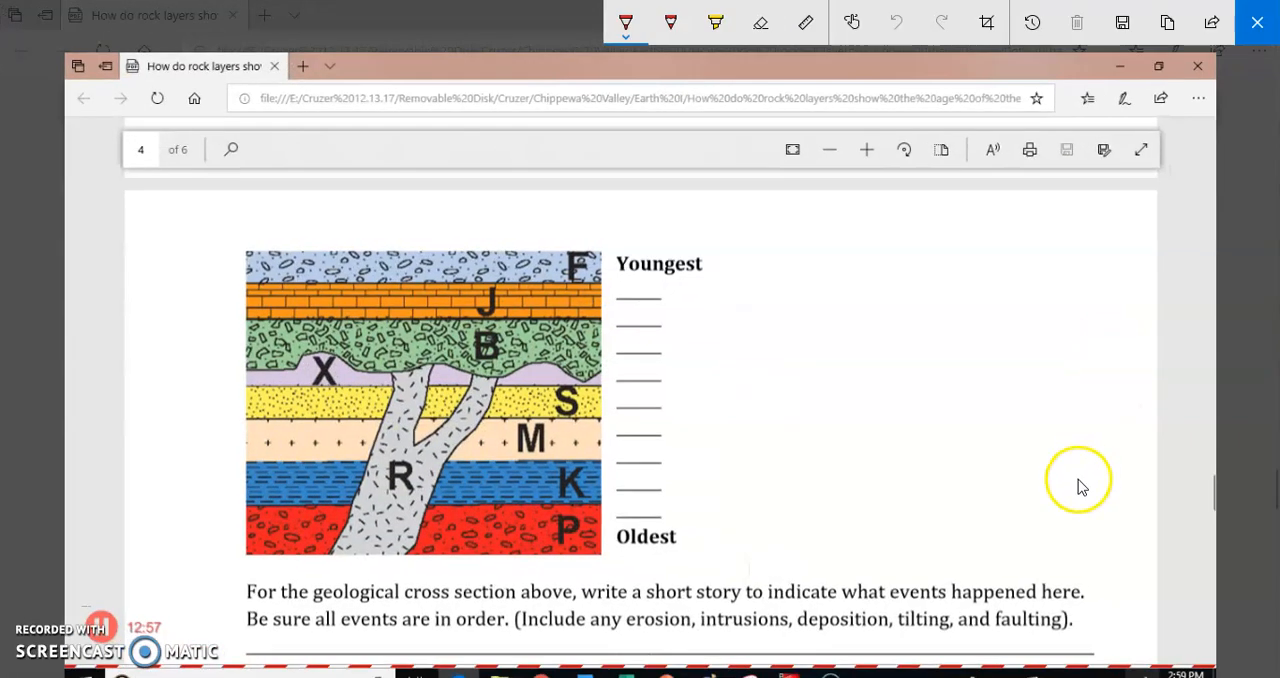
mouse_move(796, 550)
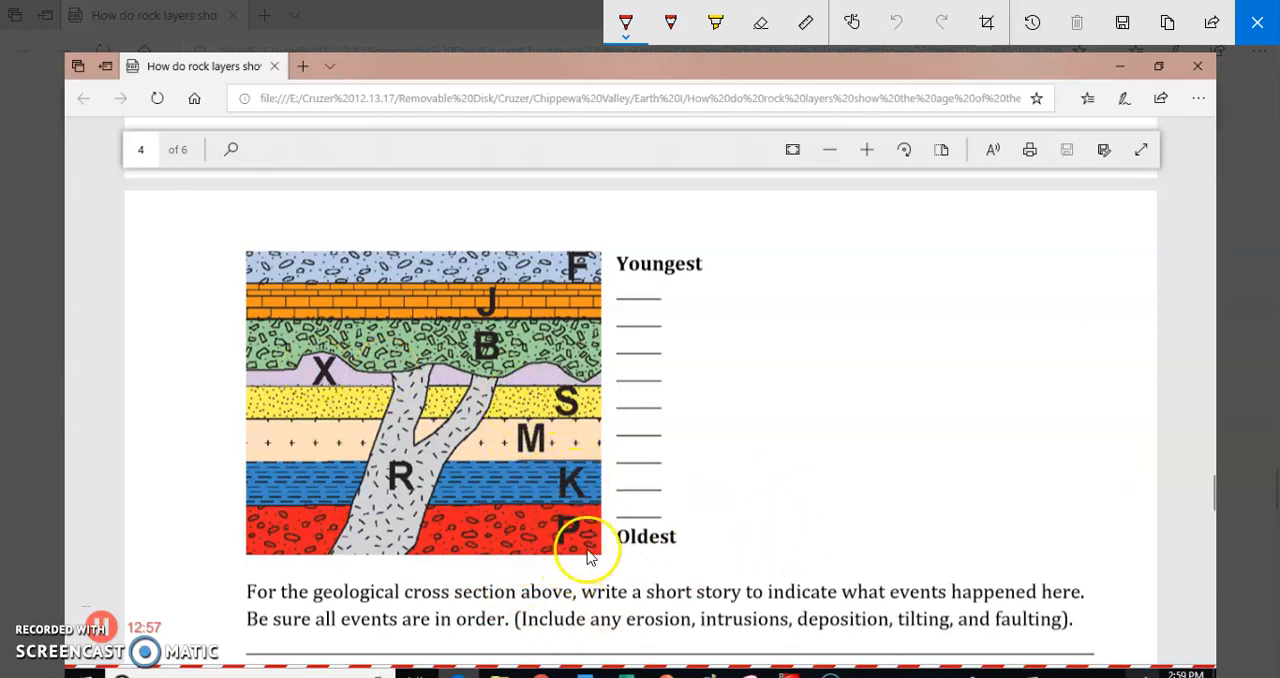
mouse_move(540, 530)
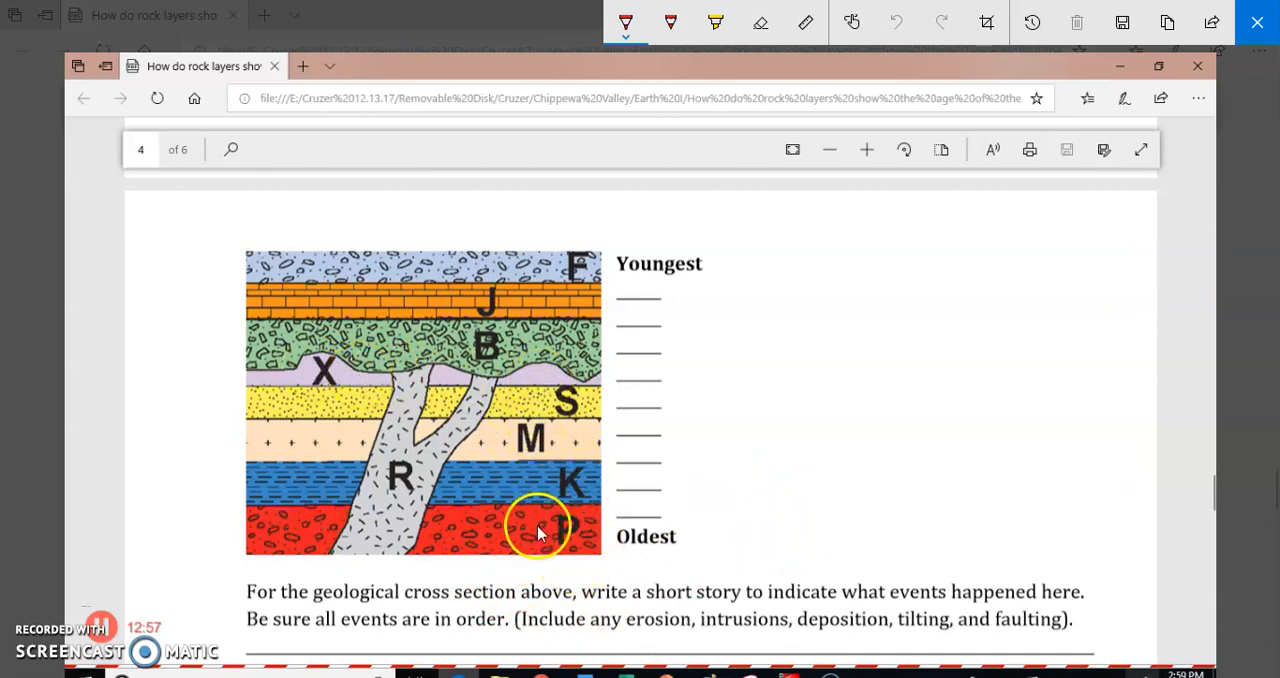
mouse_move(976, 420)
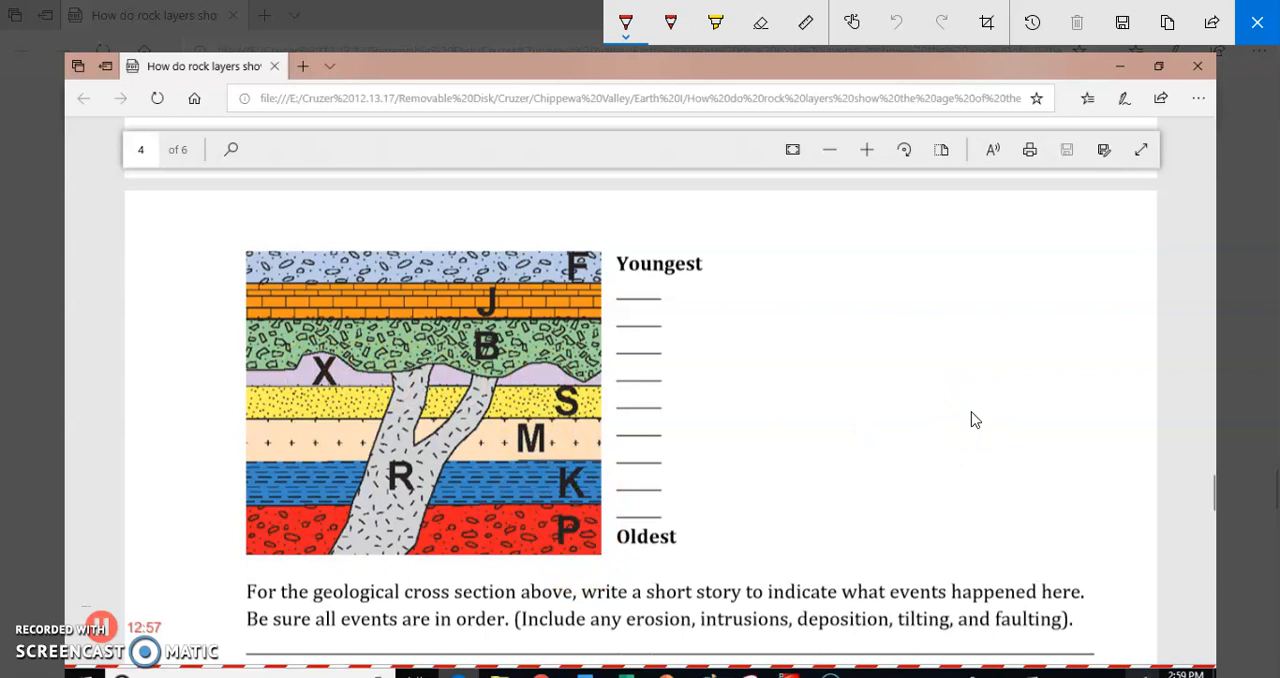
Step: Write P, K, M, S, X in red on the lowest blanks, then R above X
click(636, 504)
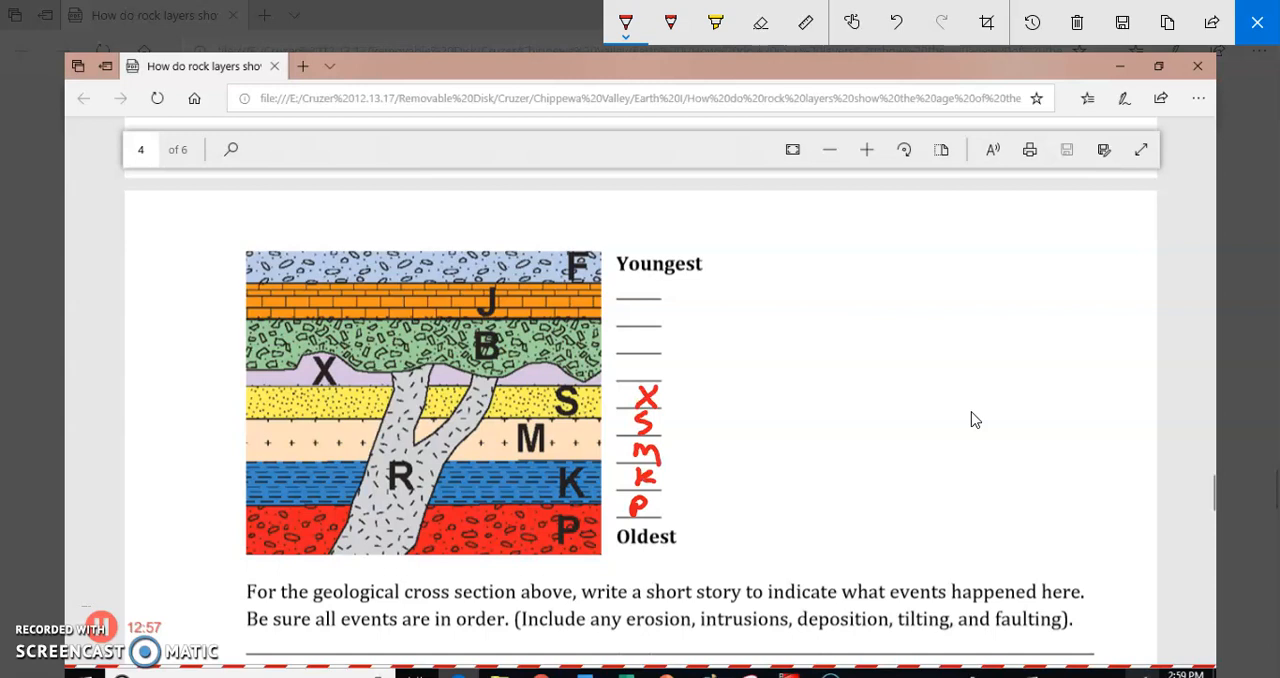
mouse_move(1110, 356)
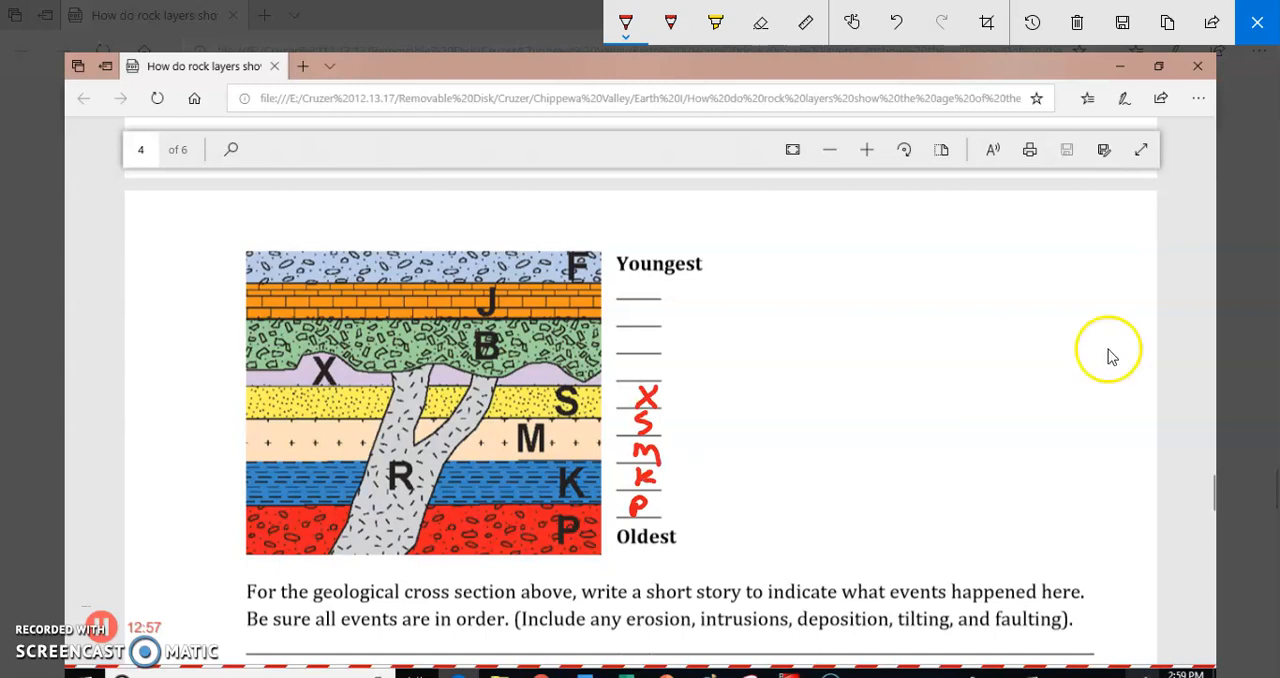
mouse_move(392, 570)
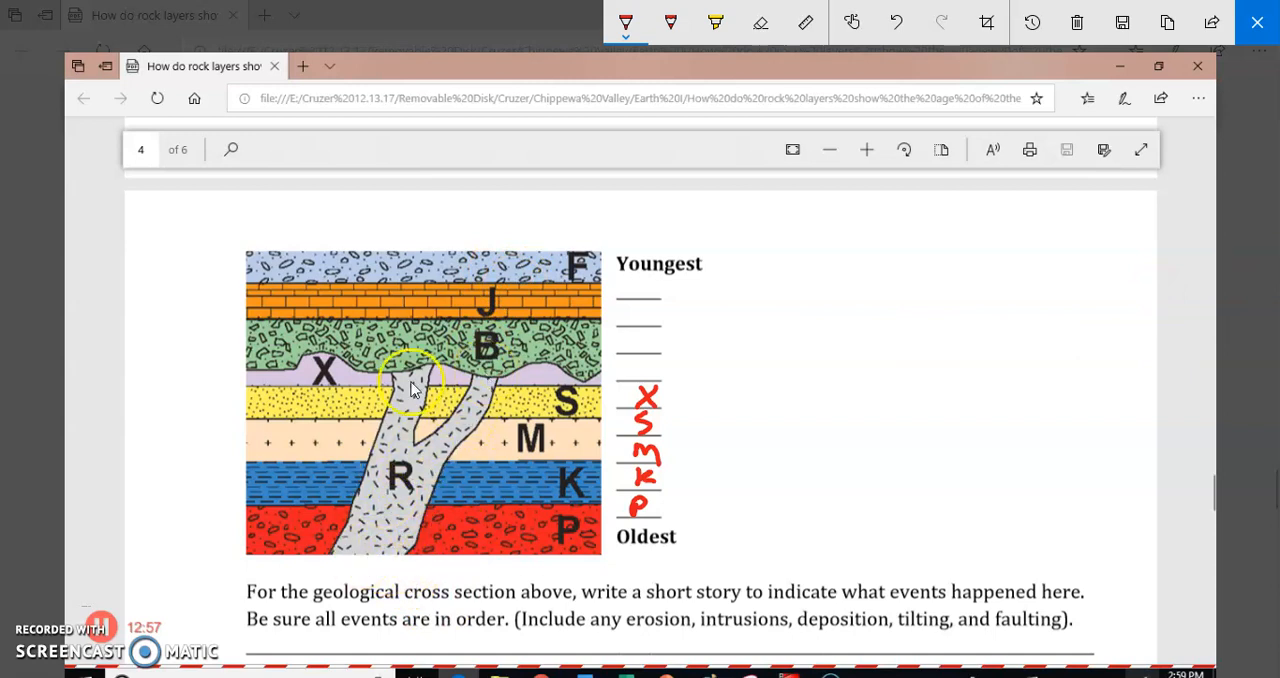
mouse_move(396, 490)
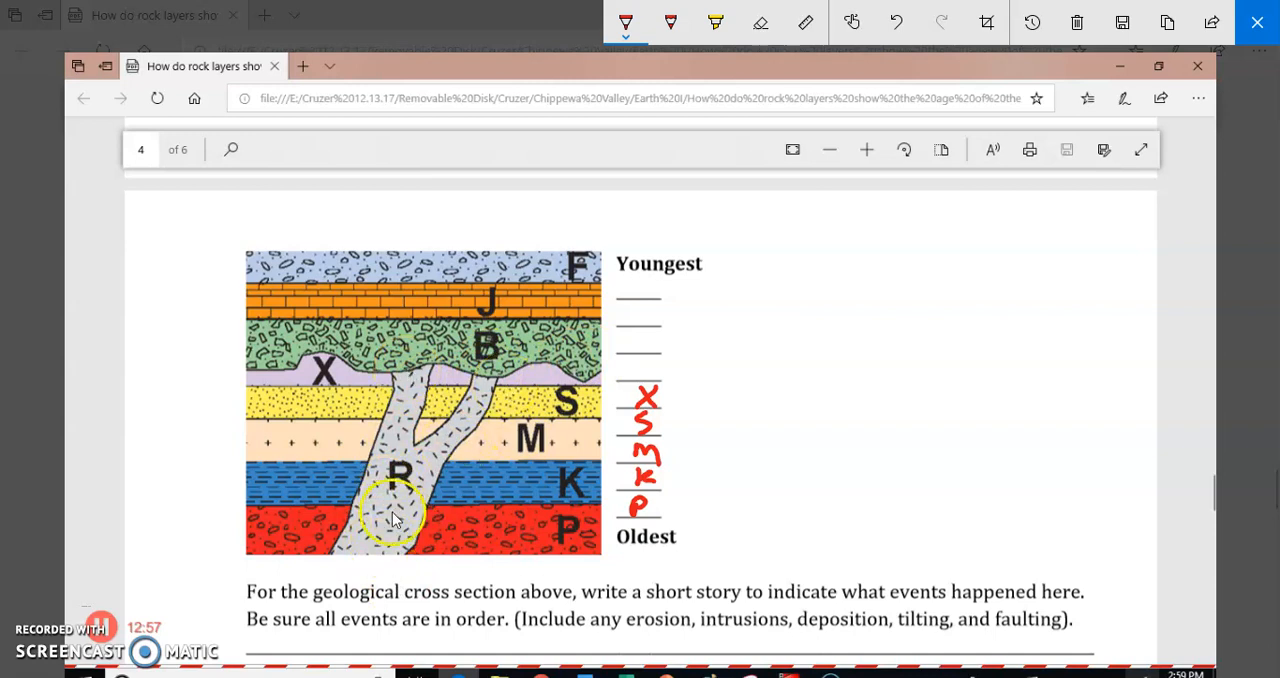
mouse_move(400, 516)
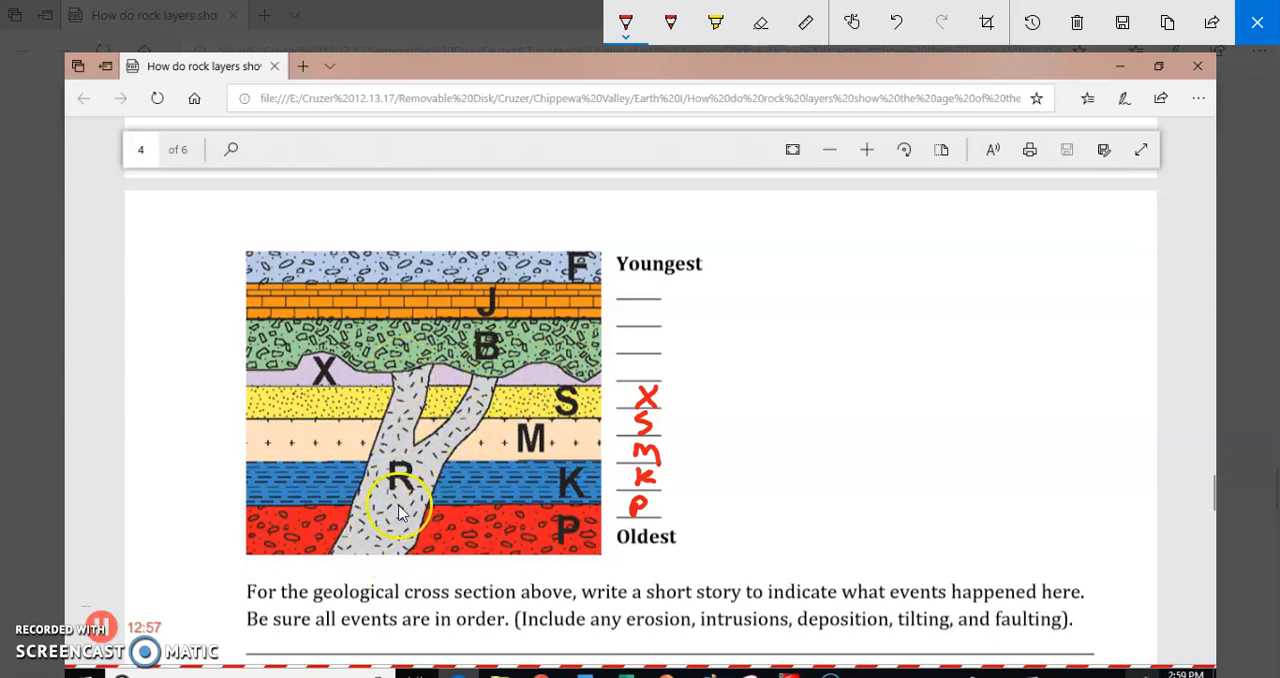
mouse_move(484, 464)
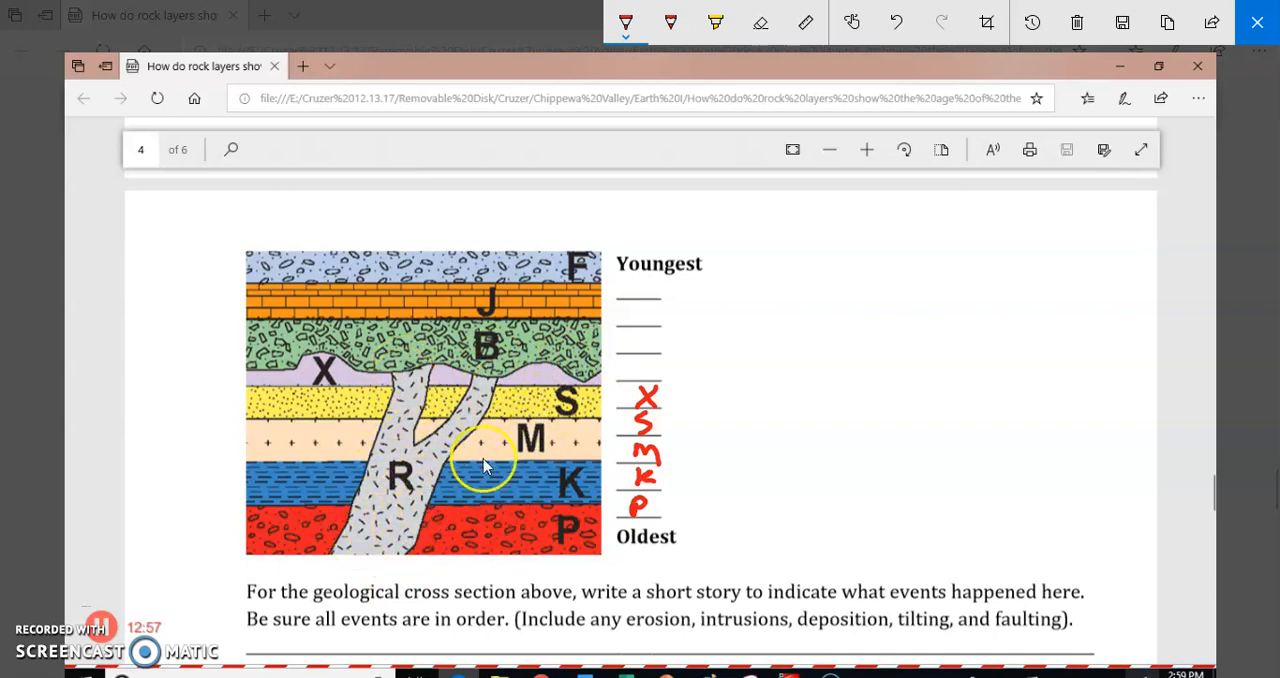
mouse_move(512, 530)
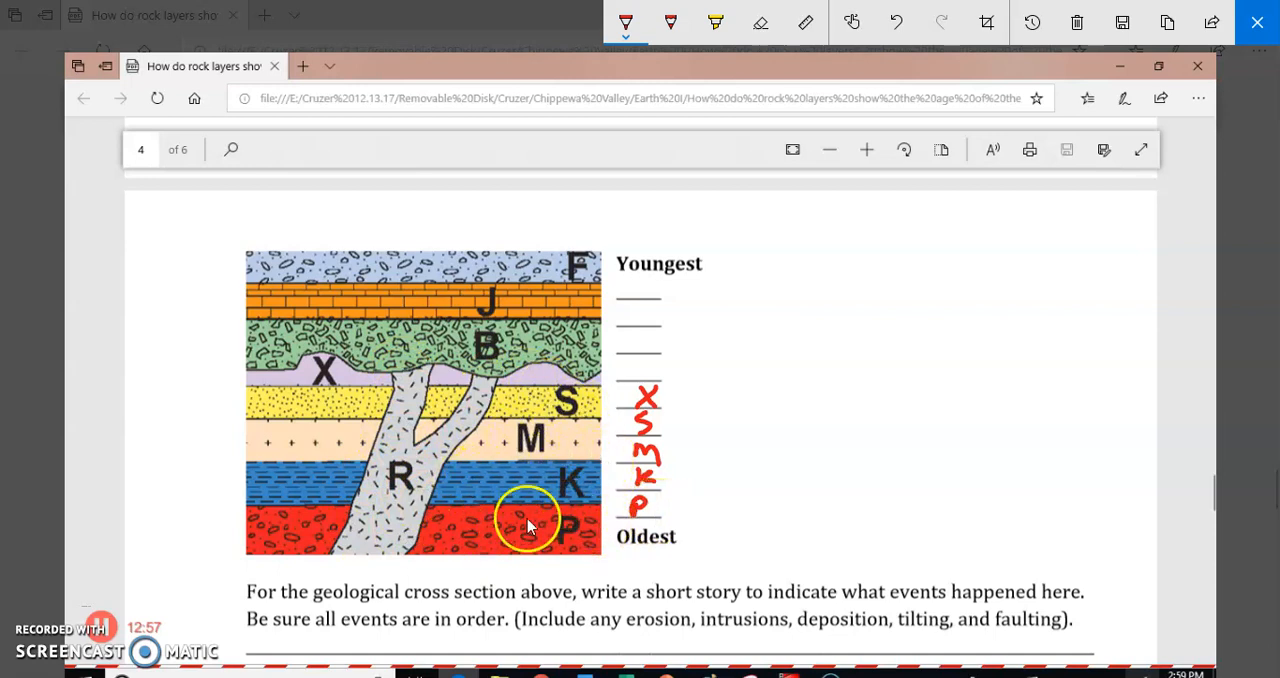
mouse_move(560, 390)
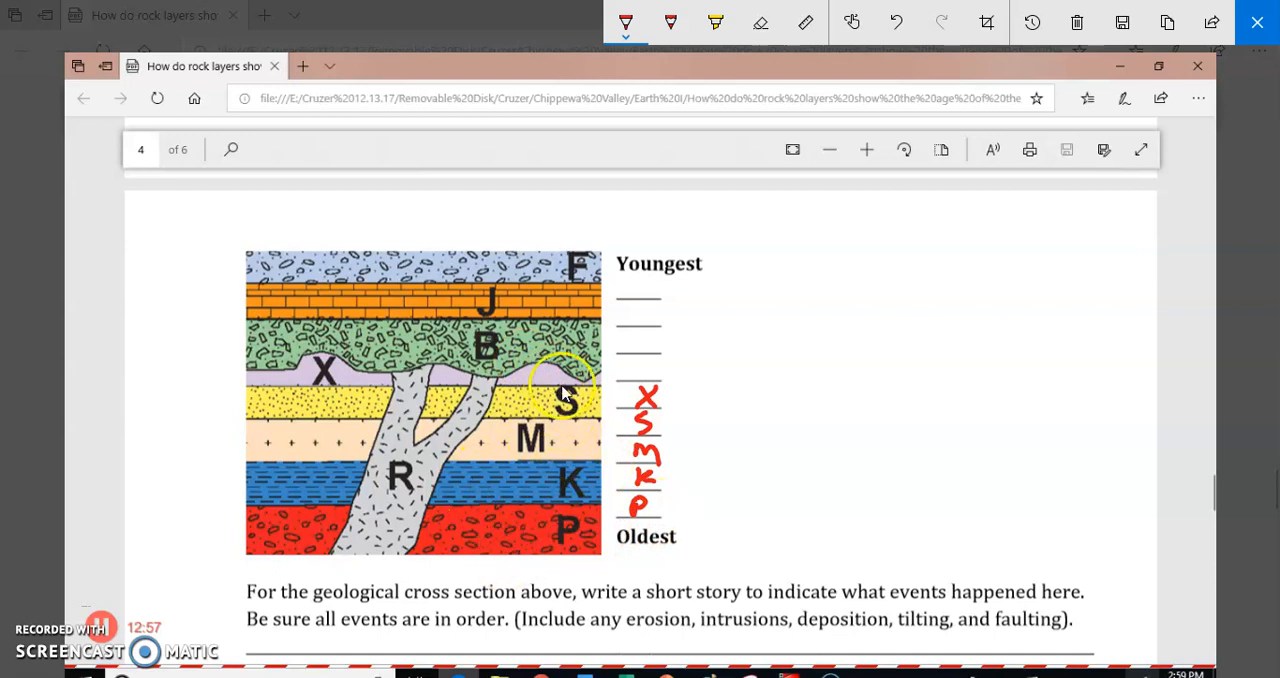
mouse_move(480, 540)
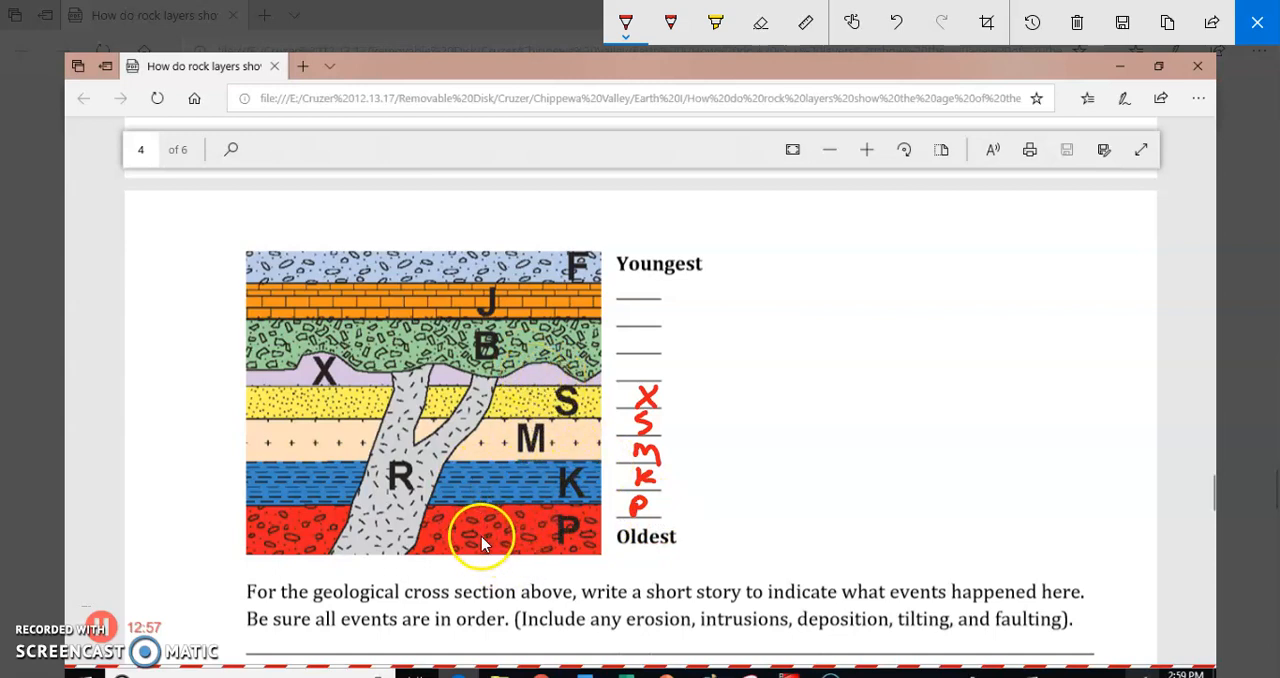
mouse_move(340, 380)
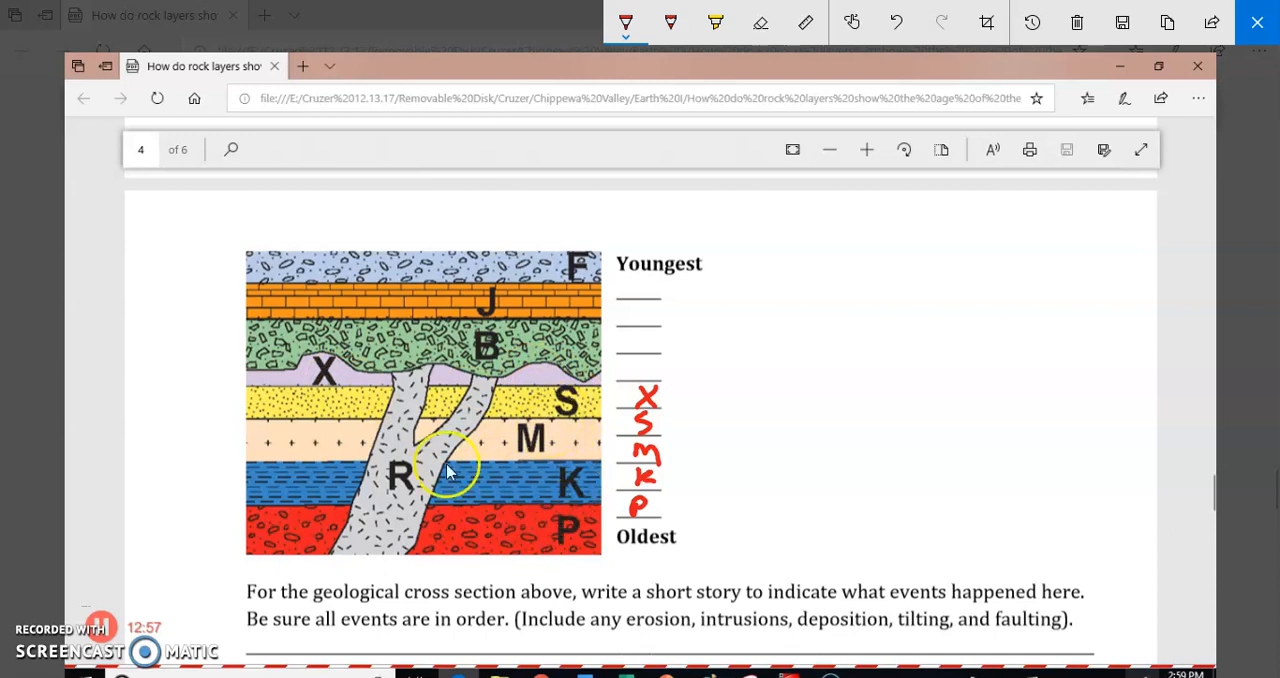
mouse_move(844, 324)
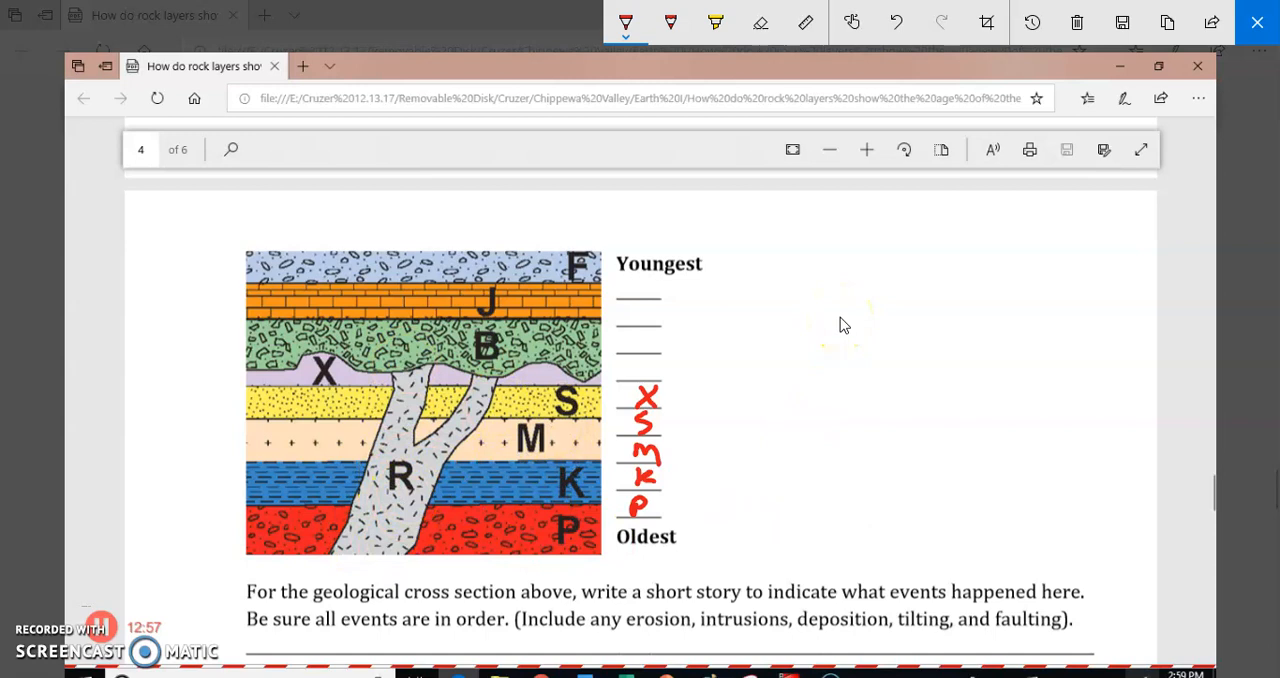
drag(690, 396, 690, 530)
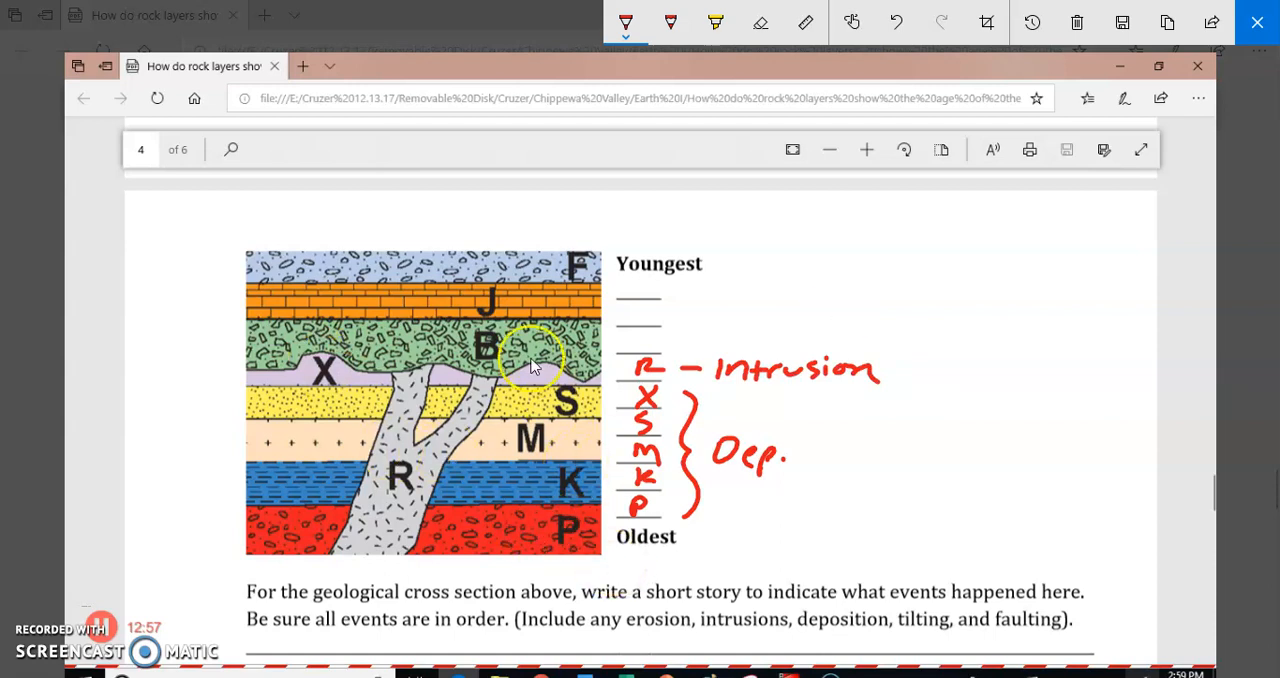
mouse_move(240, 380)
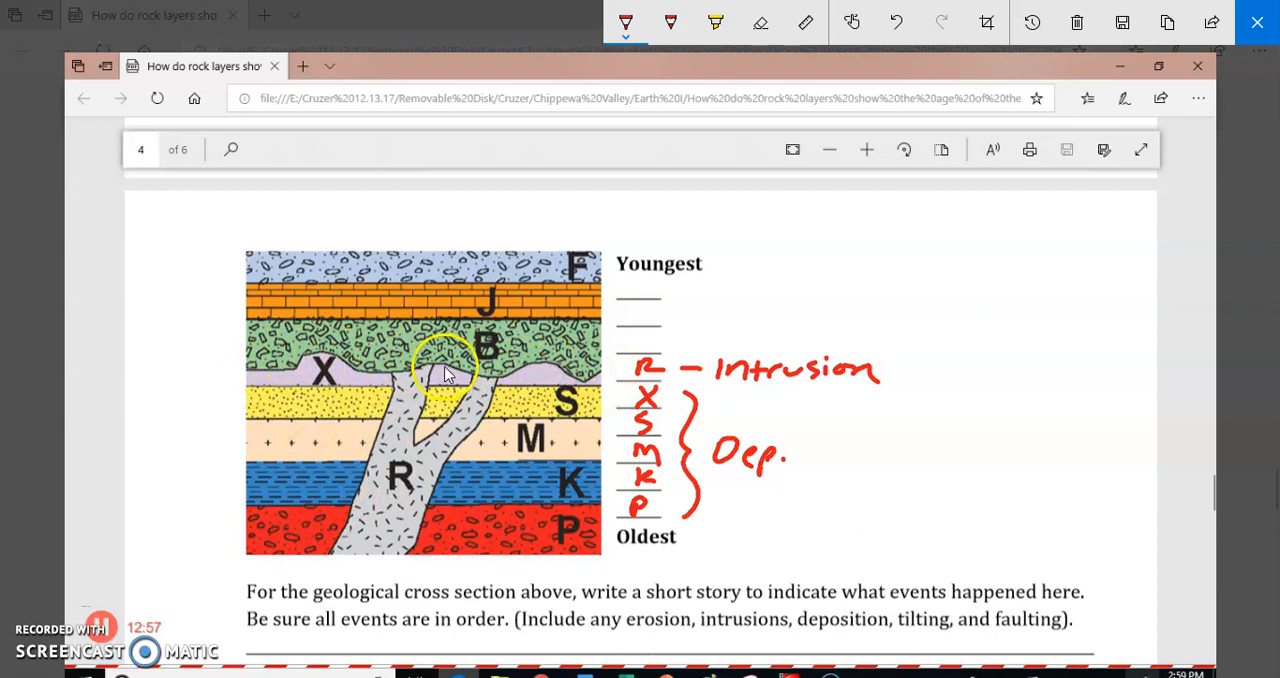
mouse_move(264, 376)
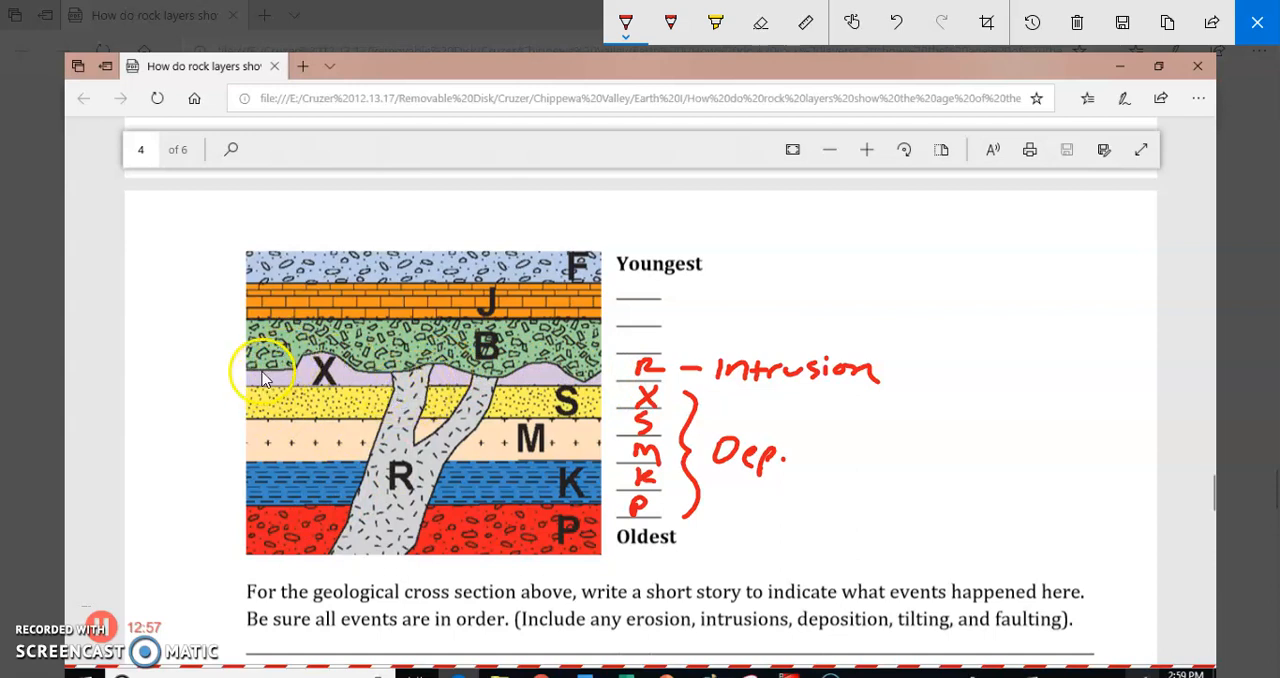
mouse_move(536, 378)
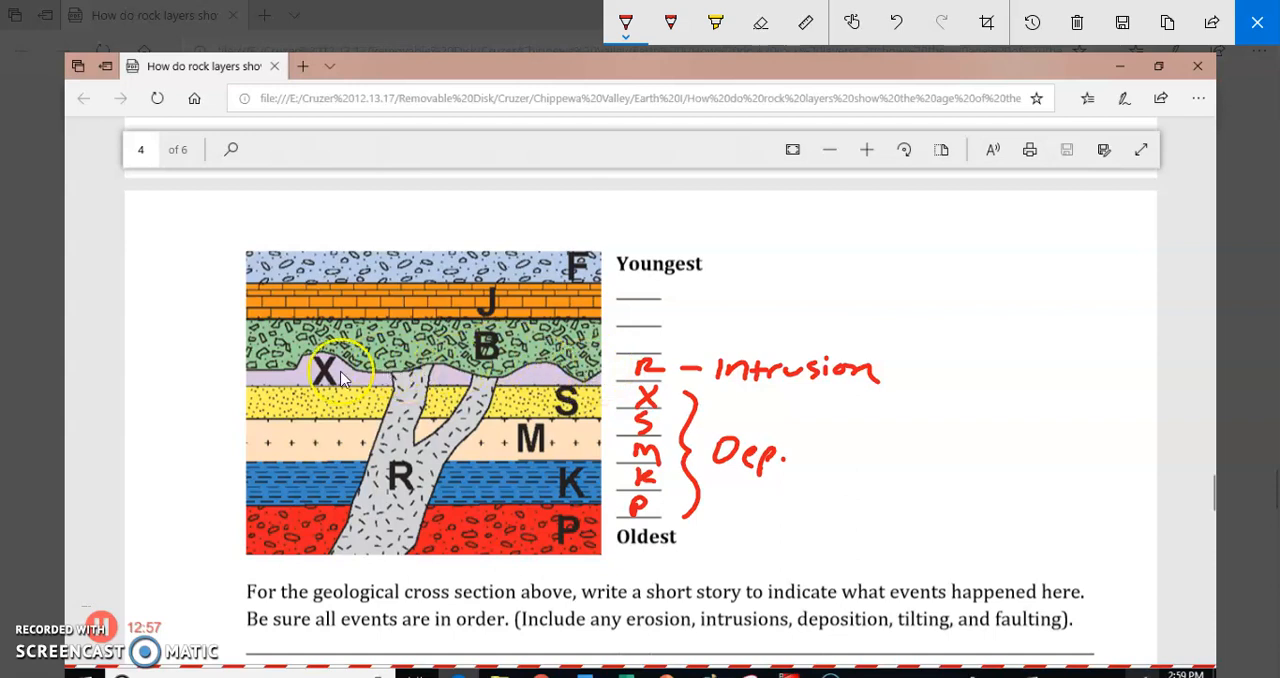
mouse_move(416, 382)
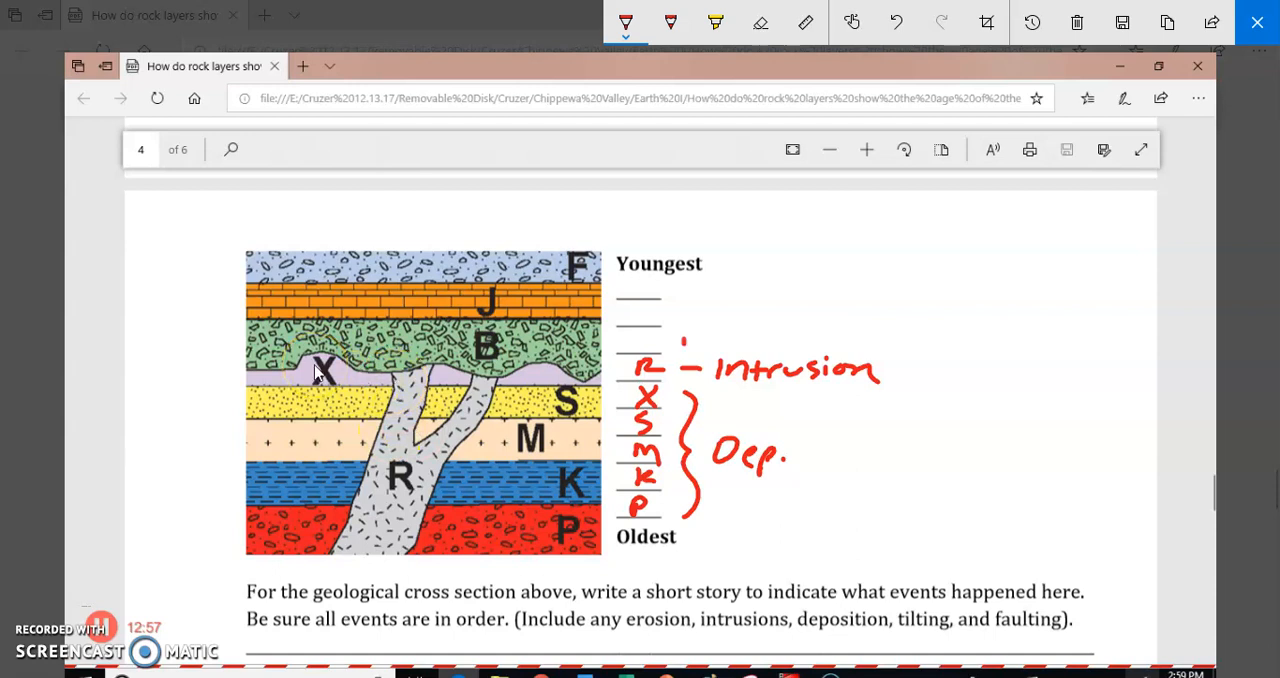
Step: Write 'Erosion' in red on the blank above R's Intrusion label
drag(690, 340, 790, 336)
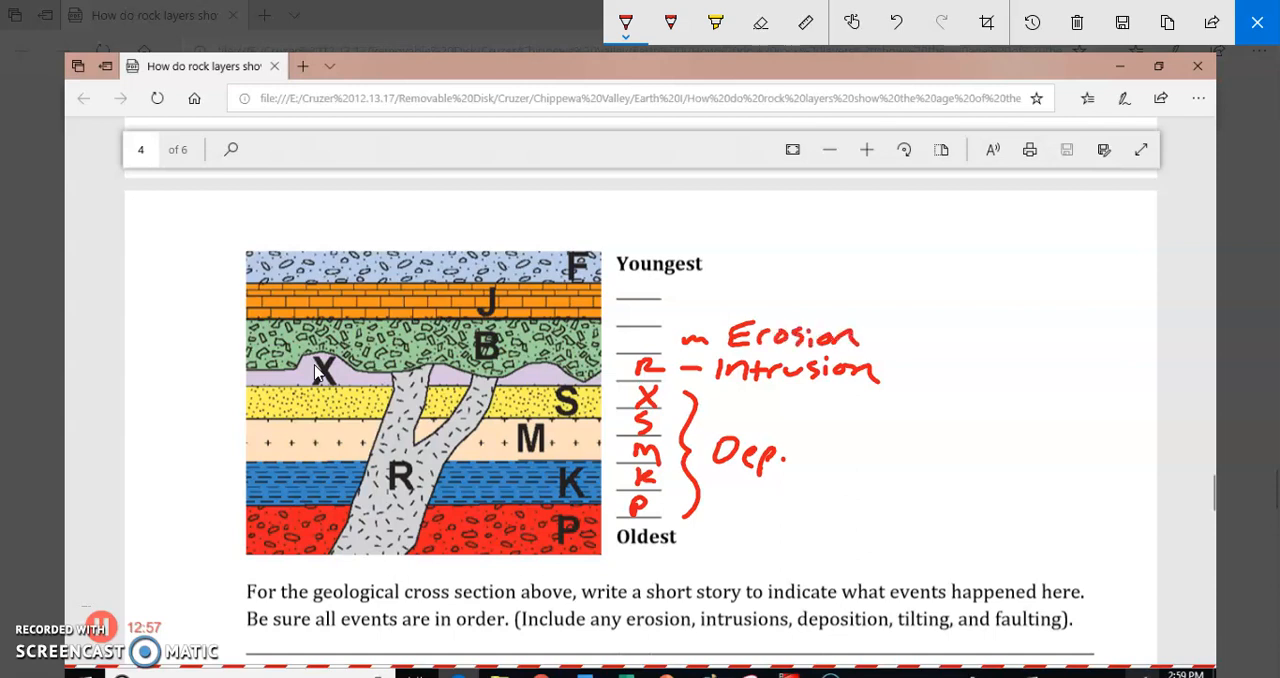
mouse_move(262, 322)
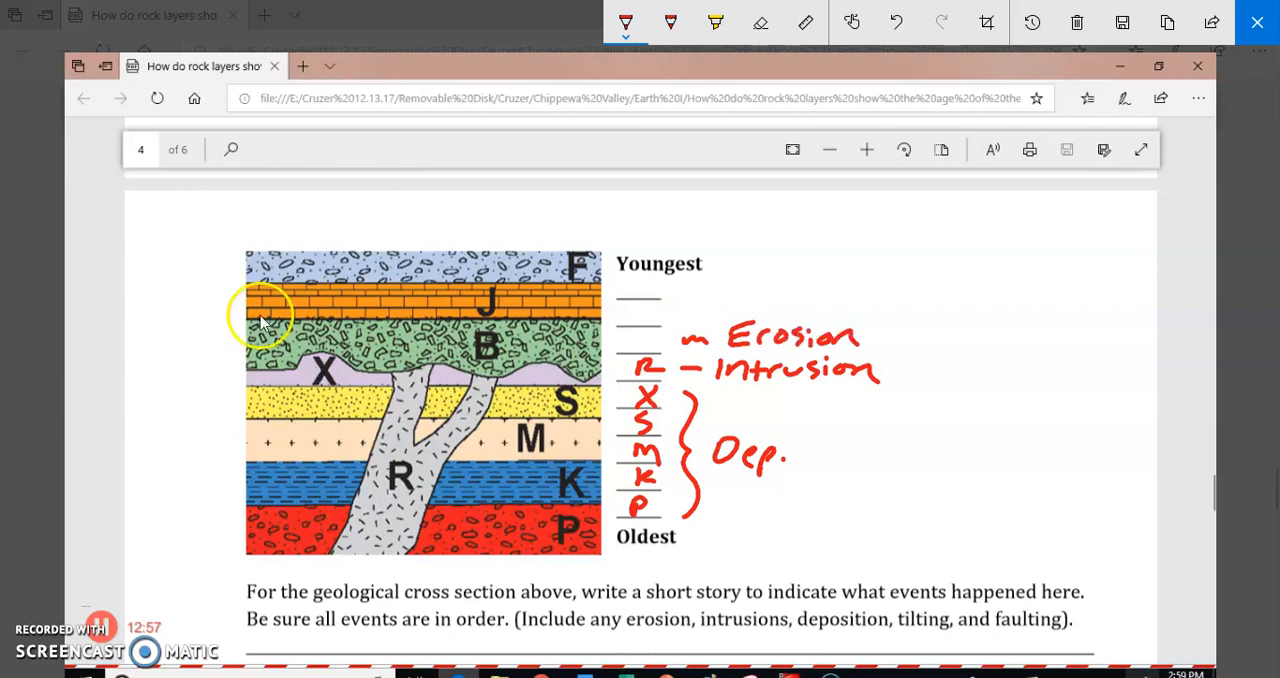
mouse_move(496, 360)
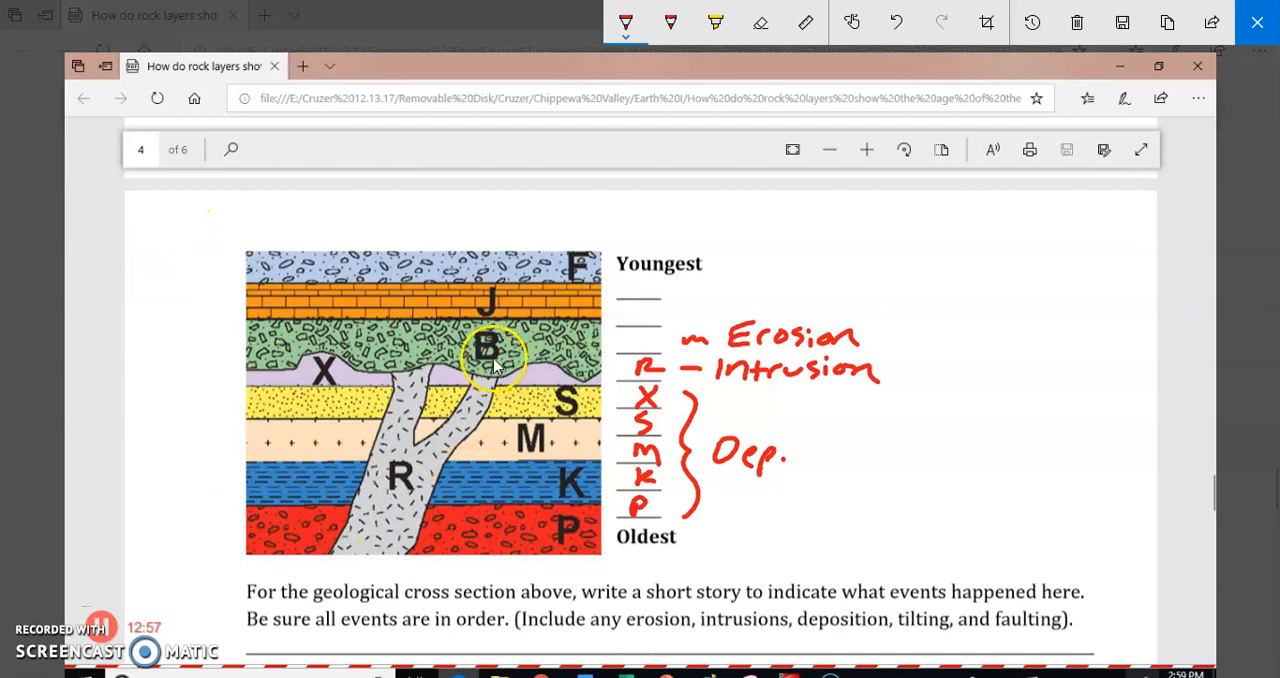
mouse_move(540, 260)
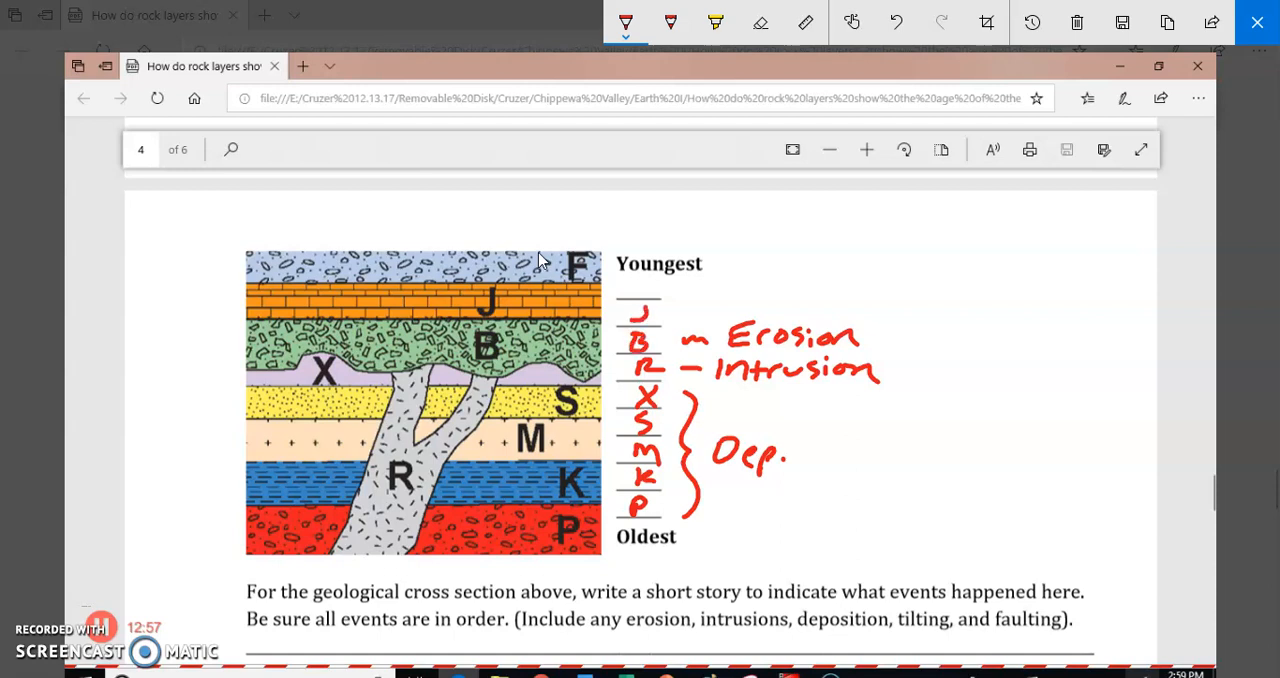
Step: Write F on the topmost blank and bracket the top layers as 'Dep.'
drag(636, 280, 700, 290)
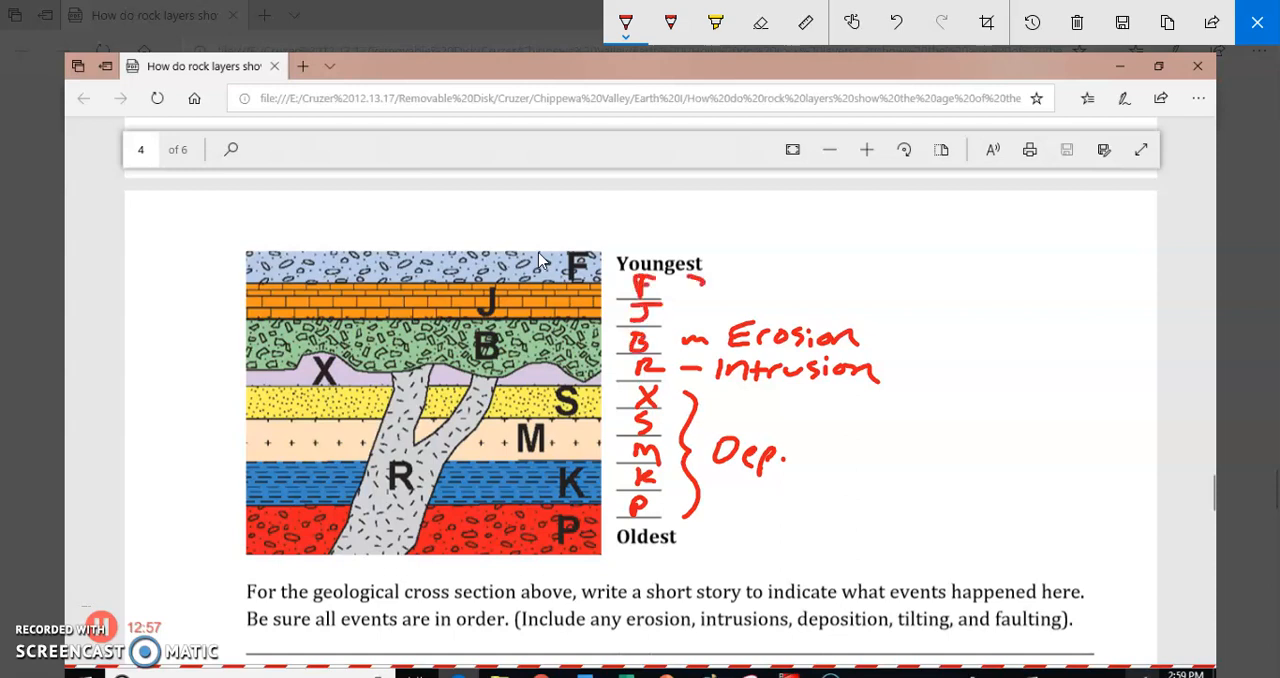
drag(696, 296, 796, 290)
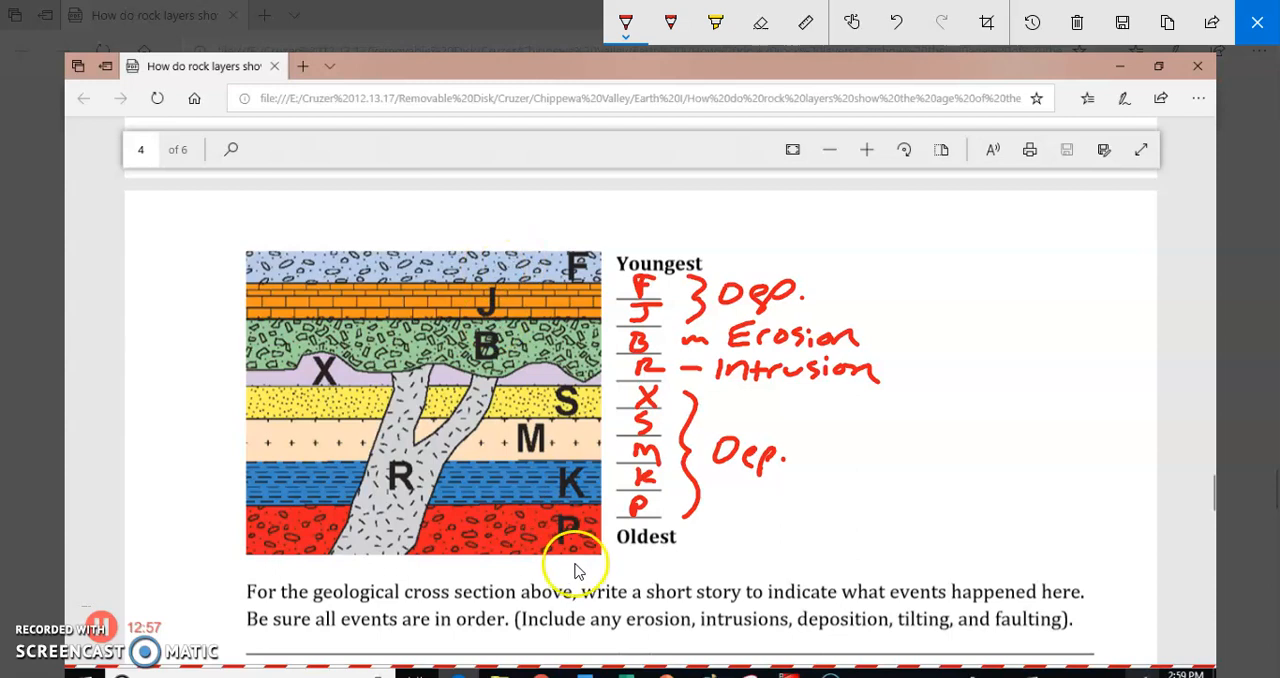
mouse_move(536, 516)
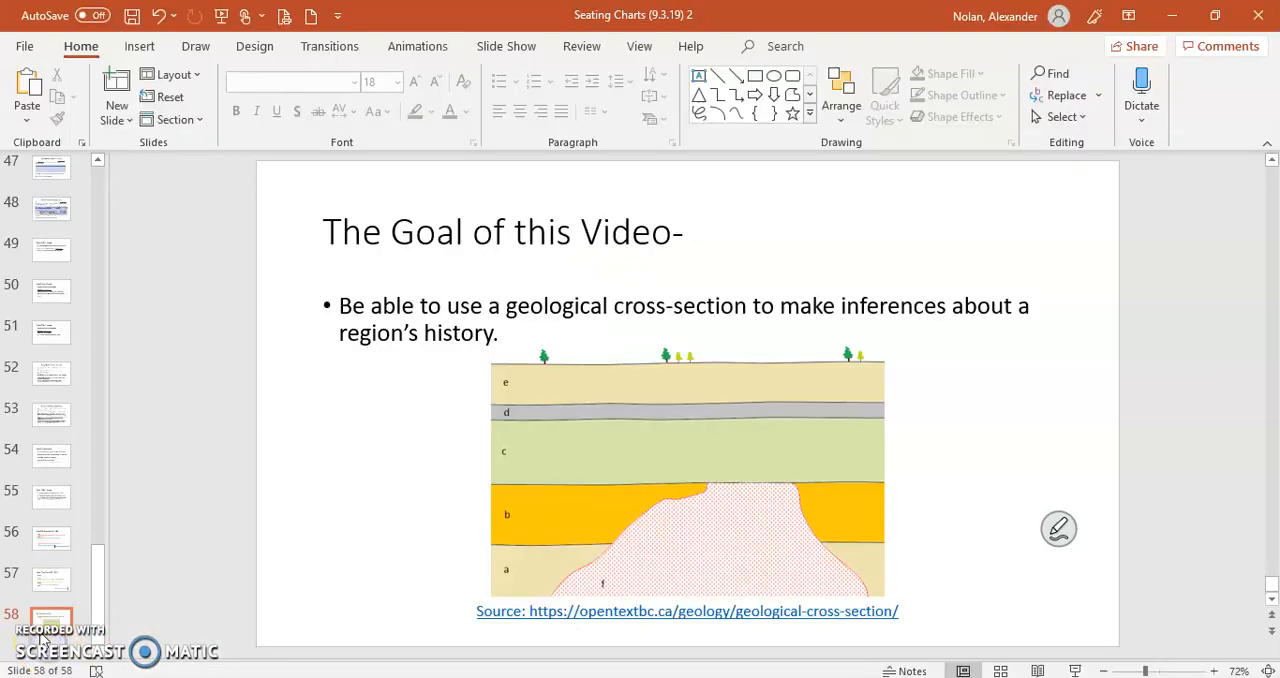
mouse_move(264, 596)
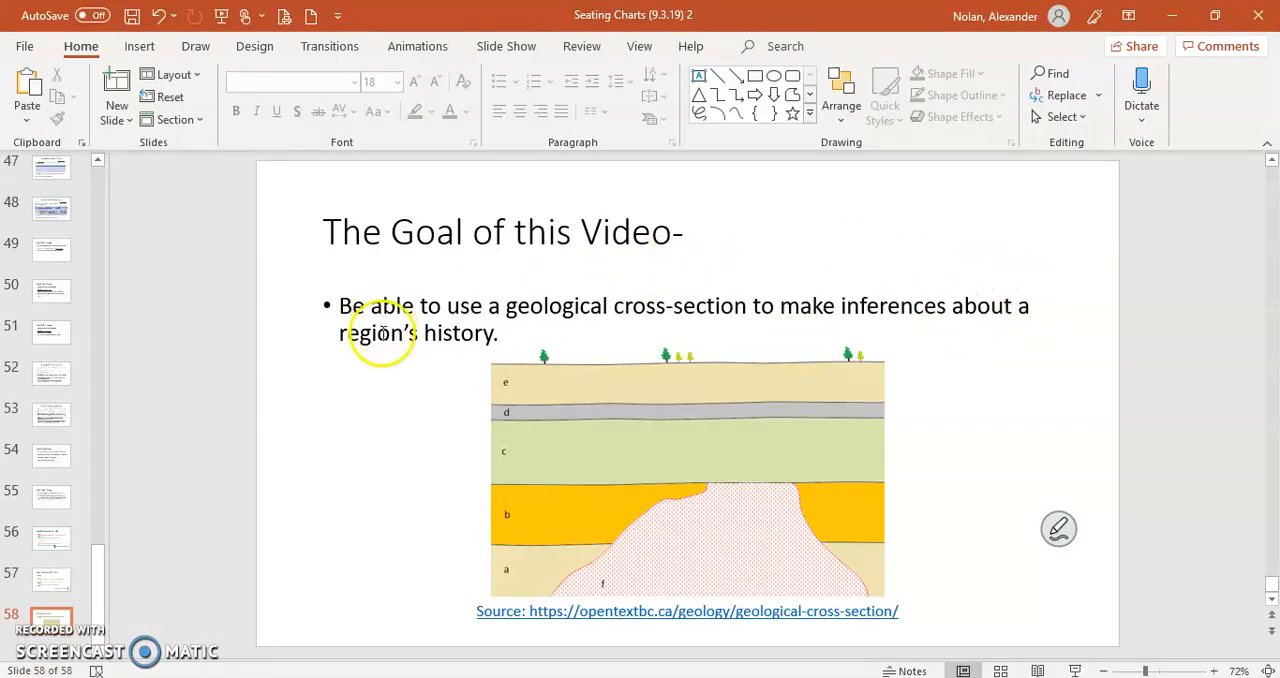
mouse_move(470, 436)
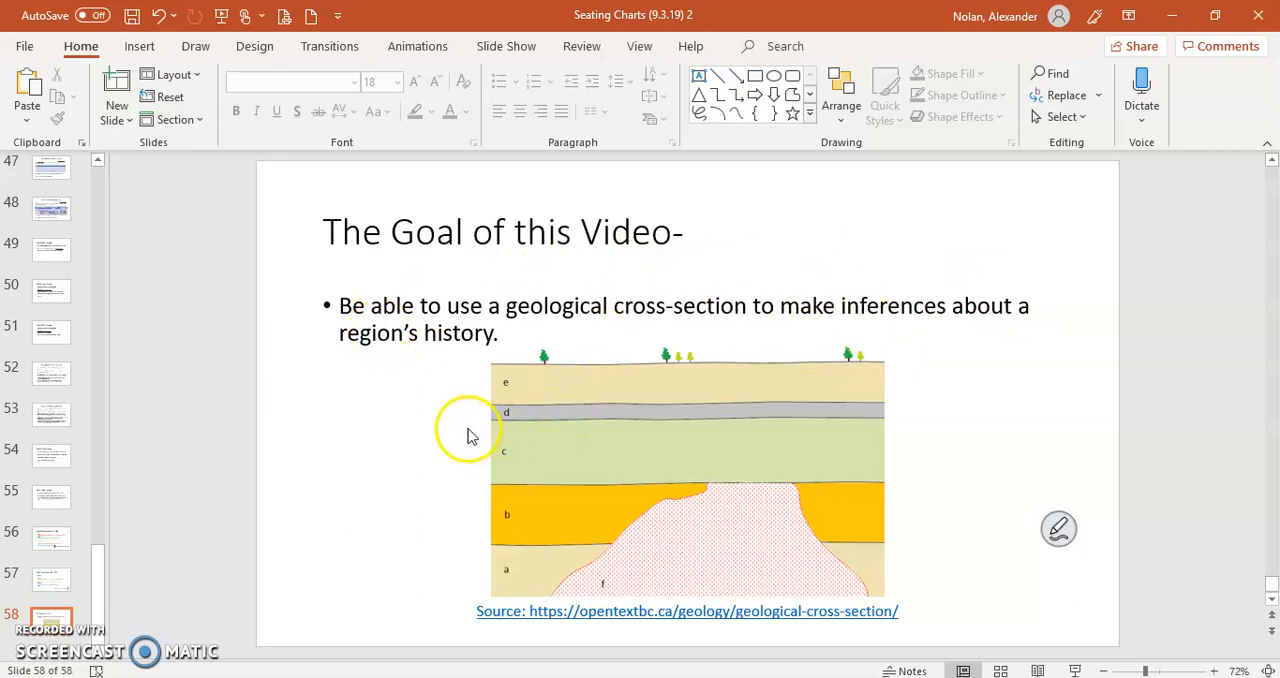